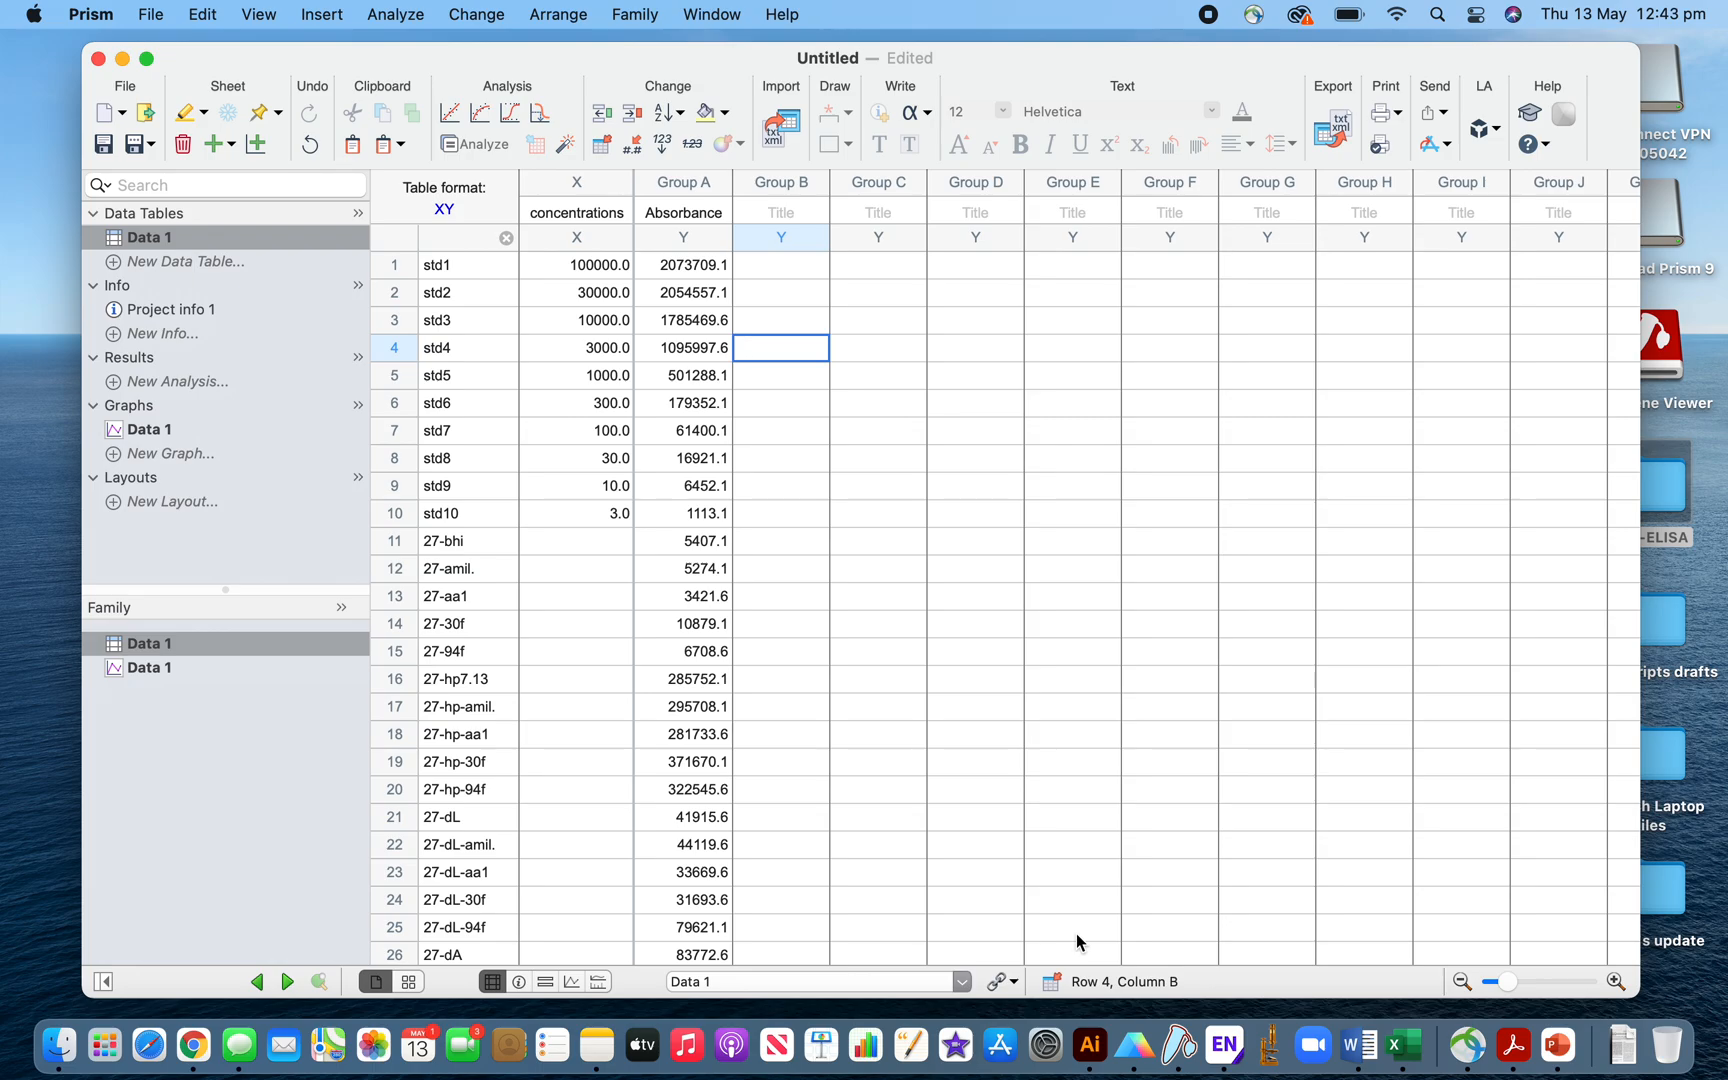
pyautogui.moveTo(890, 762)
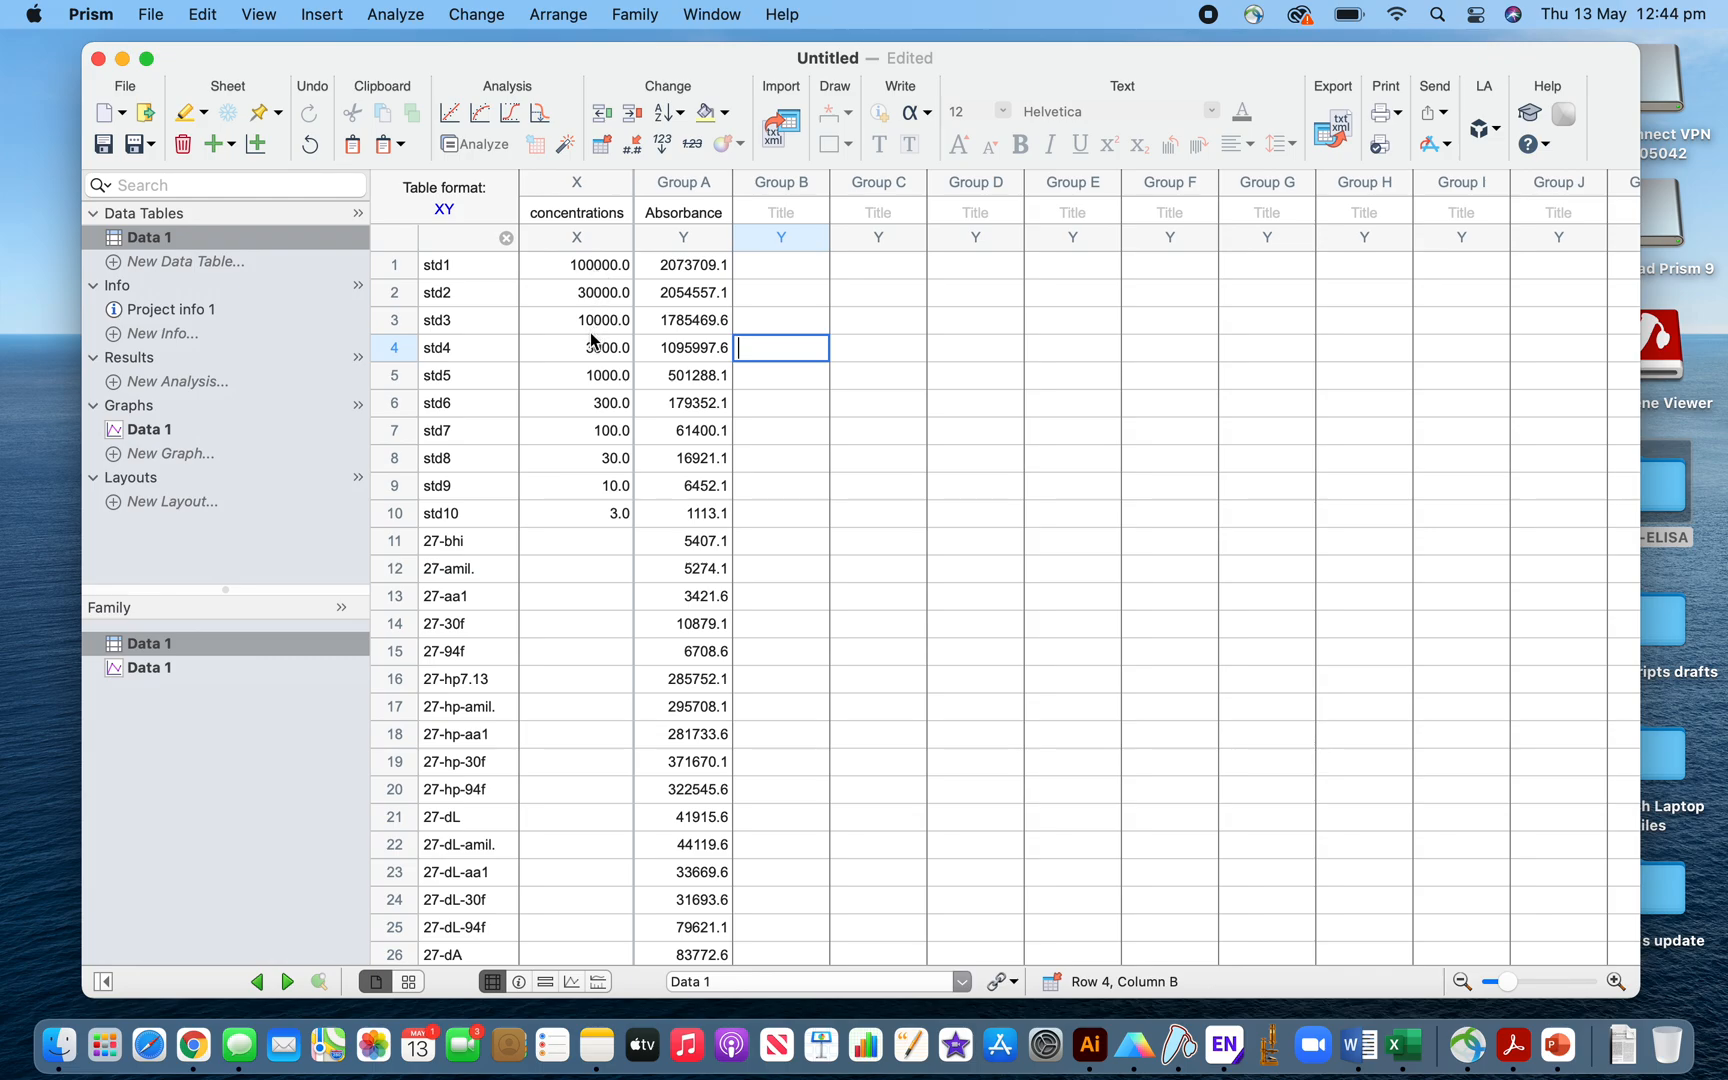
pyautogui.moveTo(596, 224)
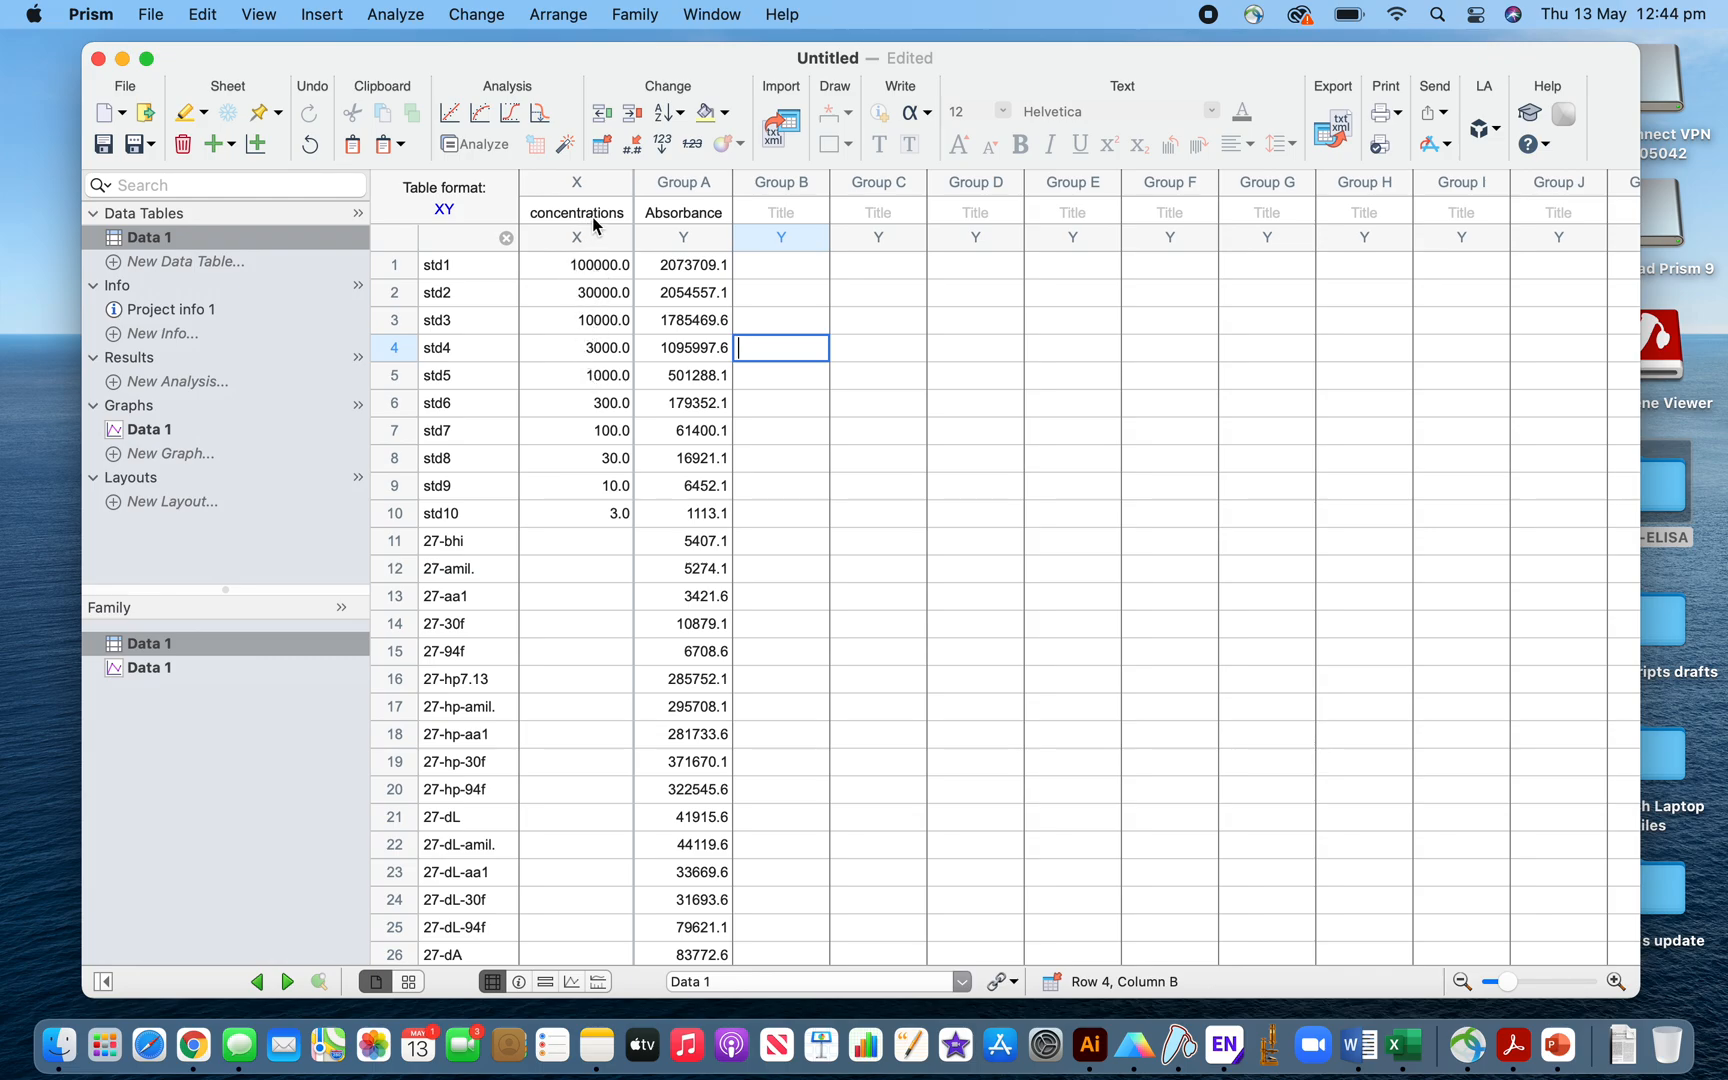
pyautogui.moveTo(488, 204)
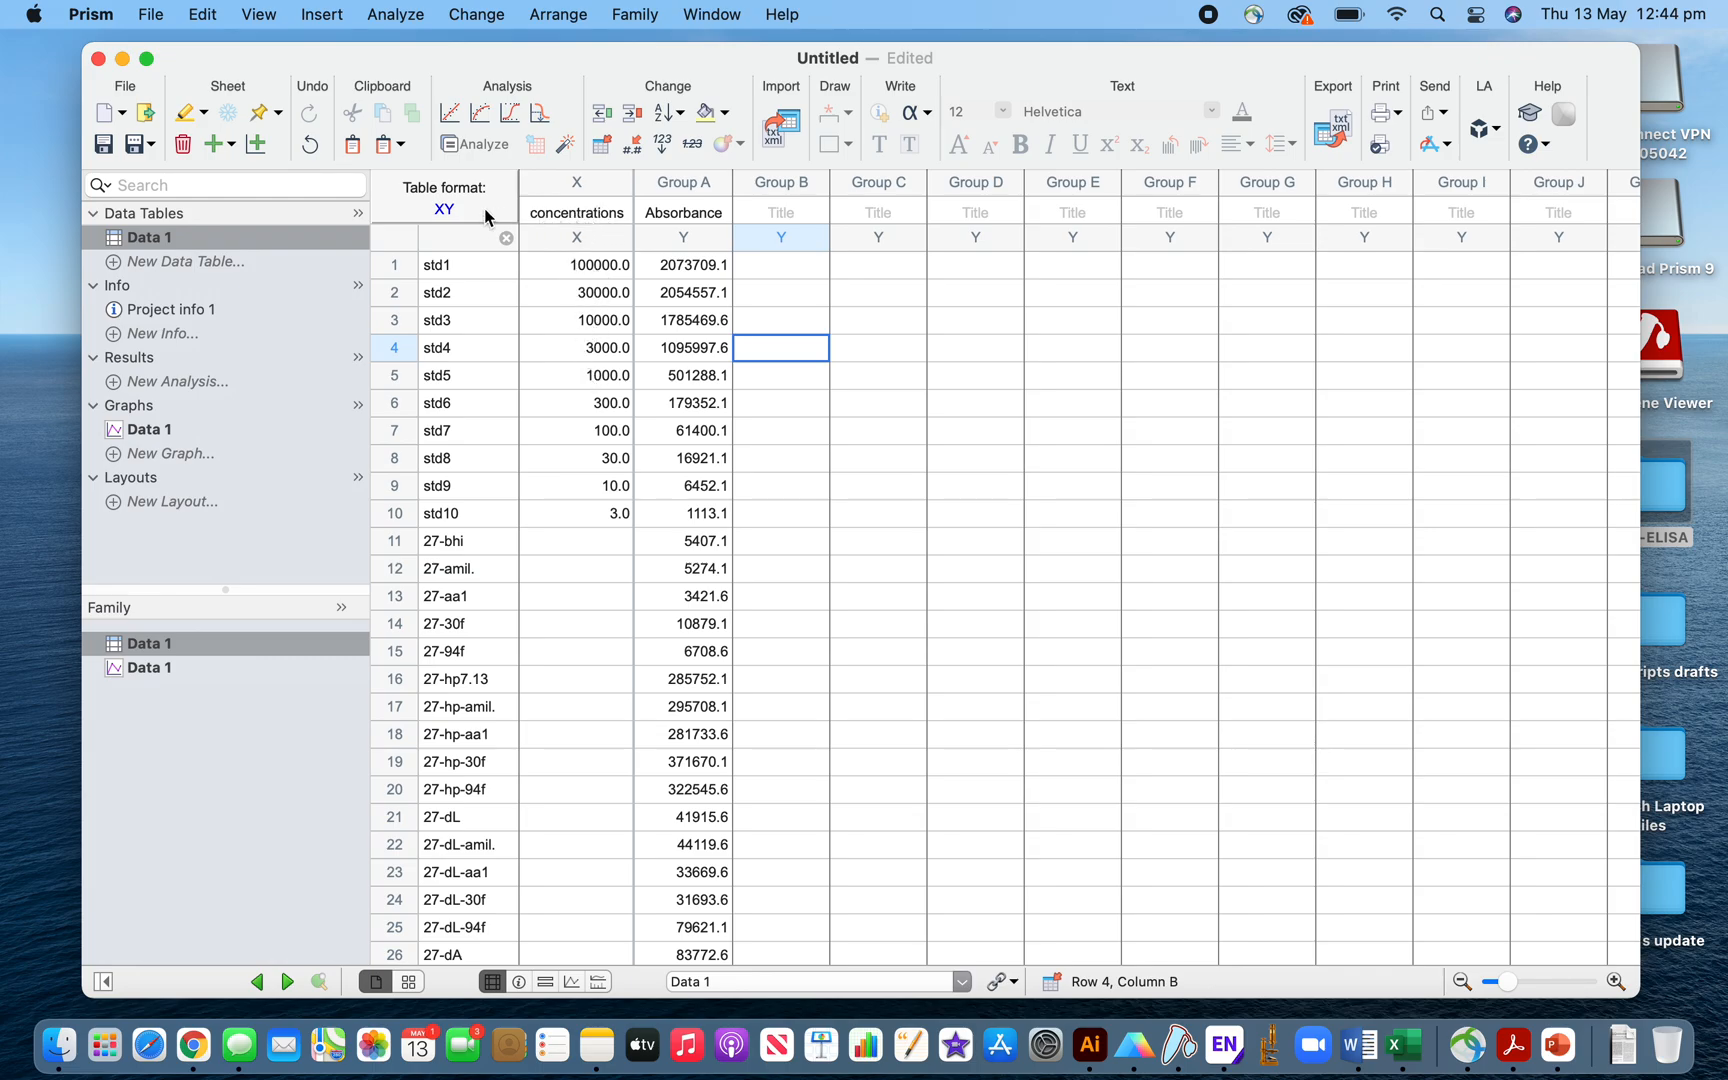
pyautogui.moveTo(776, 108)
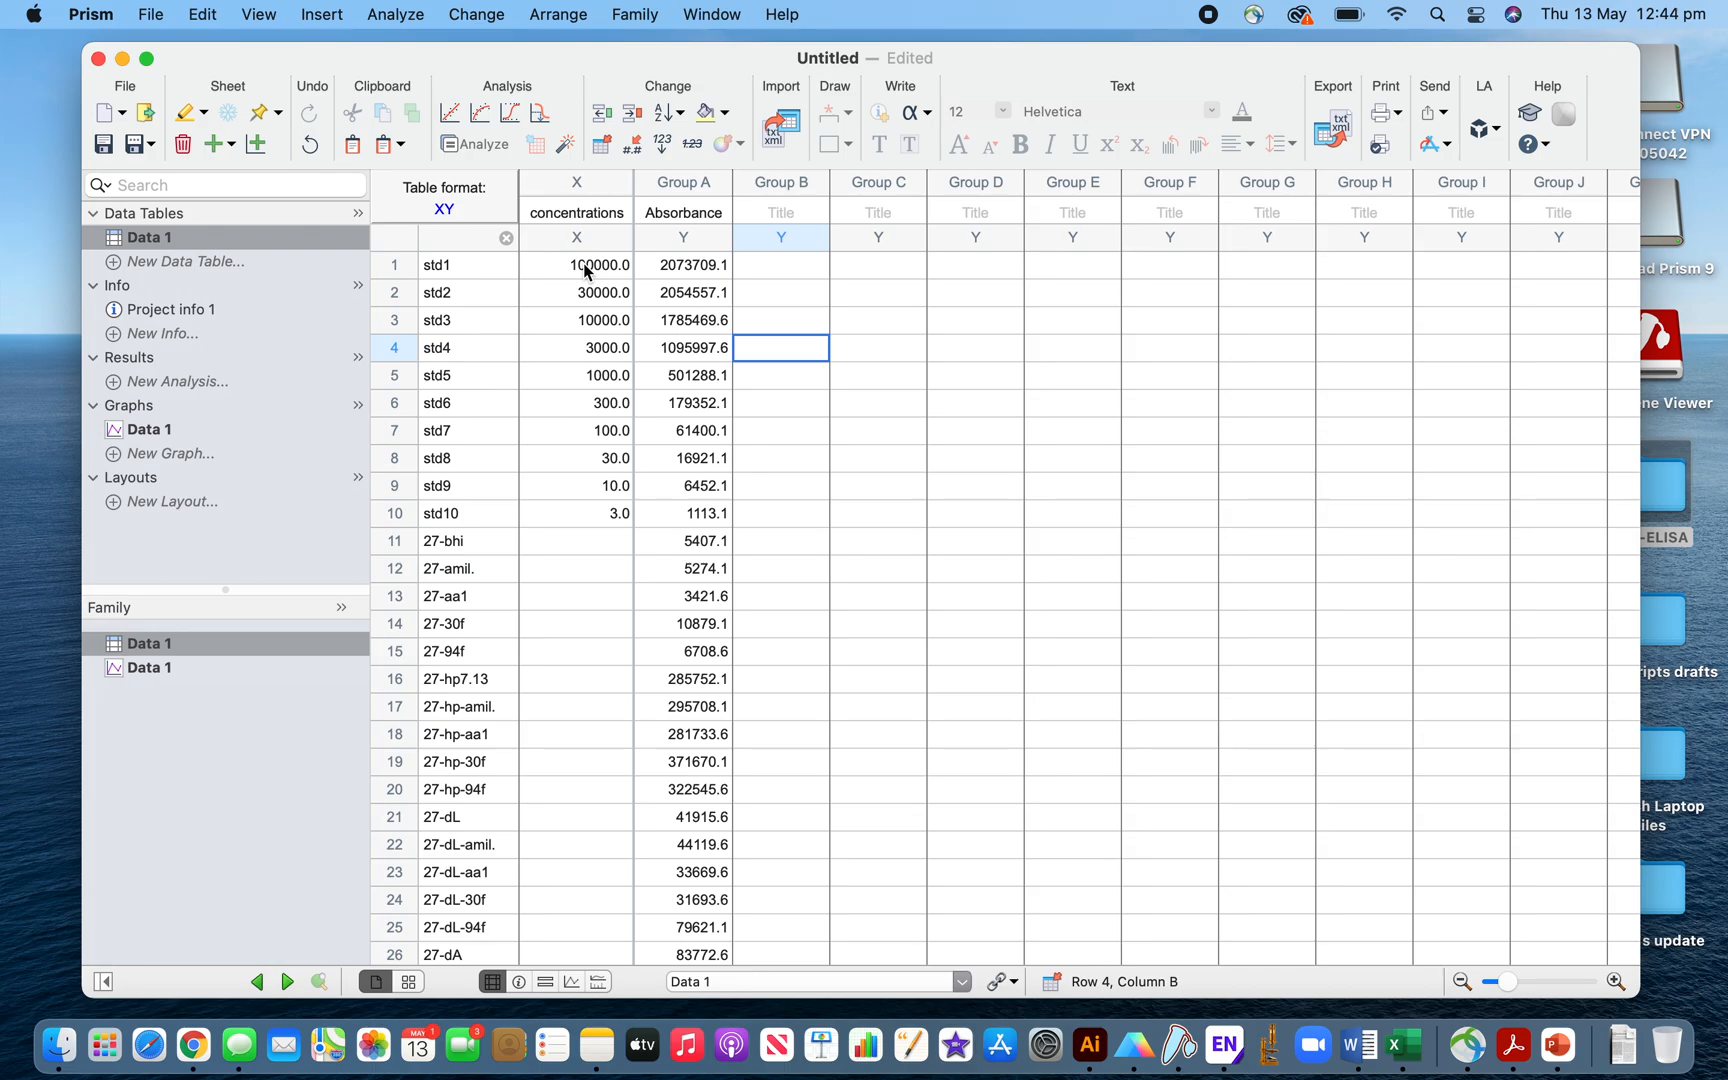
pyautogui.moveTo(592, 432)
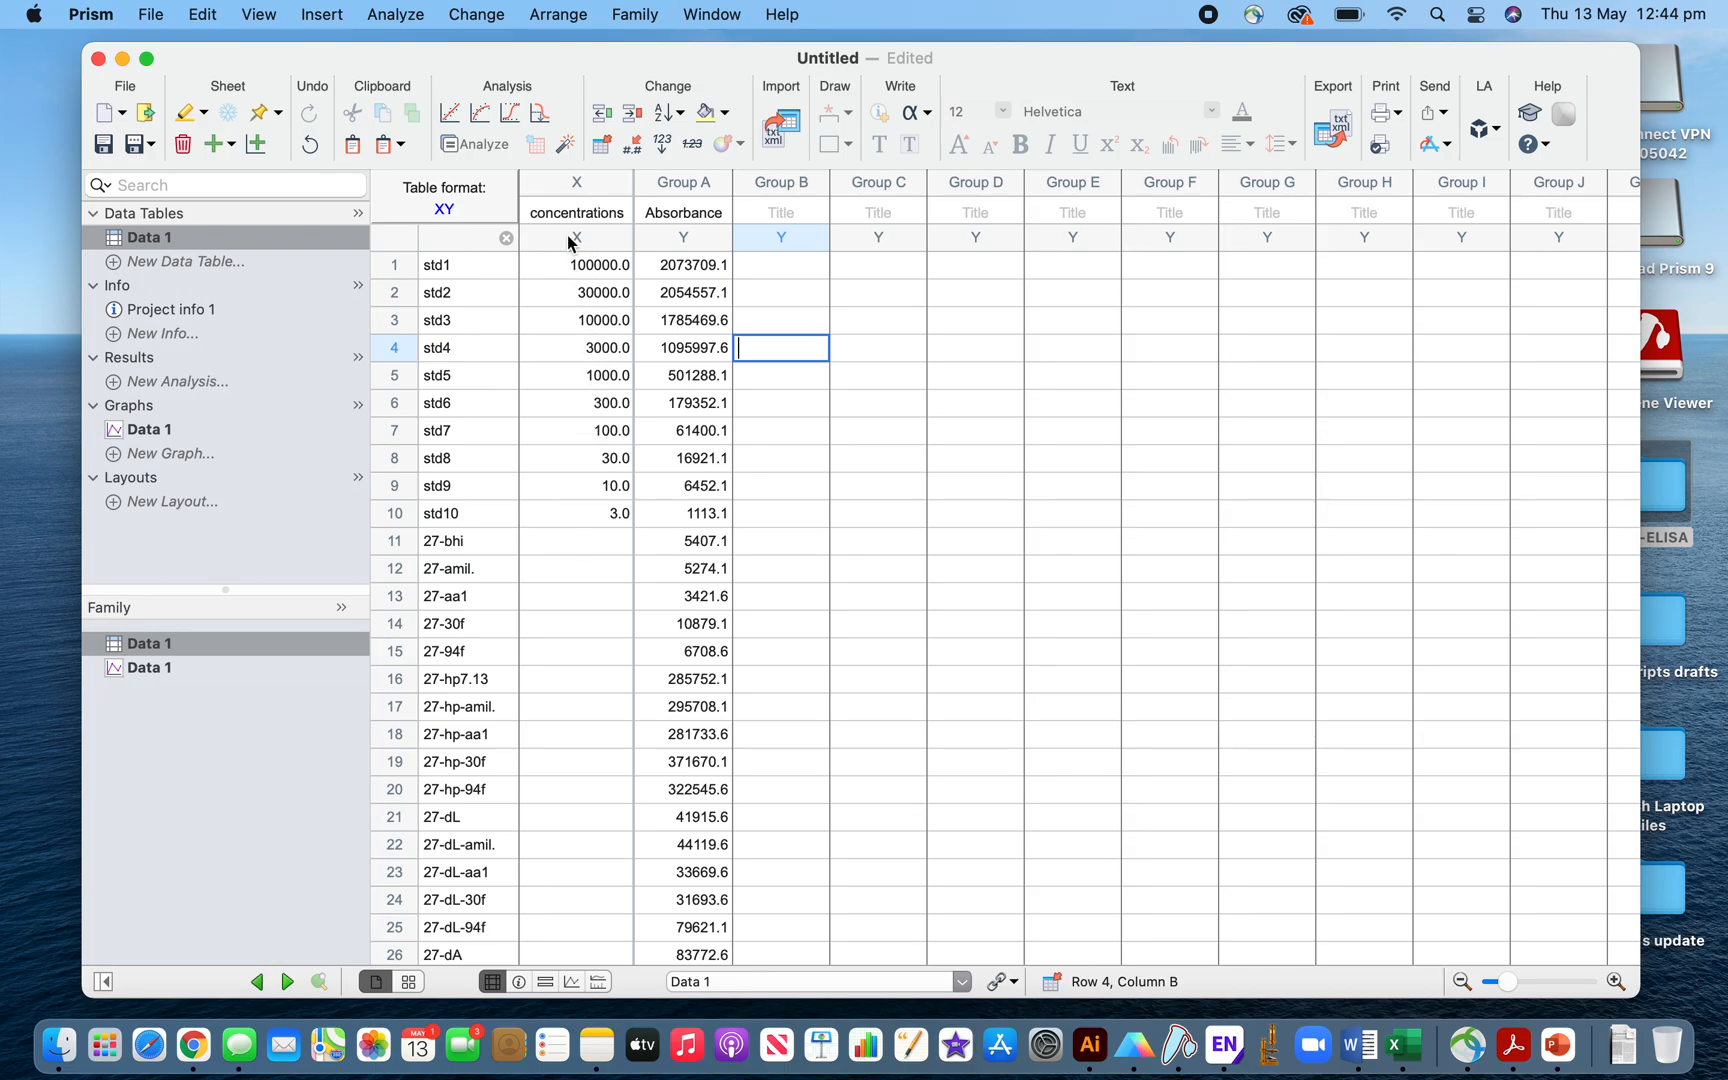
pyautogui.moveTo(698, 252)
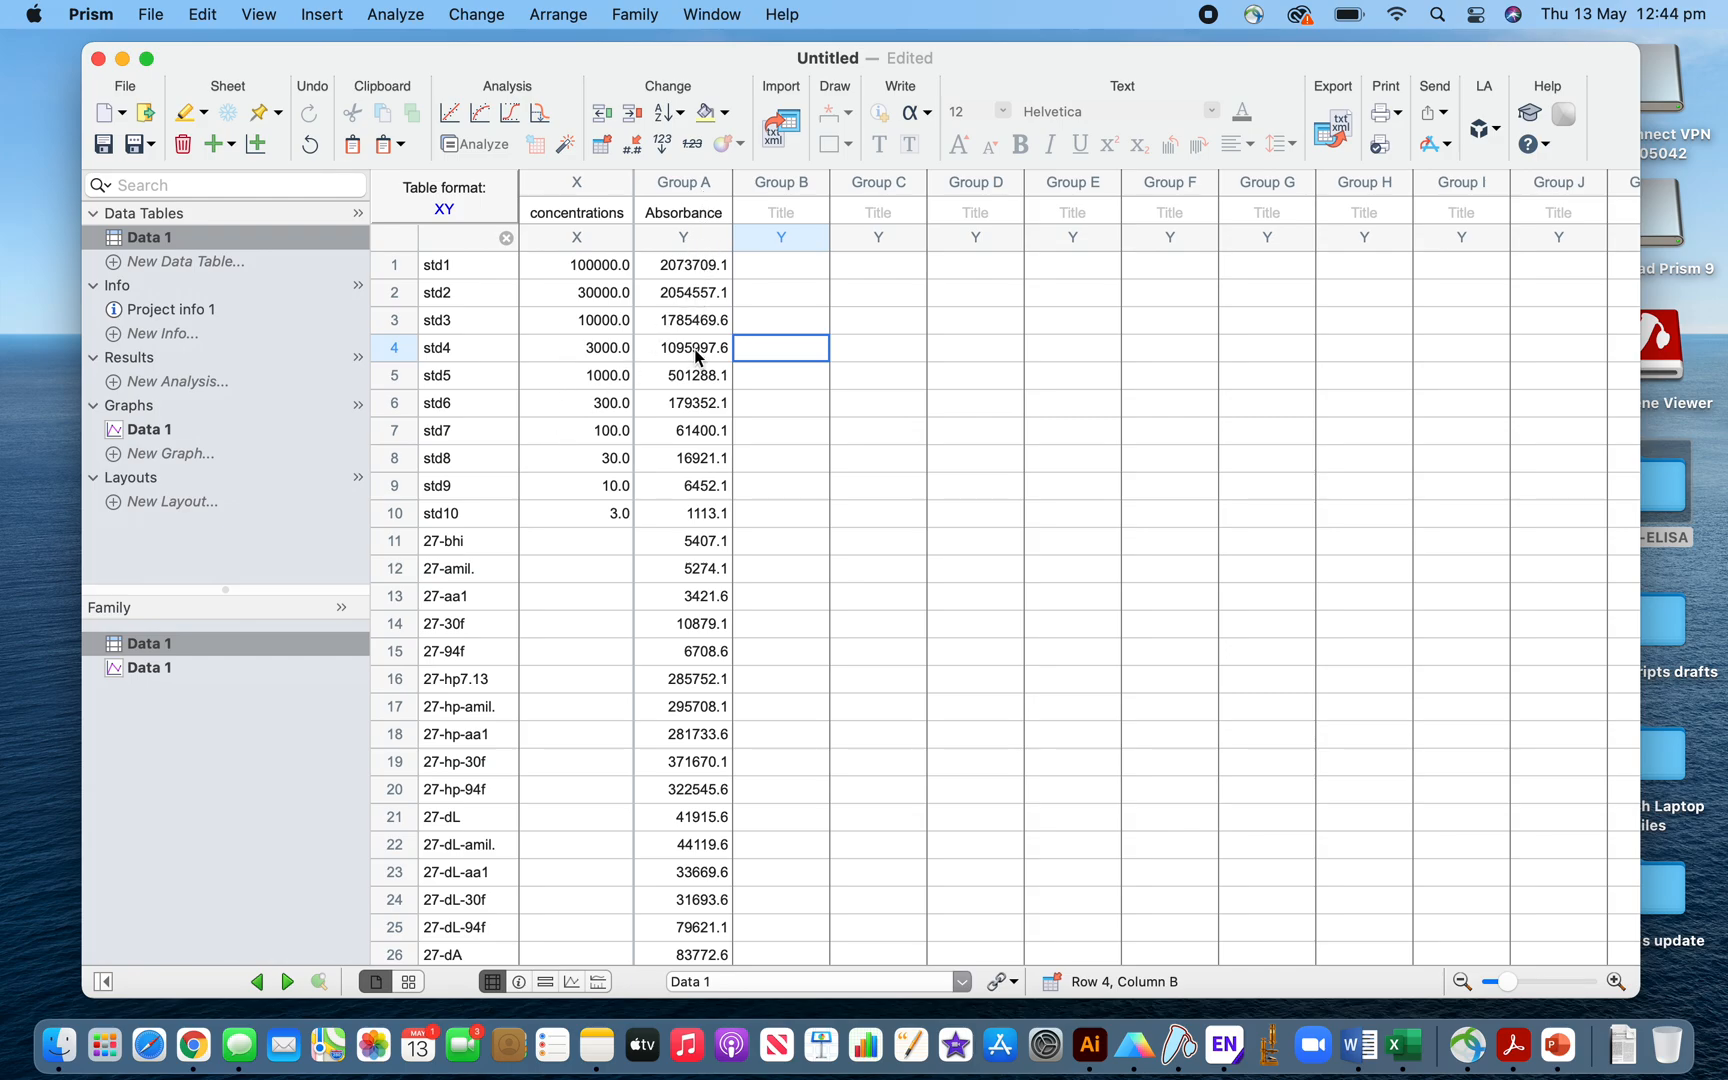
pyautogui.moveTo(690, 574)
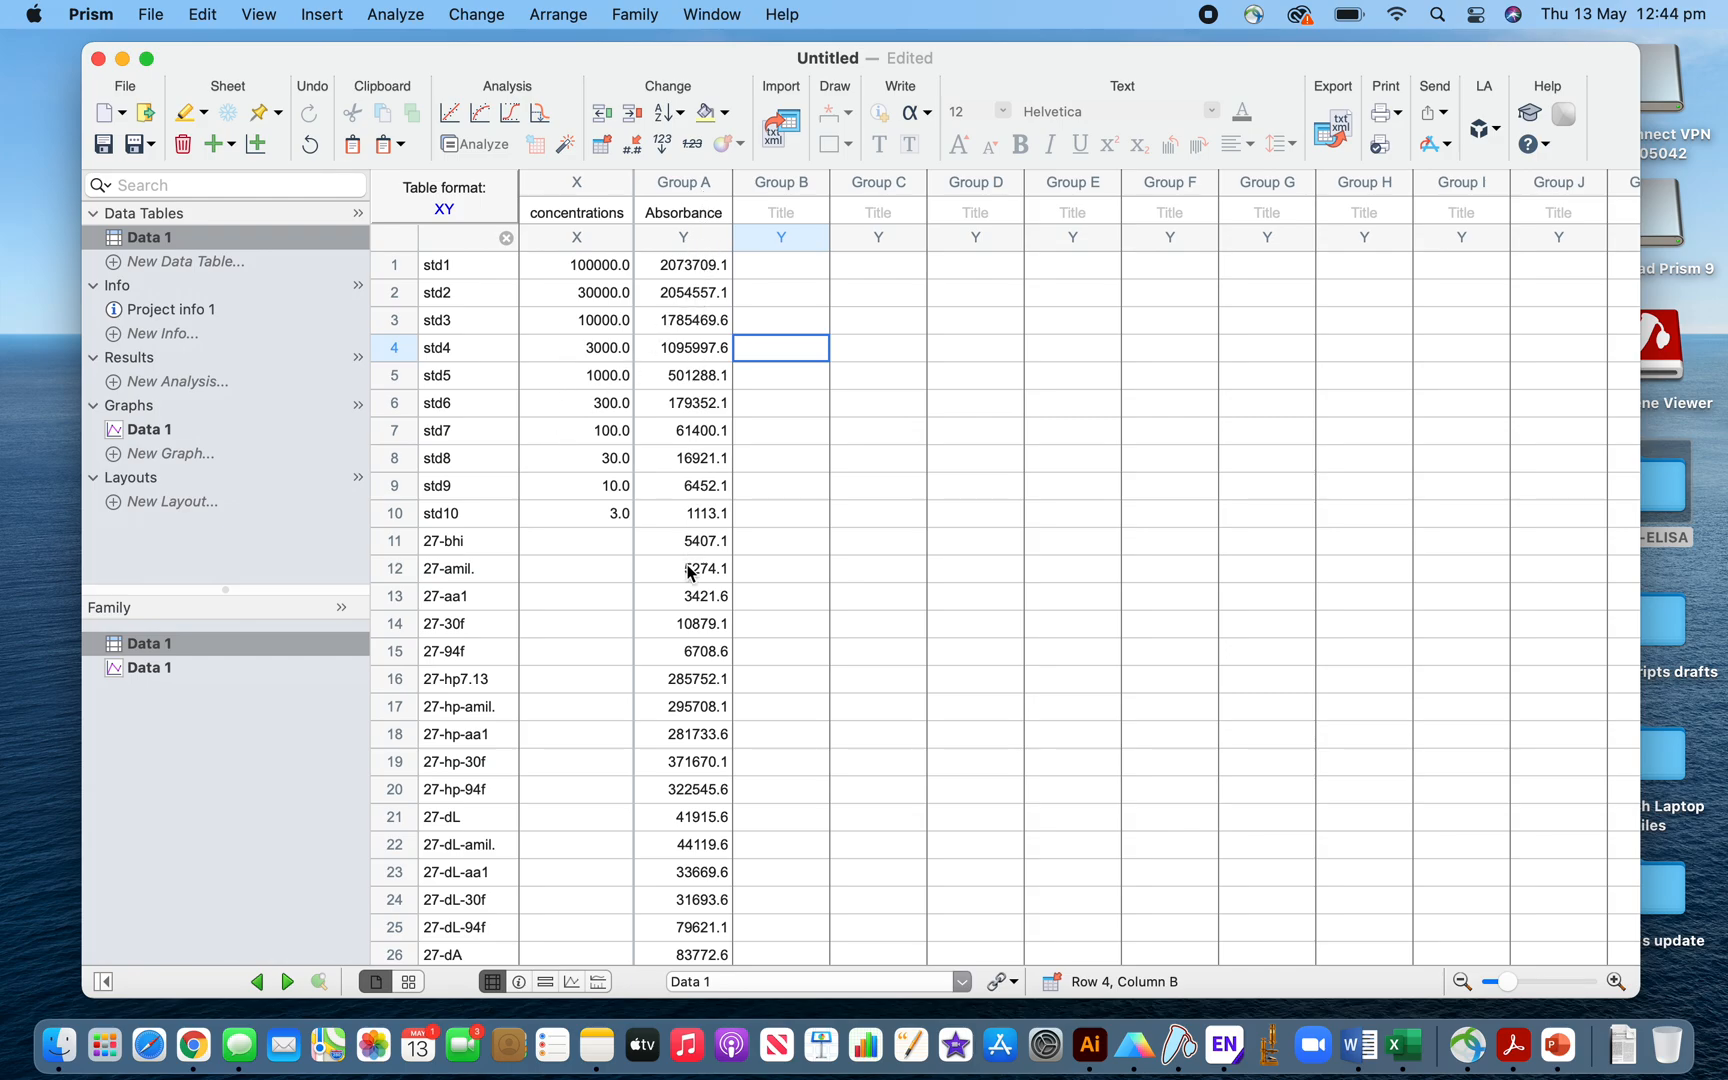
pyautogui.moveTo(544, 534)
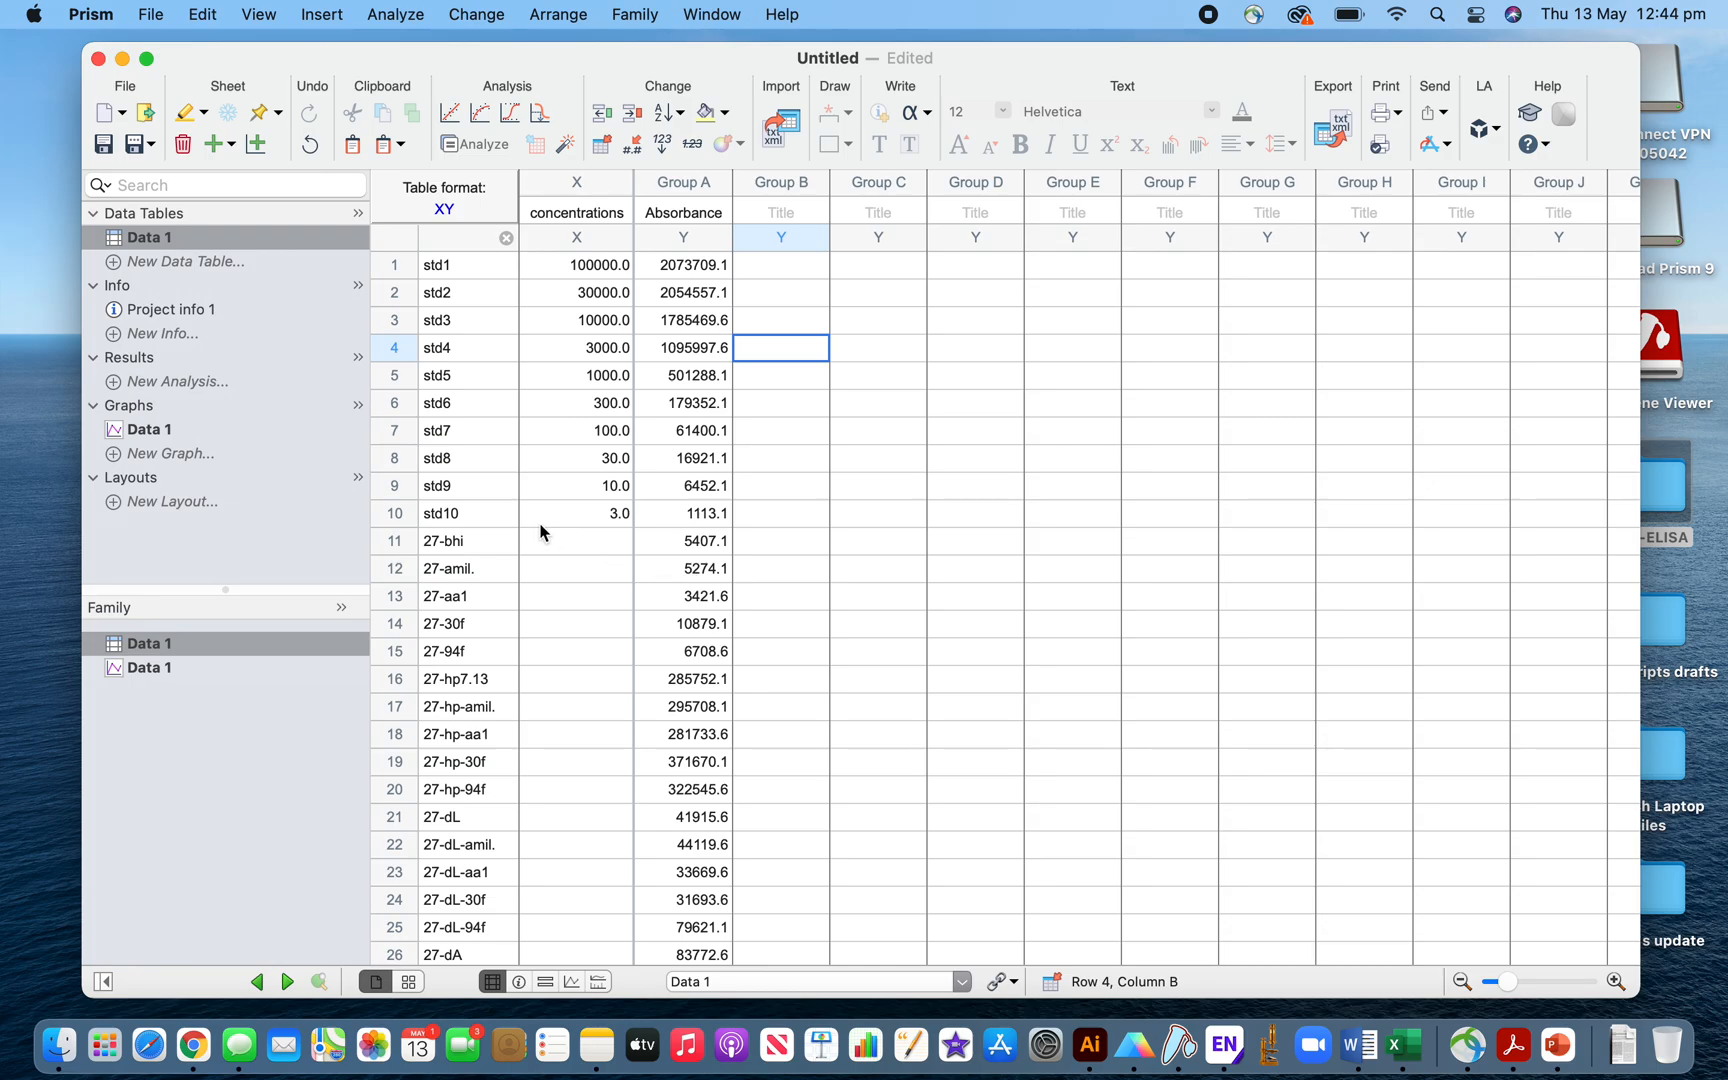
pyautogui.moveTo(454, 484)
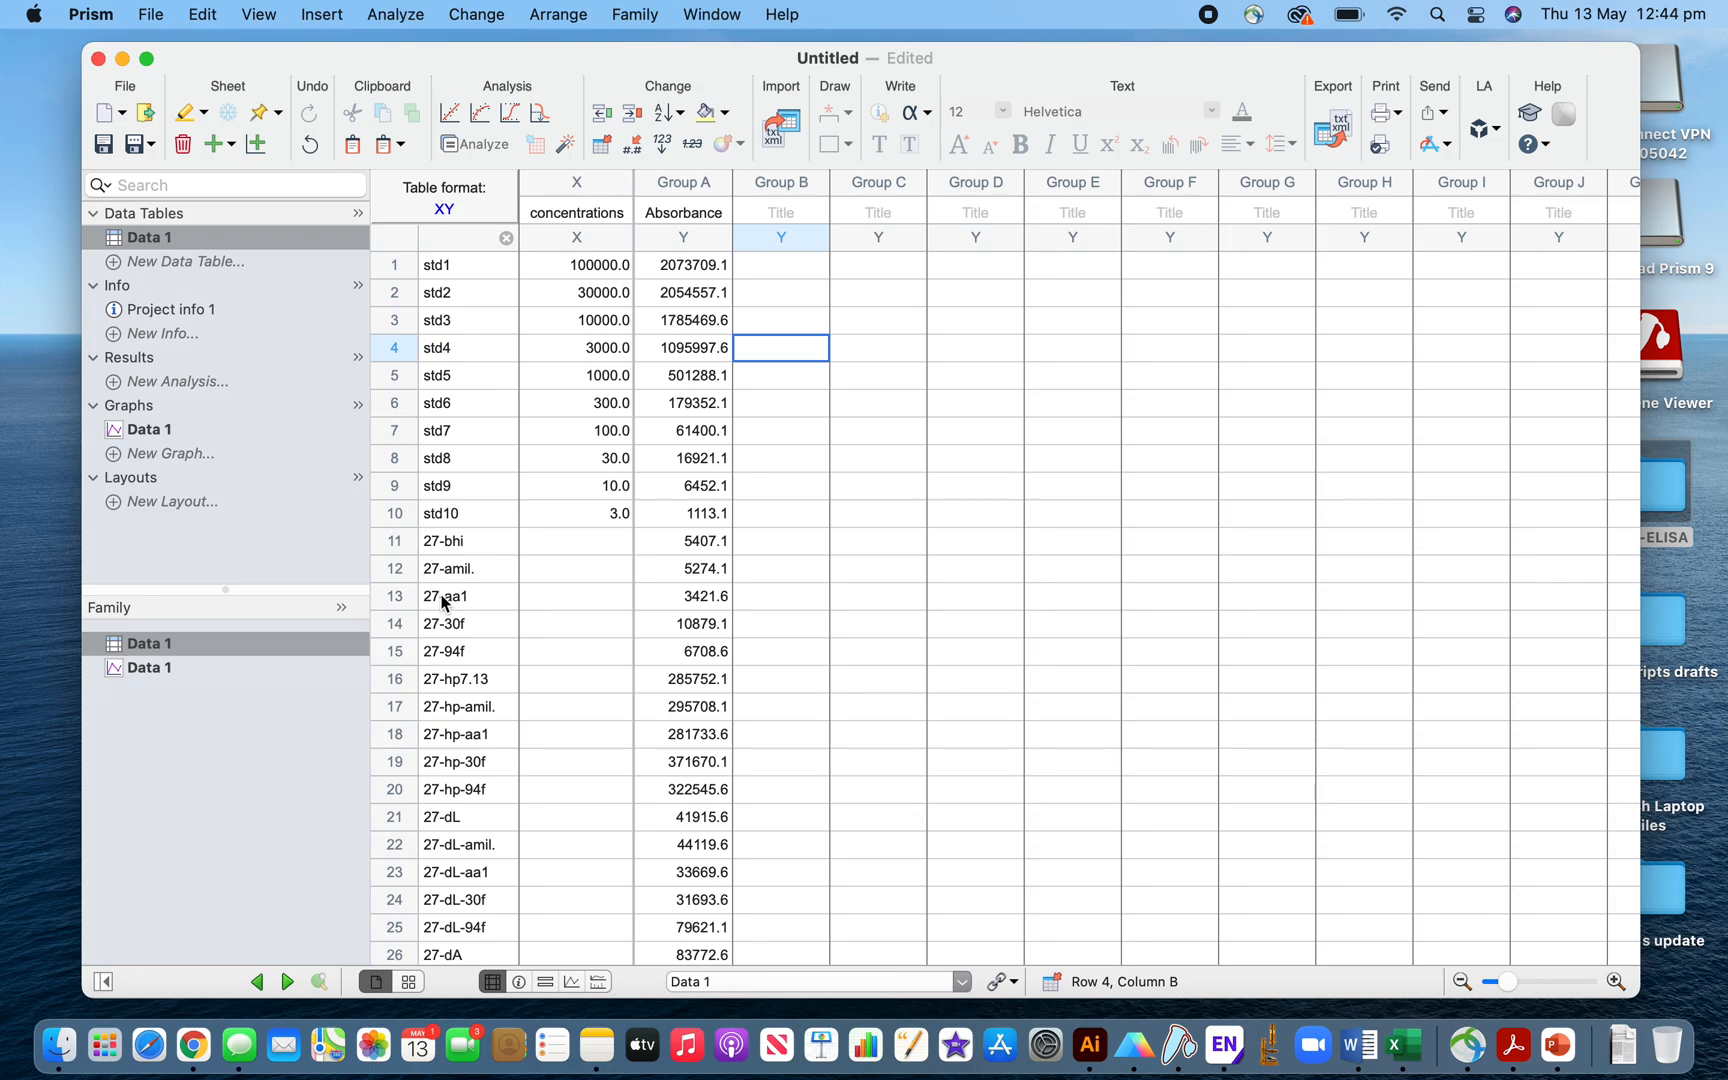
pyautogui.moveTo(710, 486)
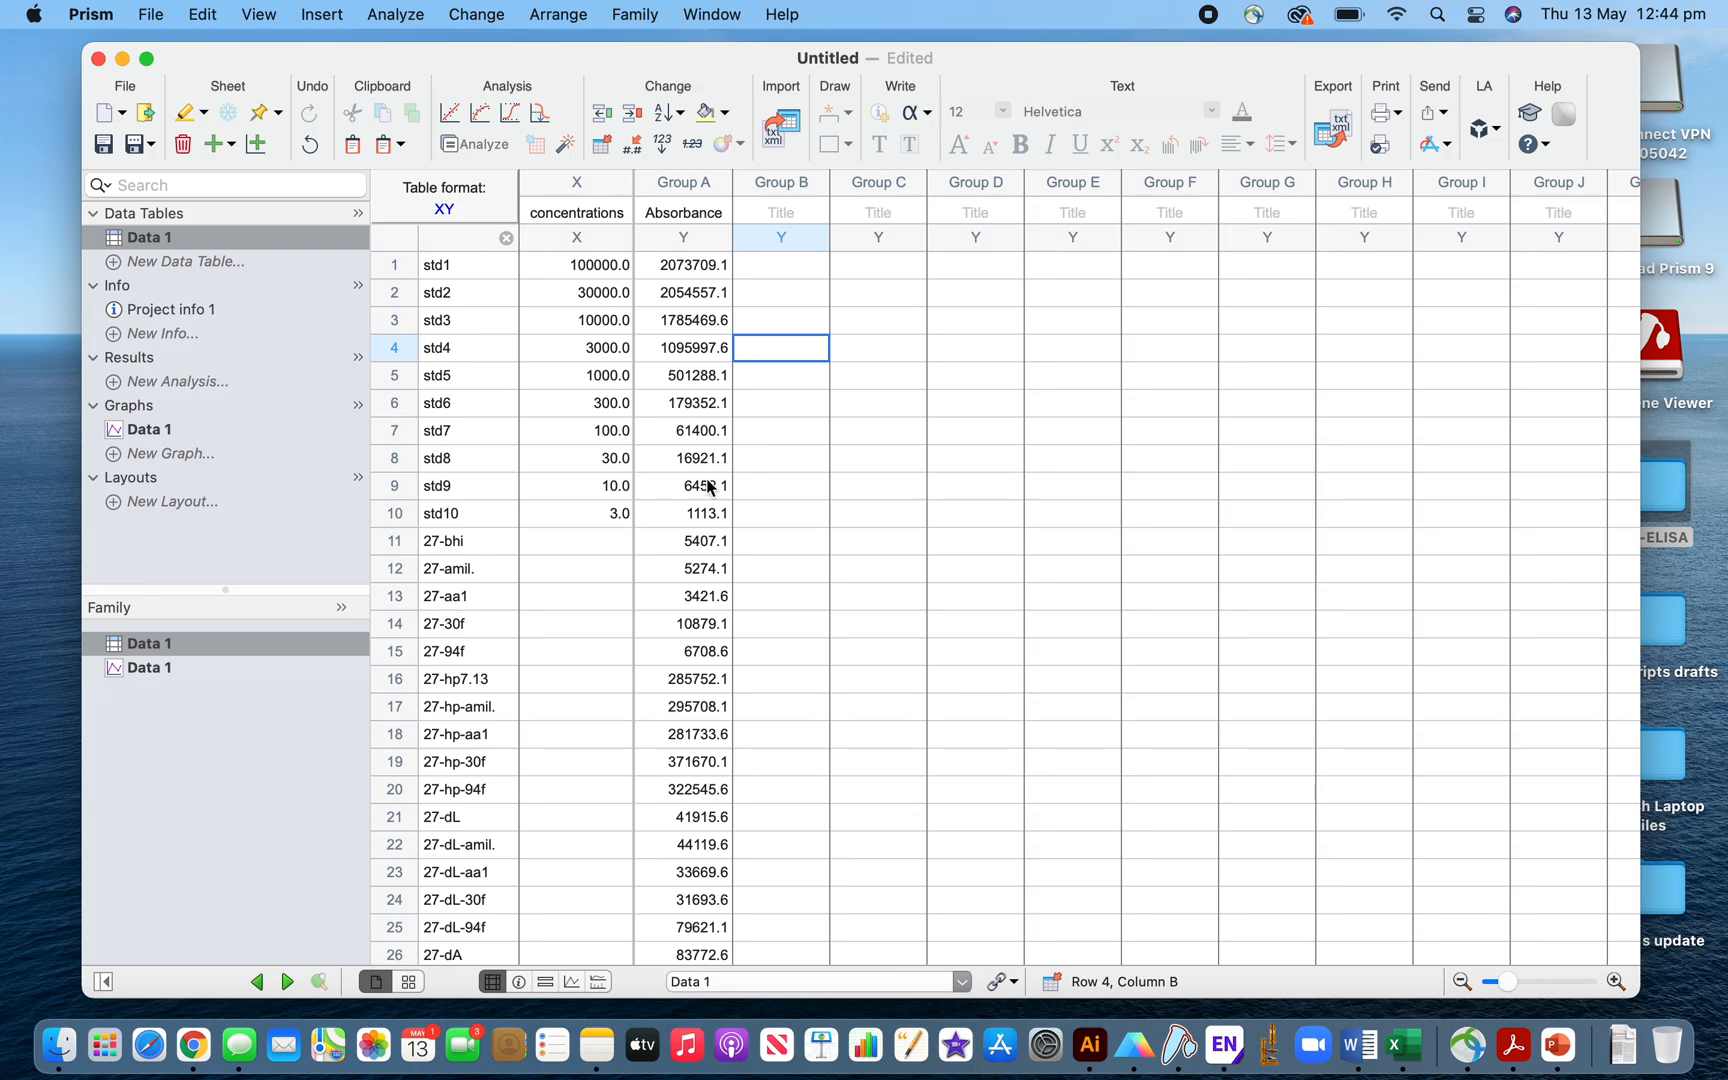
pyautogui.moveTo(828, 408)
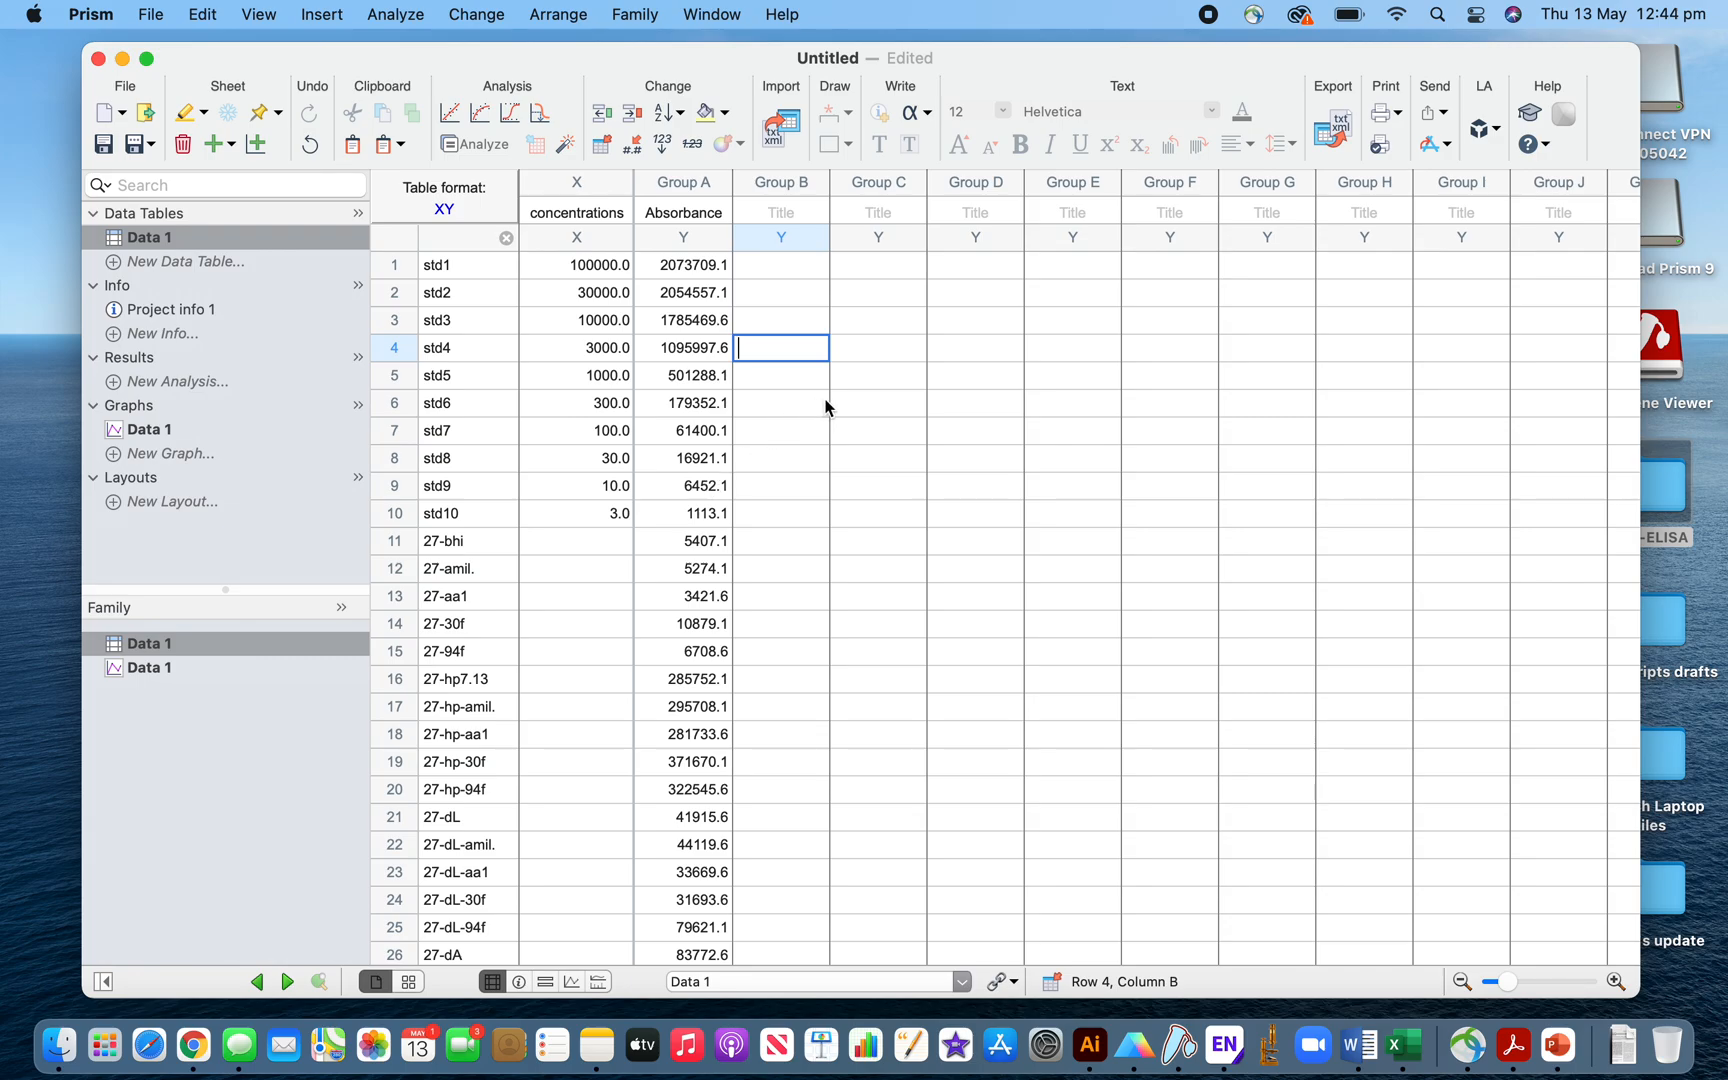
pyautogui.moveTo(538, 390)
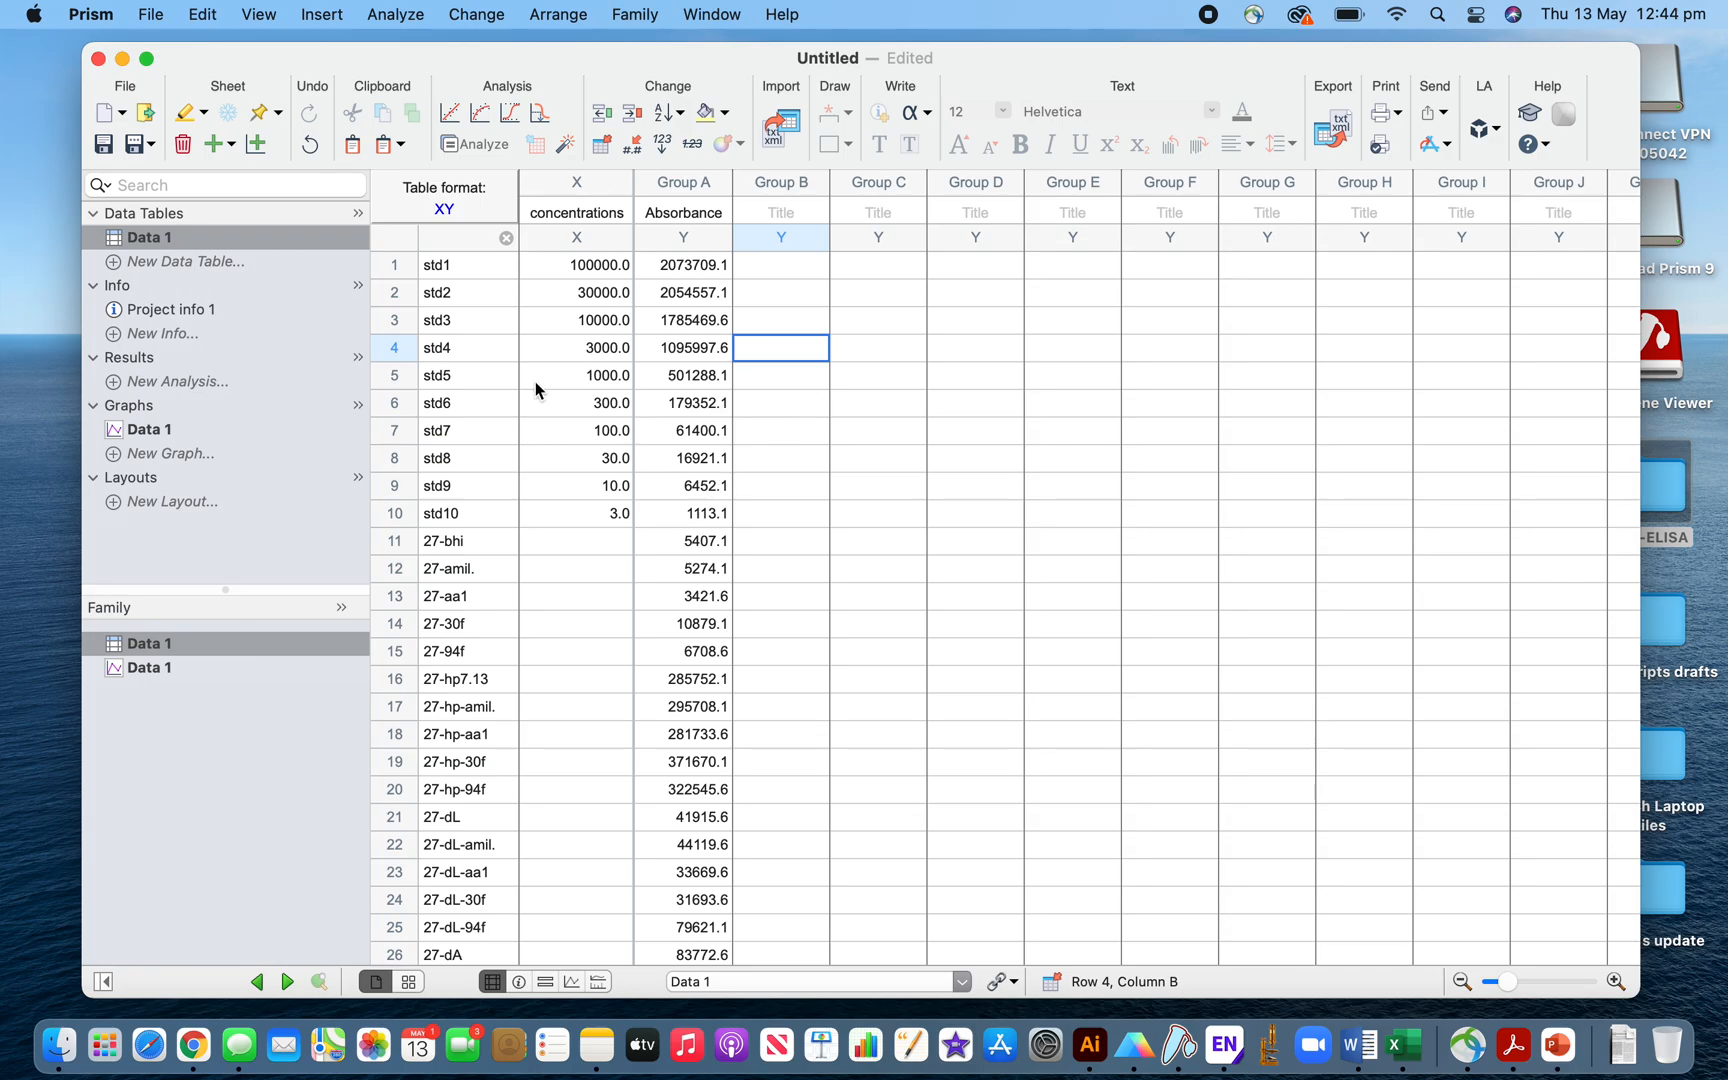
pyautogui.moveTo(652, 364)
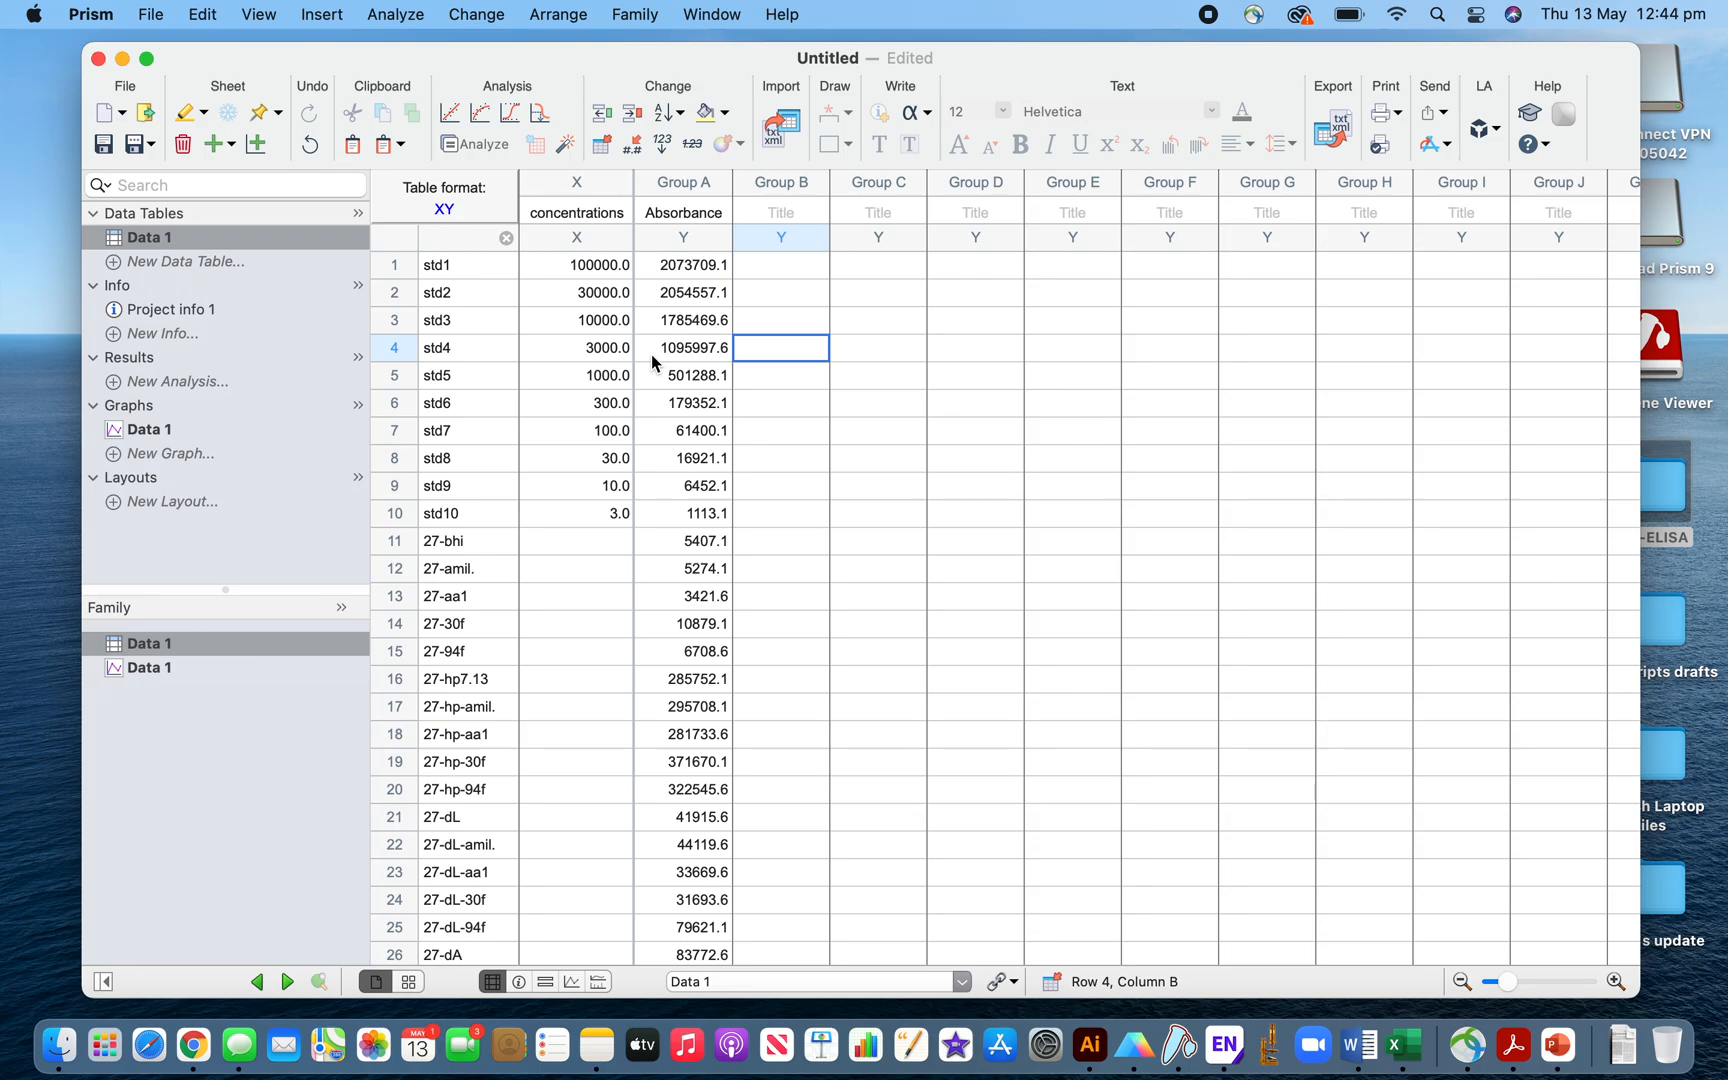
pyautogui.moveTo(548, 326)
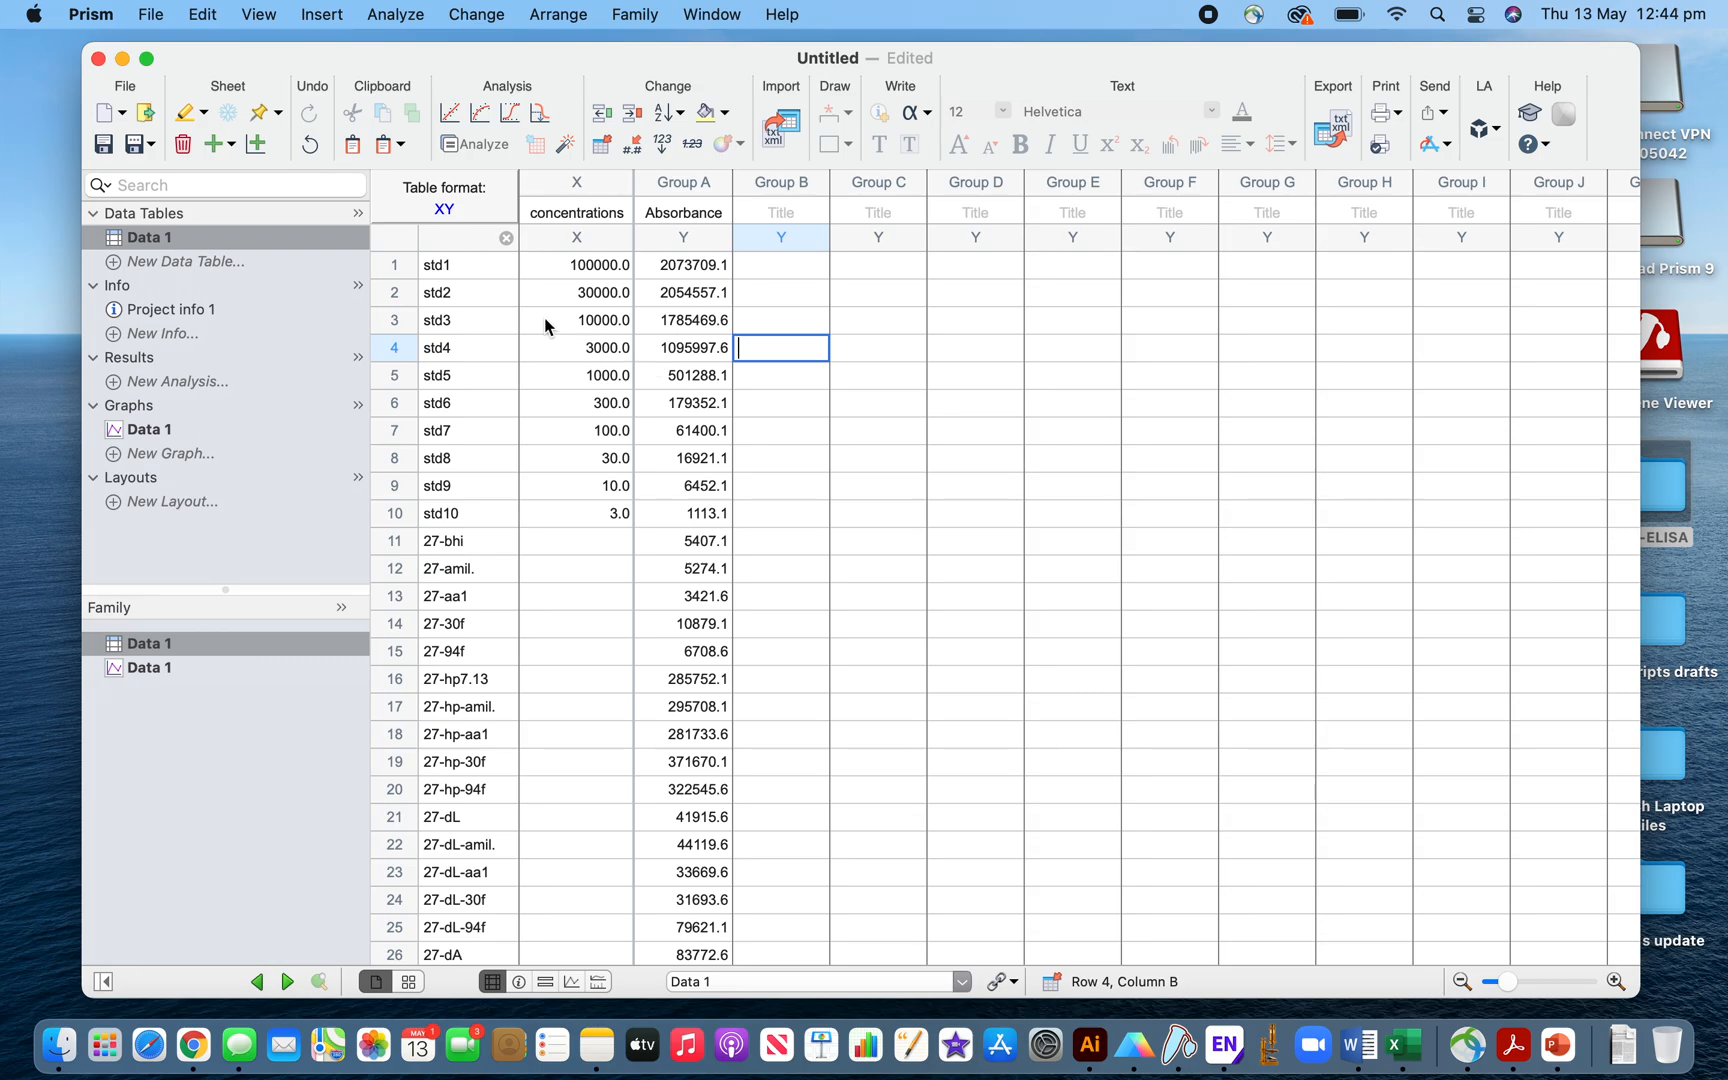
pyautogui.moveTo(584, 280)
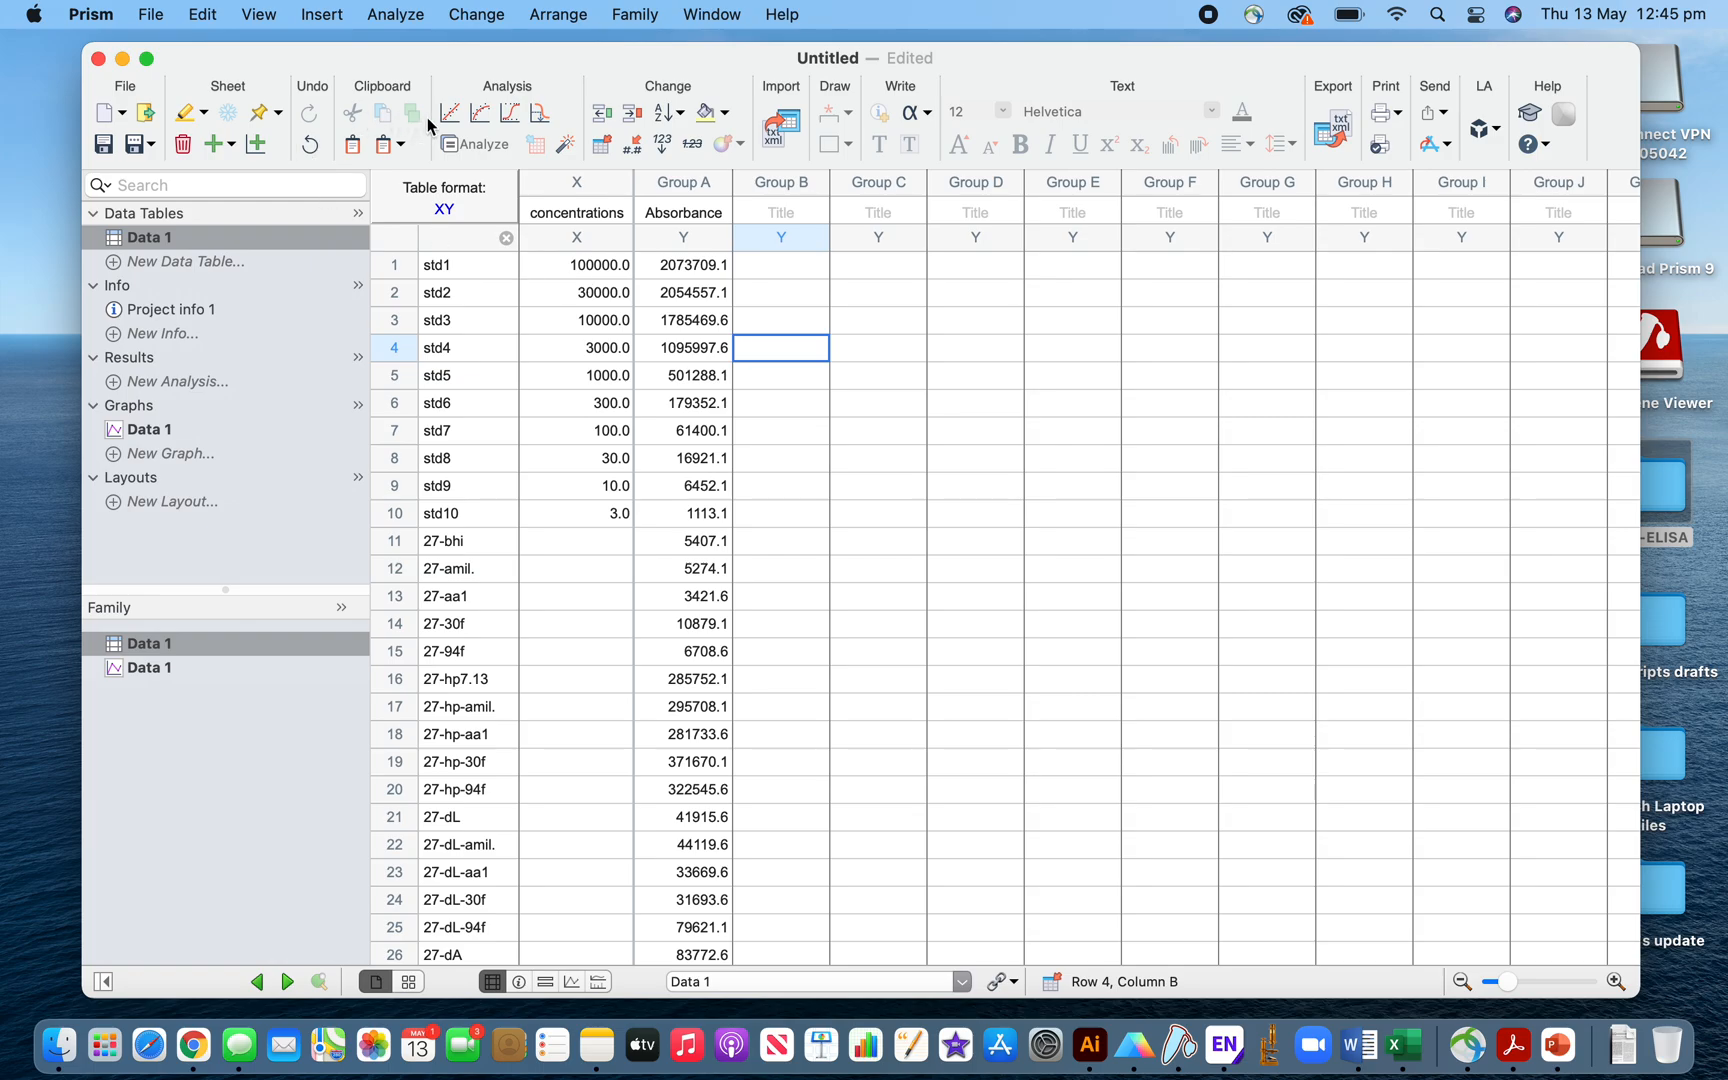
# Start a Transform analysis of Data 1 with X values converted using X=Log(X)
pyautogui.click(474, 144)
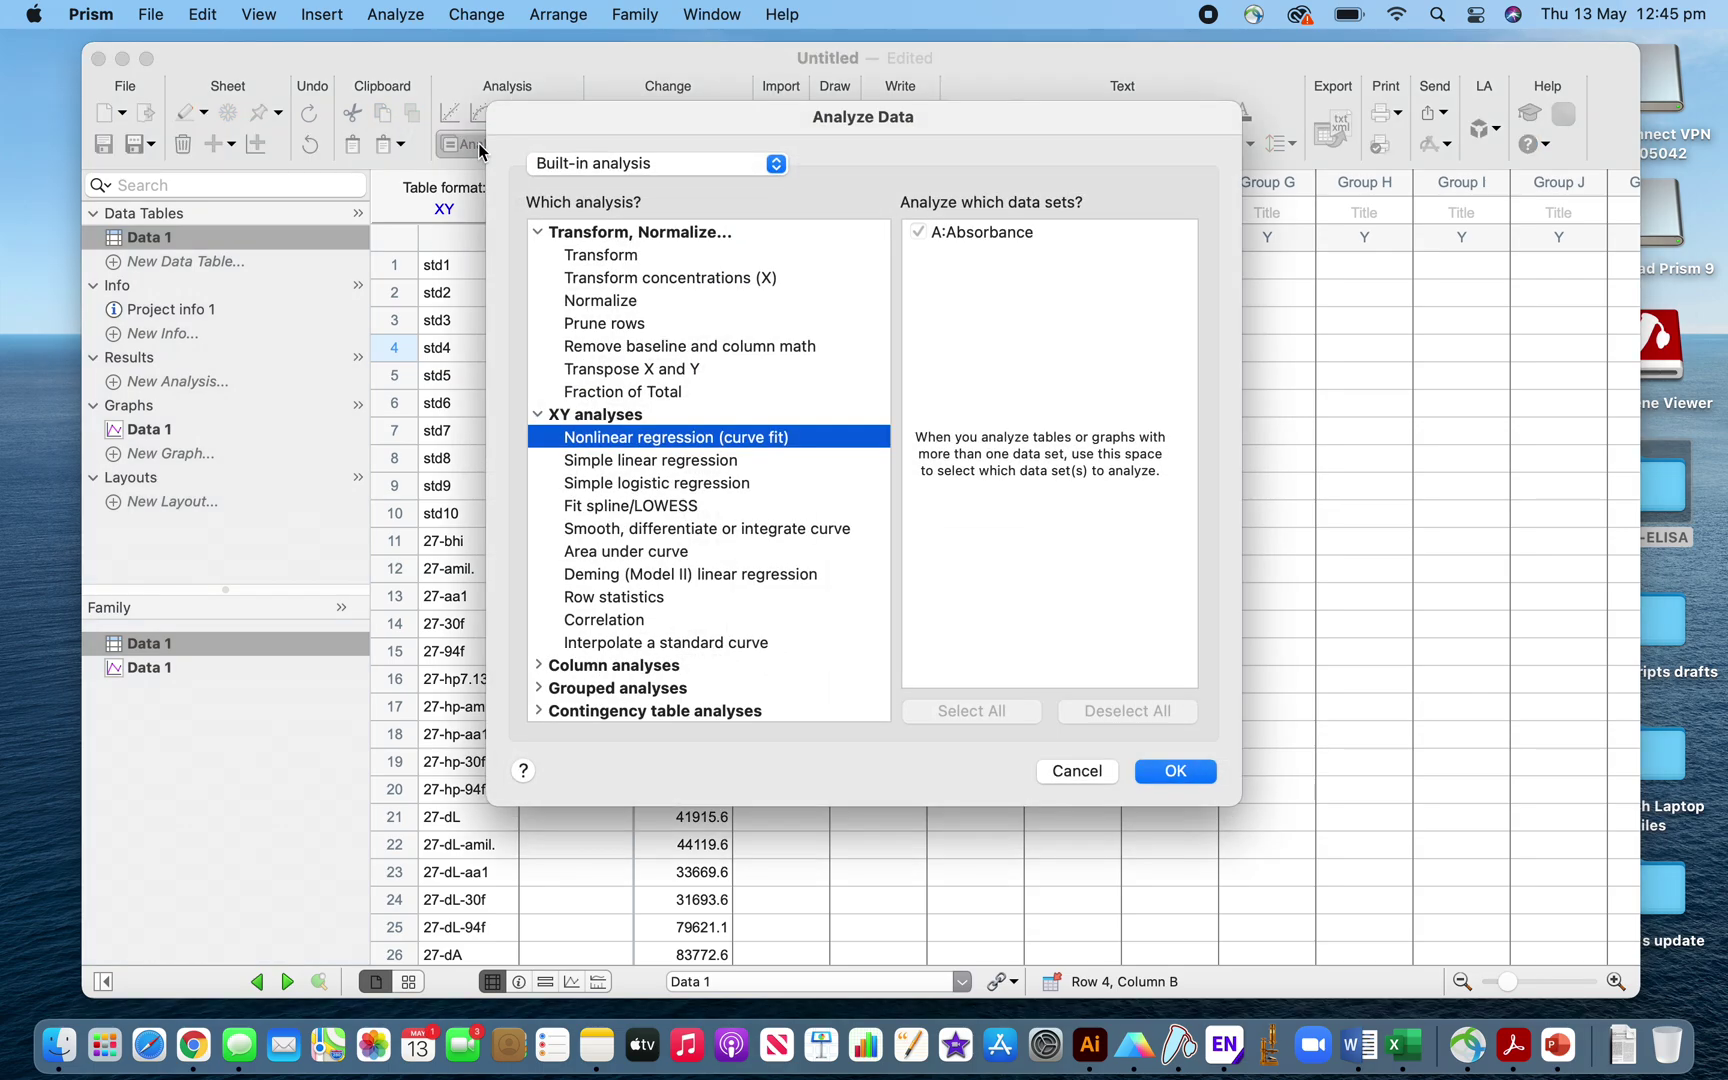
pyautogui.click(600, 256)
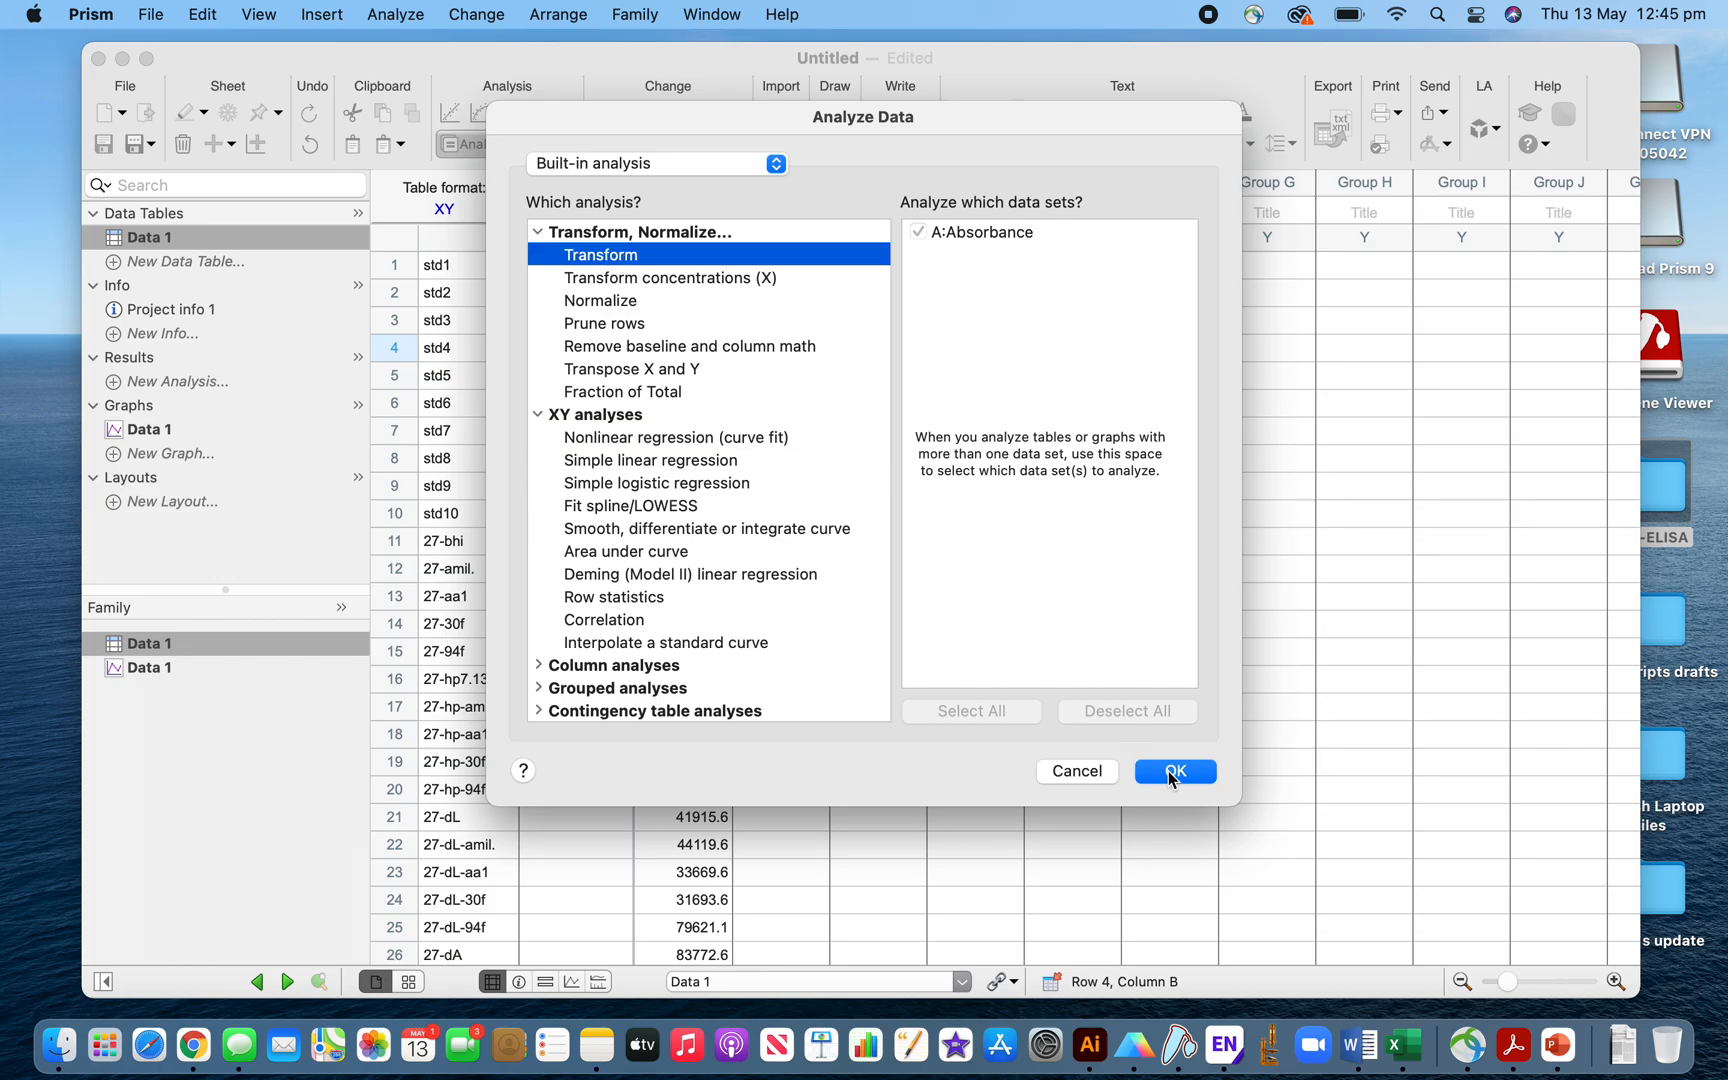
pyautogui.click(1176, 772)
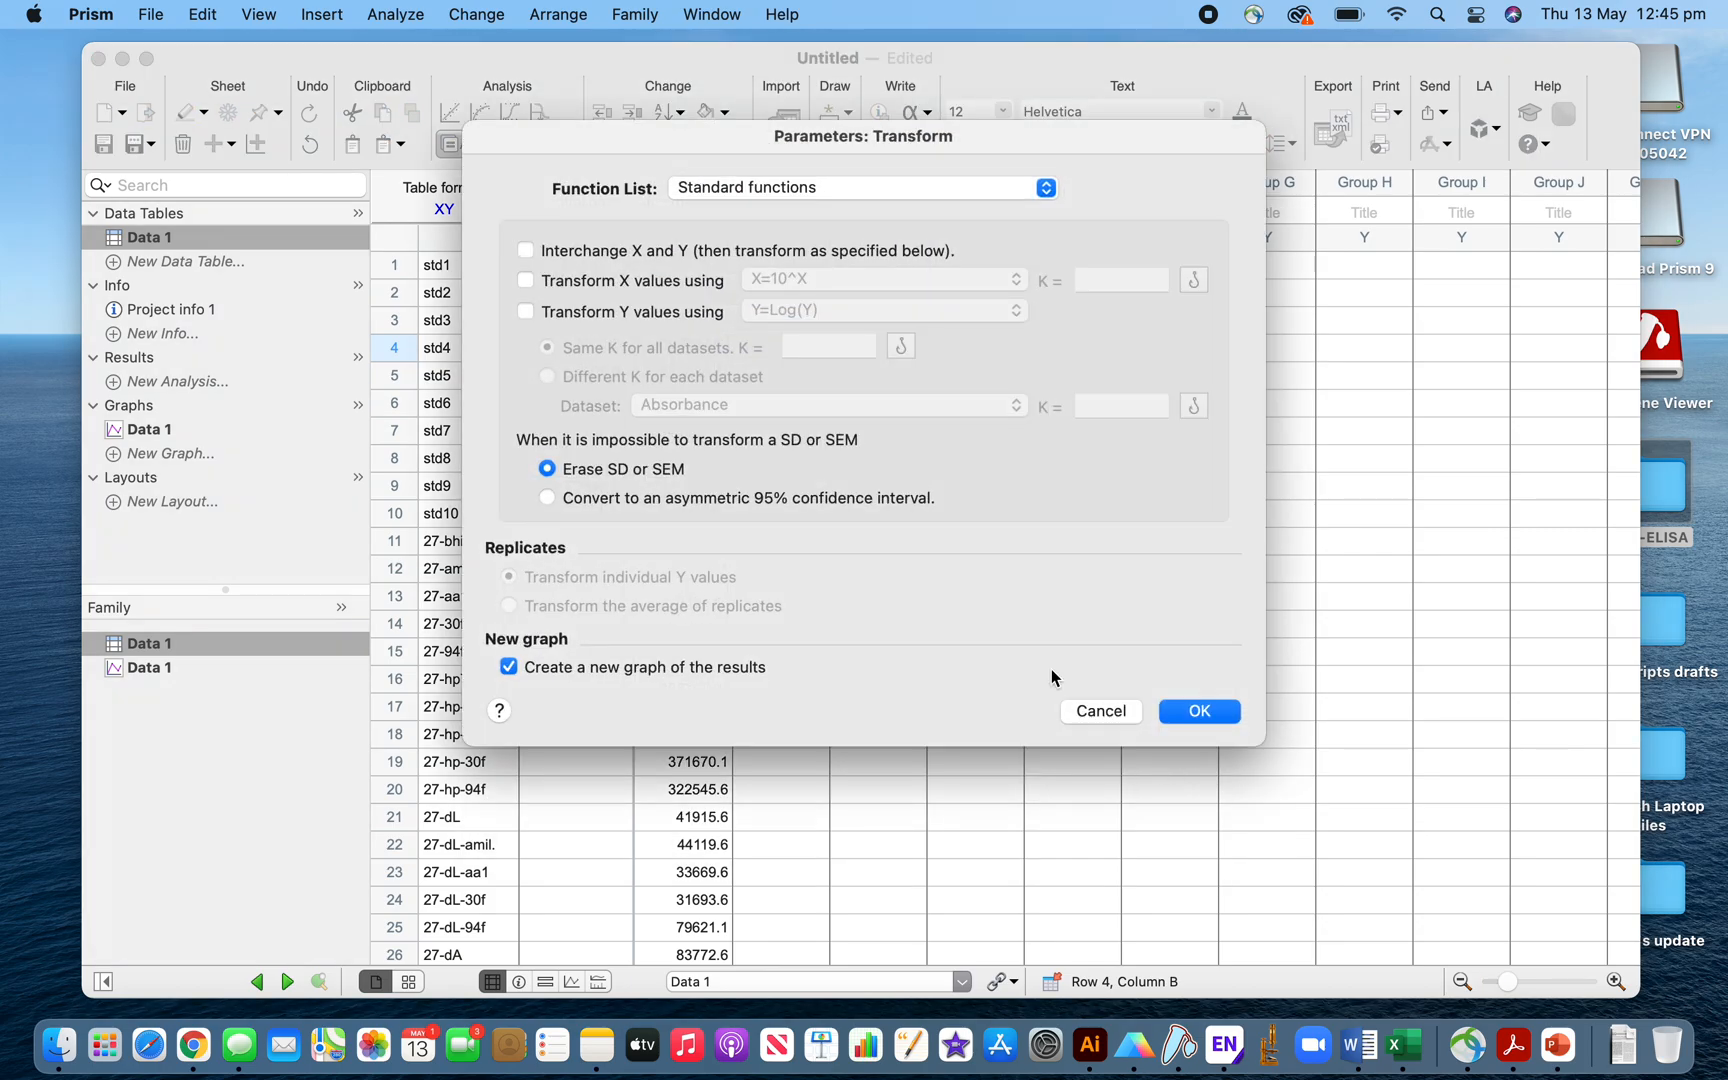
pyautogui.click(524, 280)
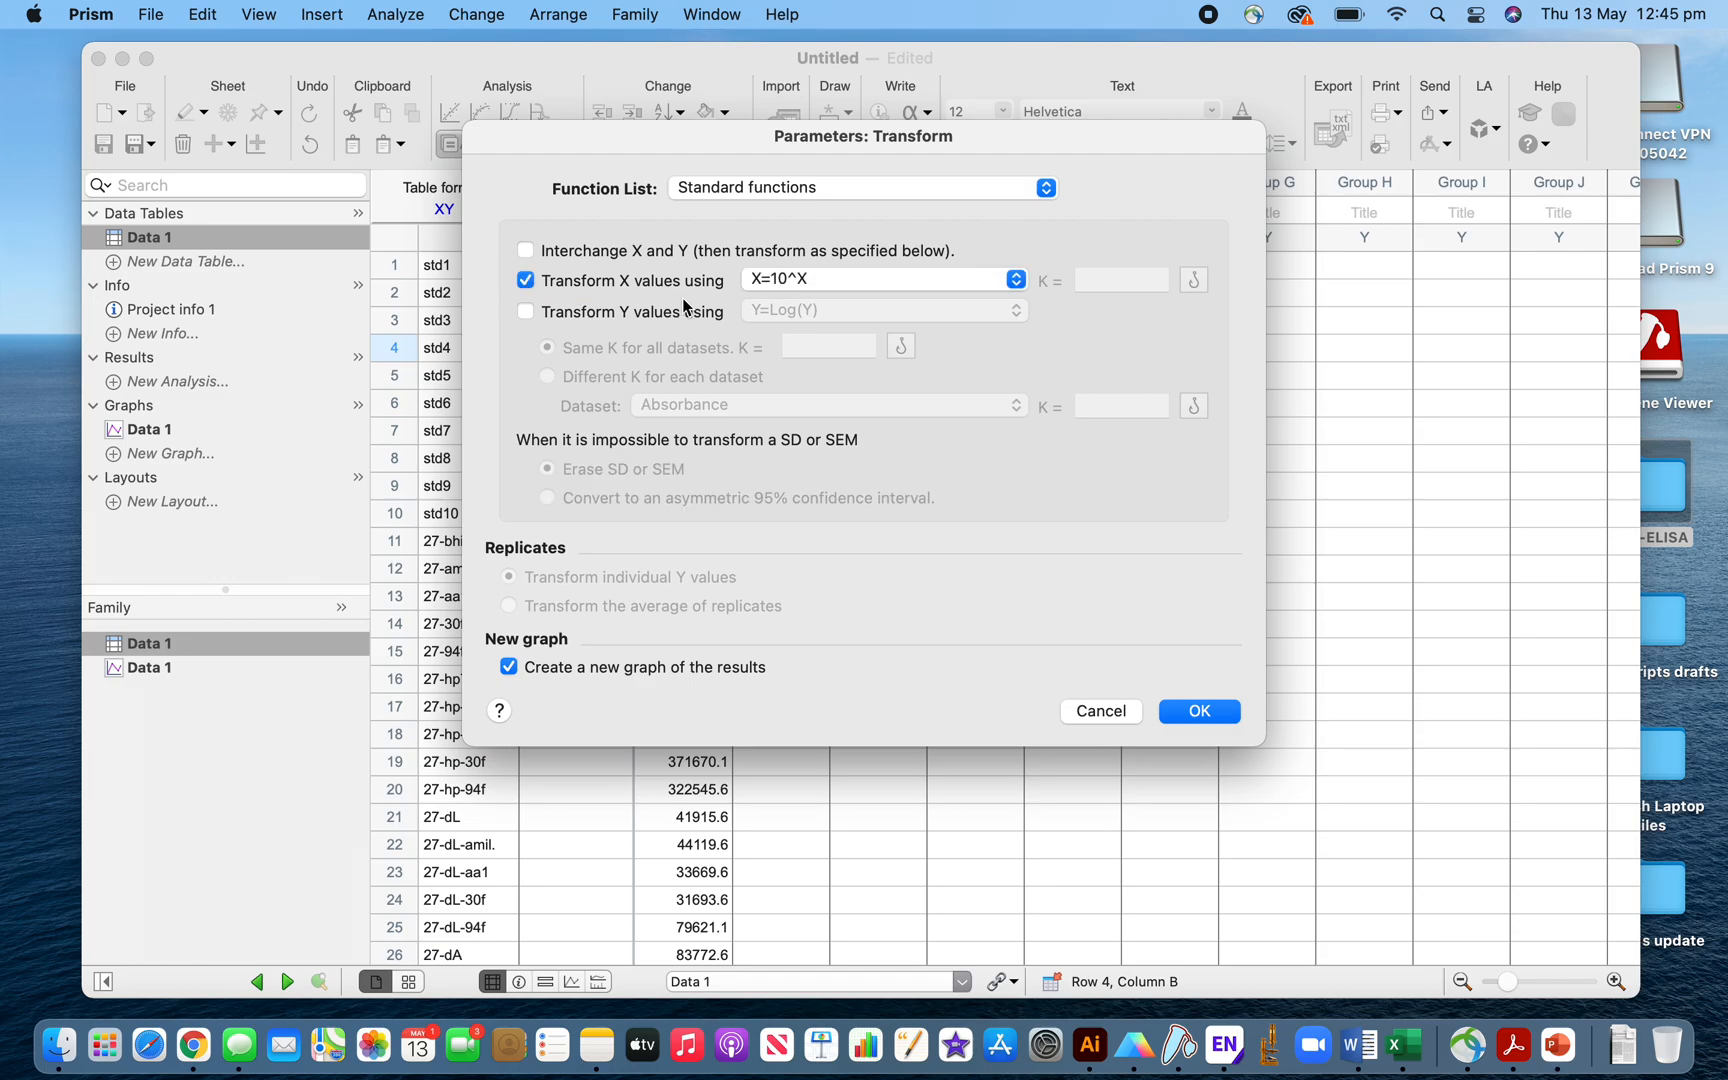
pyautogui.click(882, 280)
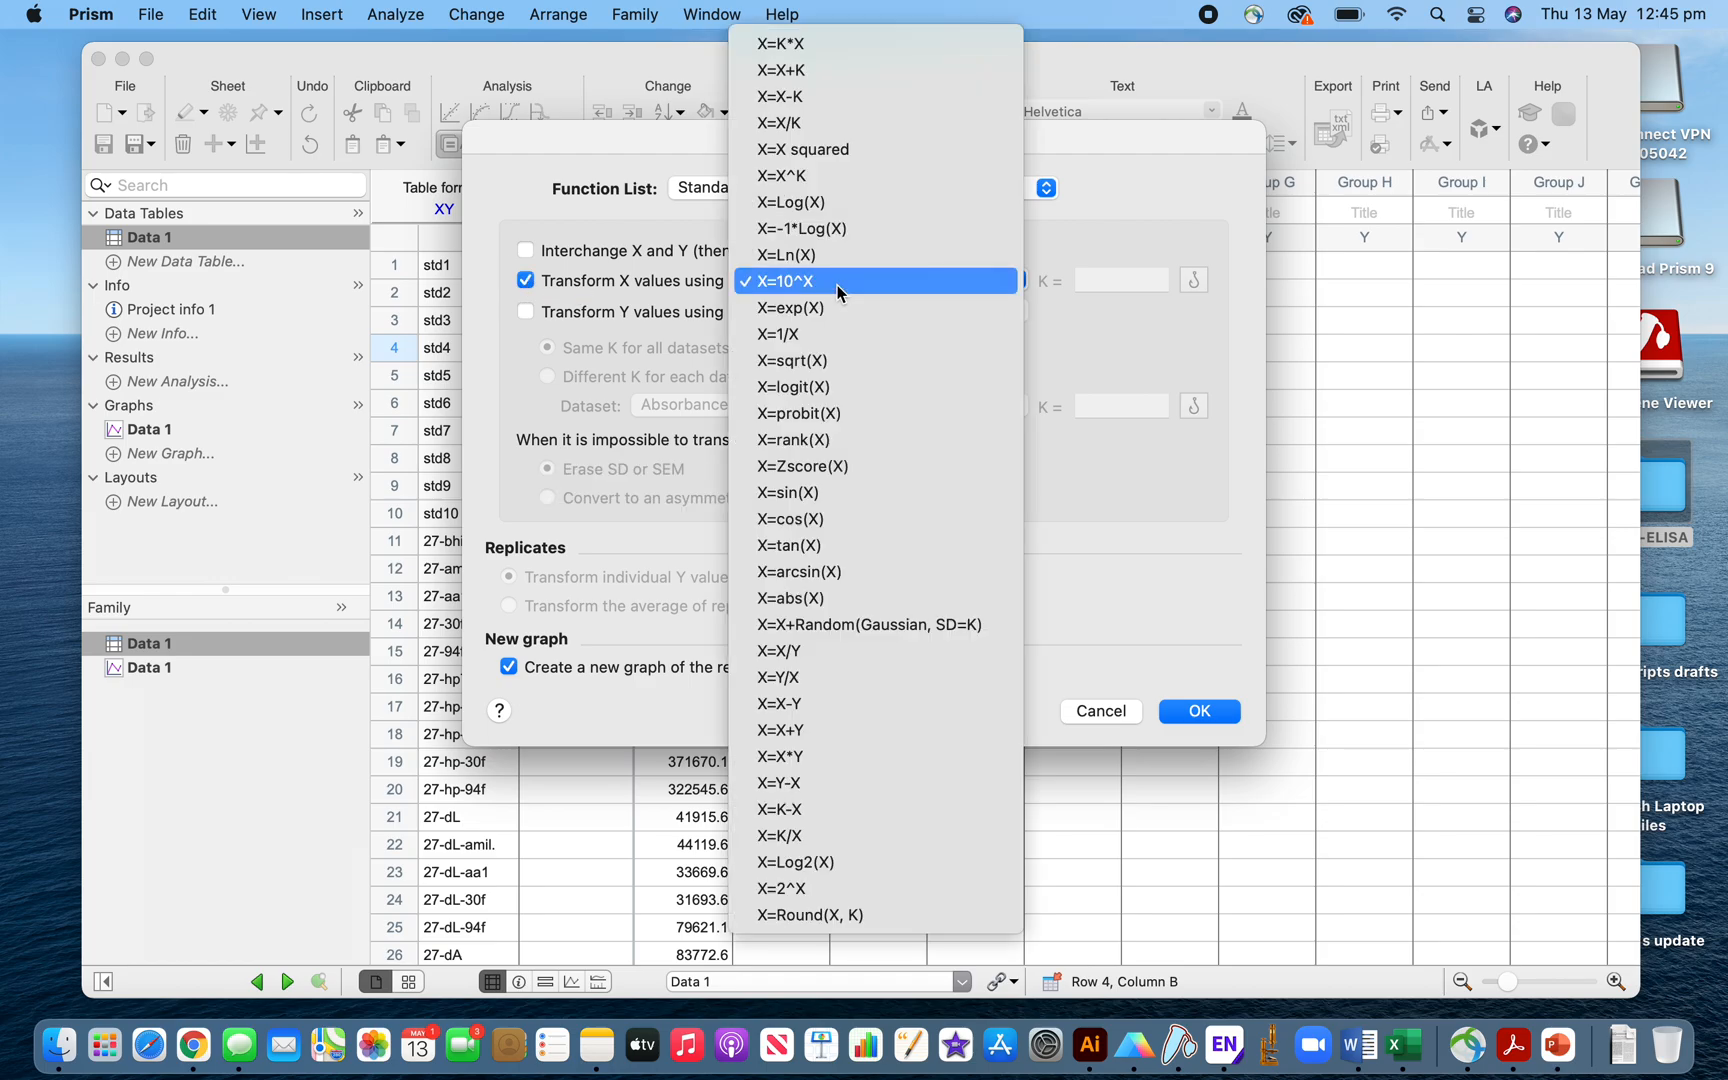
pyautogui.click(790, 202)
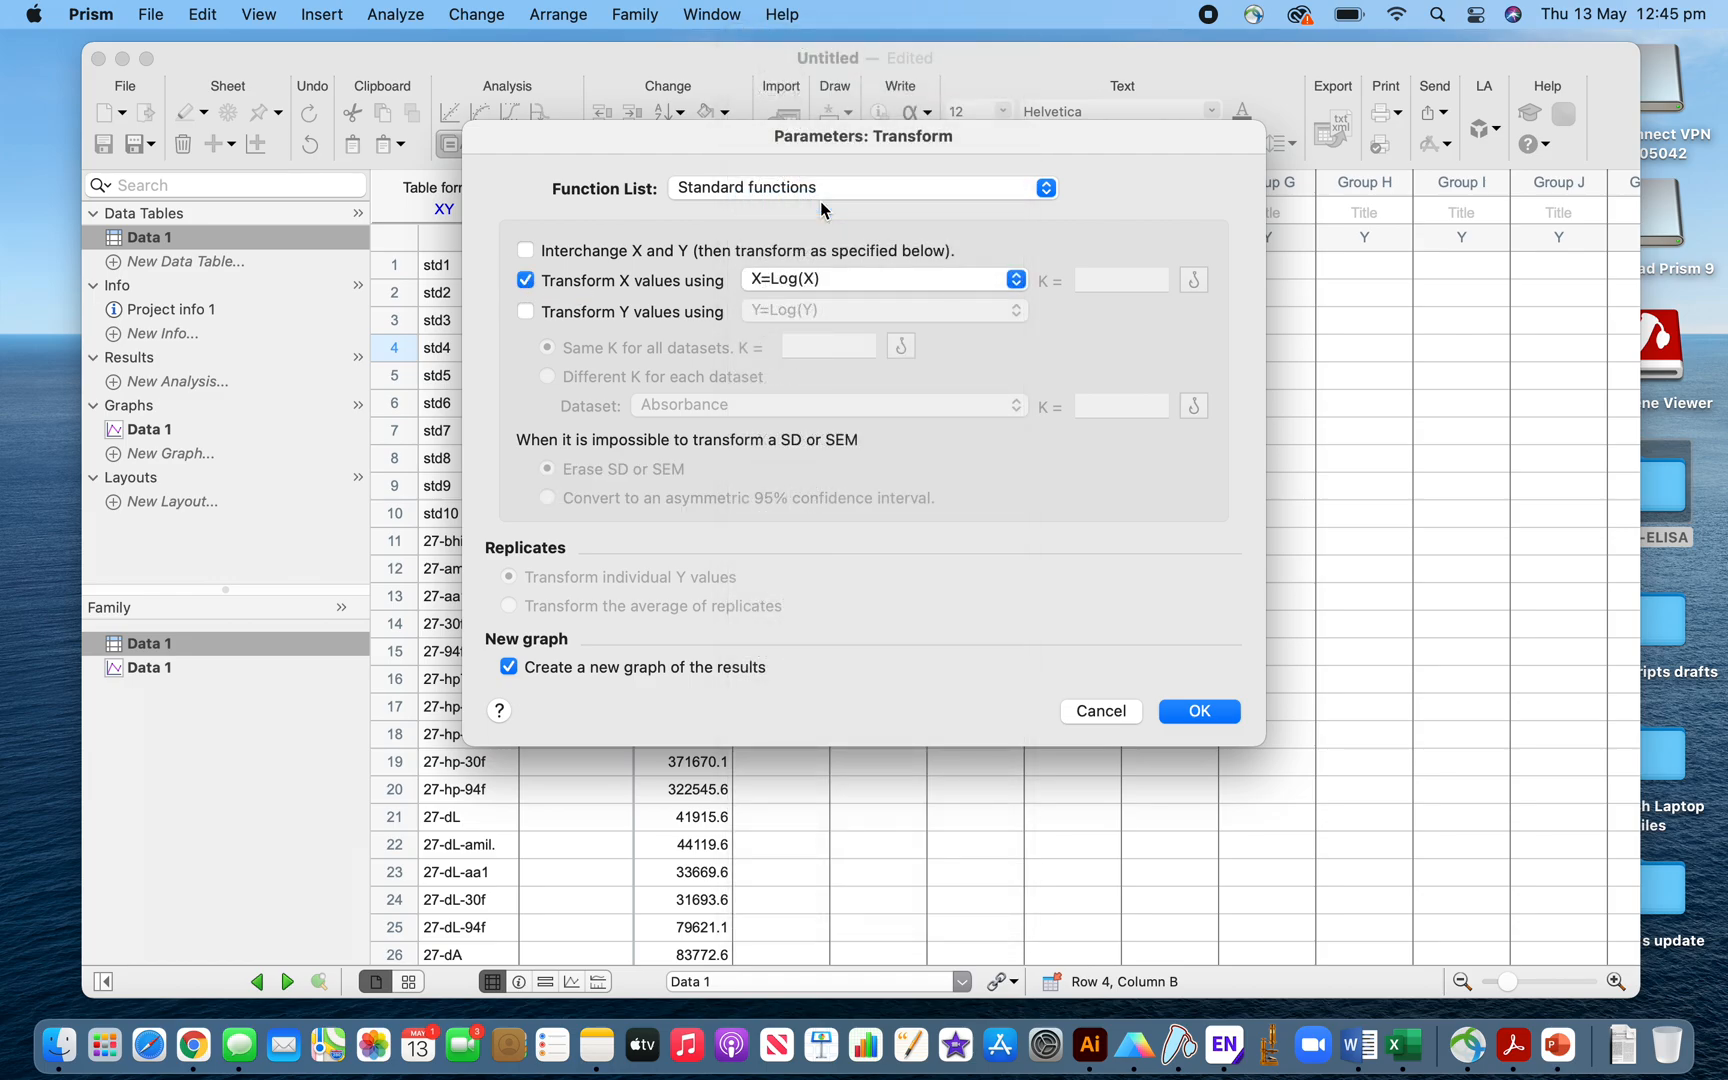
pyautogui.moveTo(1144, 674)
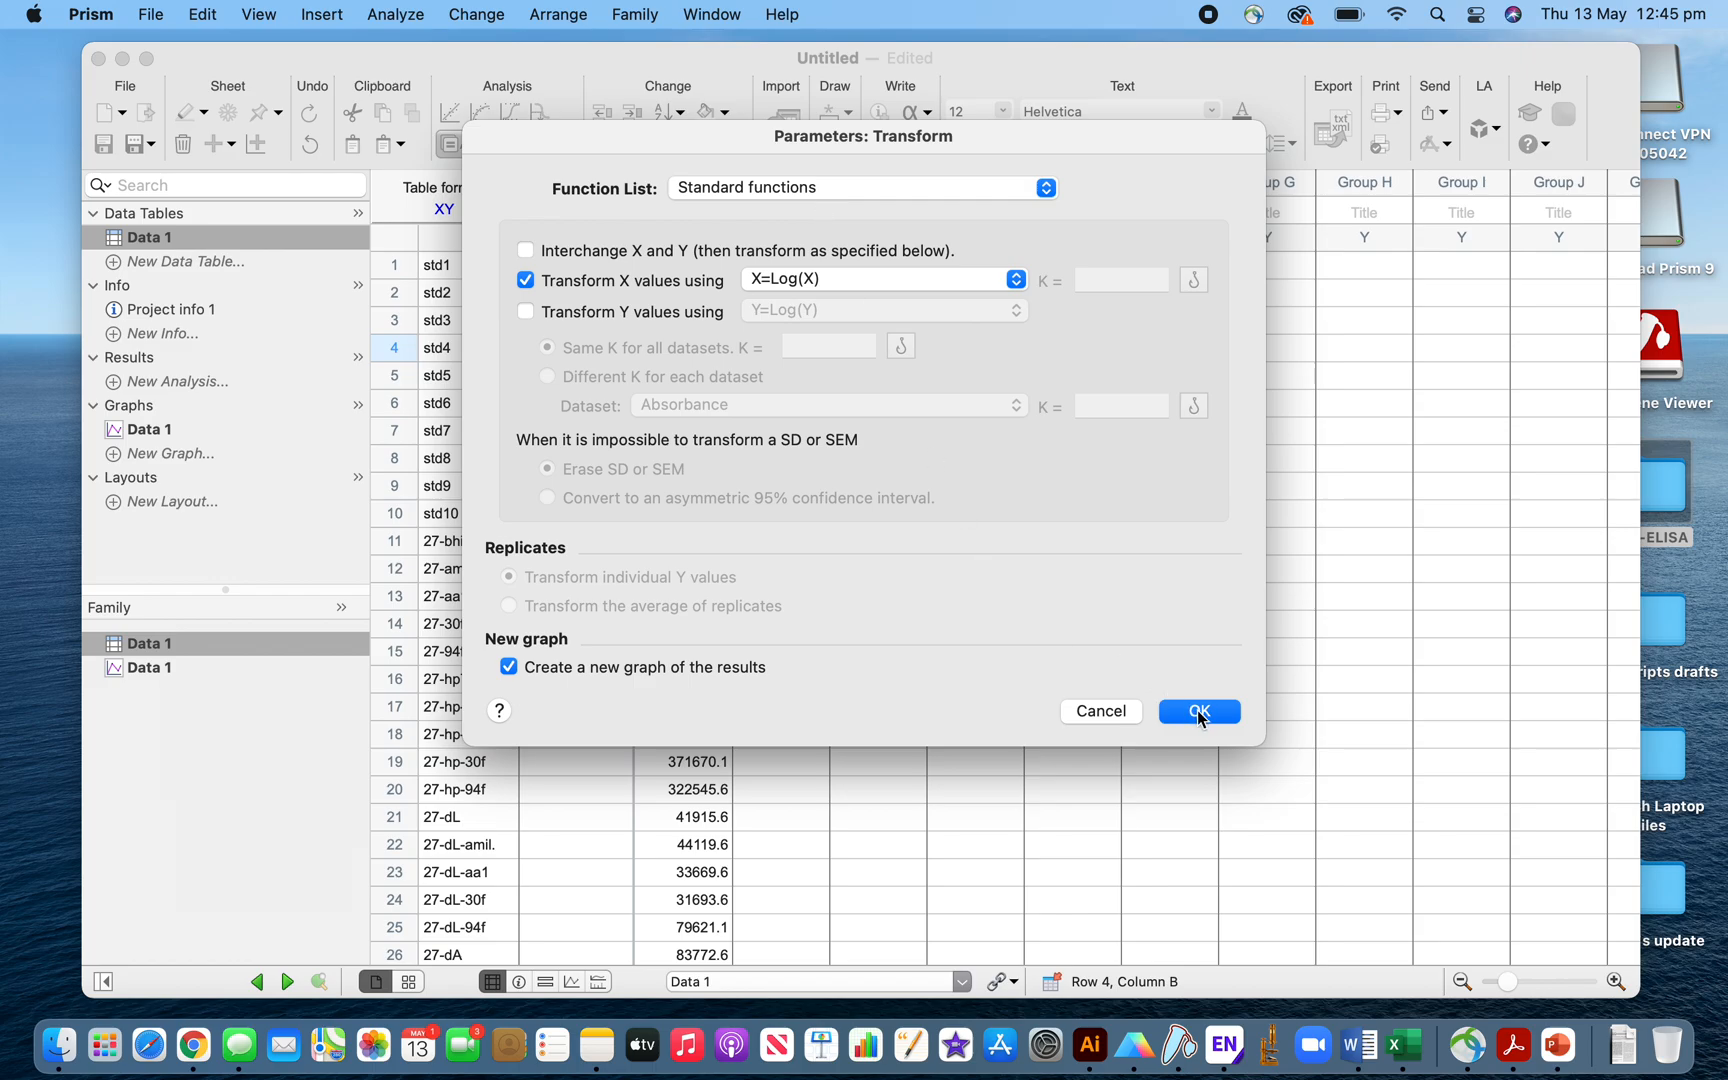
# Apply the log transform, creating the 'Transform of Data 1' results table and graph
pyautogui.click(1200, 712)
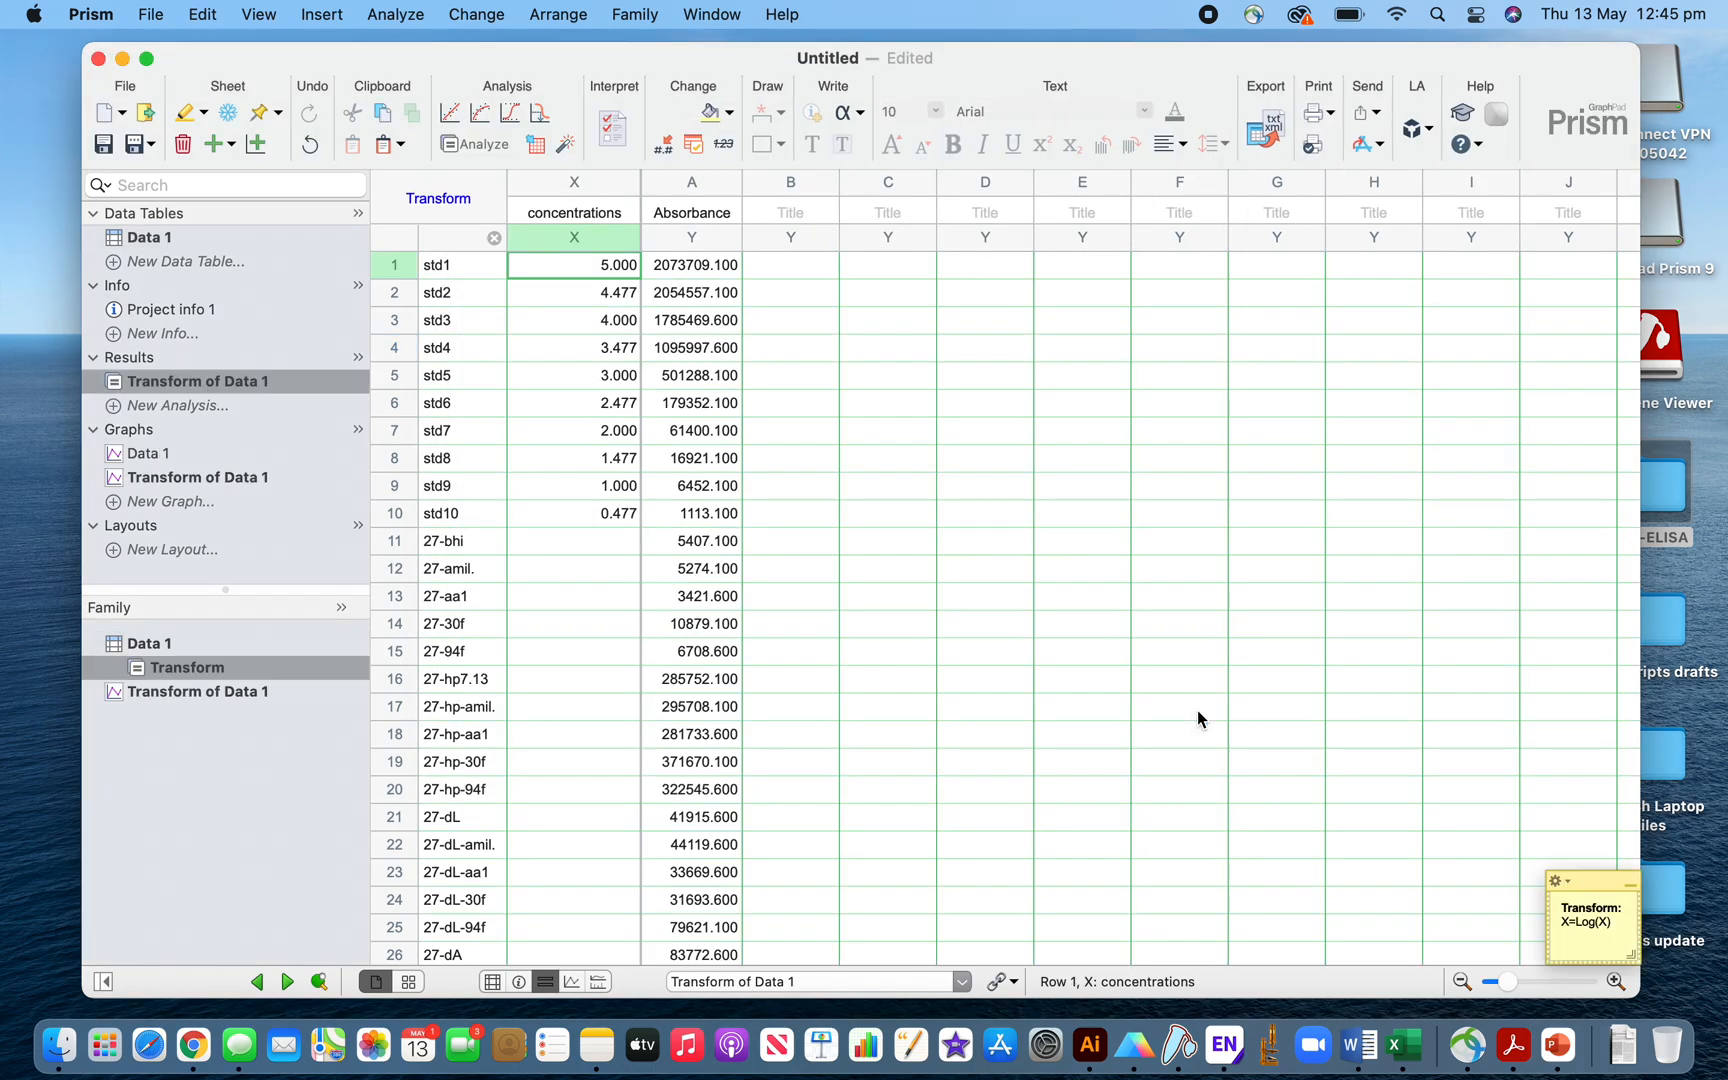
pyautogui.moveTo(610, 274)
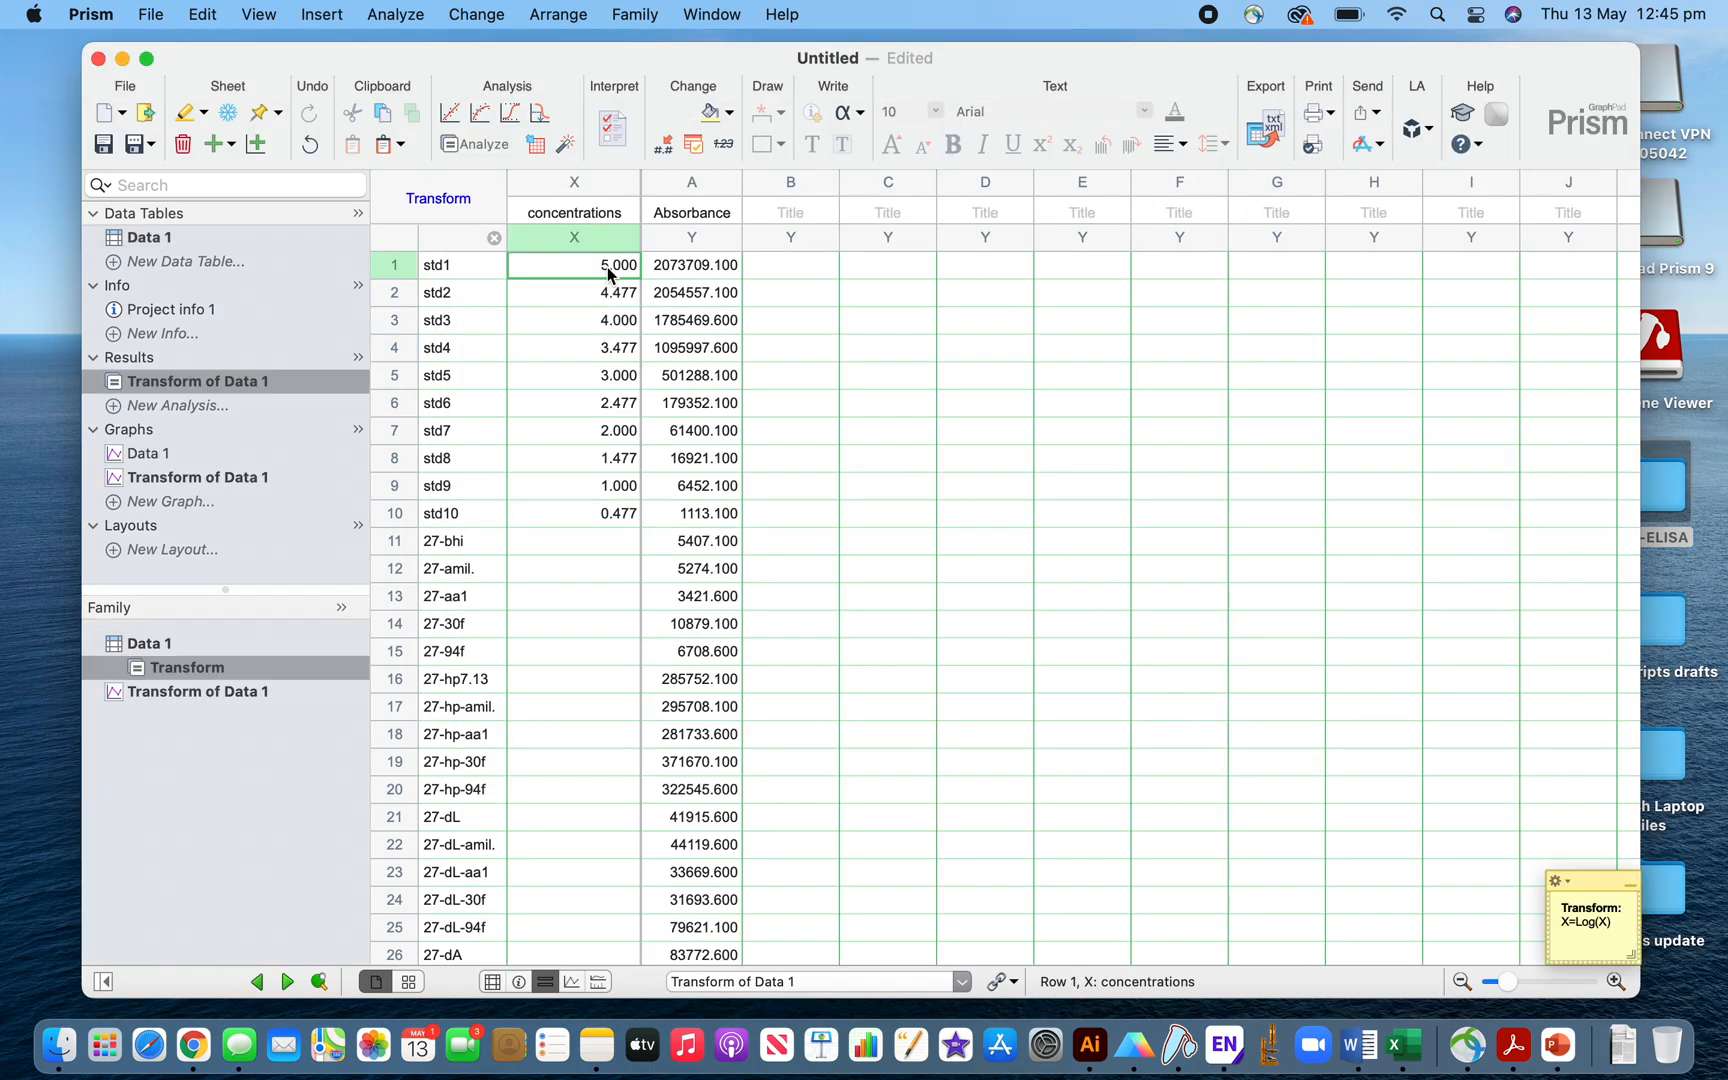
pyautogui.moveTo(588, 450)
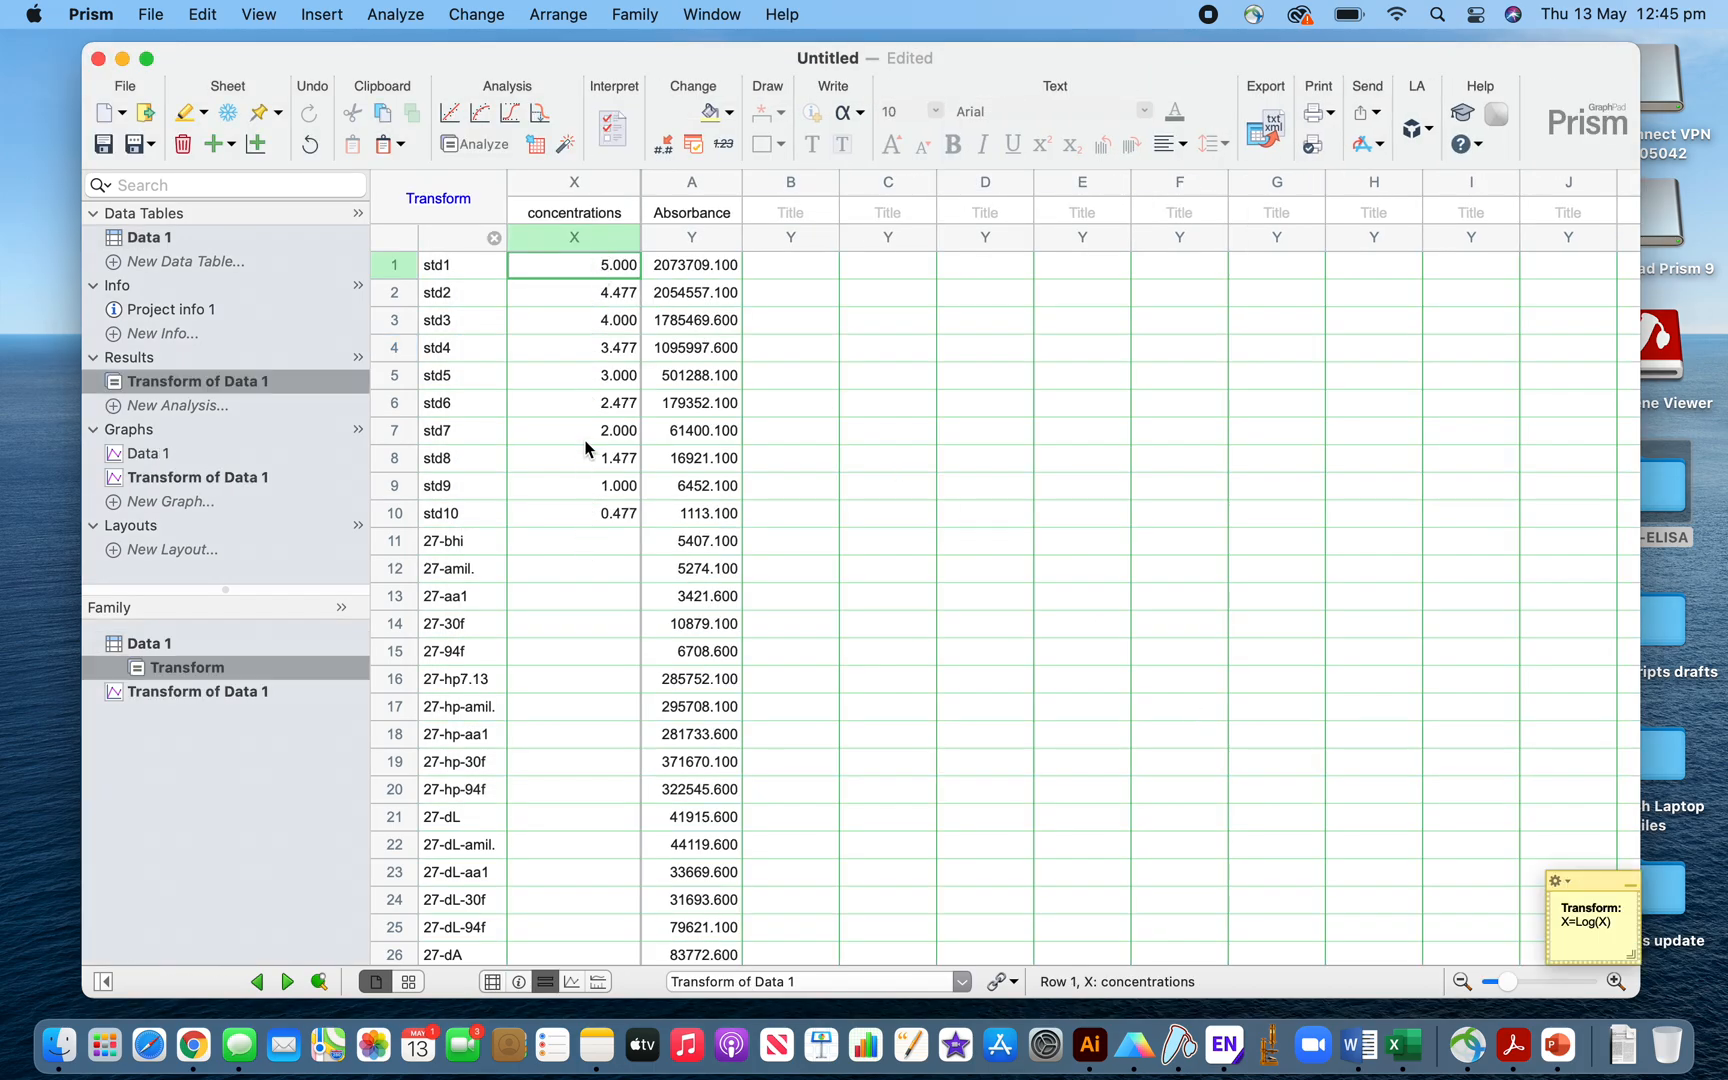
pyautogui.moveTo(578, 328)
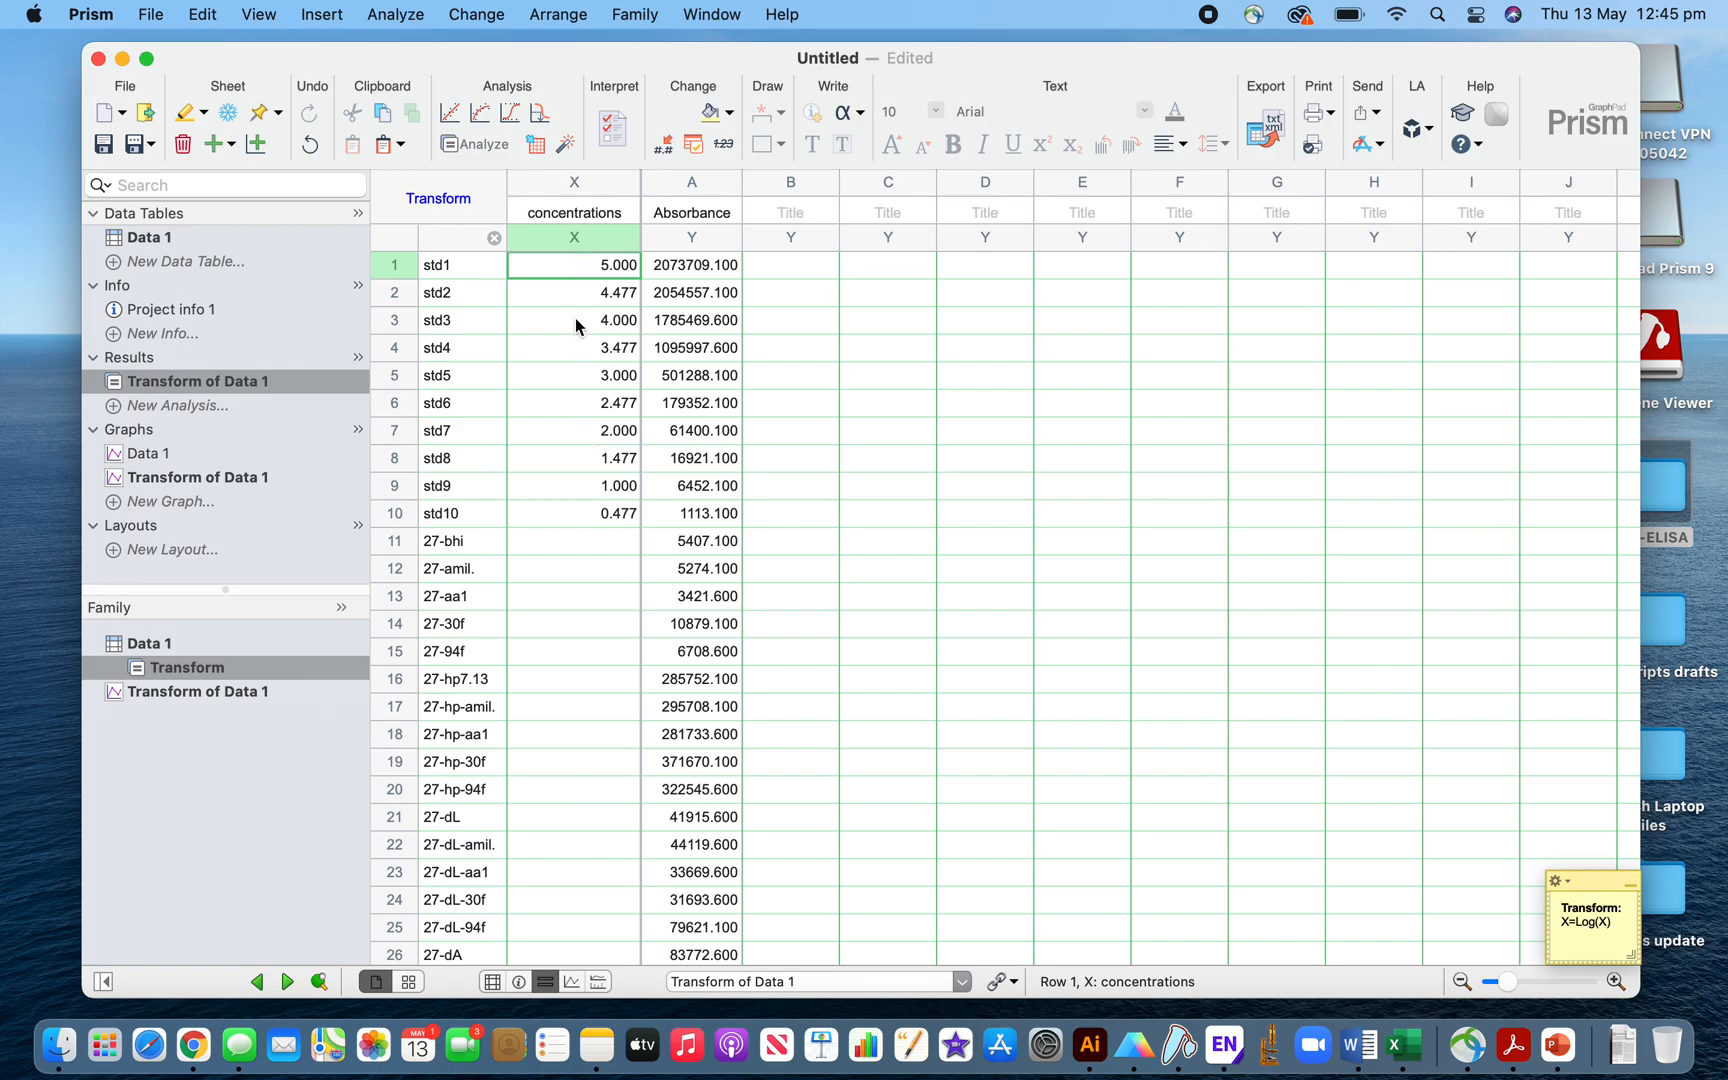
pyautogui.moveTo(208, 504)
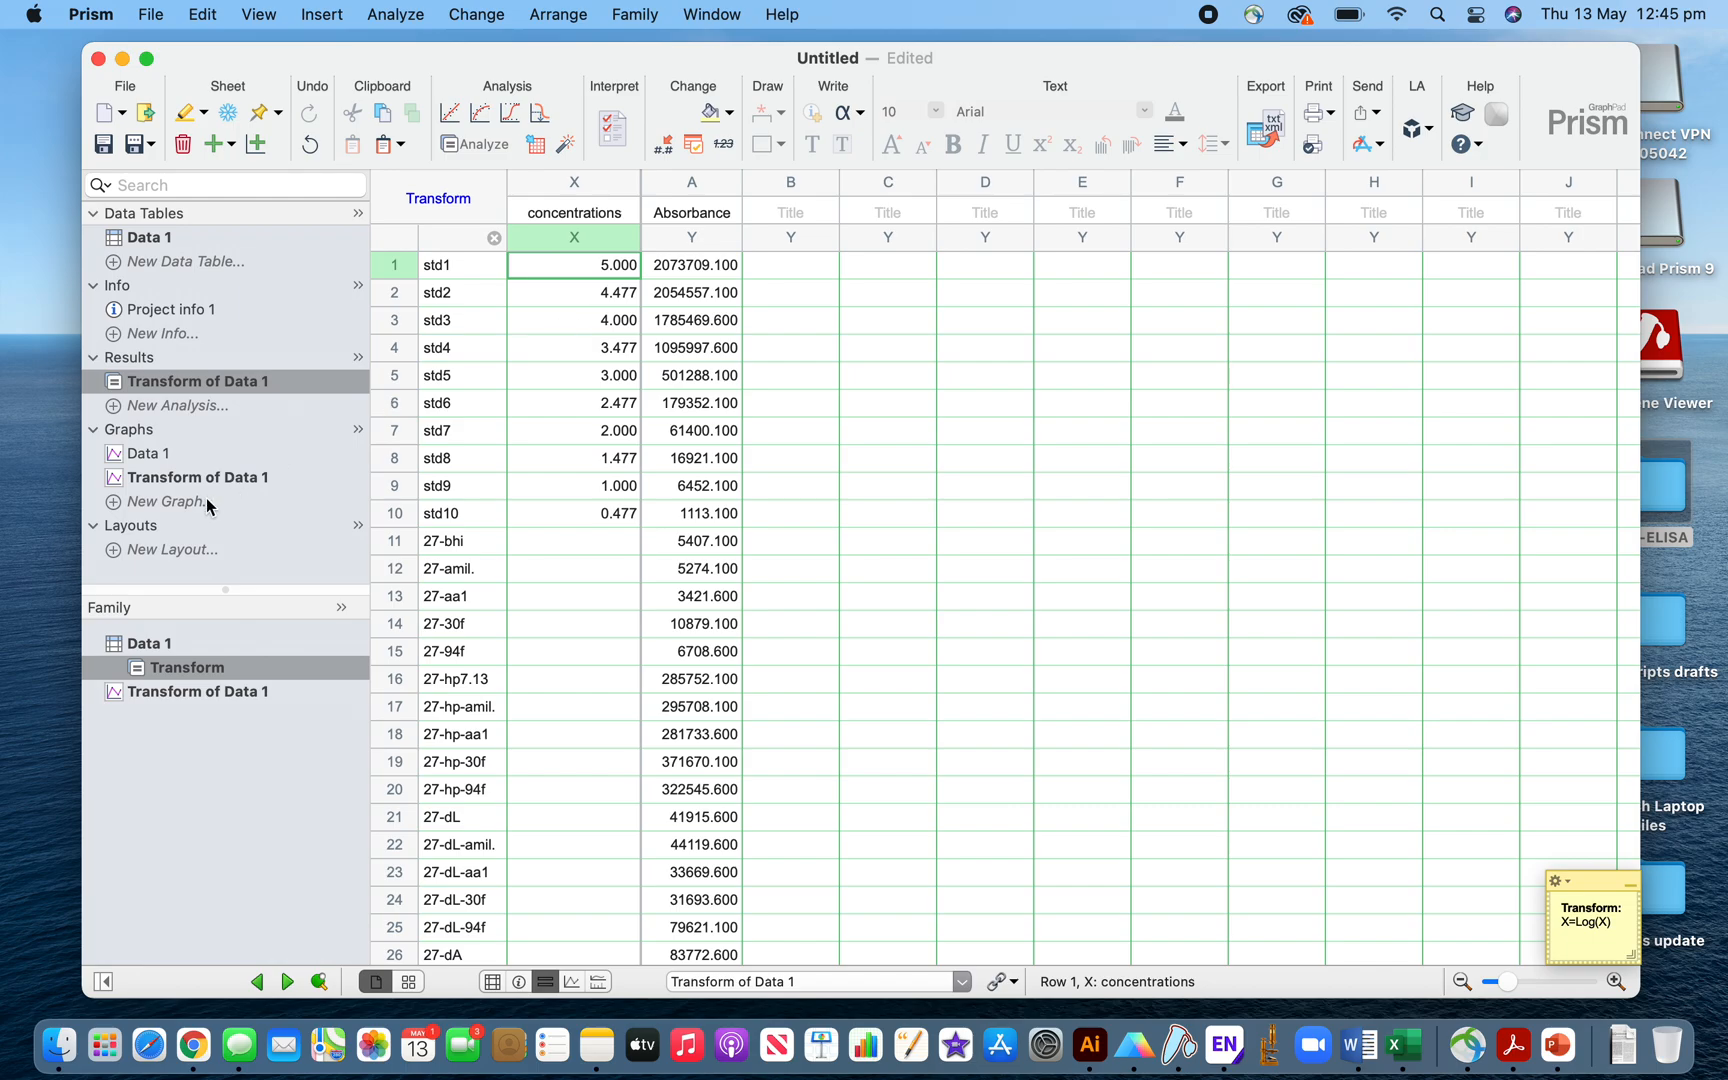
pyautogui.click(196, 478)
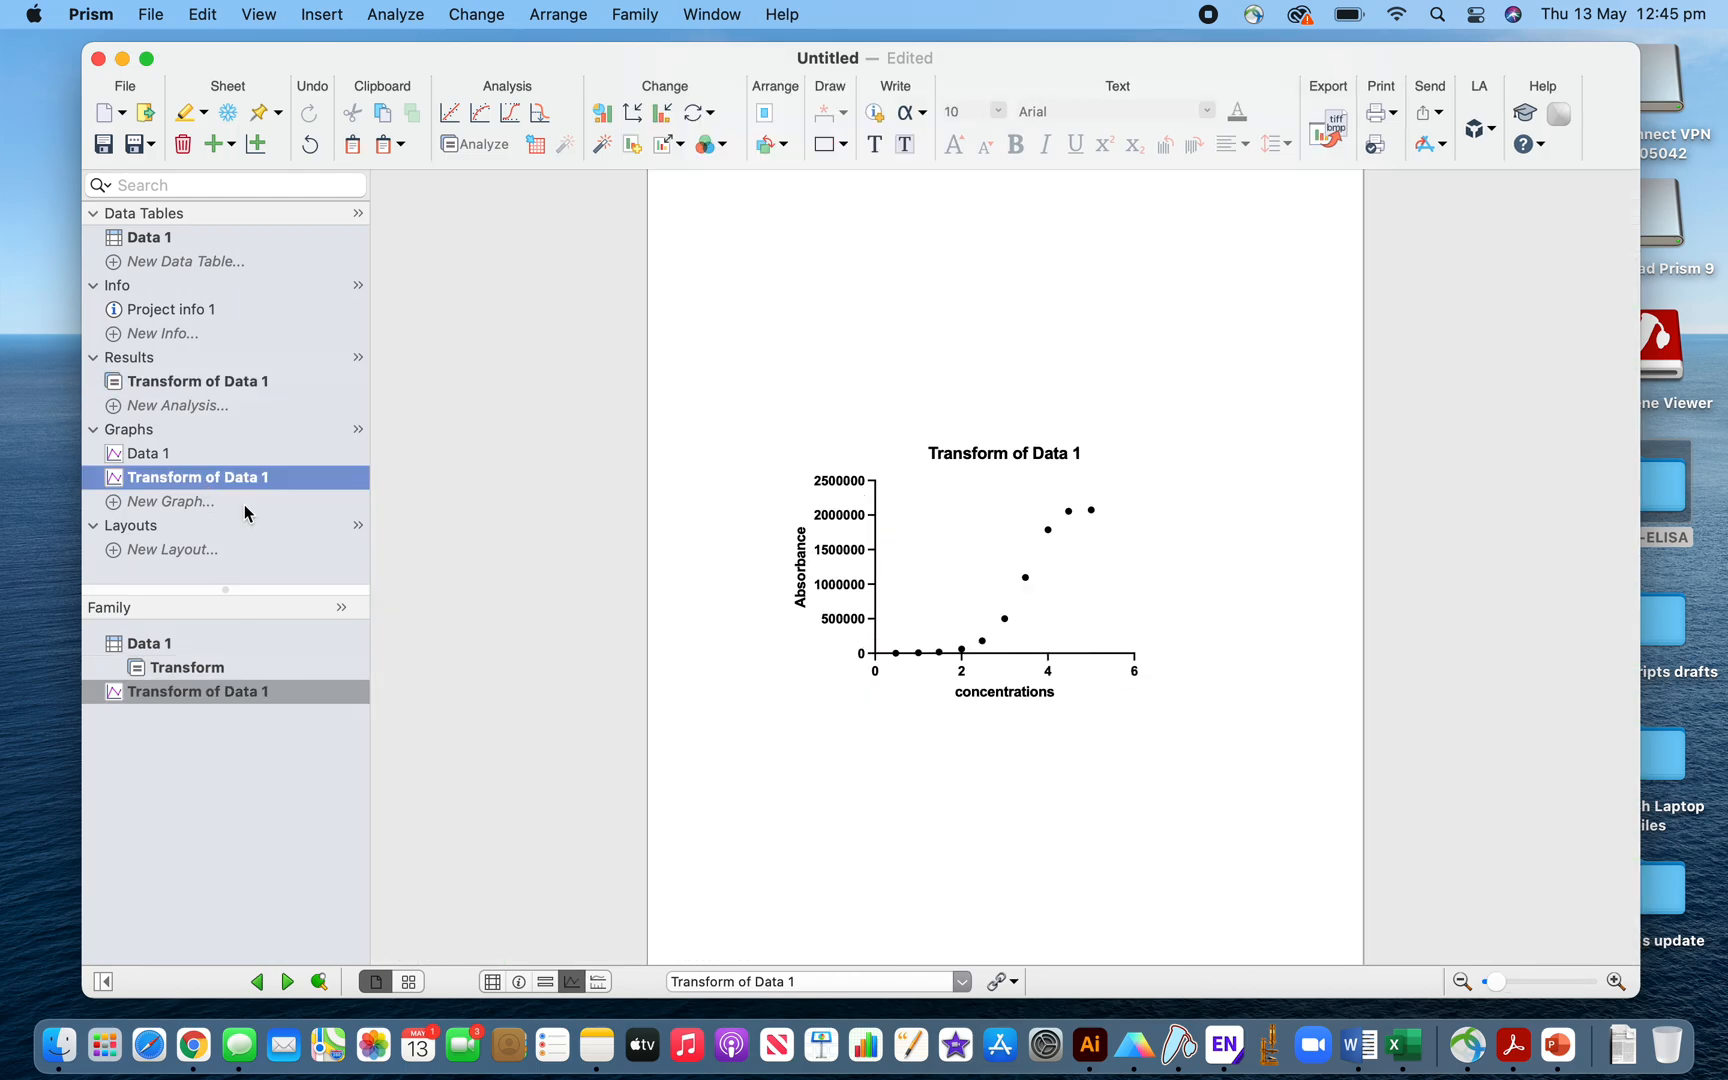
pyautogui.moveTo(1080, 534)
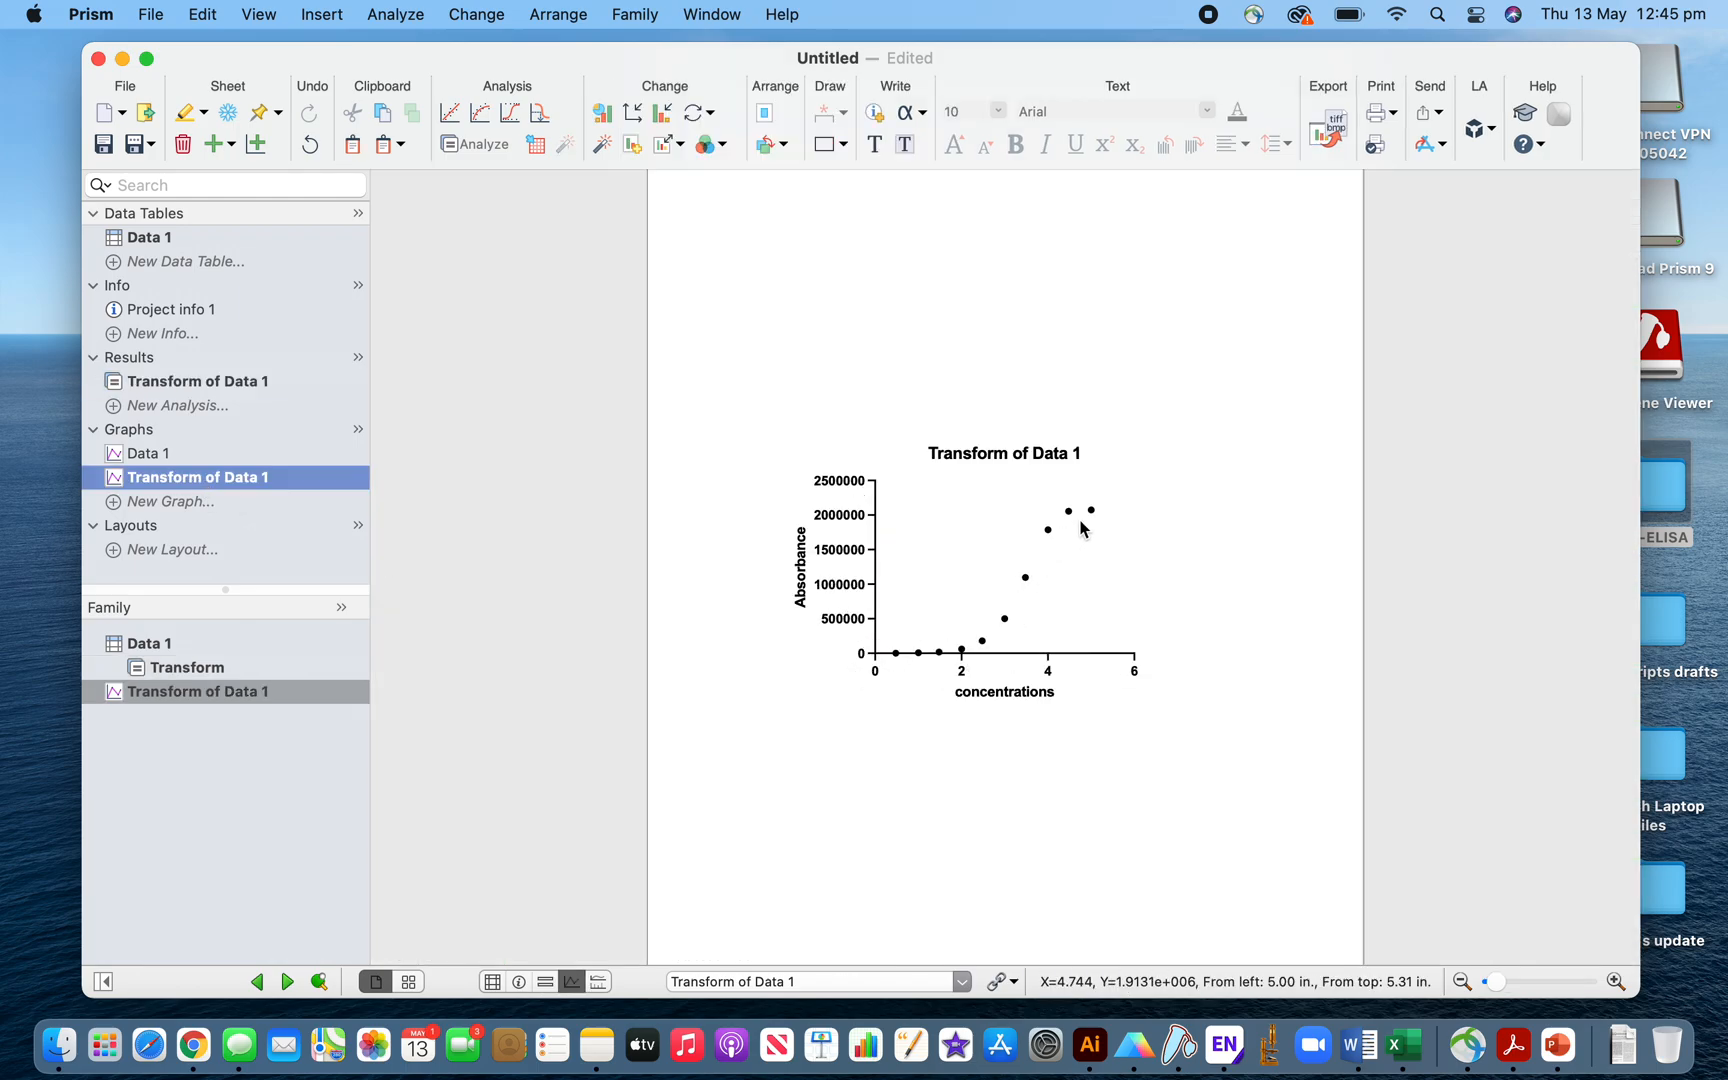
pyautogui.moveTo(1060, 590)
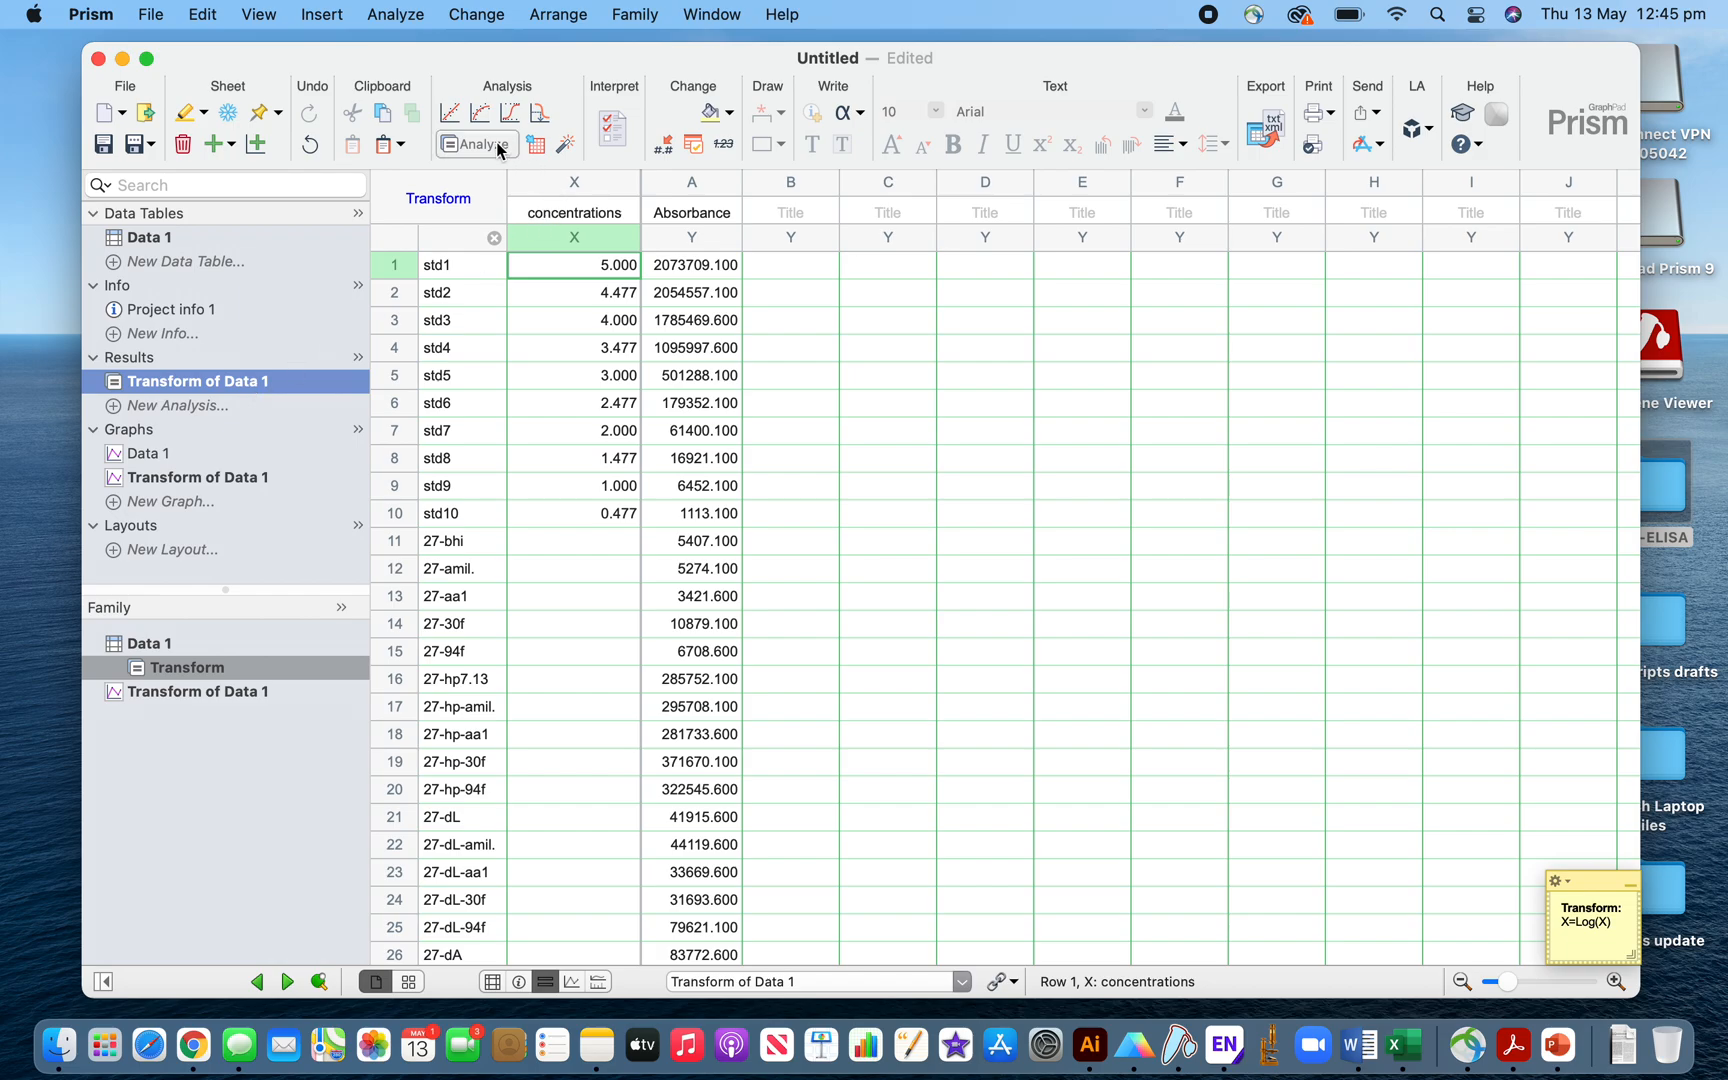
# Fit the transformed data with log(agonist) vs. response -- Find ECanything, interpolating unknowns
pyautogui.click(478, 144)
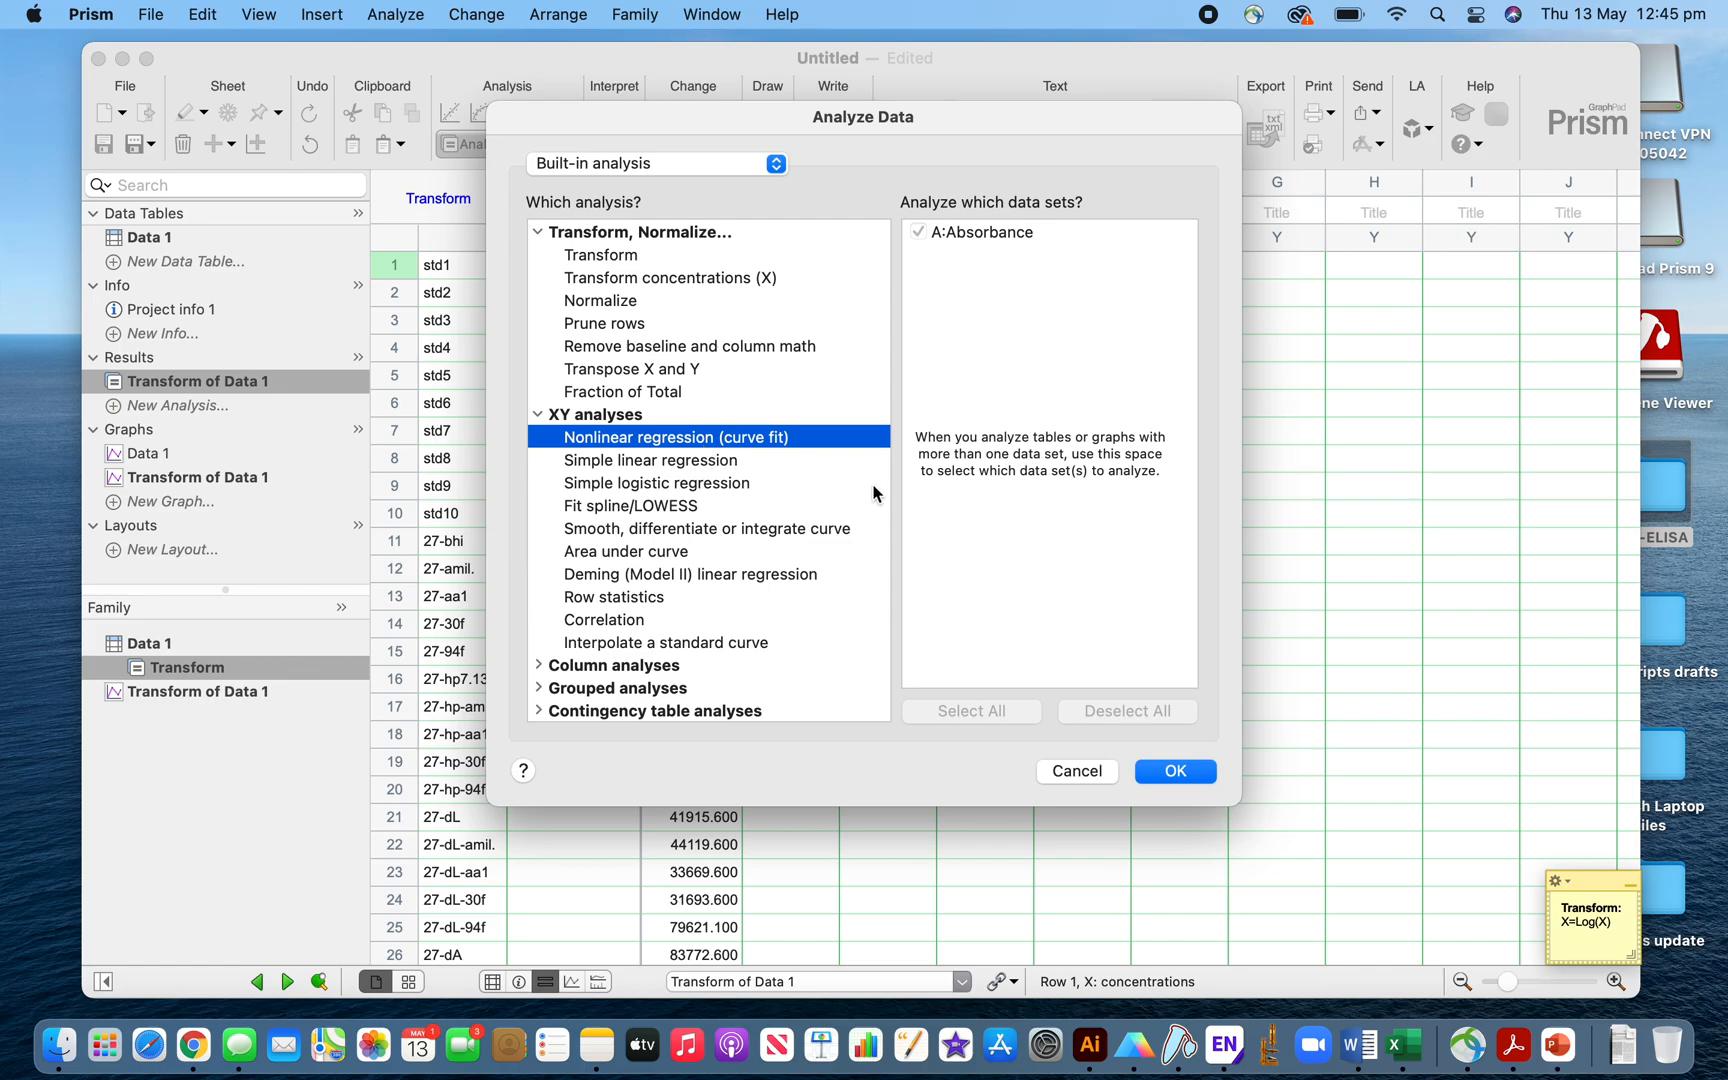
pyautogui.click(1176, 772)
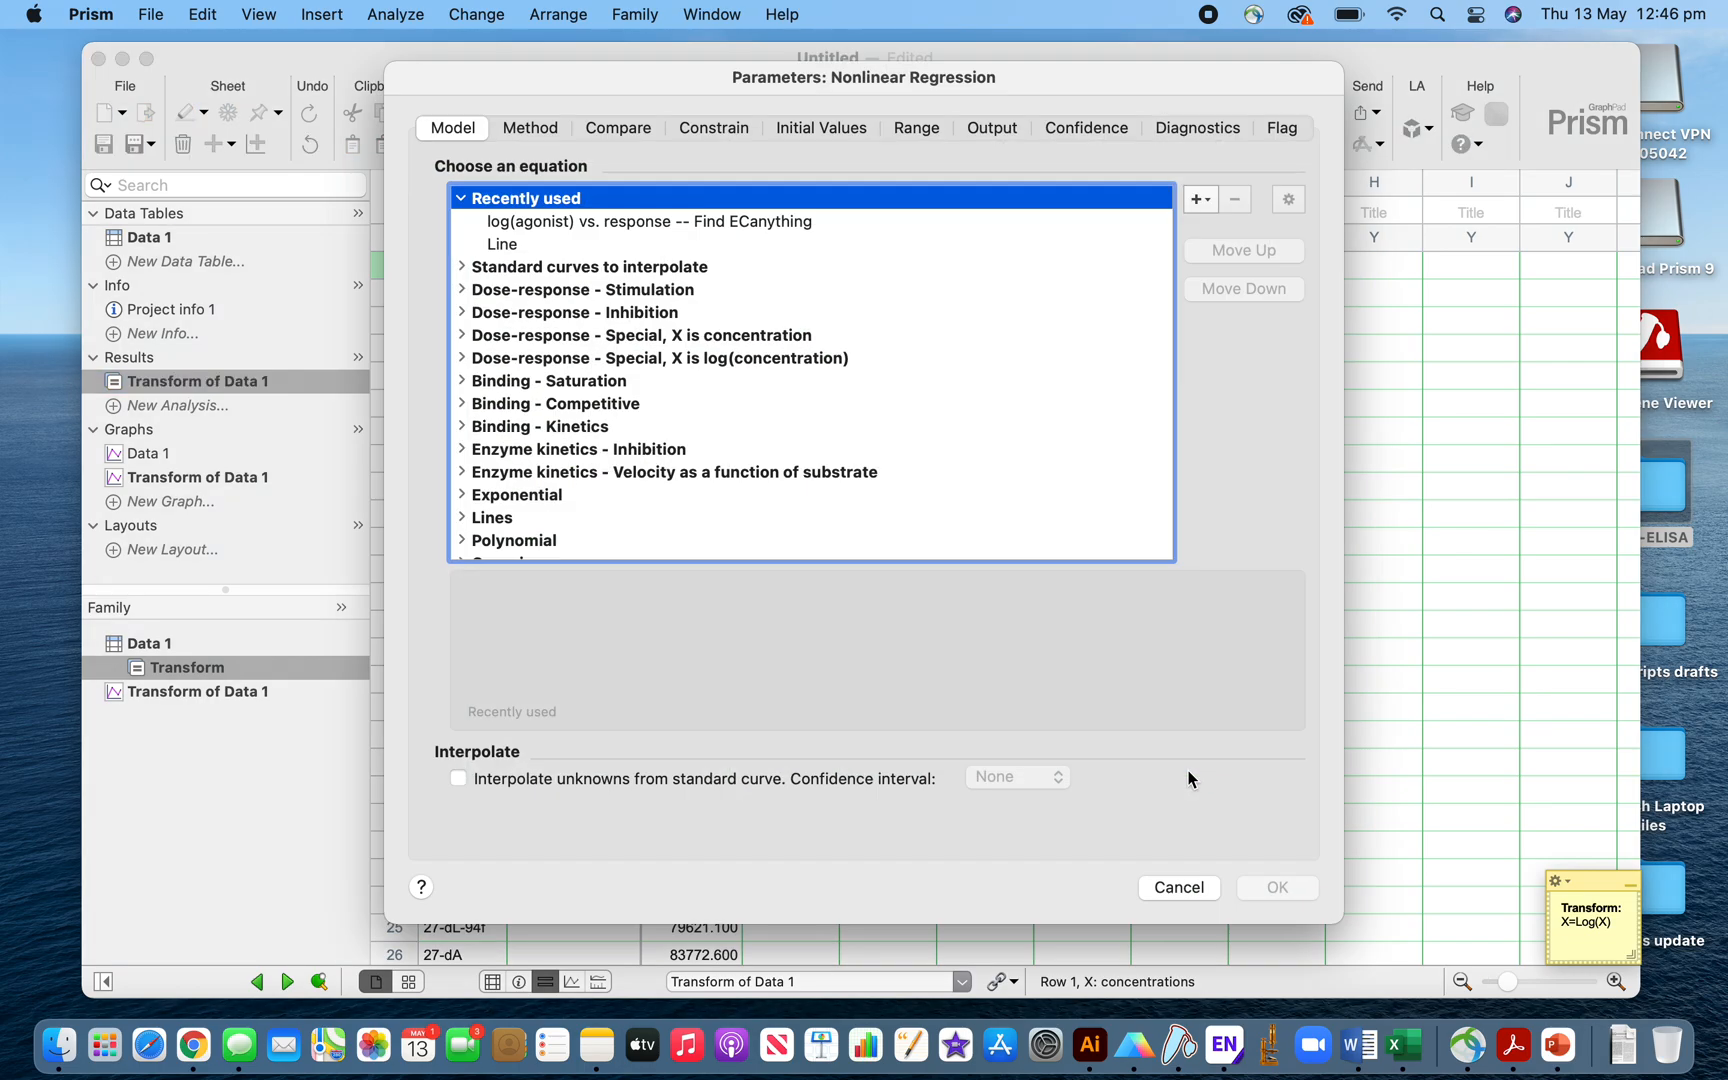
pyautogui.moveTo(888, 460)
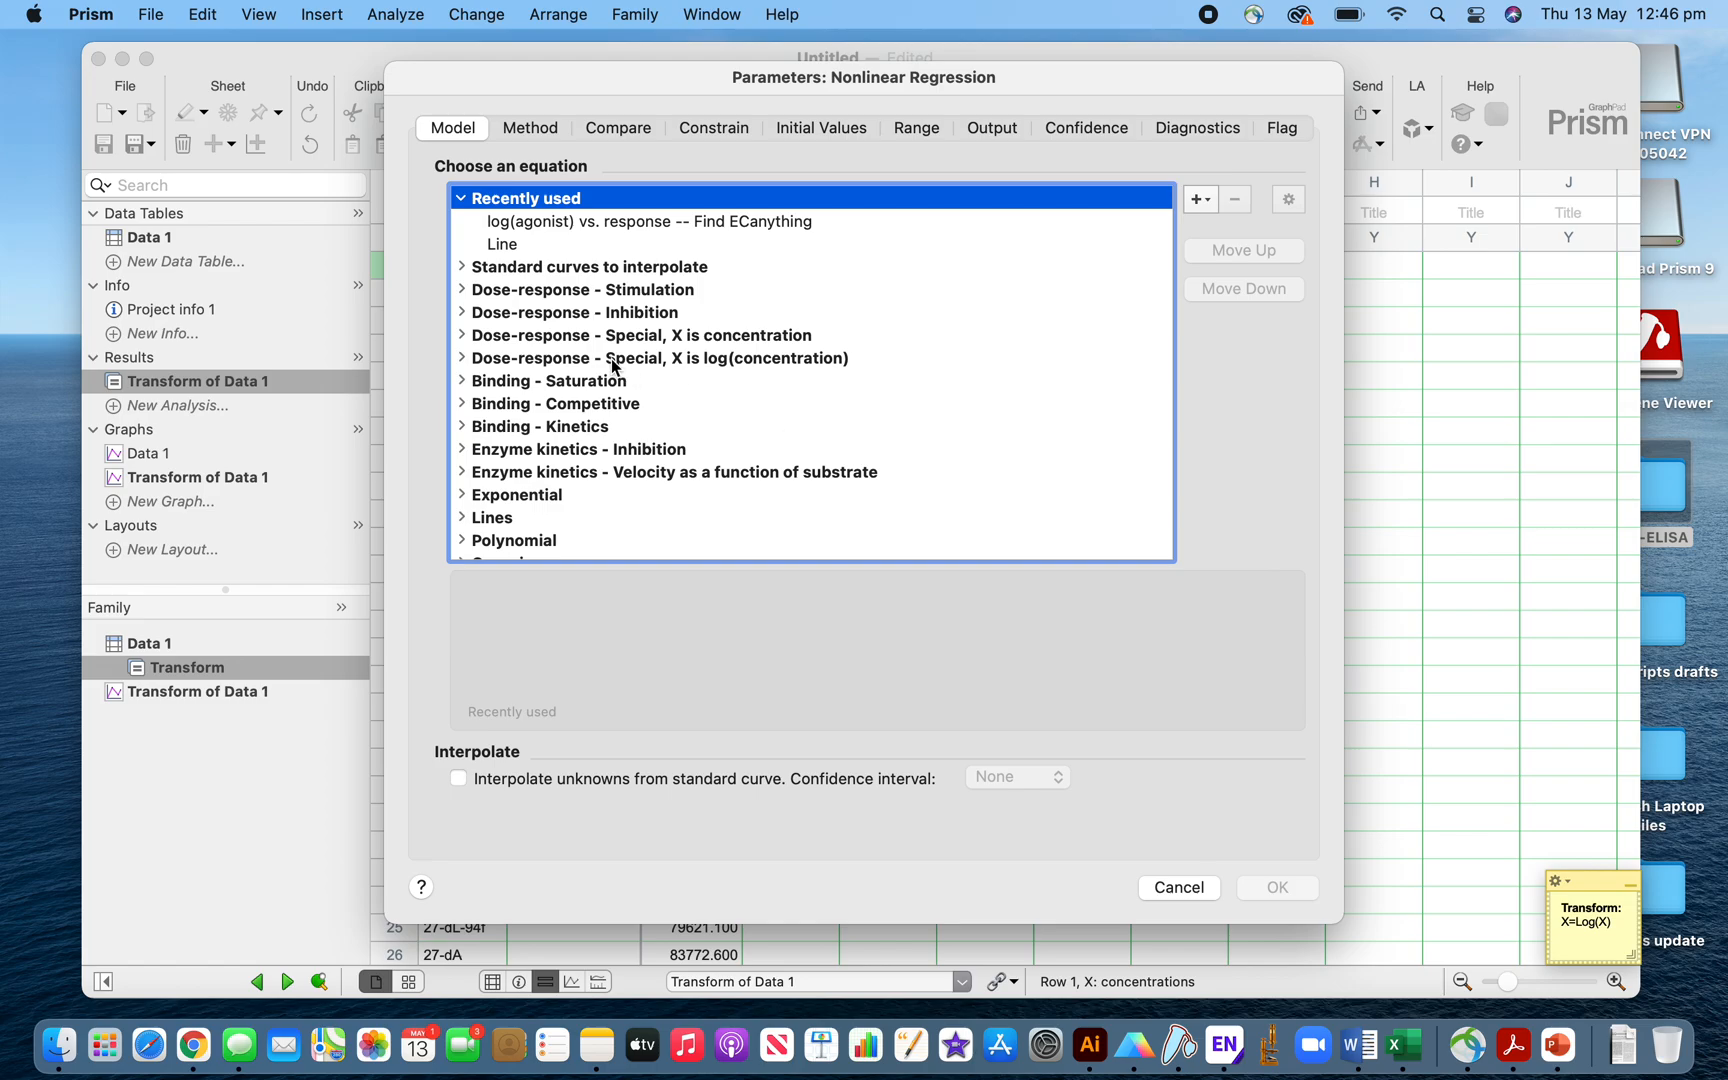
pyautogui.click(658, 358)
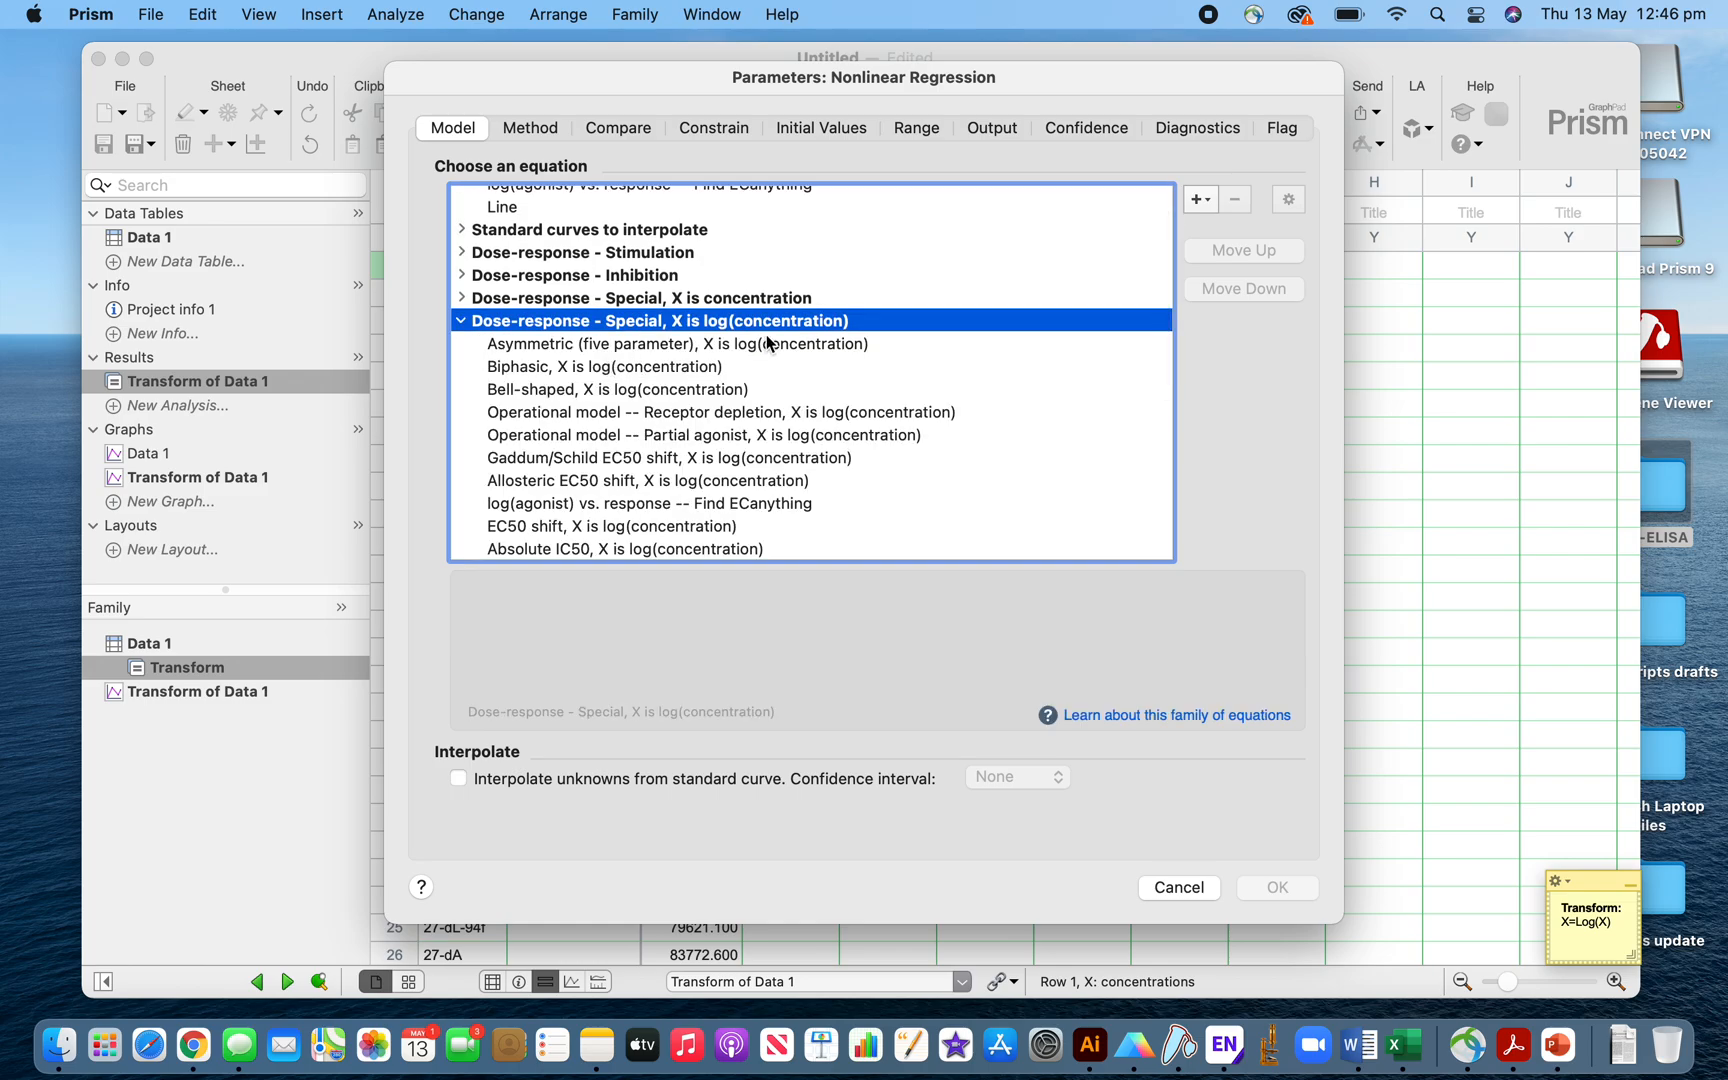
pyautogui.moveTo(782, 328)
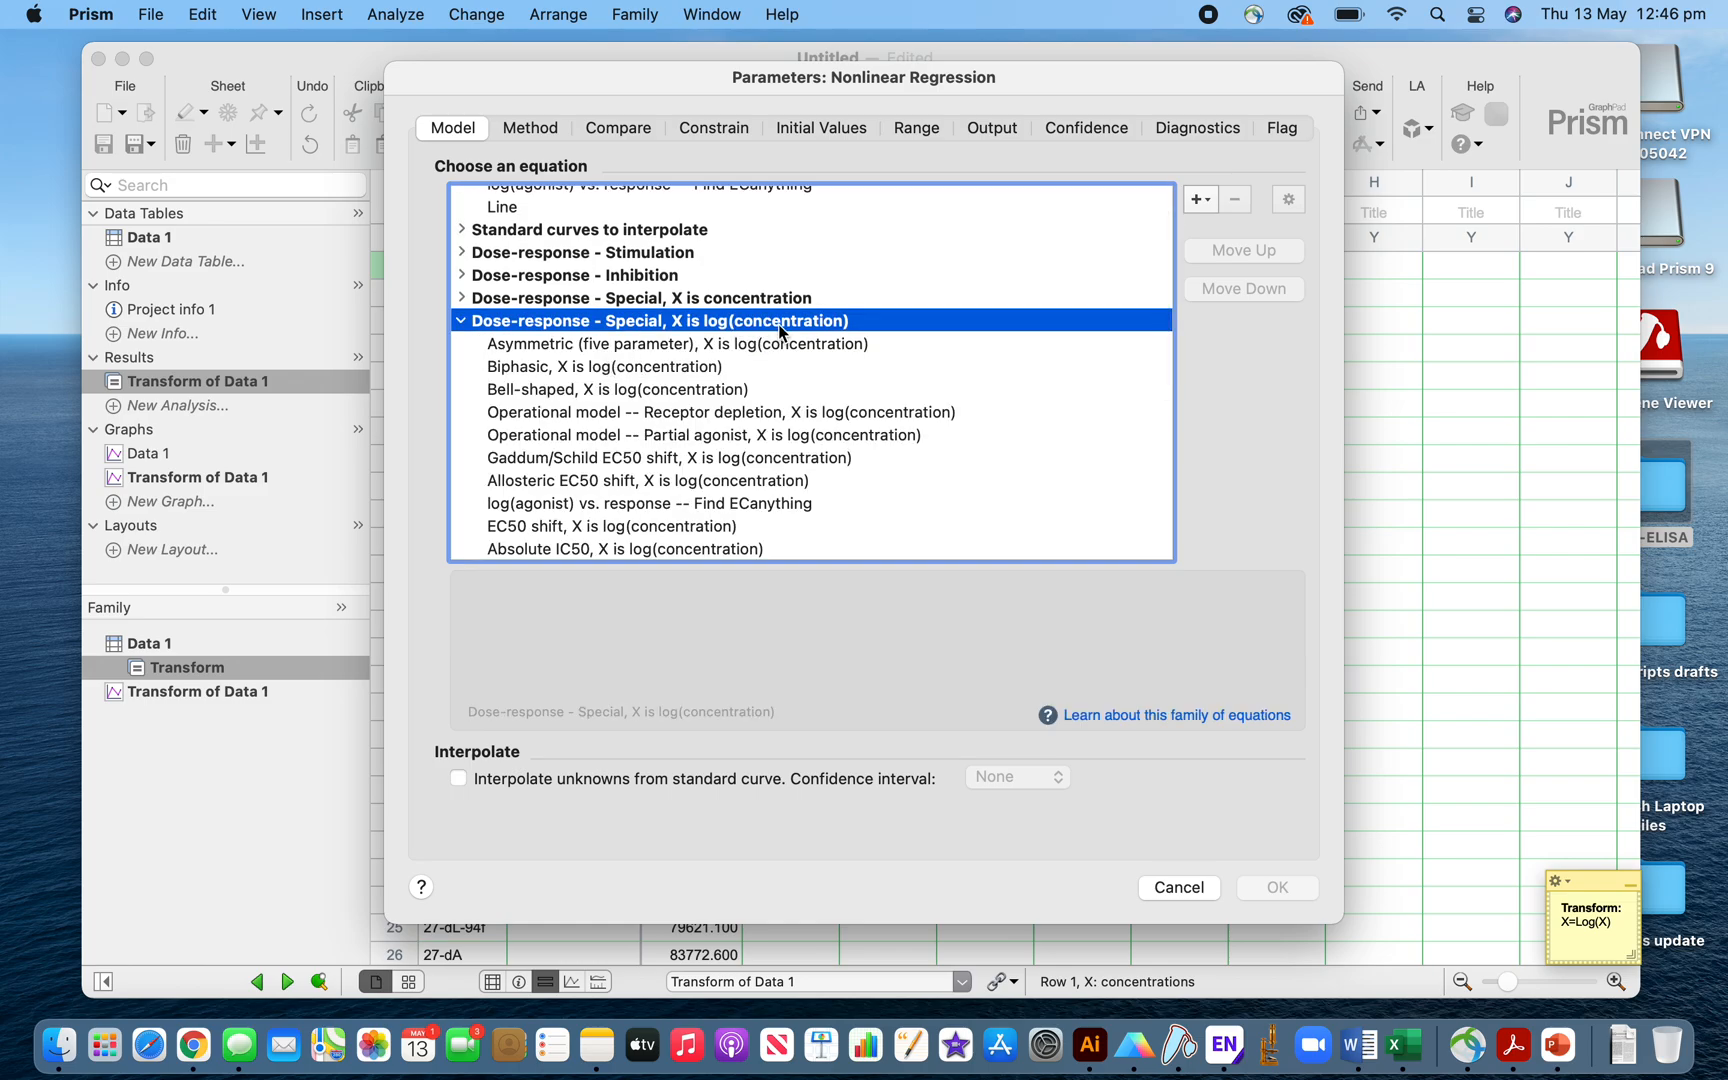
pyautogui.moveTo(708, 400)
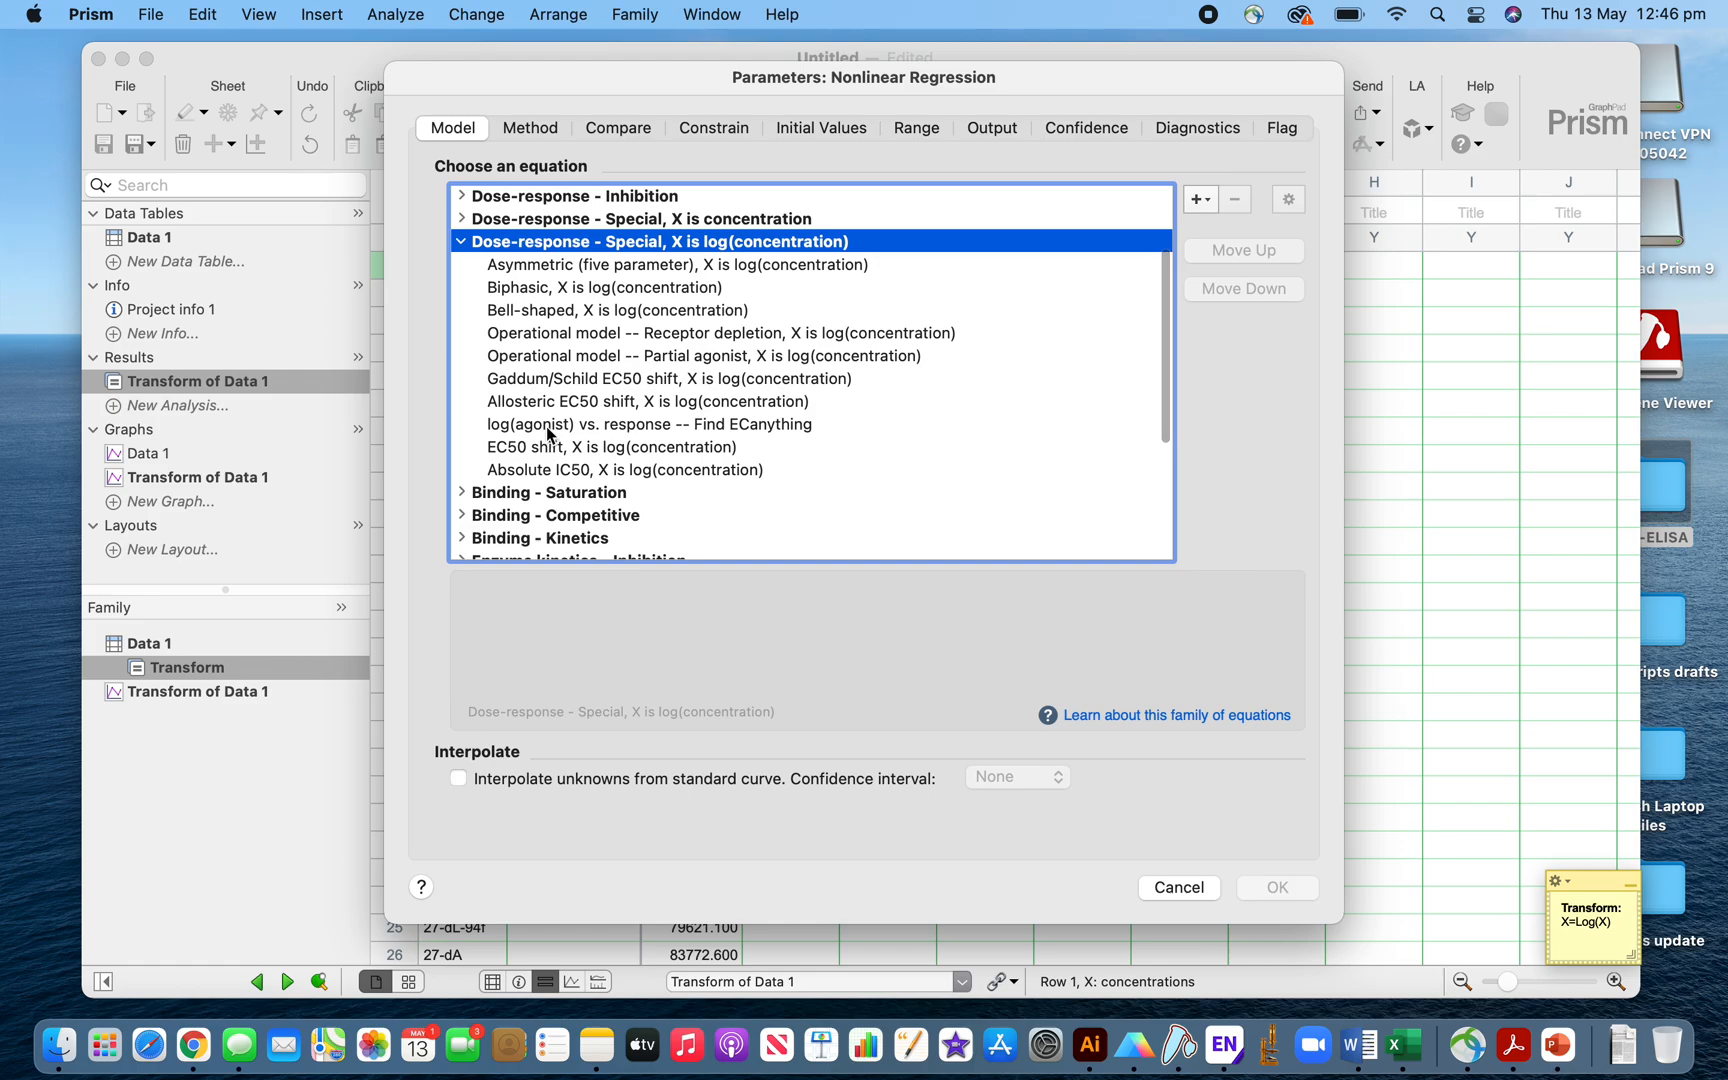
pyautogui.moveTo(514, 434)
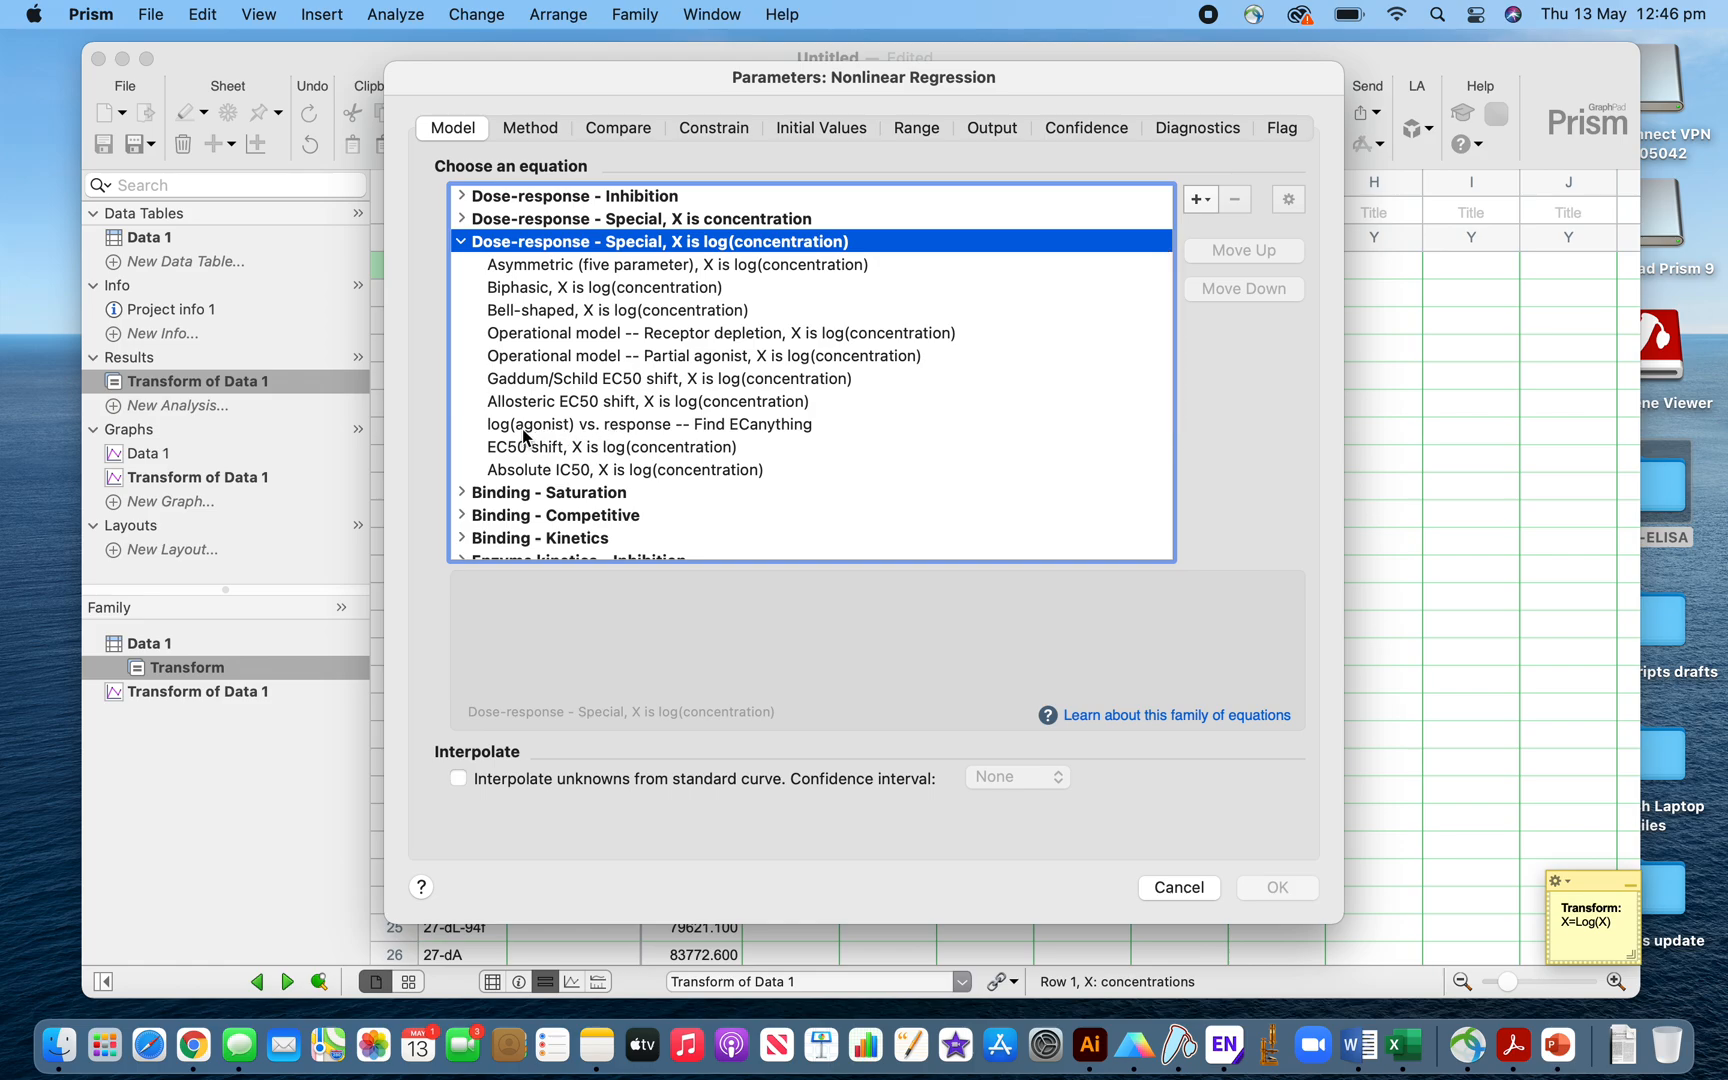
pyautogui.moveTo(644, 436)
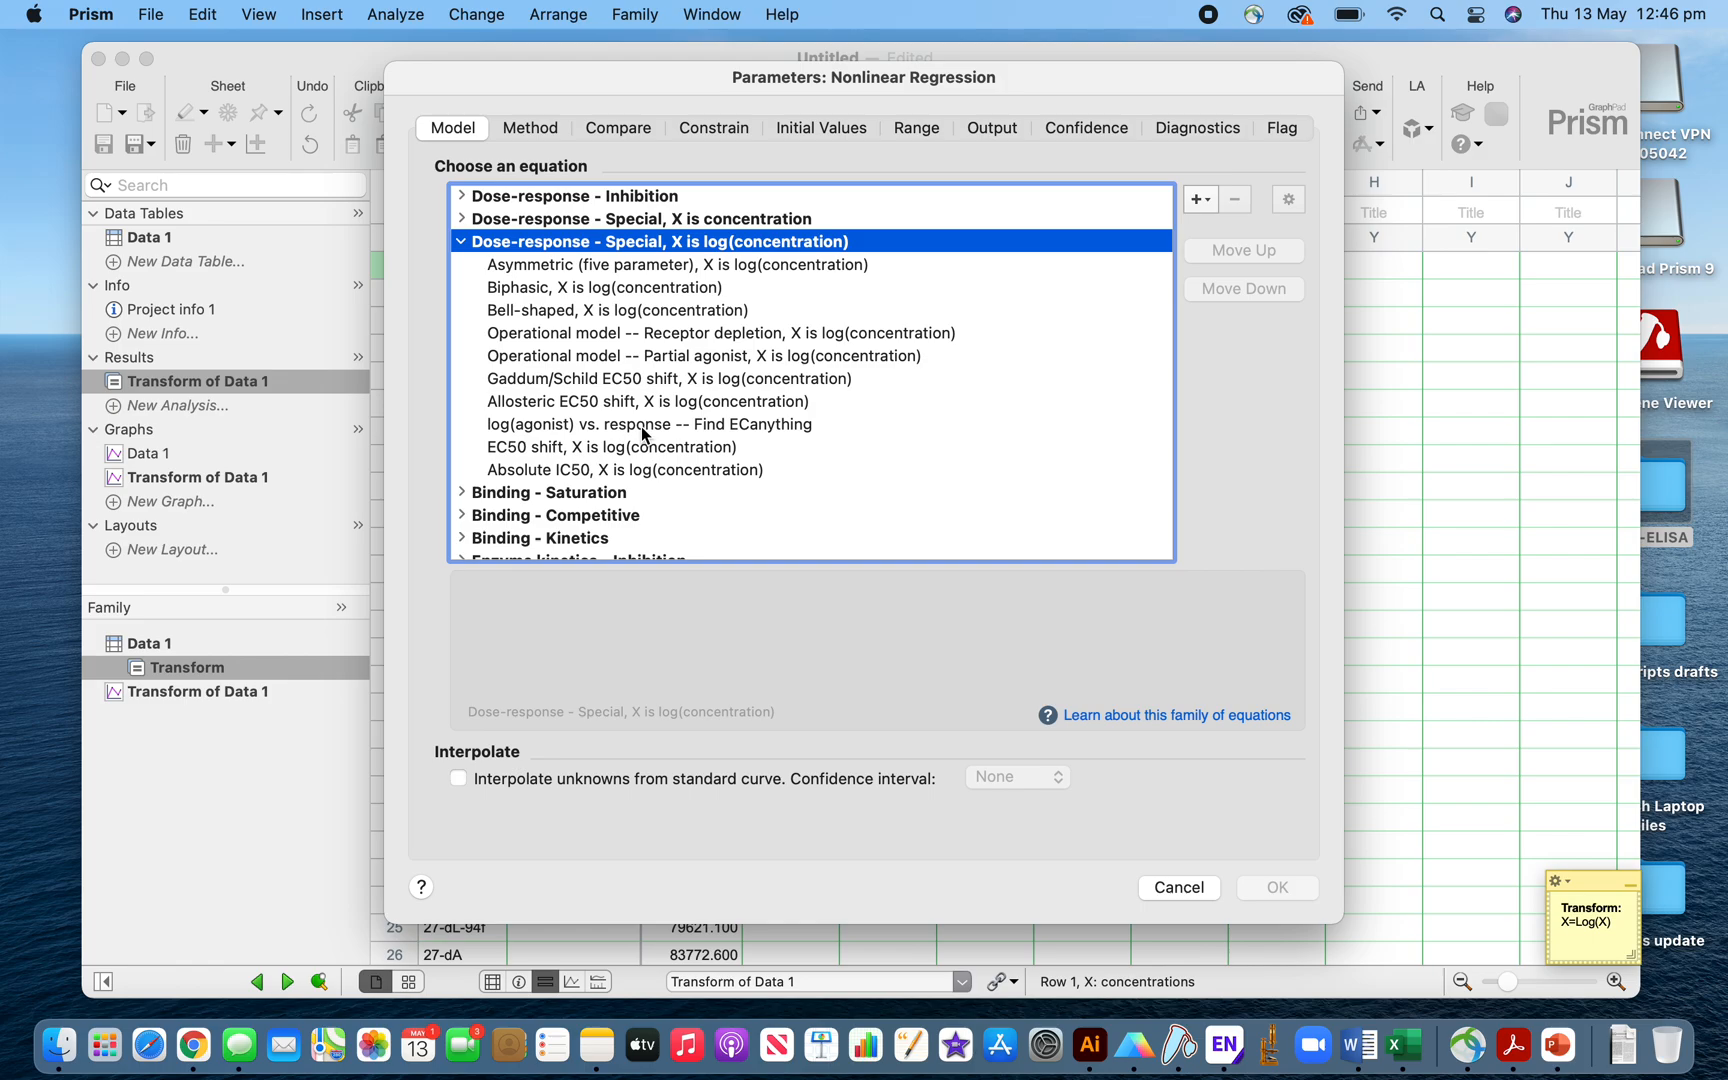
pyautogui.click(646, 424)
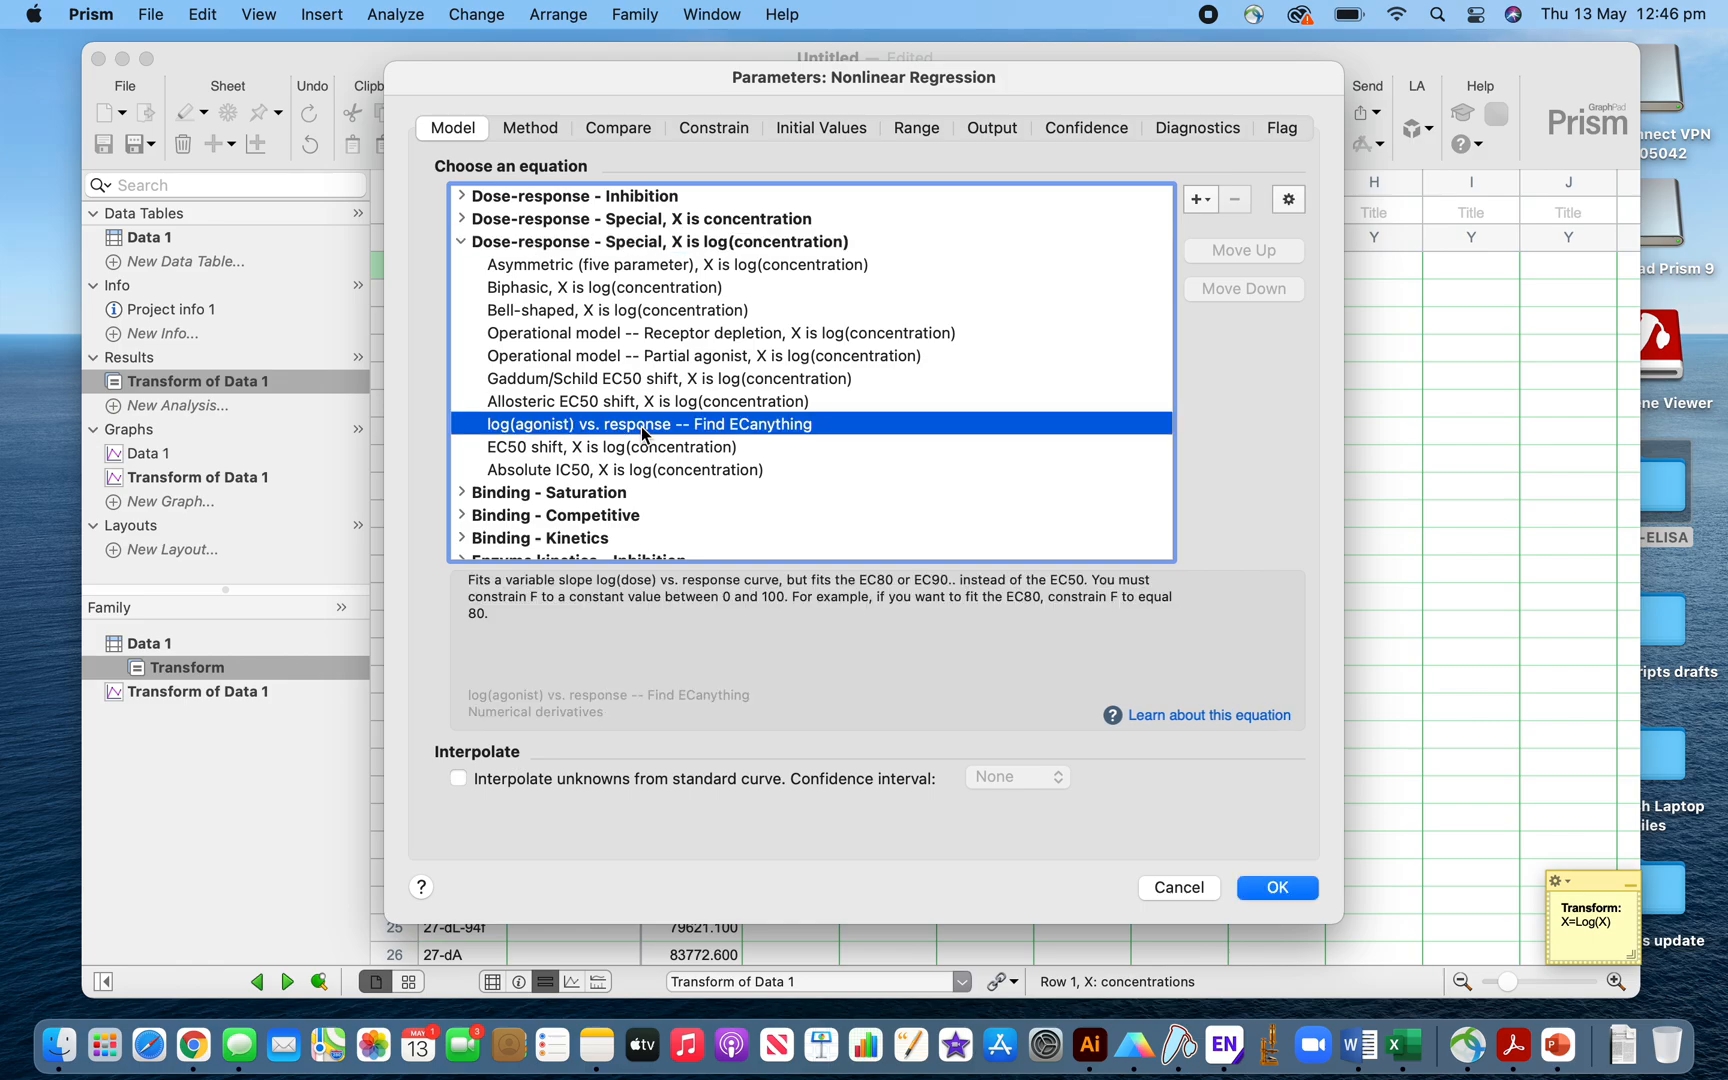
pyautogui.moveTo(1194, 776)
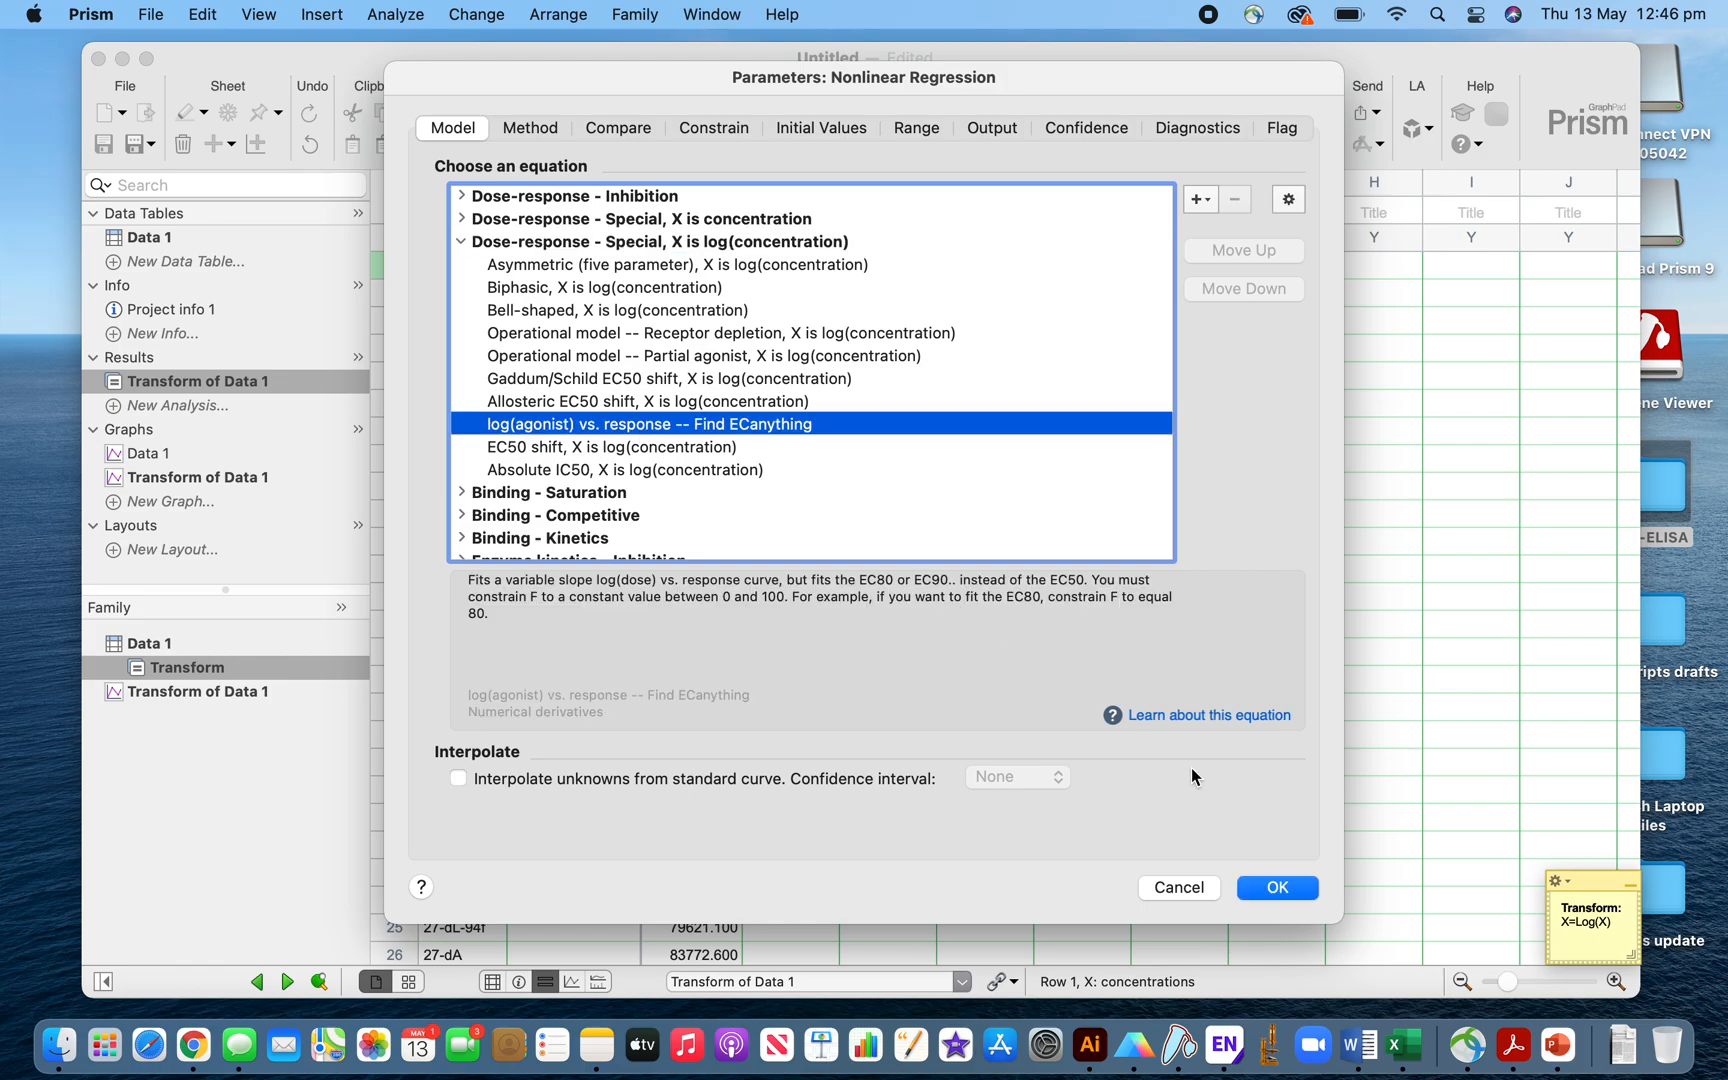
pyautogui.moveTo(598, 244)
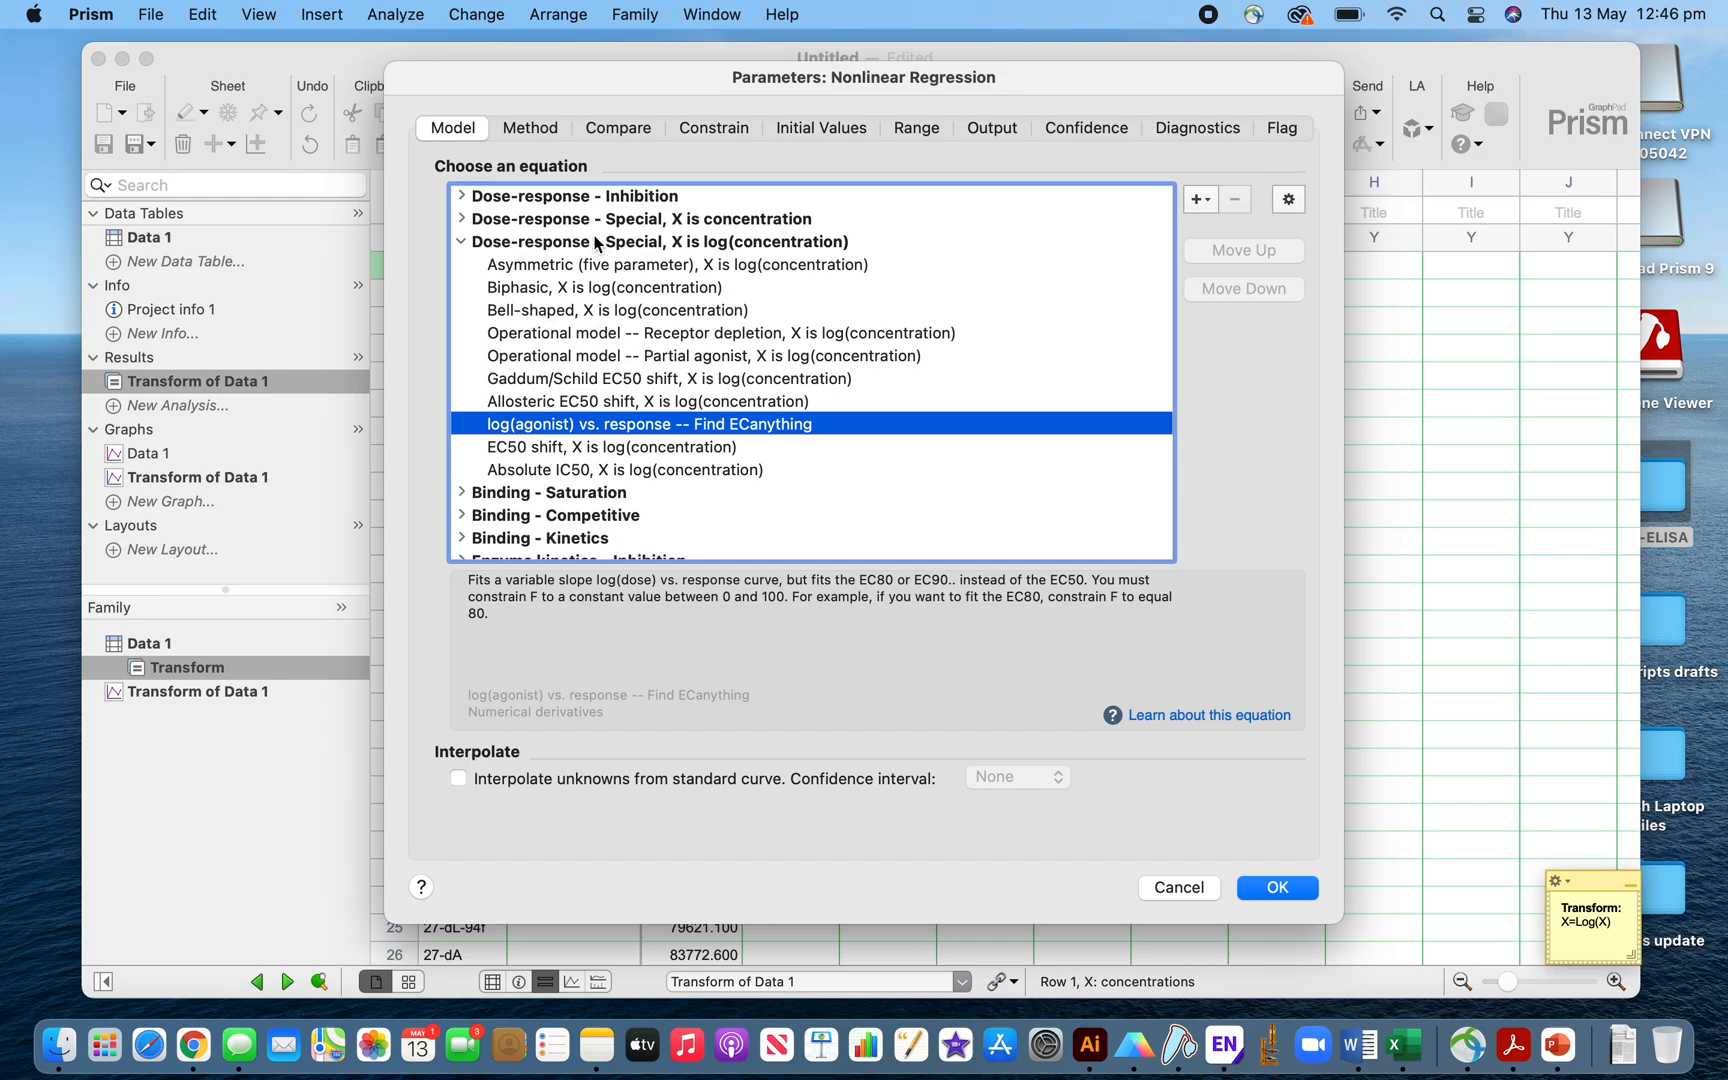
pyautogui.moveTo(568, 792)
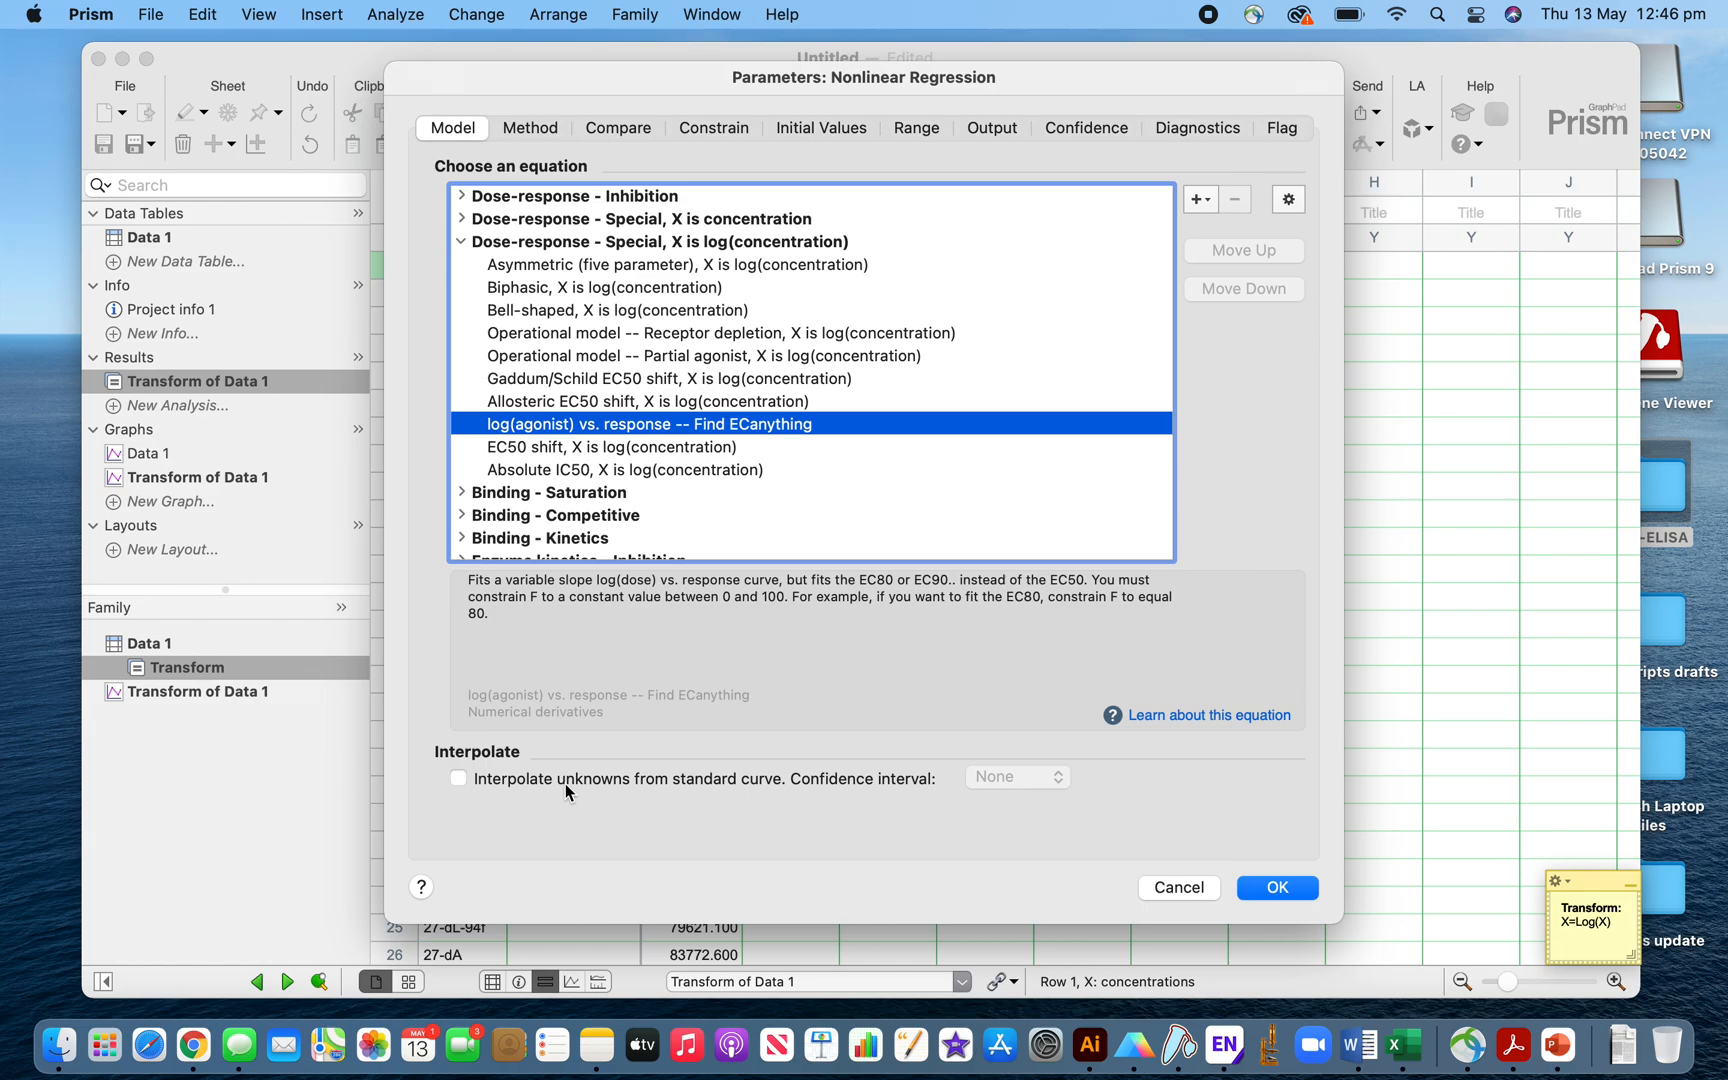
pyautogui.moveTo(488, 782)
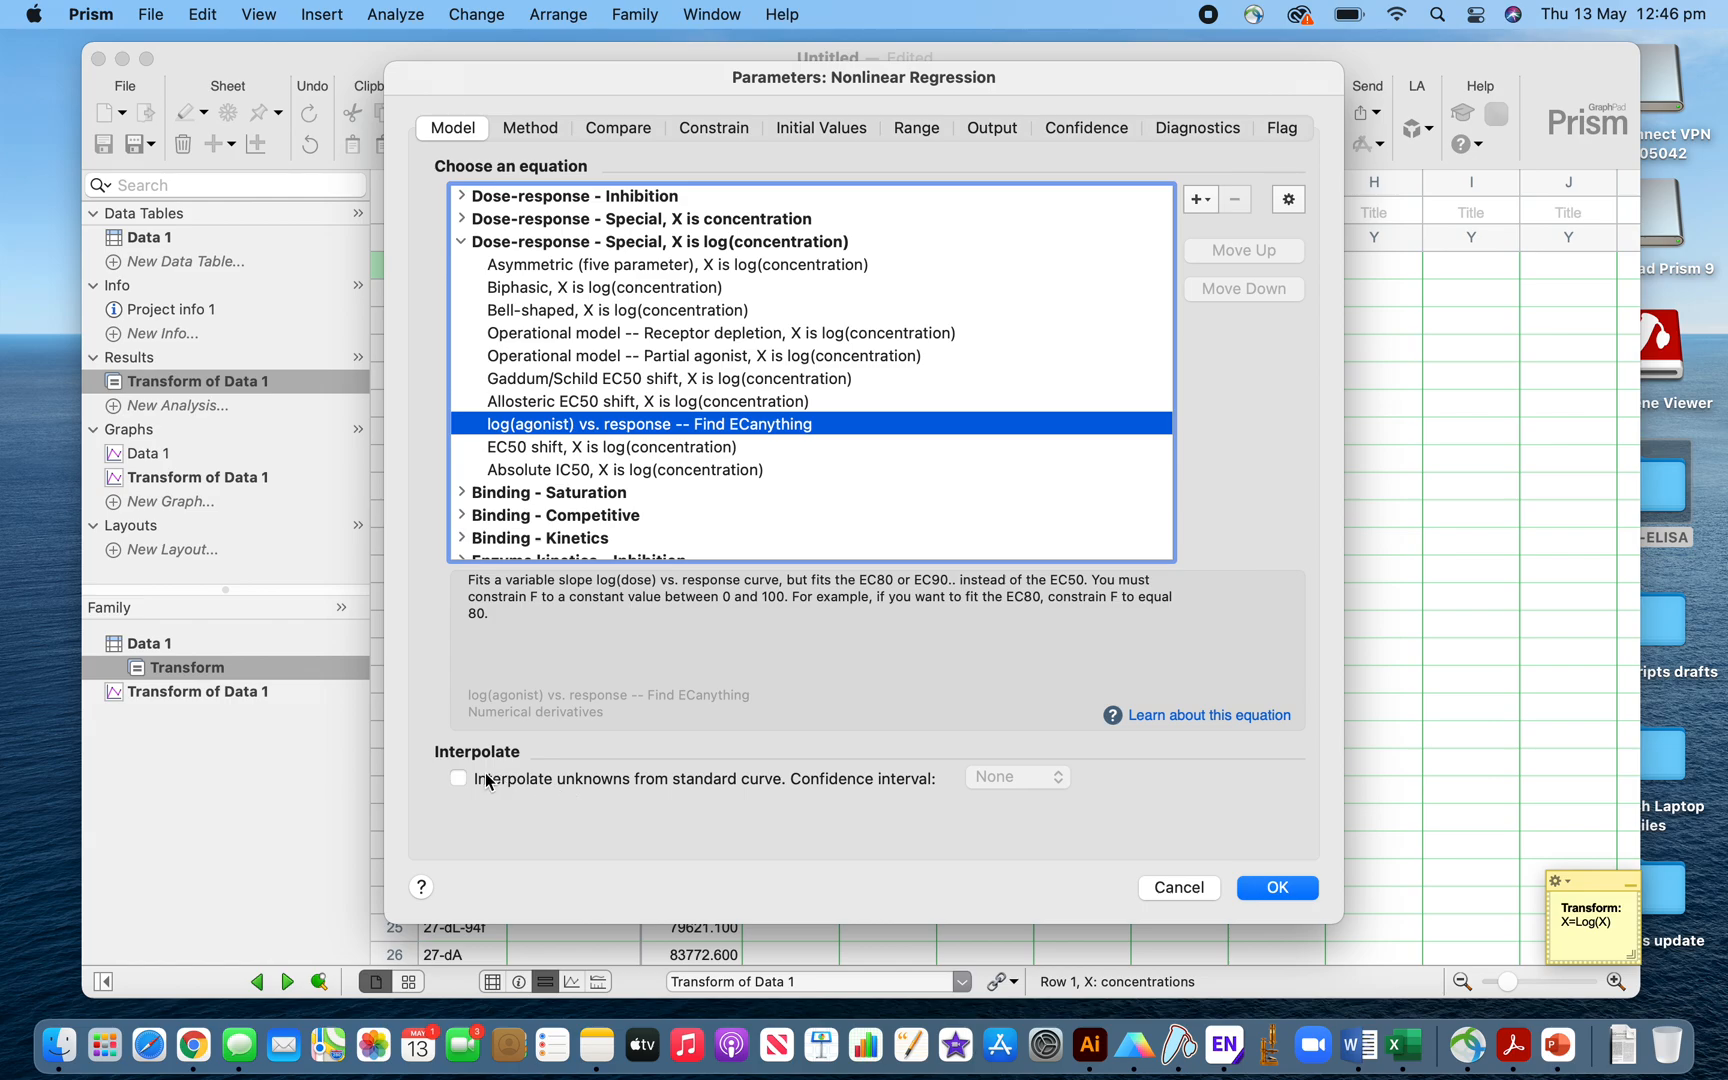
pyautogui.click(458, 780)
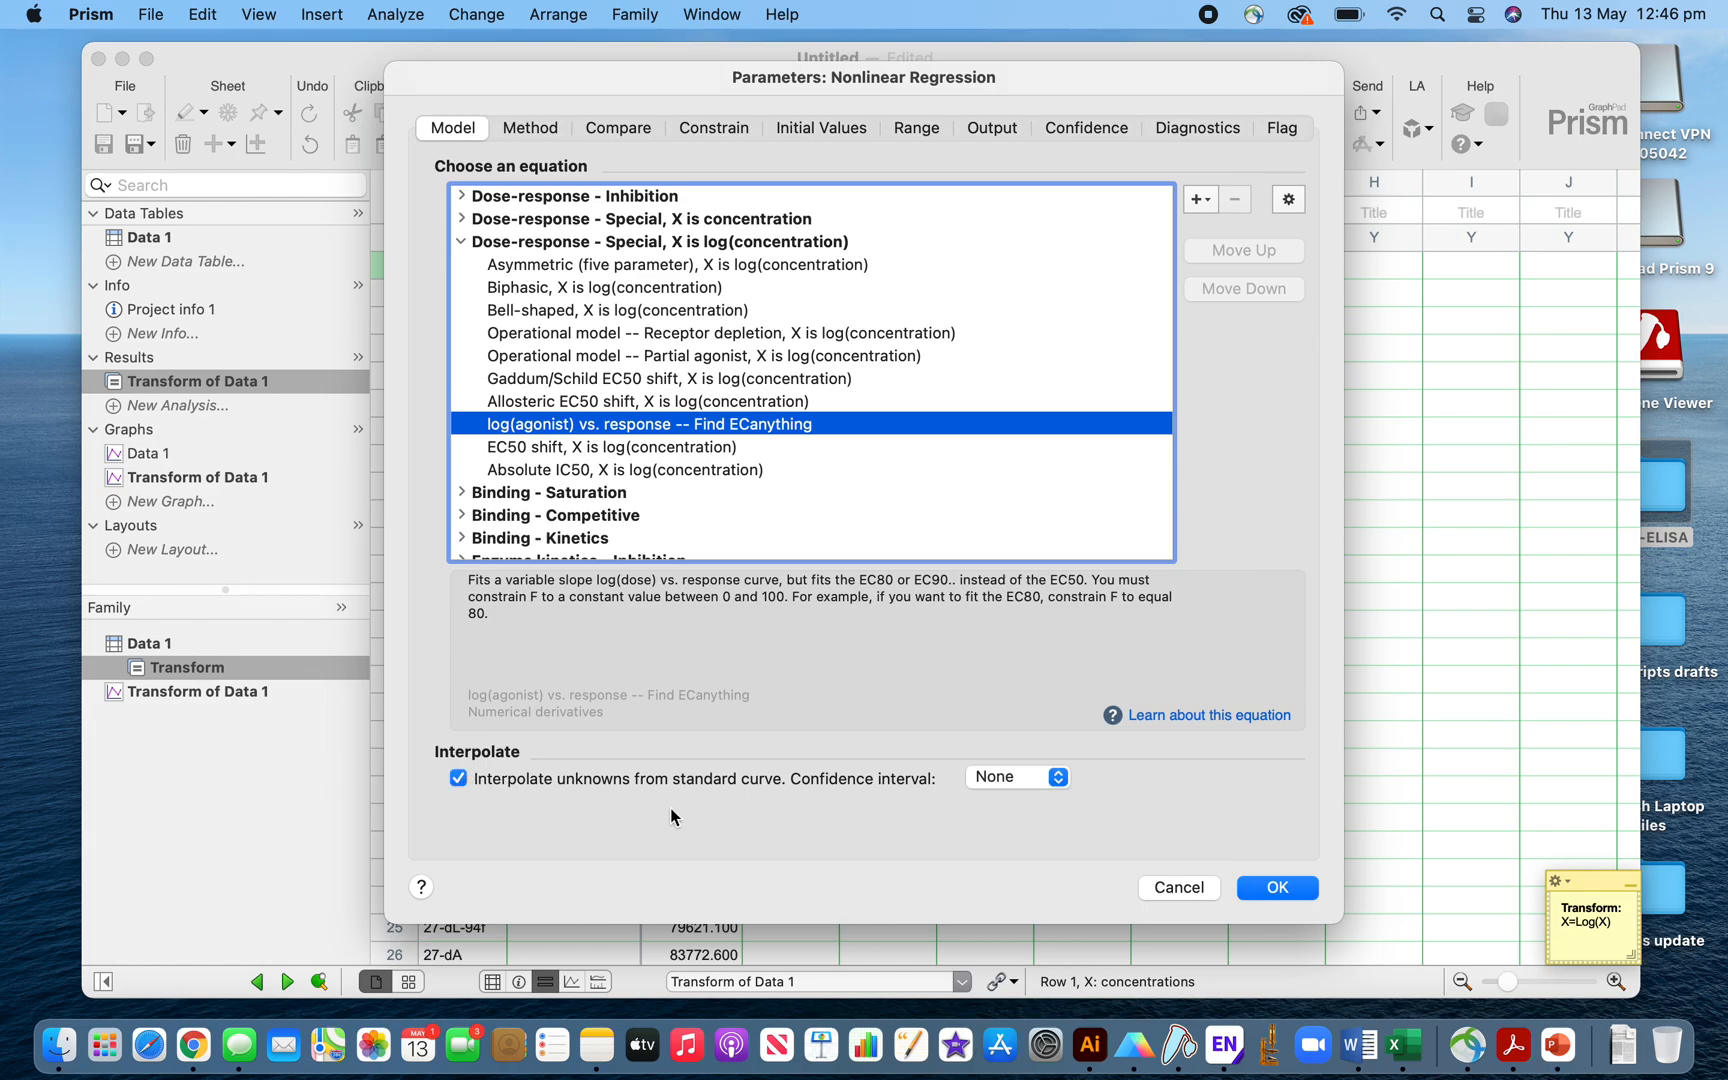
pyautogui.moveTo(544, 136)
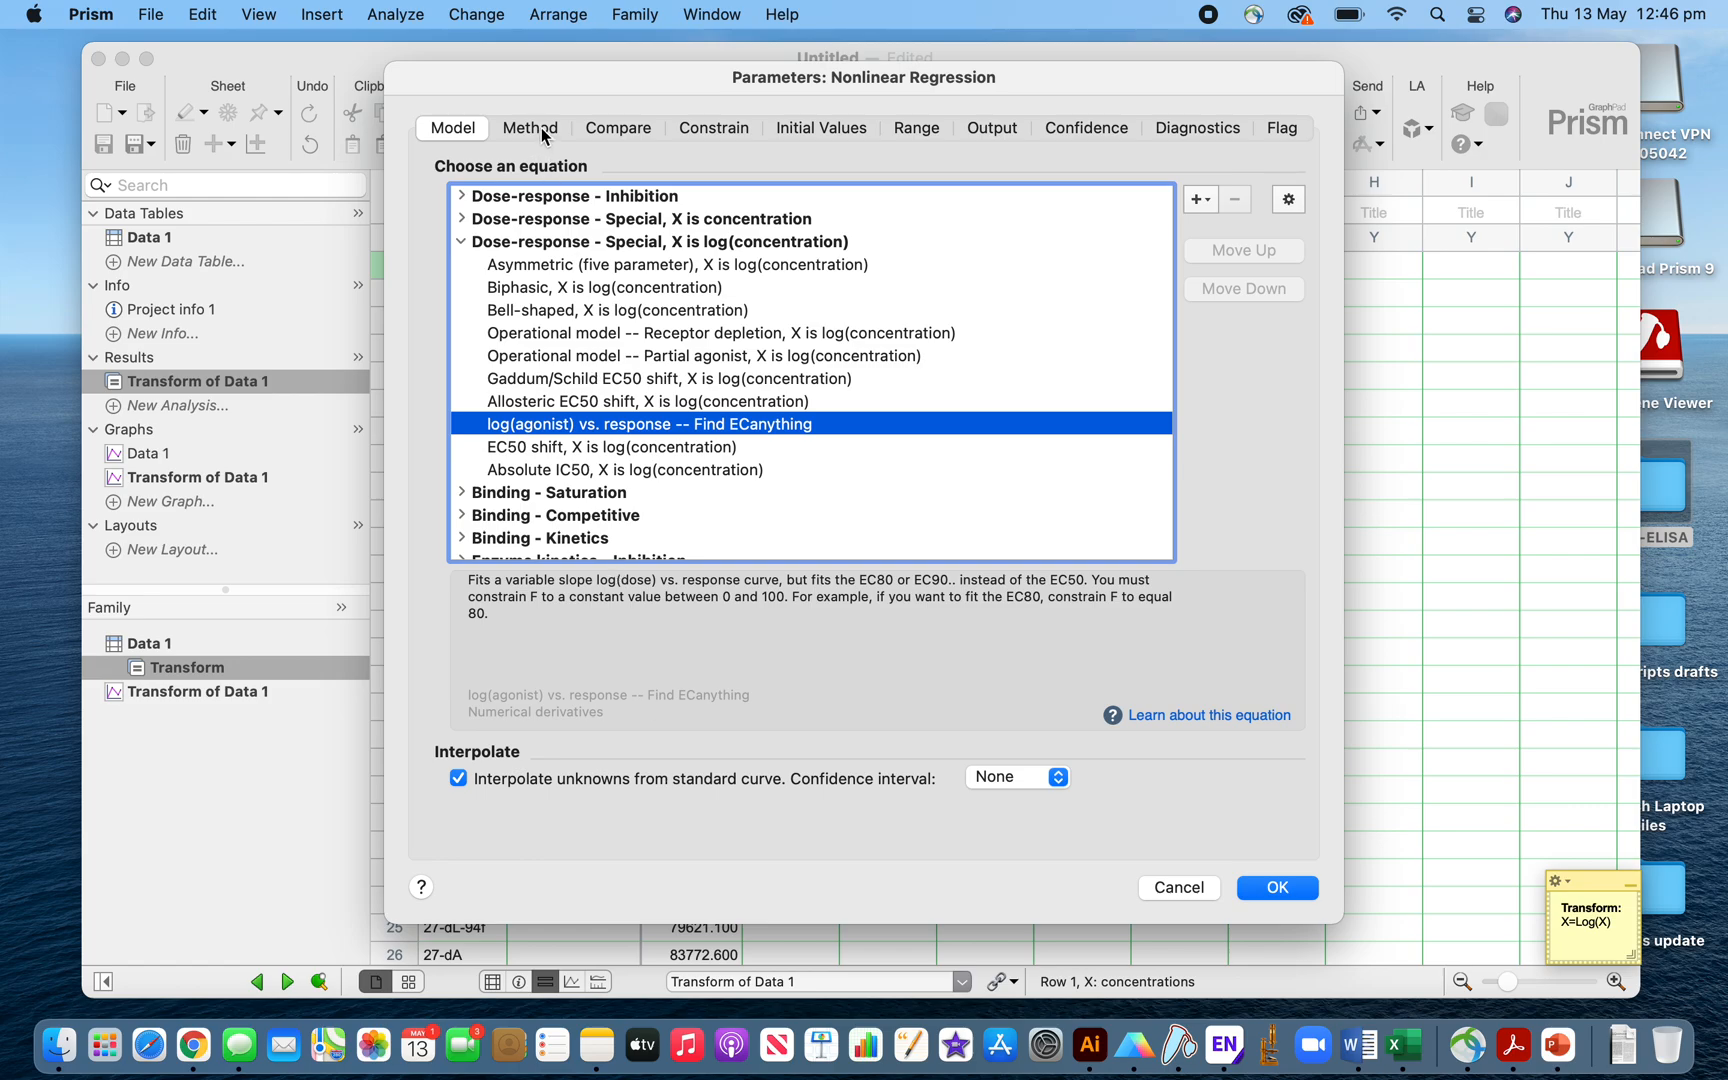
# Set the fit's weighting method to Weight by 1/Y²
pyautogui.click(530, 128)
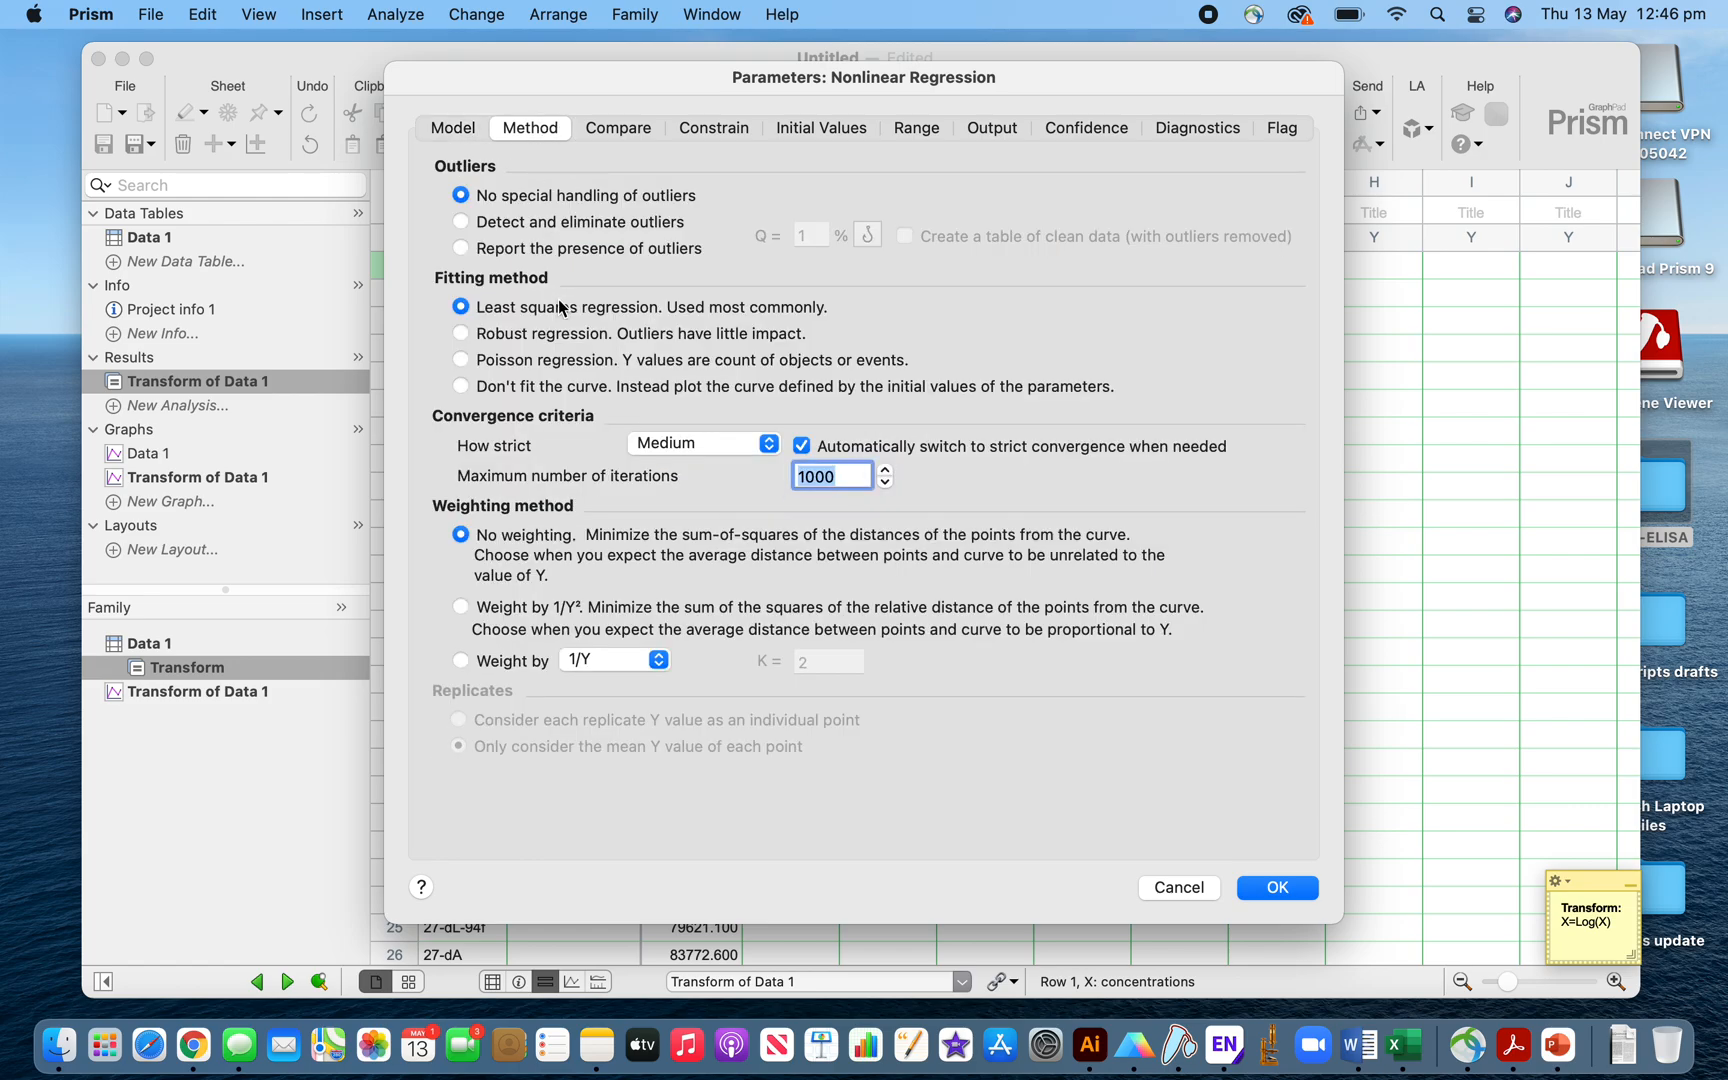
pyautogui.moveTo(494, 624)
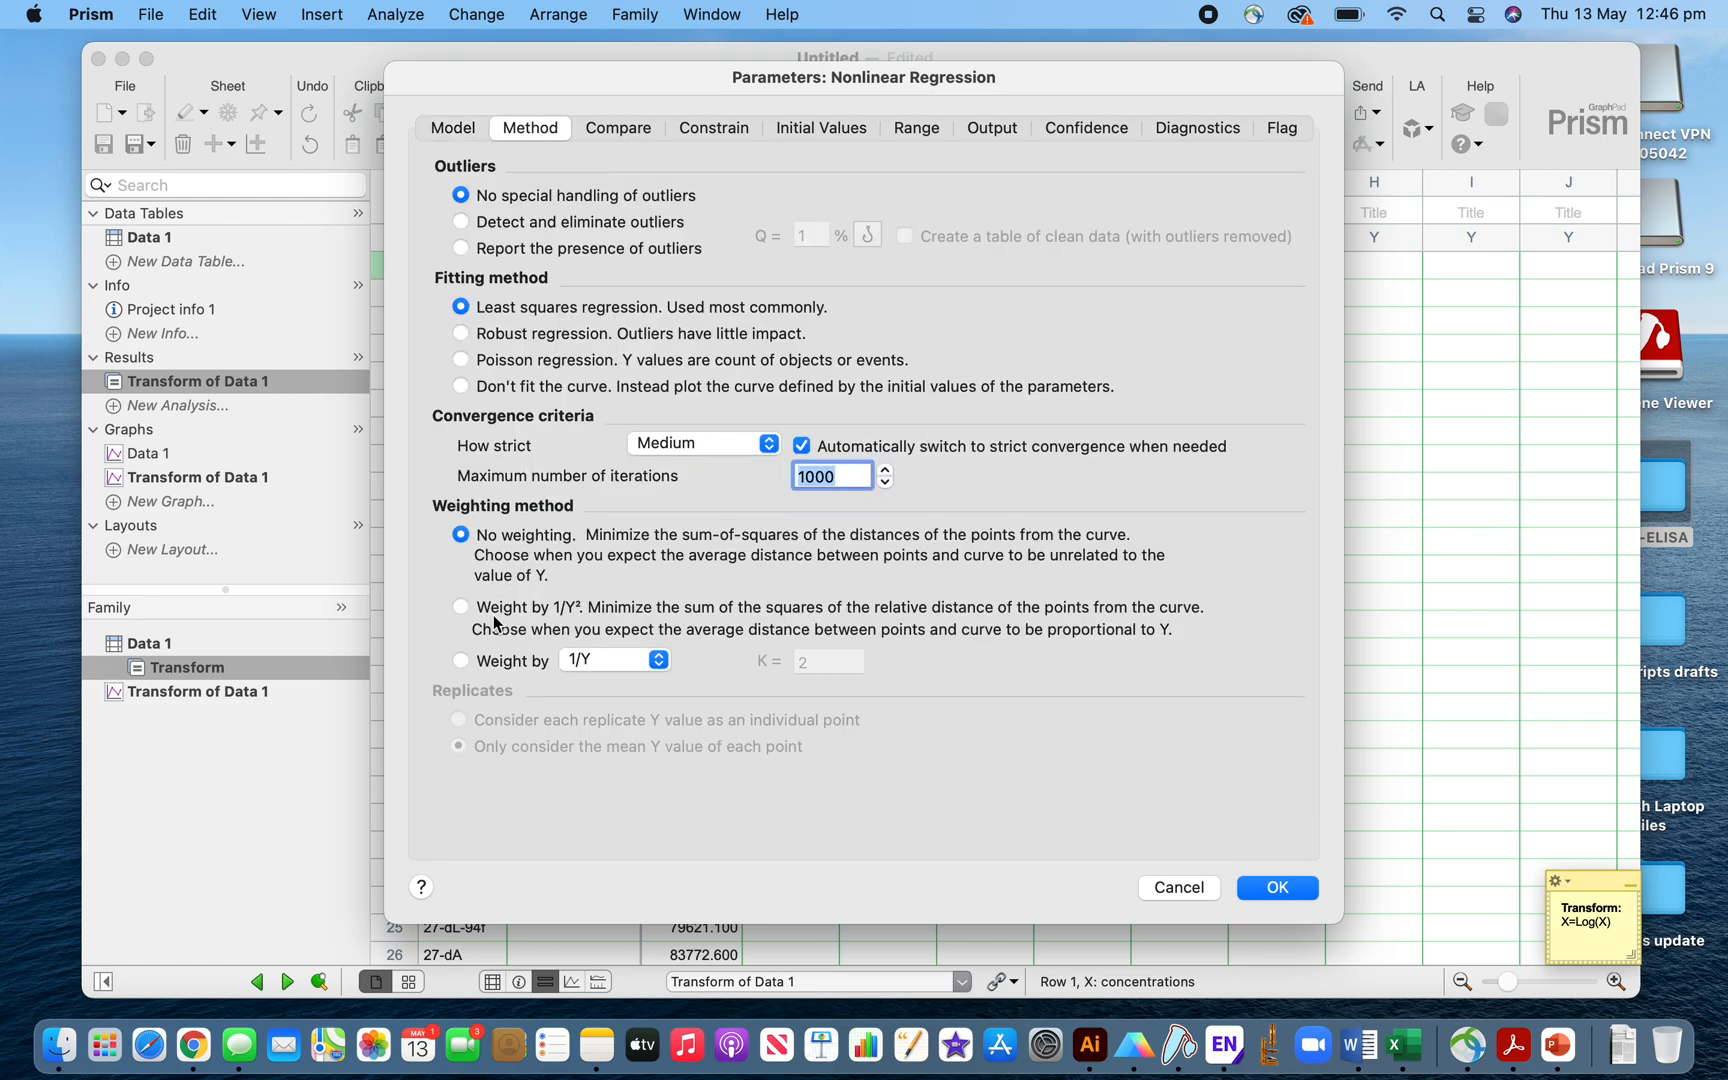
pyautogui.moveTo(564, 616)
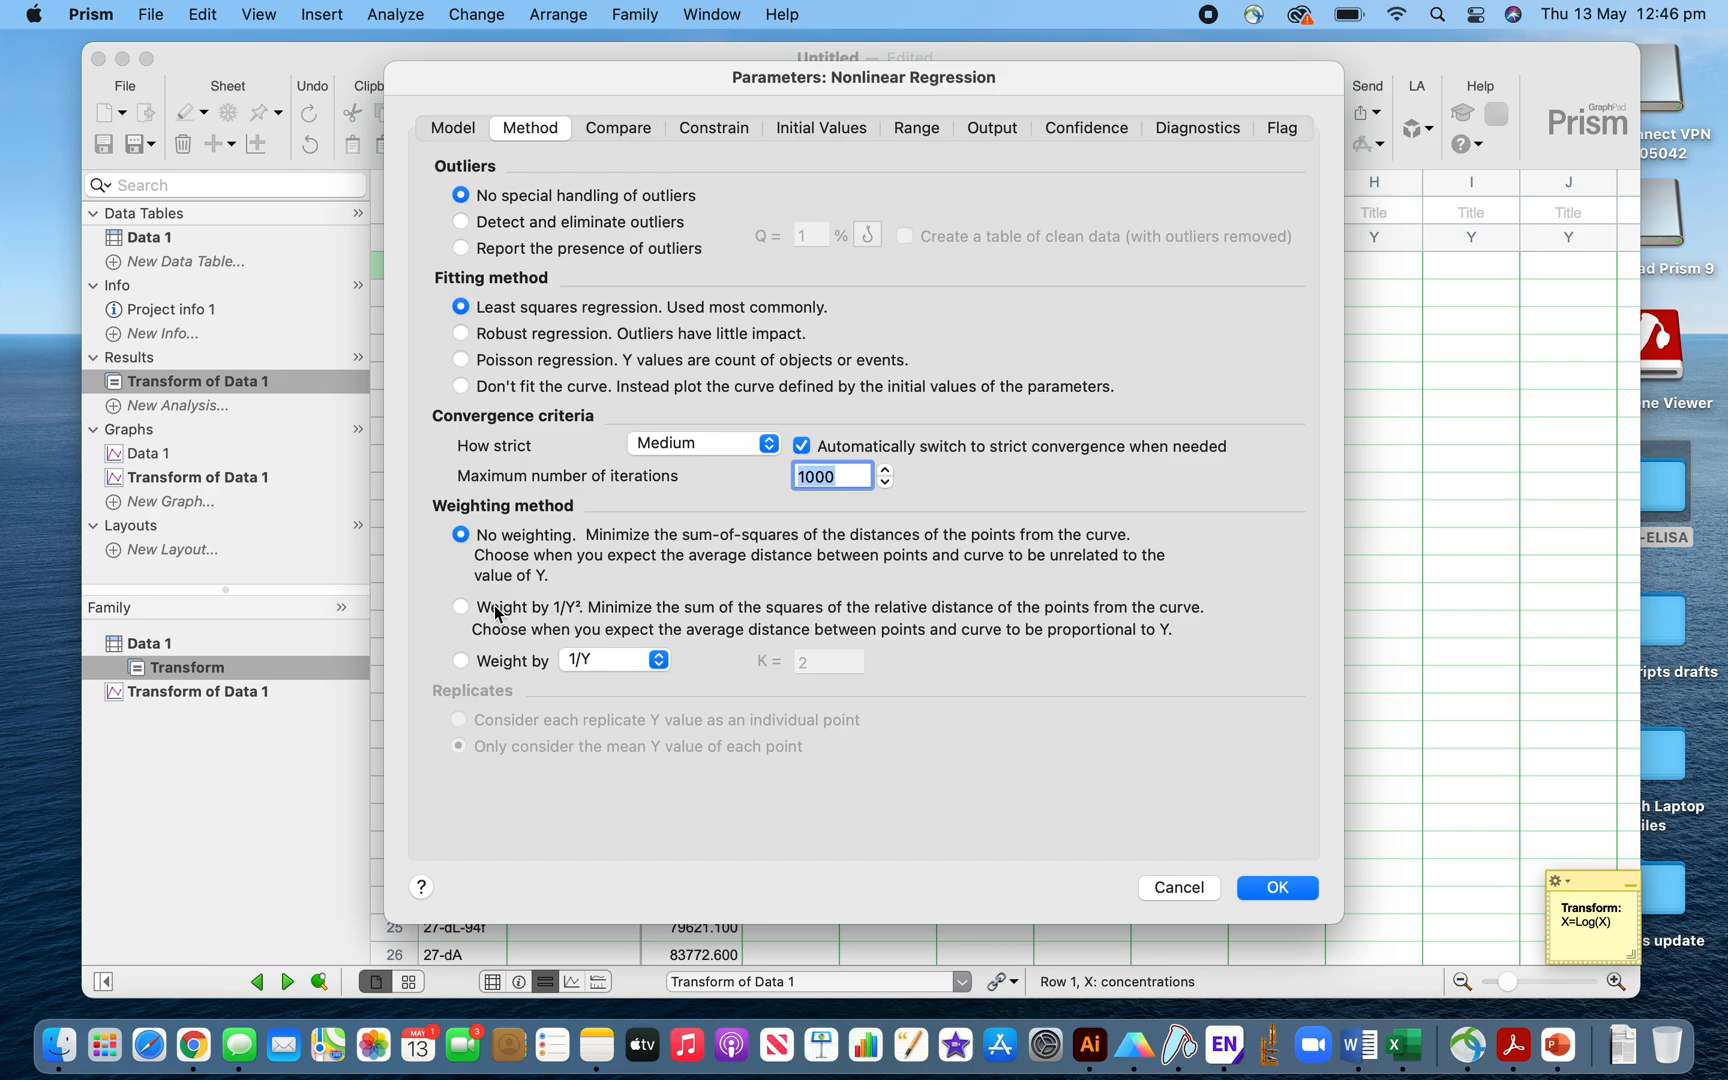
pyautogui.click(460, 606)
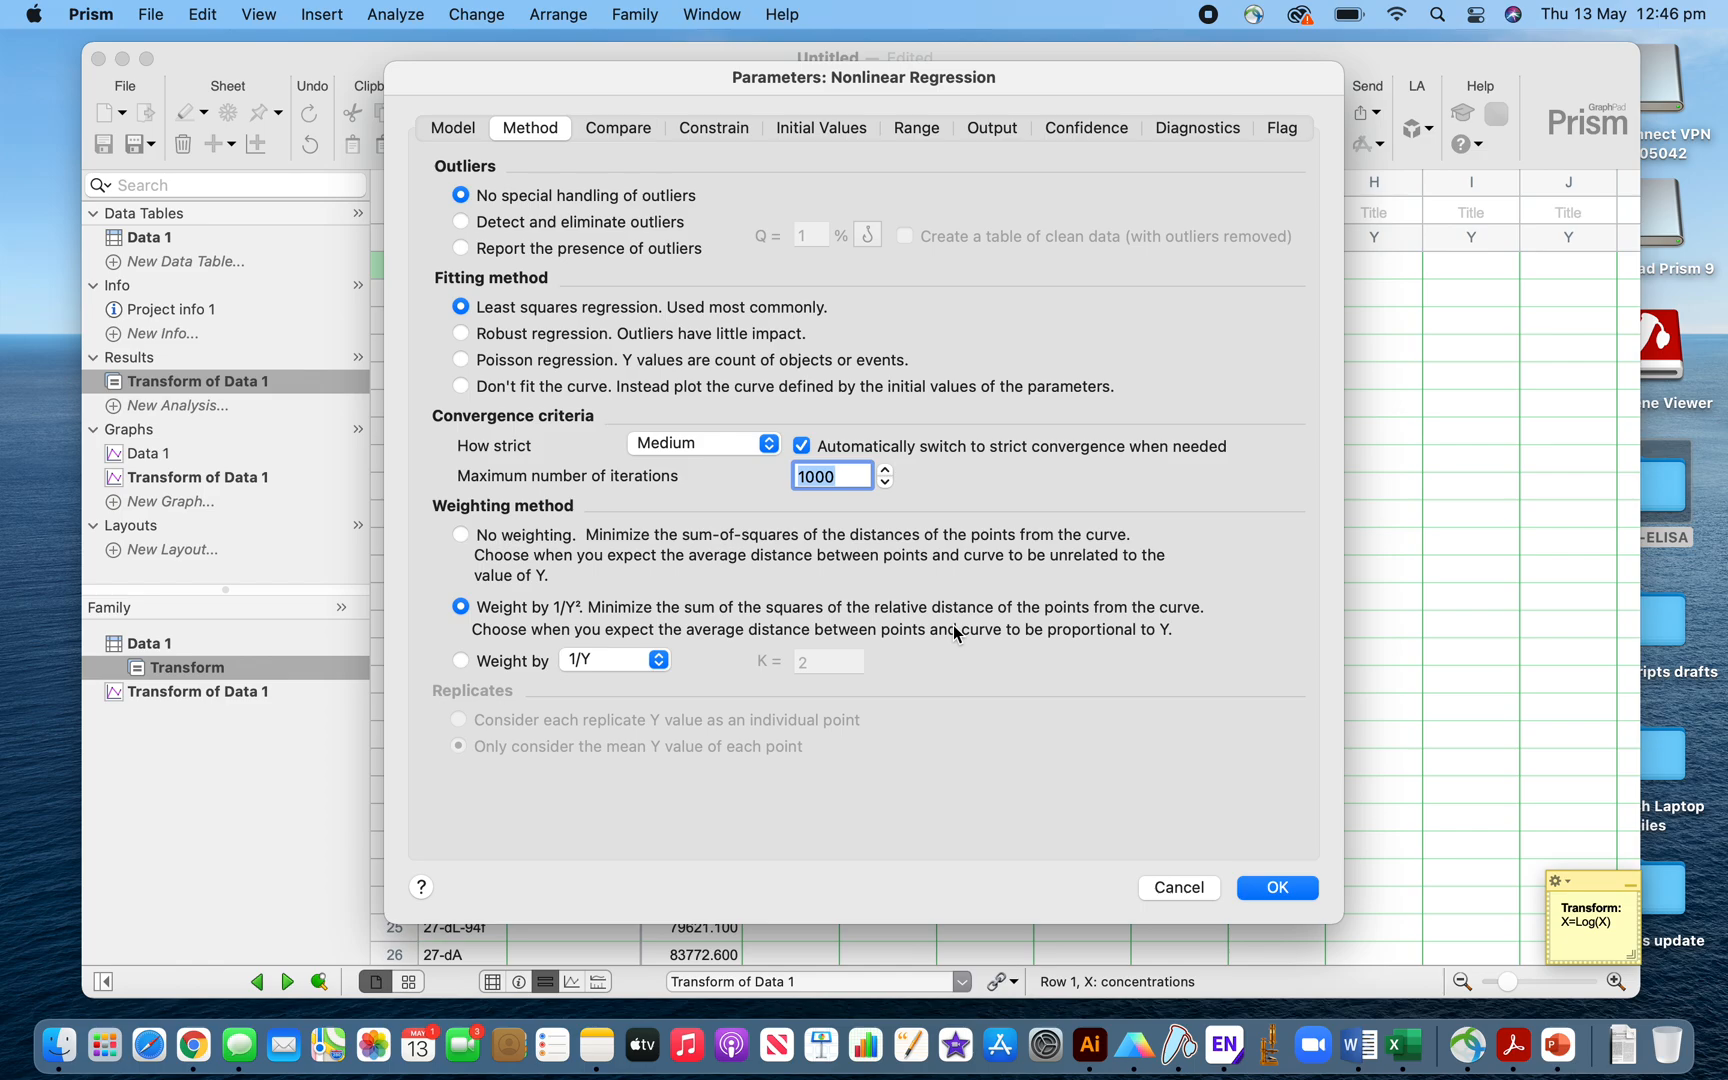
pyautogui.click(712, 128)
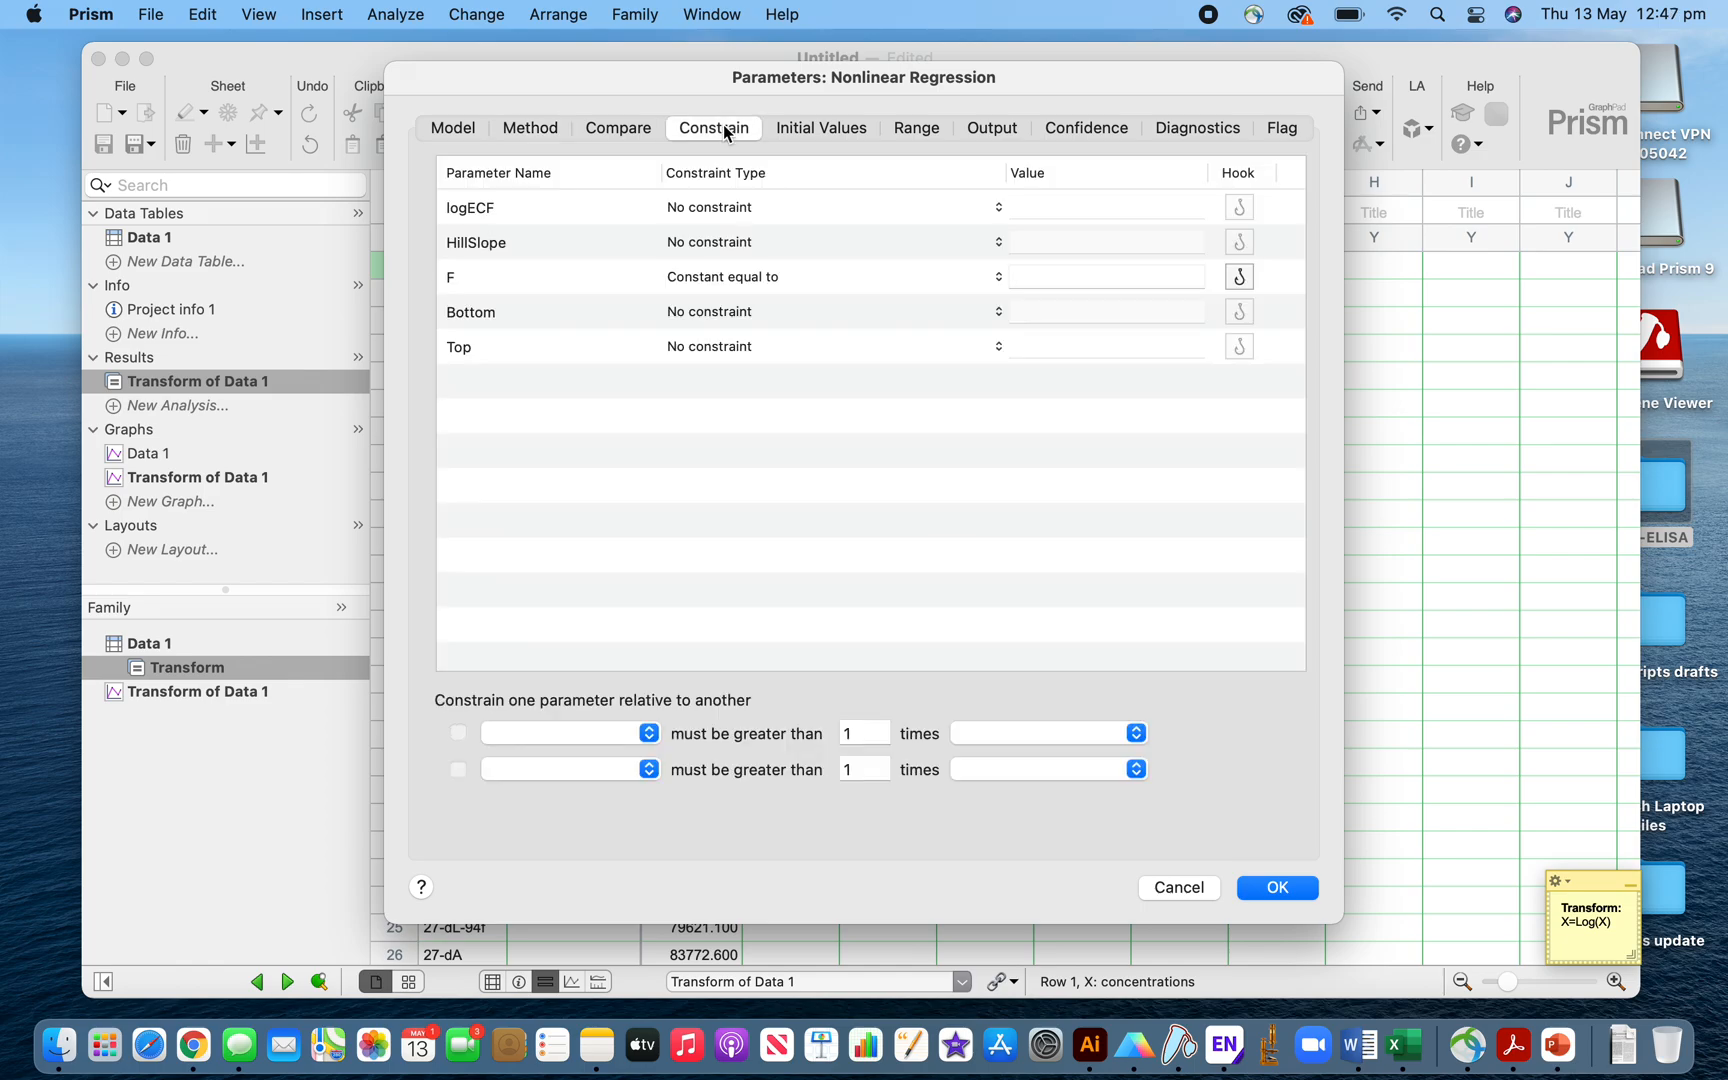
pyautogui.moveTo(728, 232)
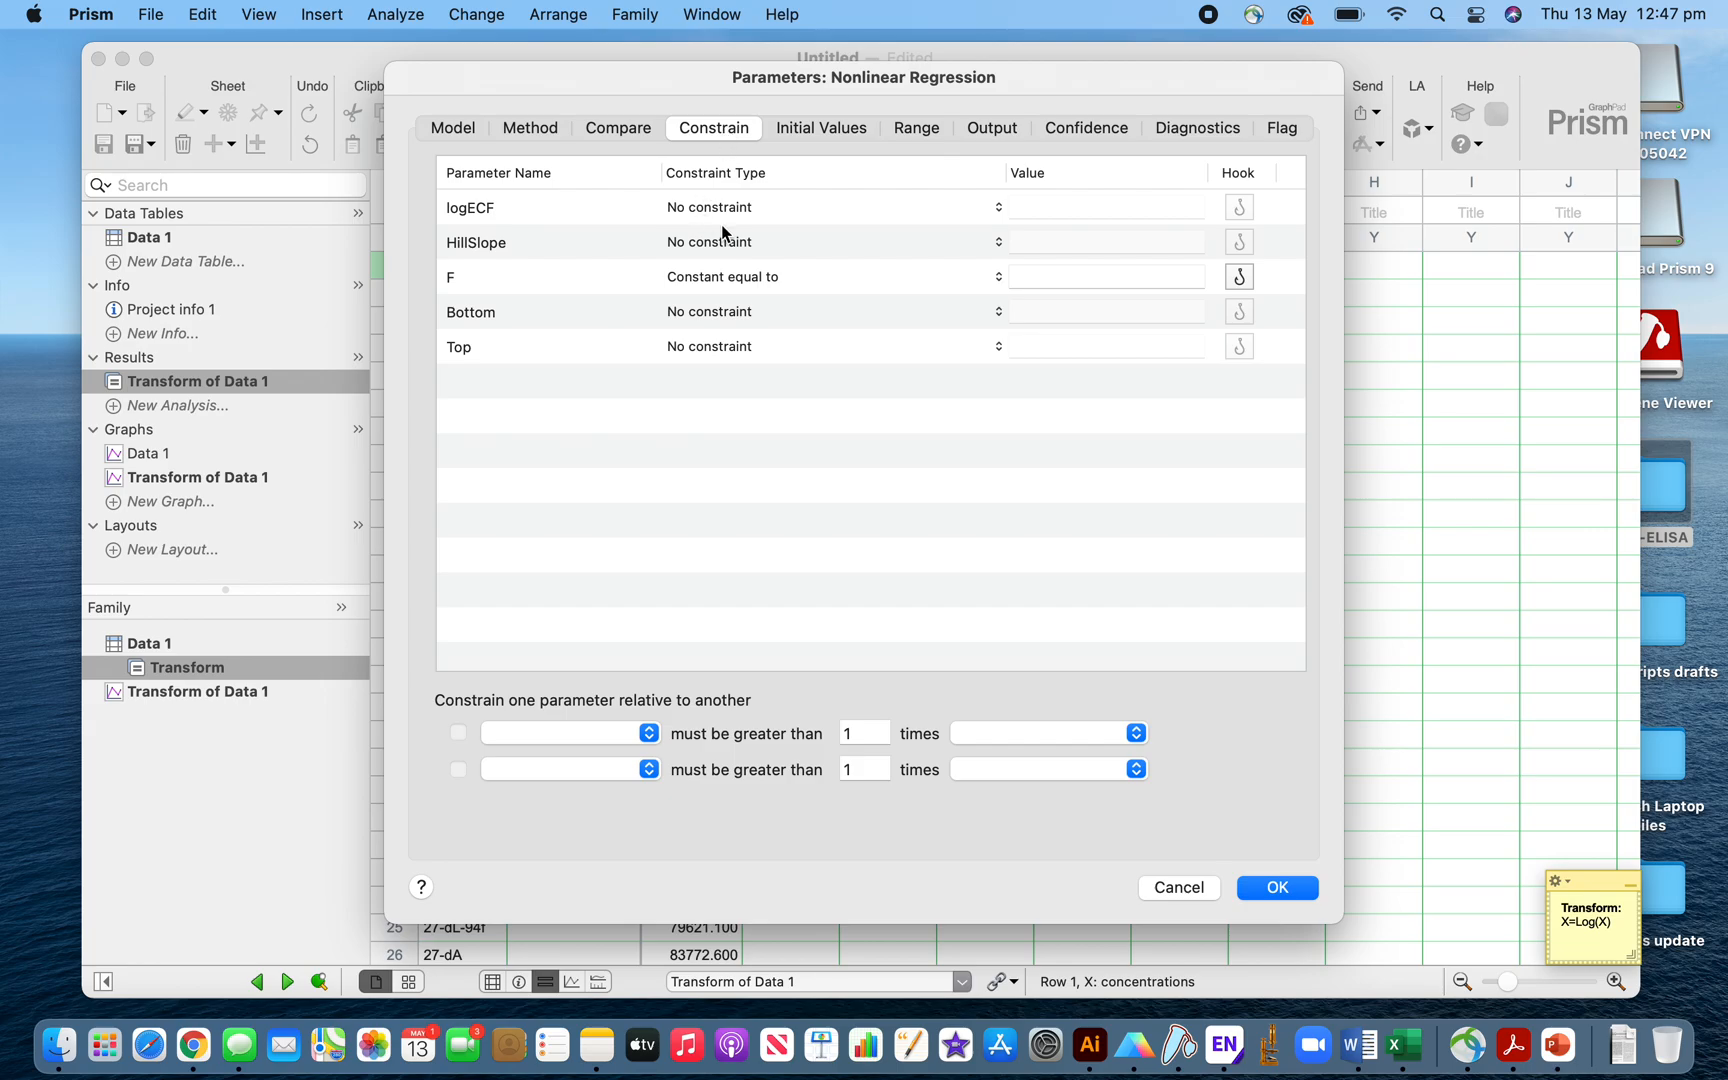
pyautogui.moveTo(754, 288)
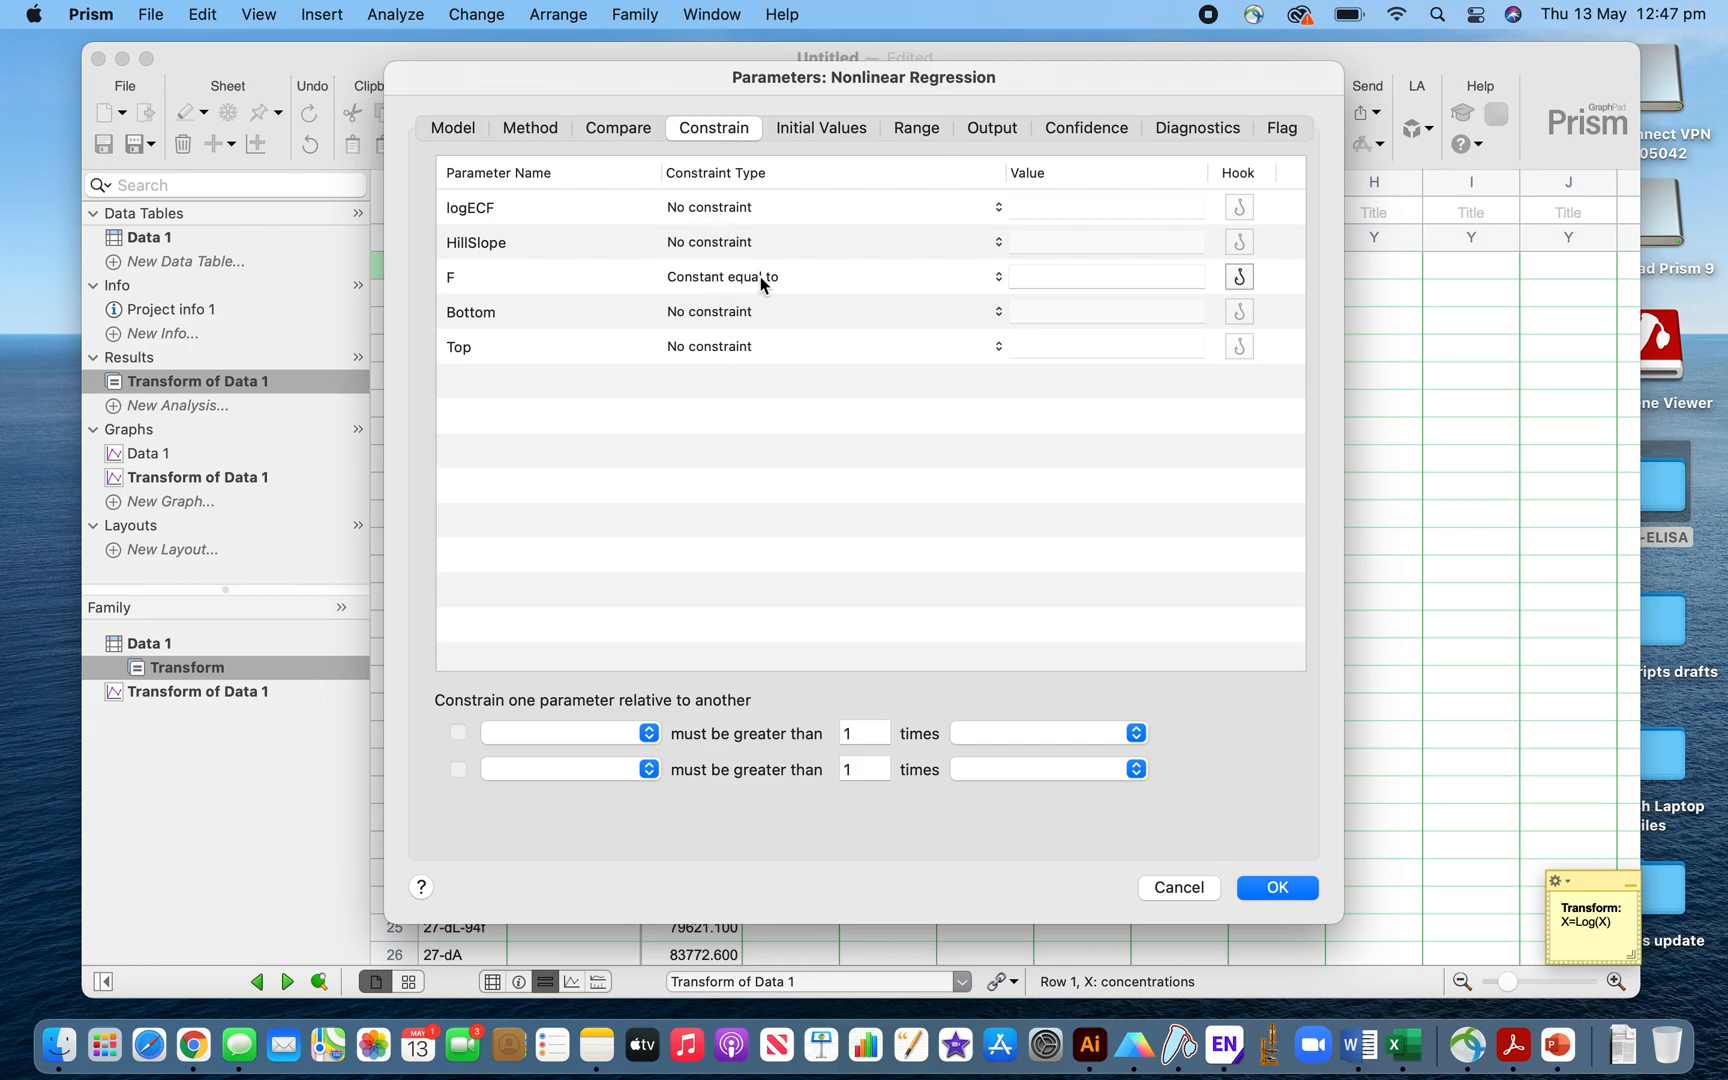
pyautogui.moveTo(760, 288)
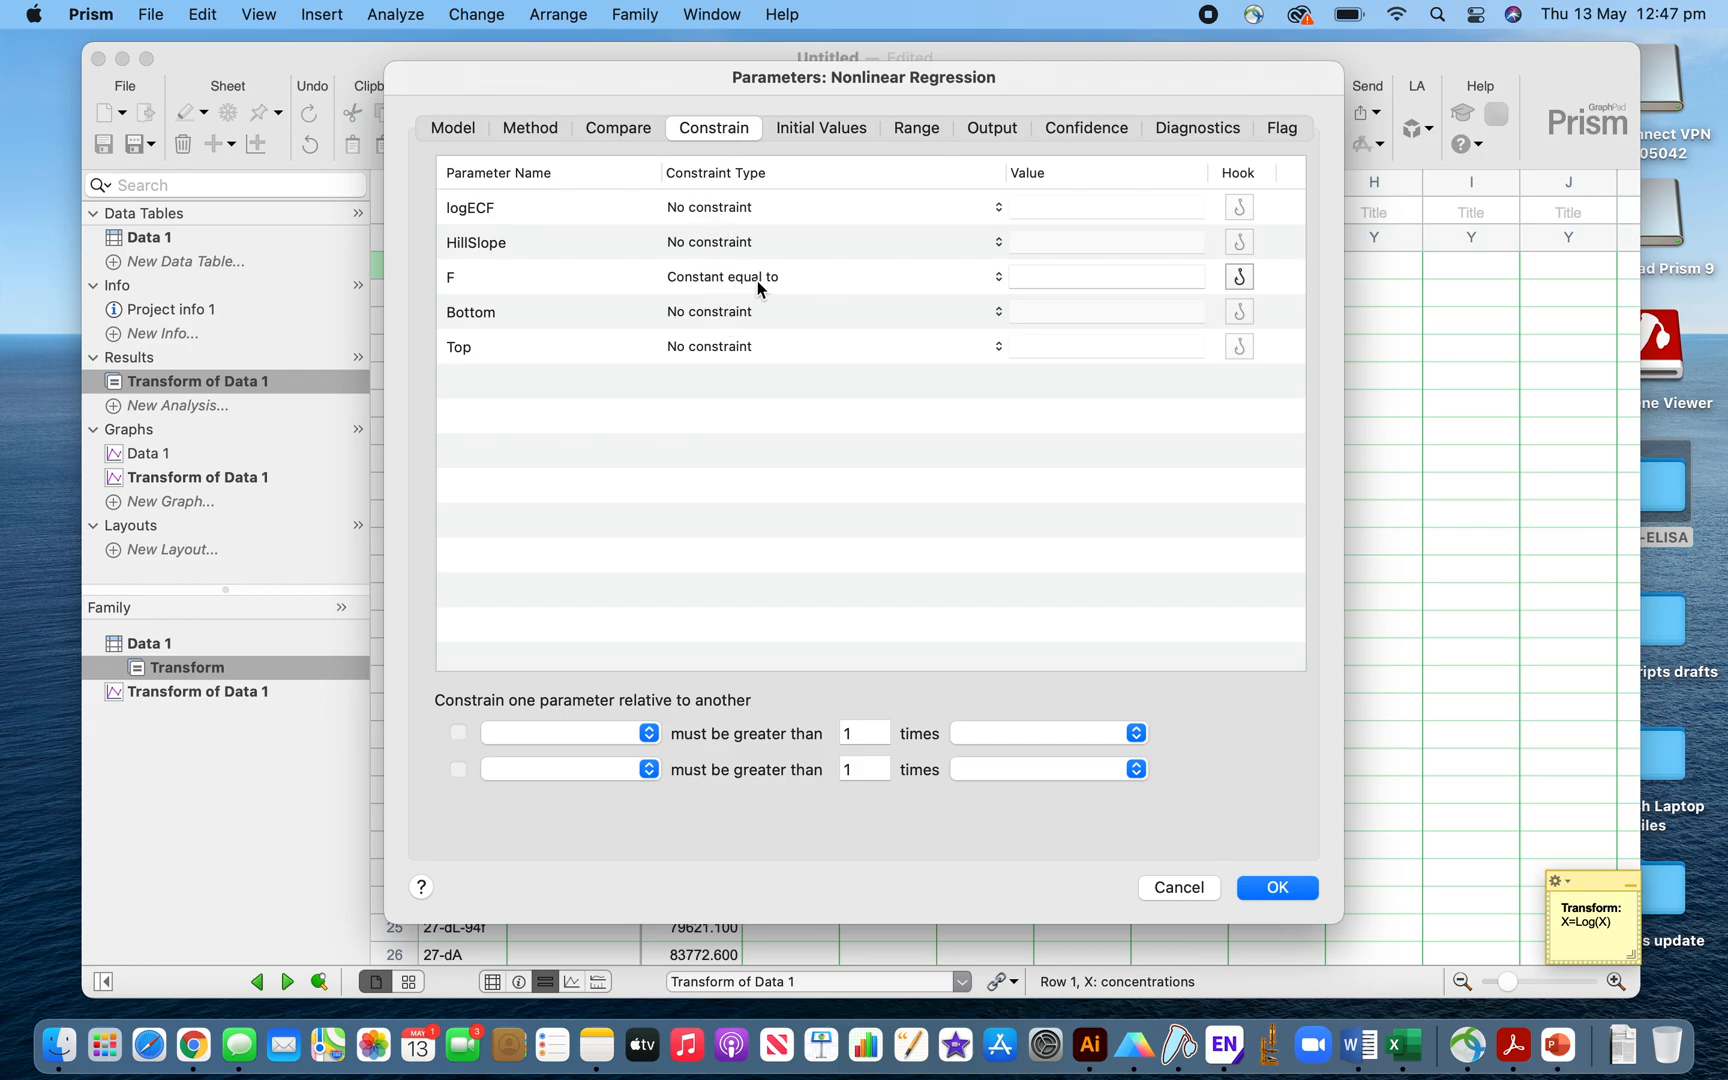
pyautogui.moveTo(988, 296)
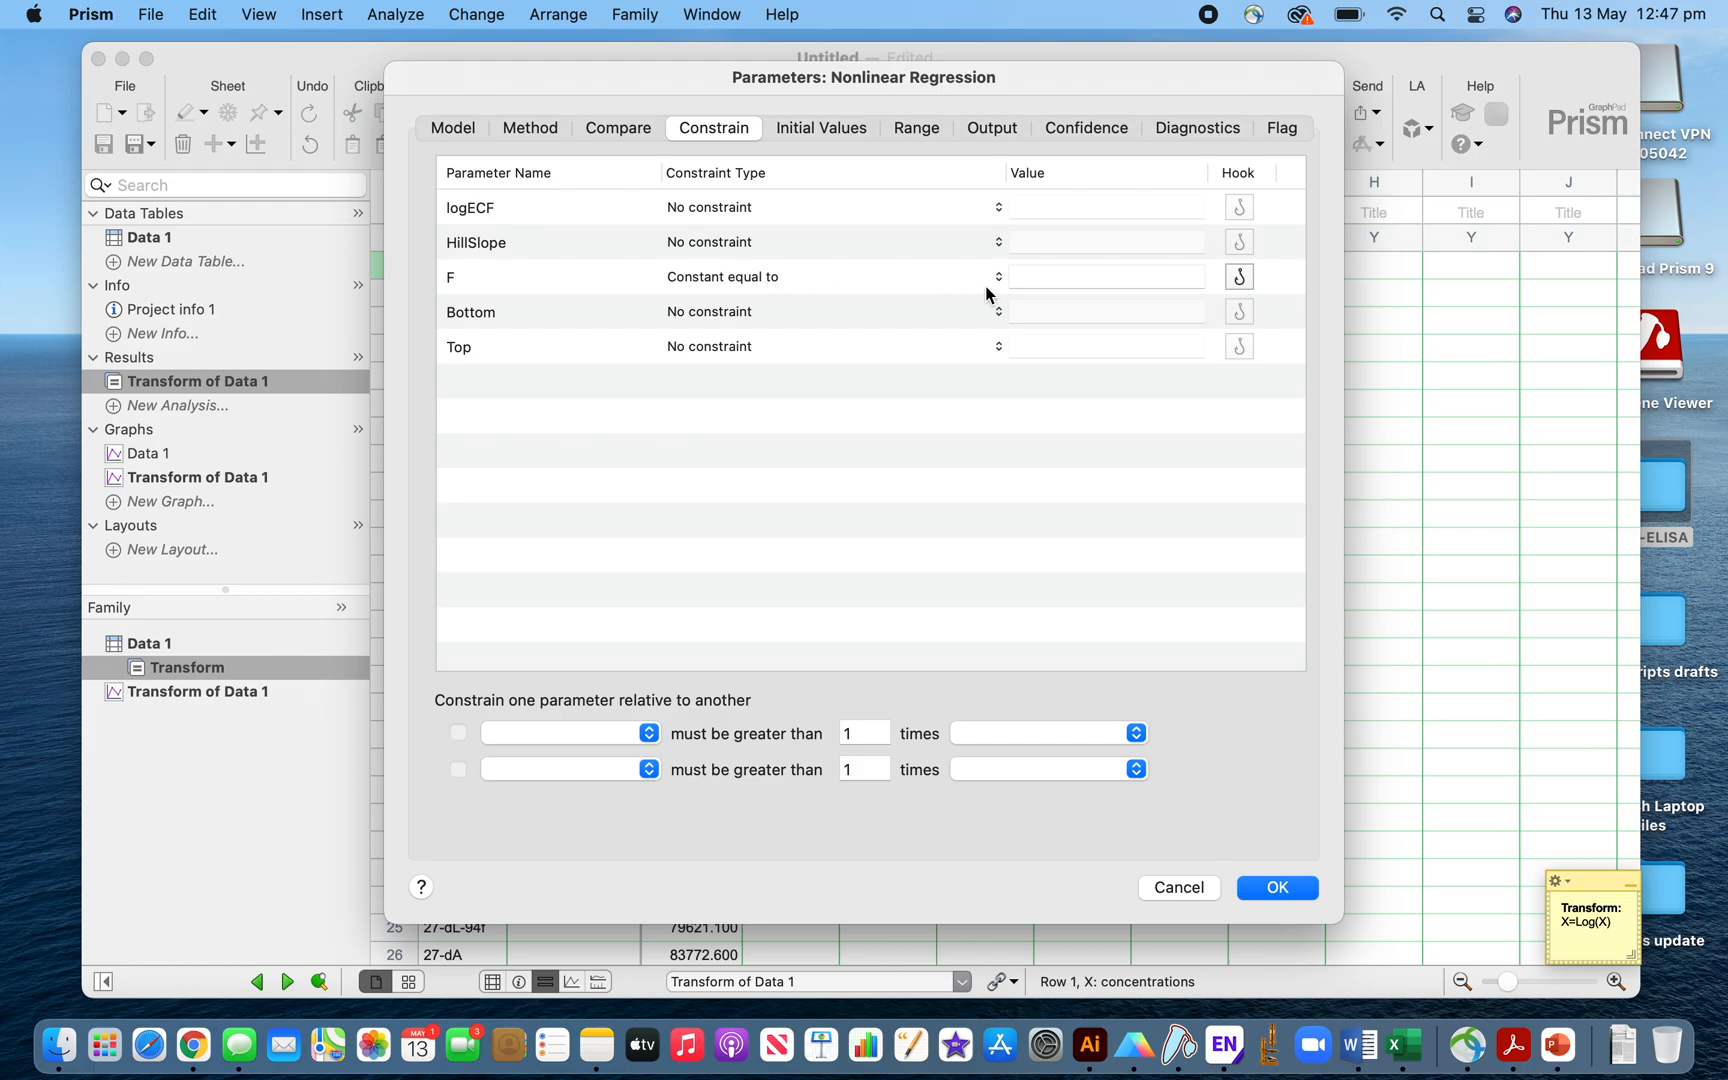
# Change parameter F's constraint type to No constraint
pyautogui.click(996, 278)
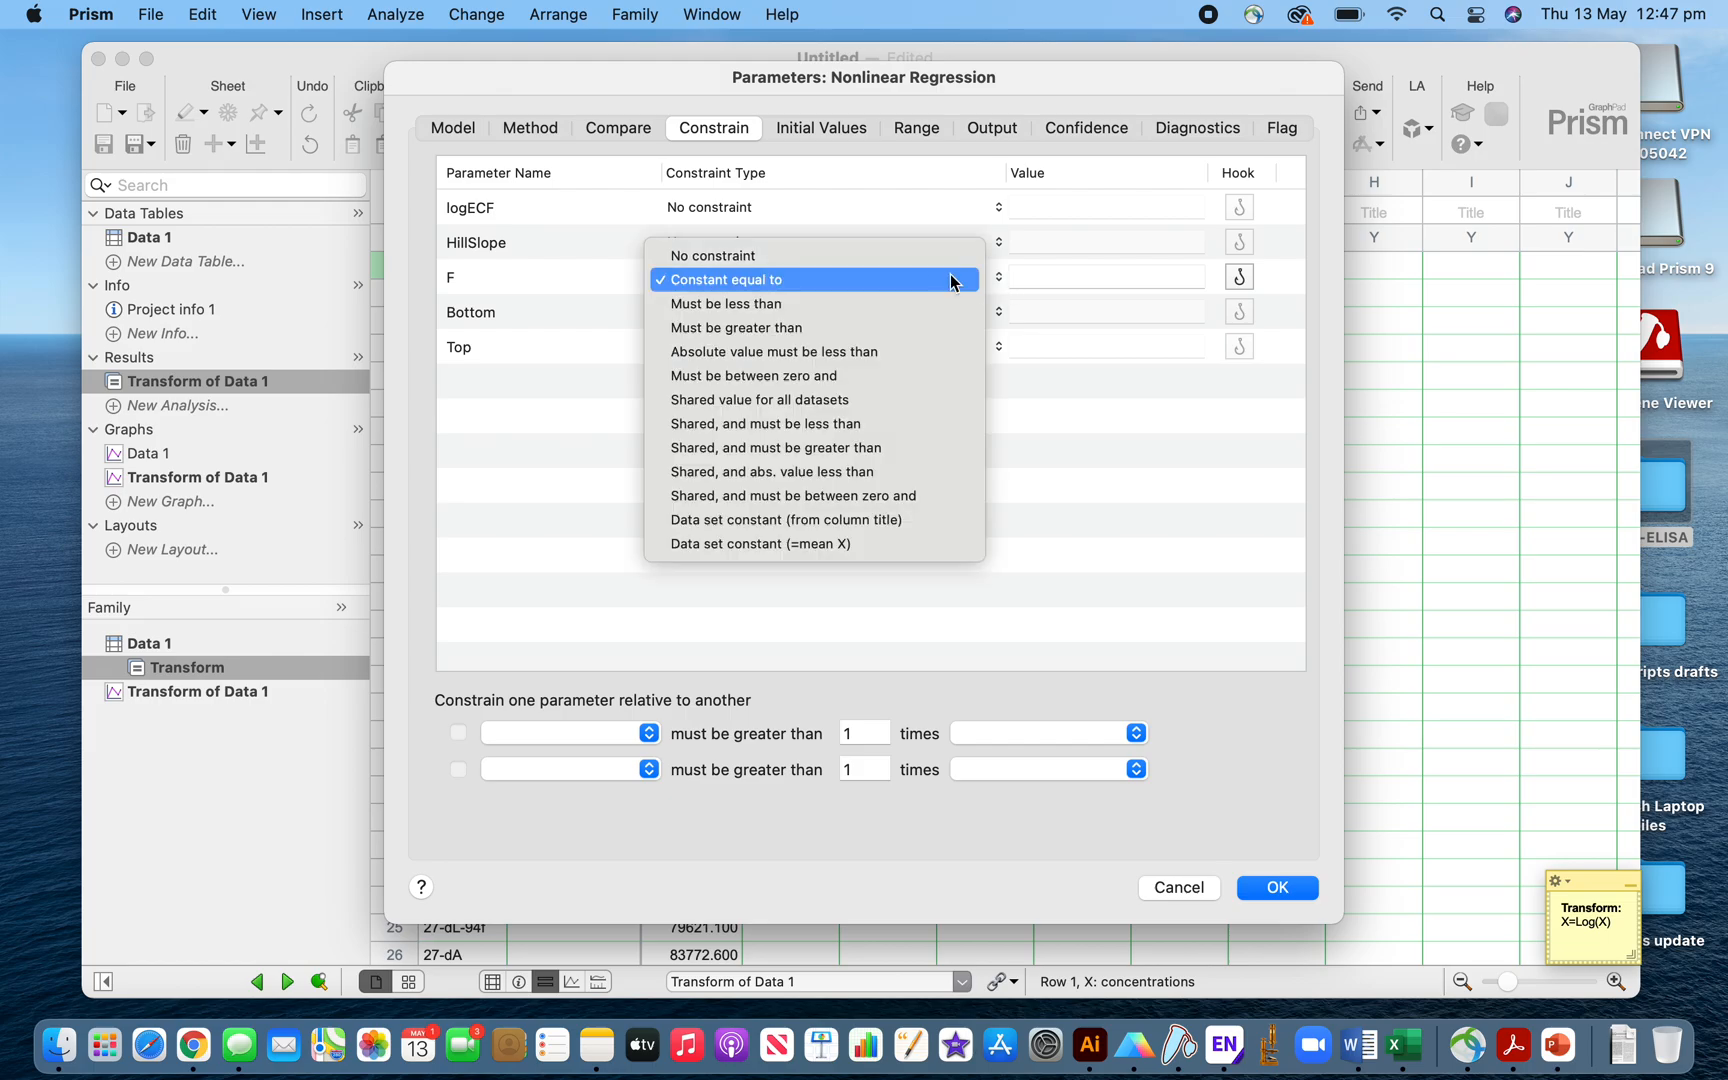
pyautogui.click(712, 256)
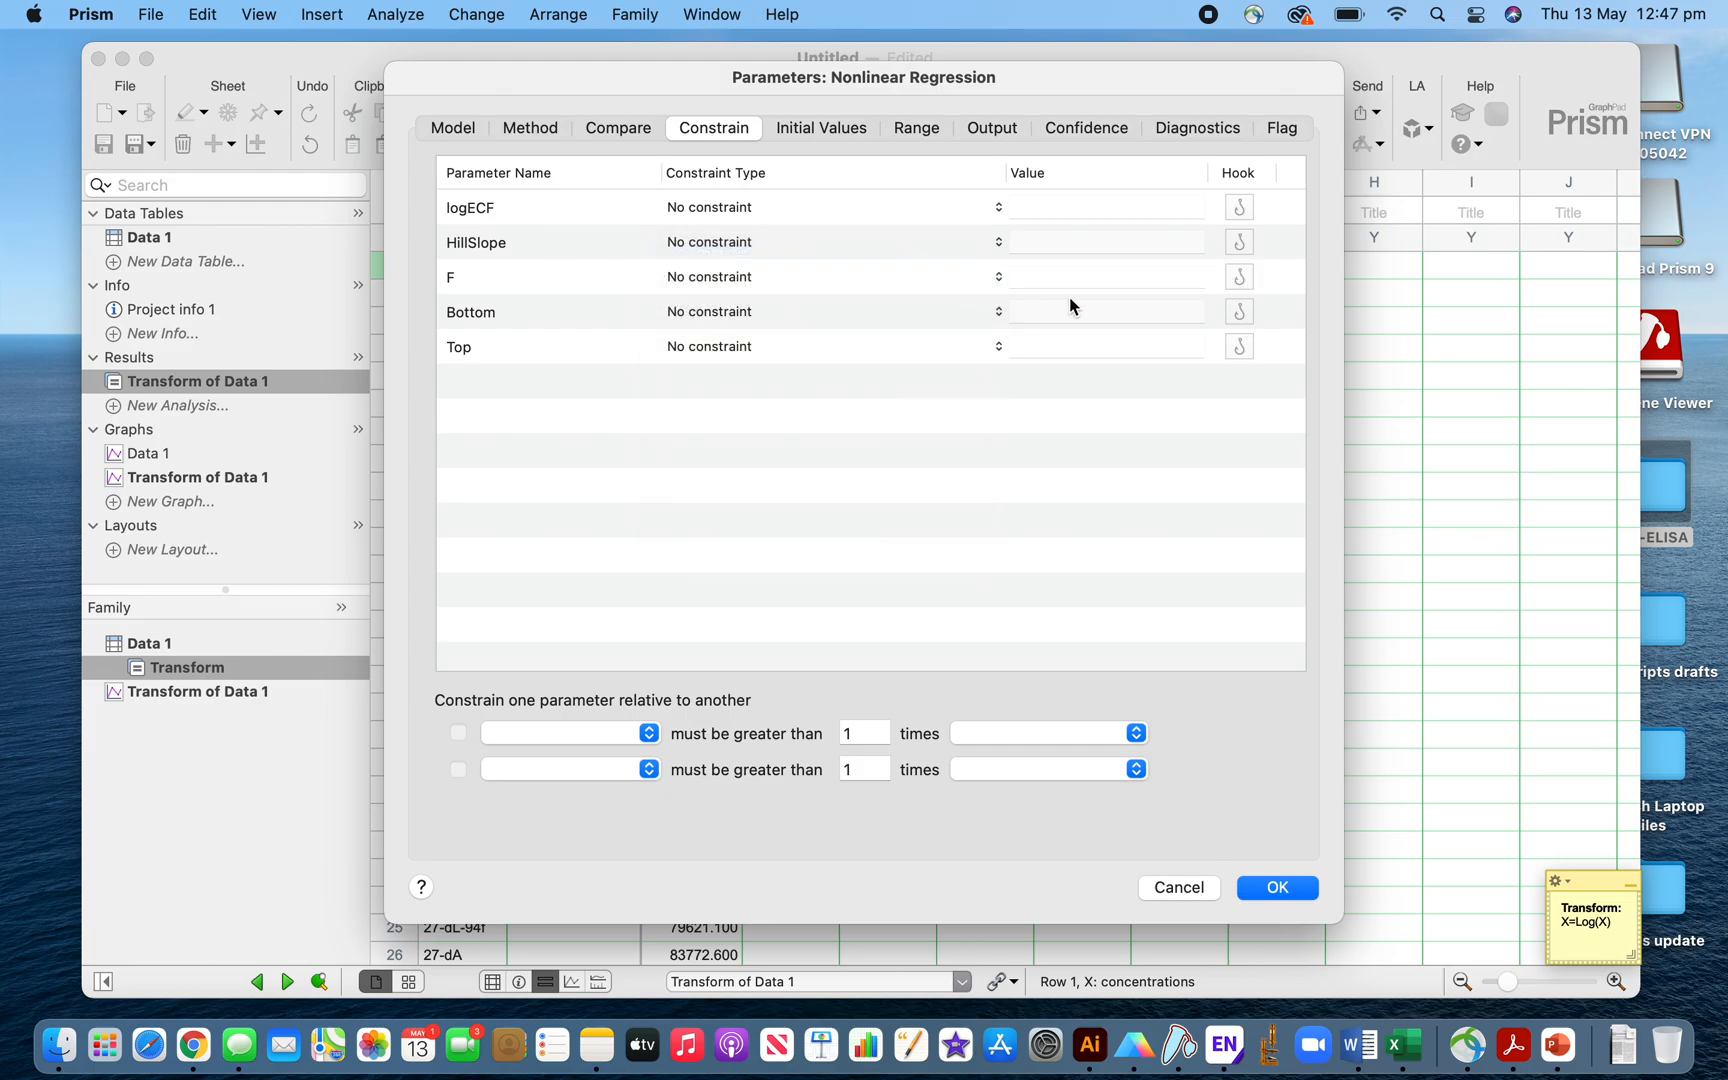
pyautogui.moveTo(1108, 284)
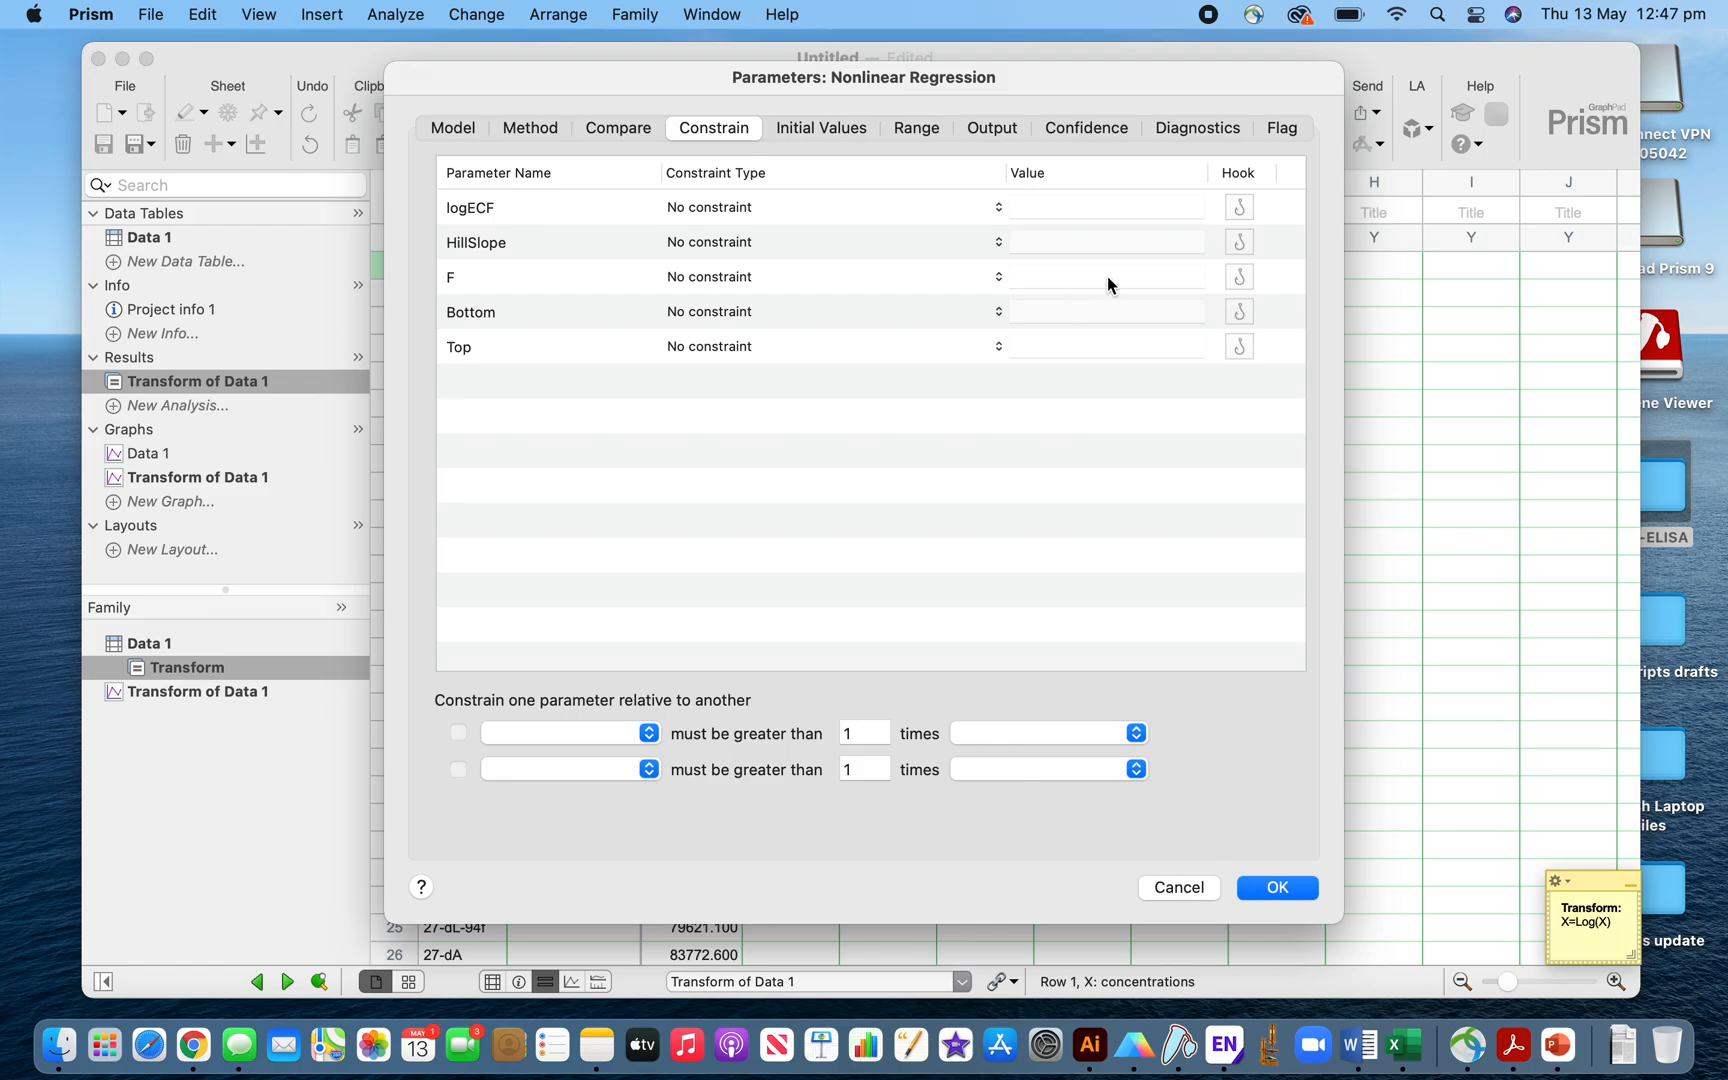
pyautogui.moveTo(790, 478)
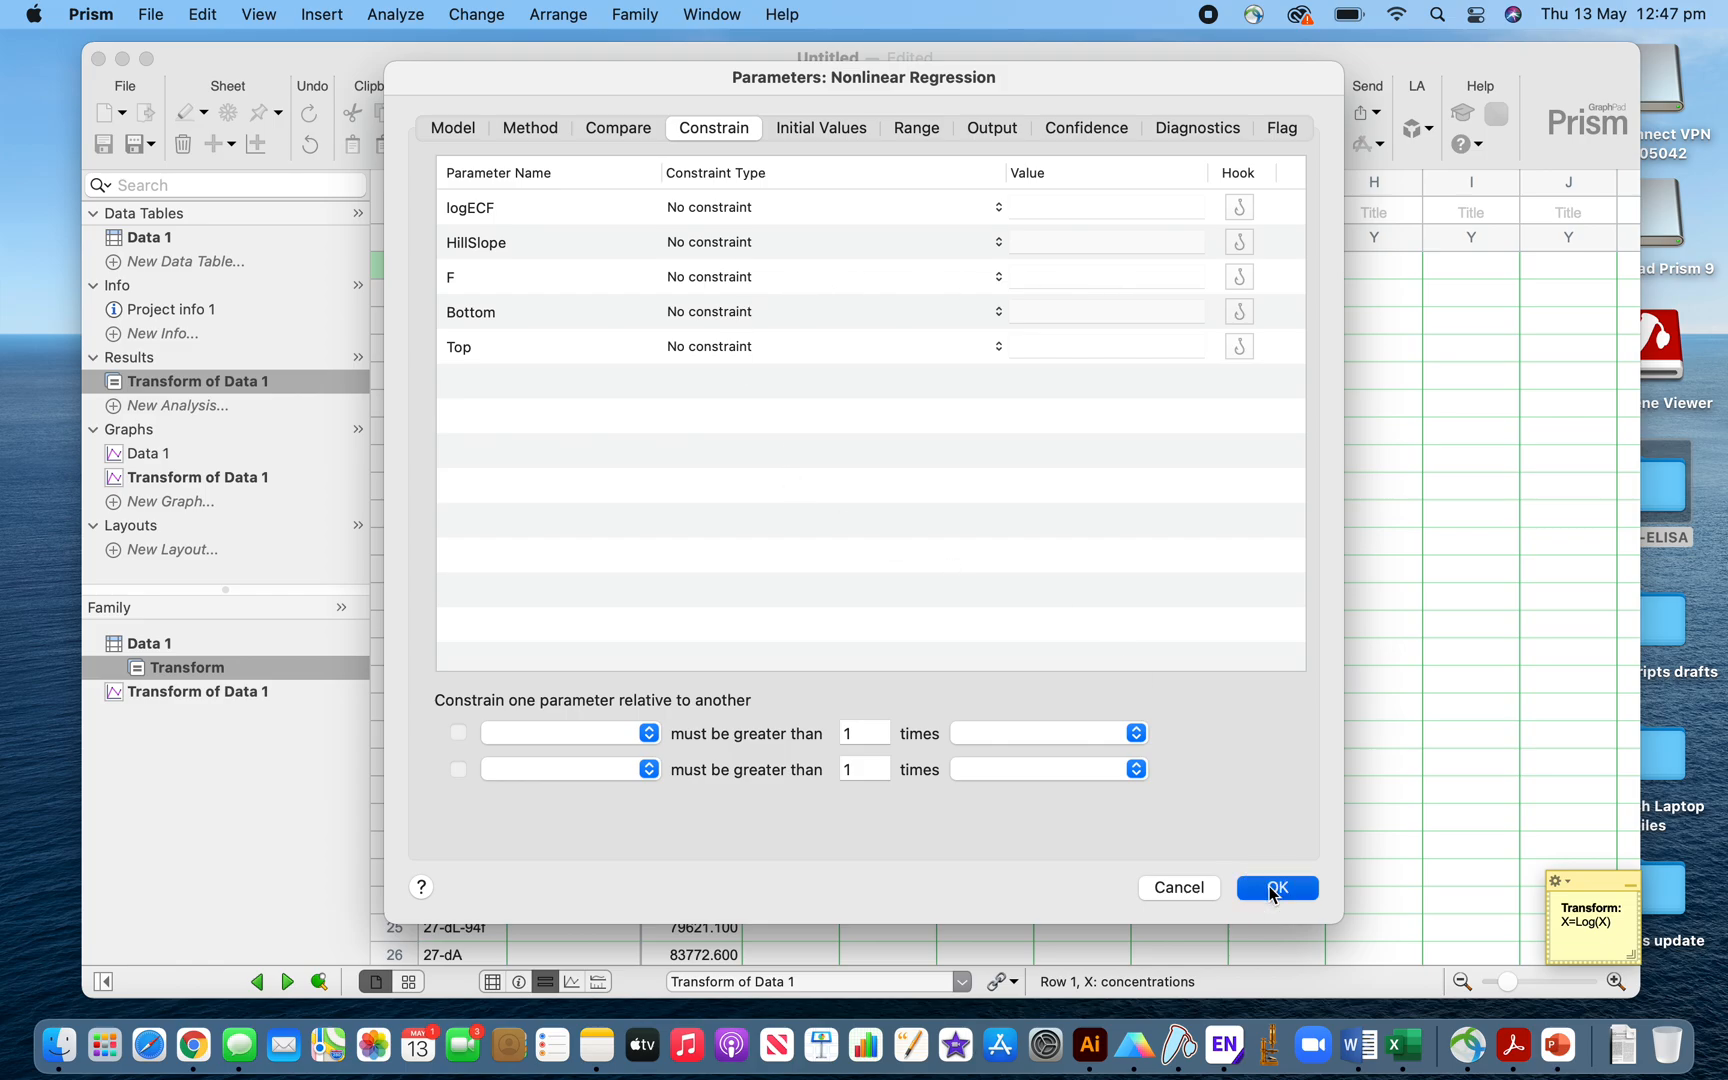
# Run the nonlinear fit, check the fitted curve graph, then show the Interpolated X values sheet
pyautogui.click(1276, 888)
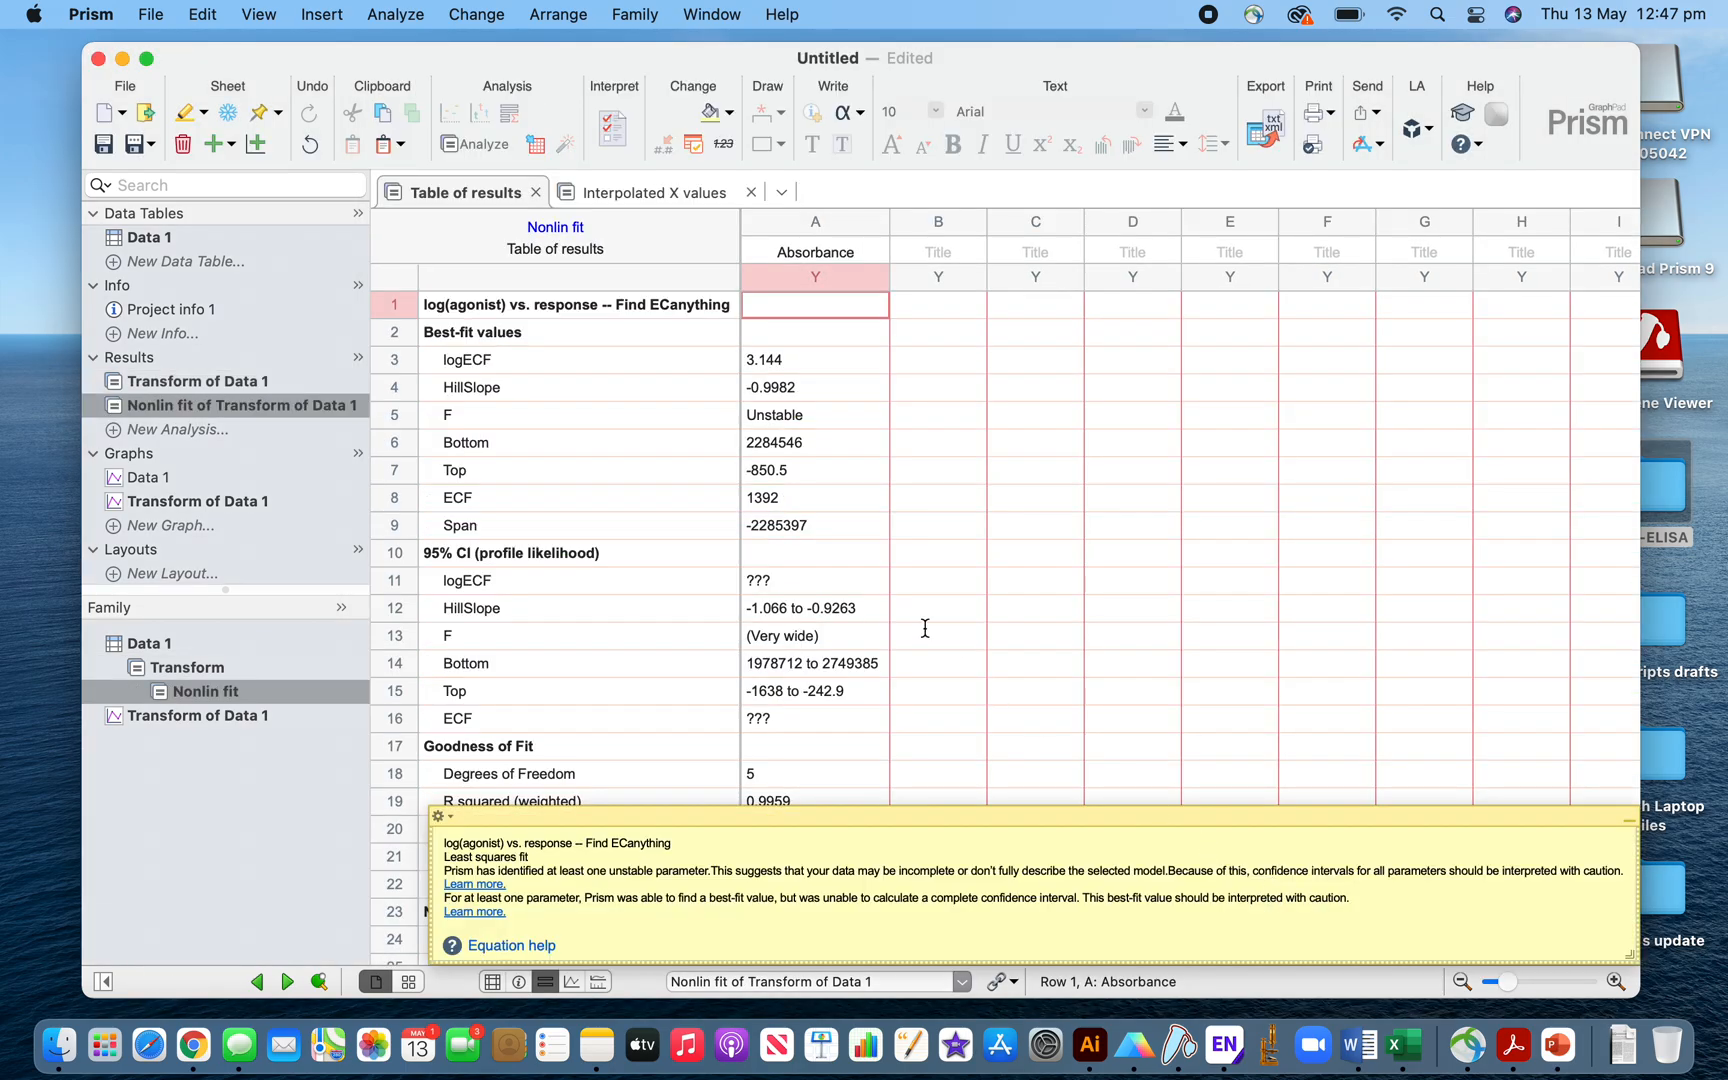
pyautogui.click(198, 500)
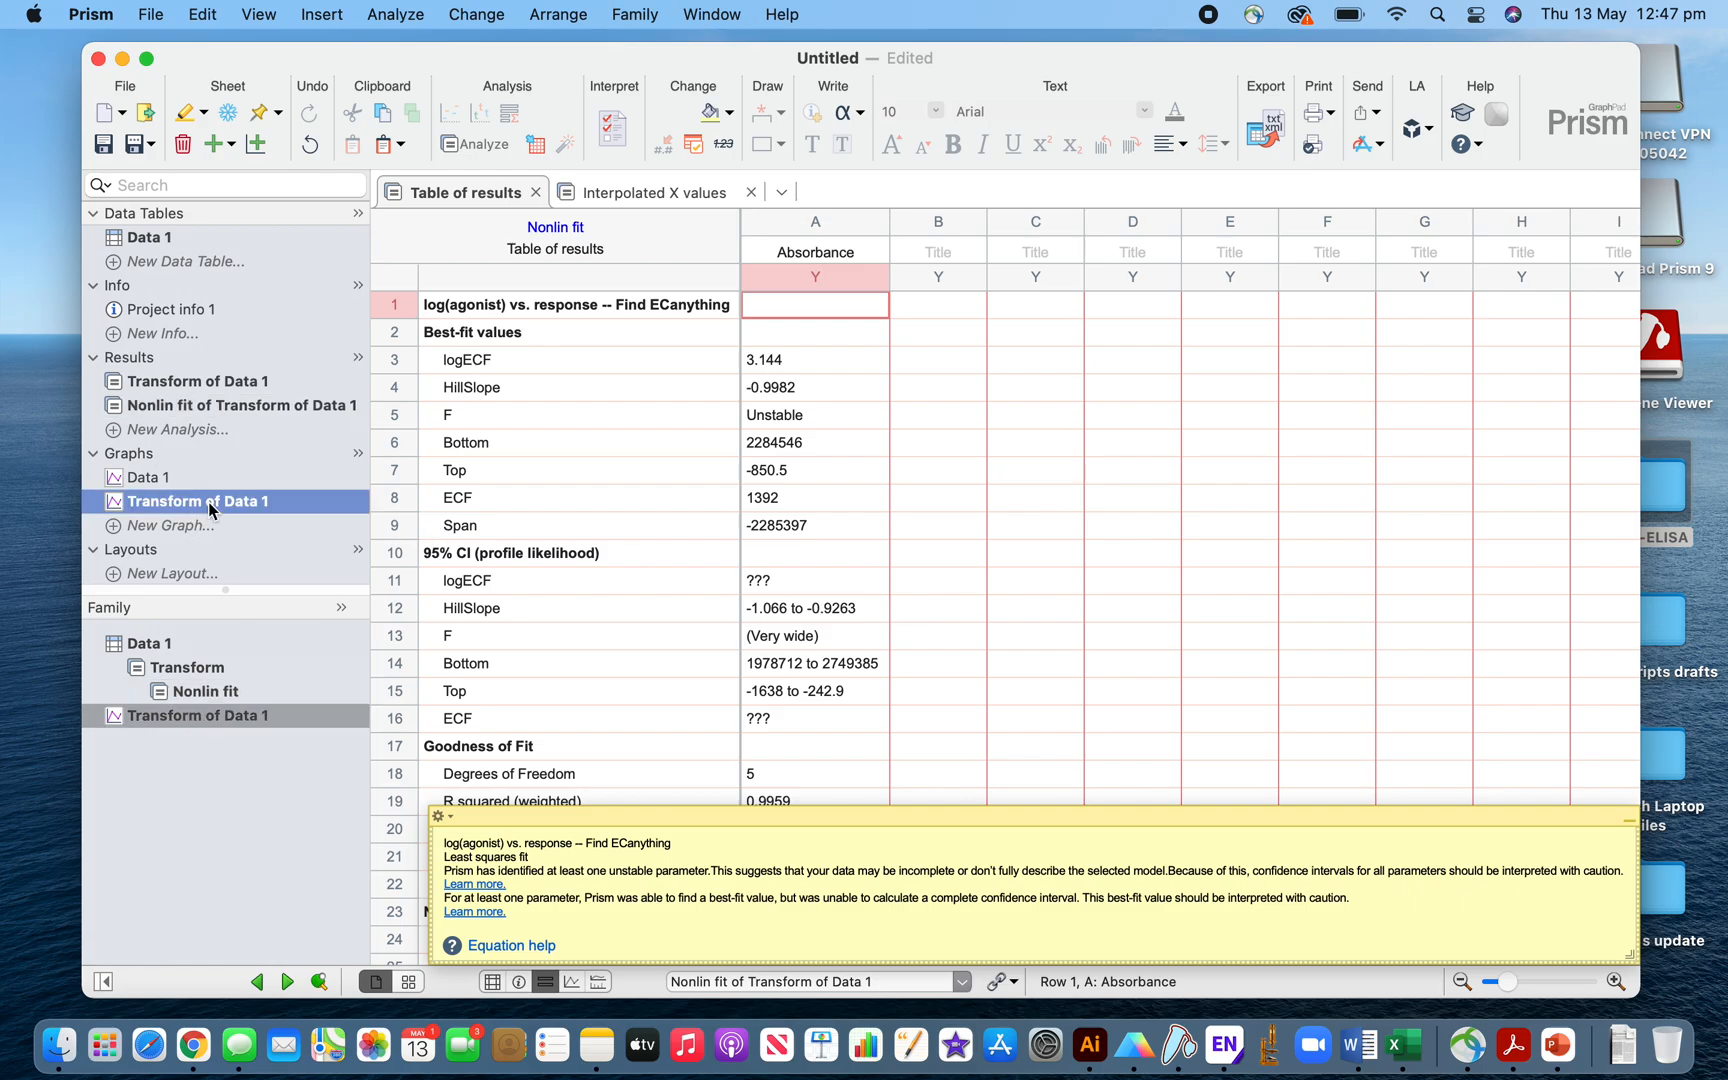
pyautogui.click(196, 500)
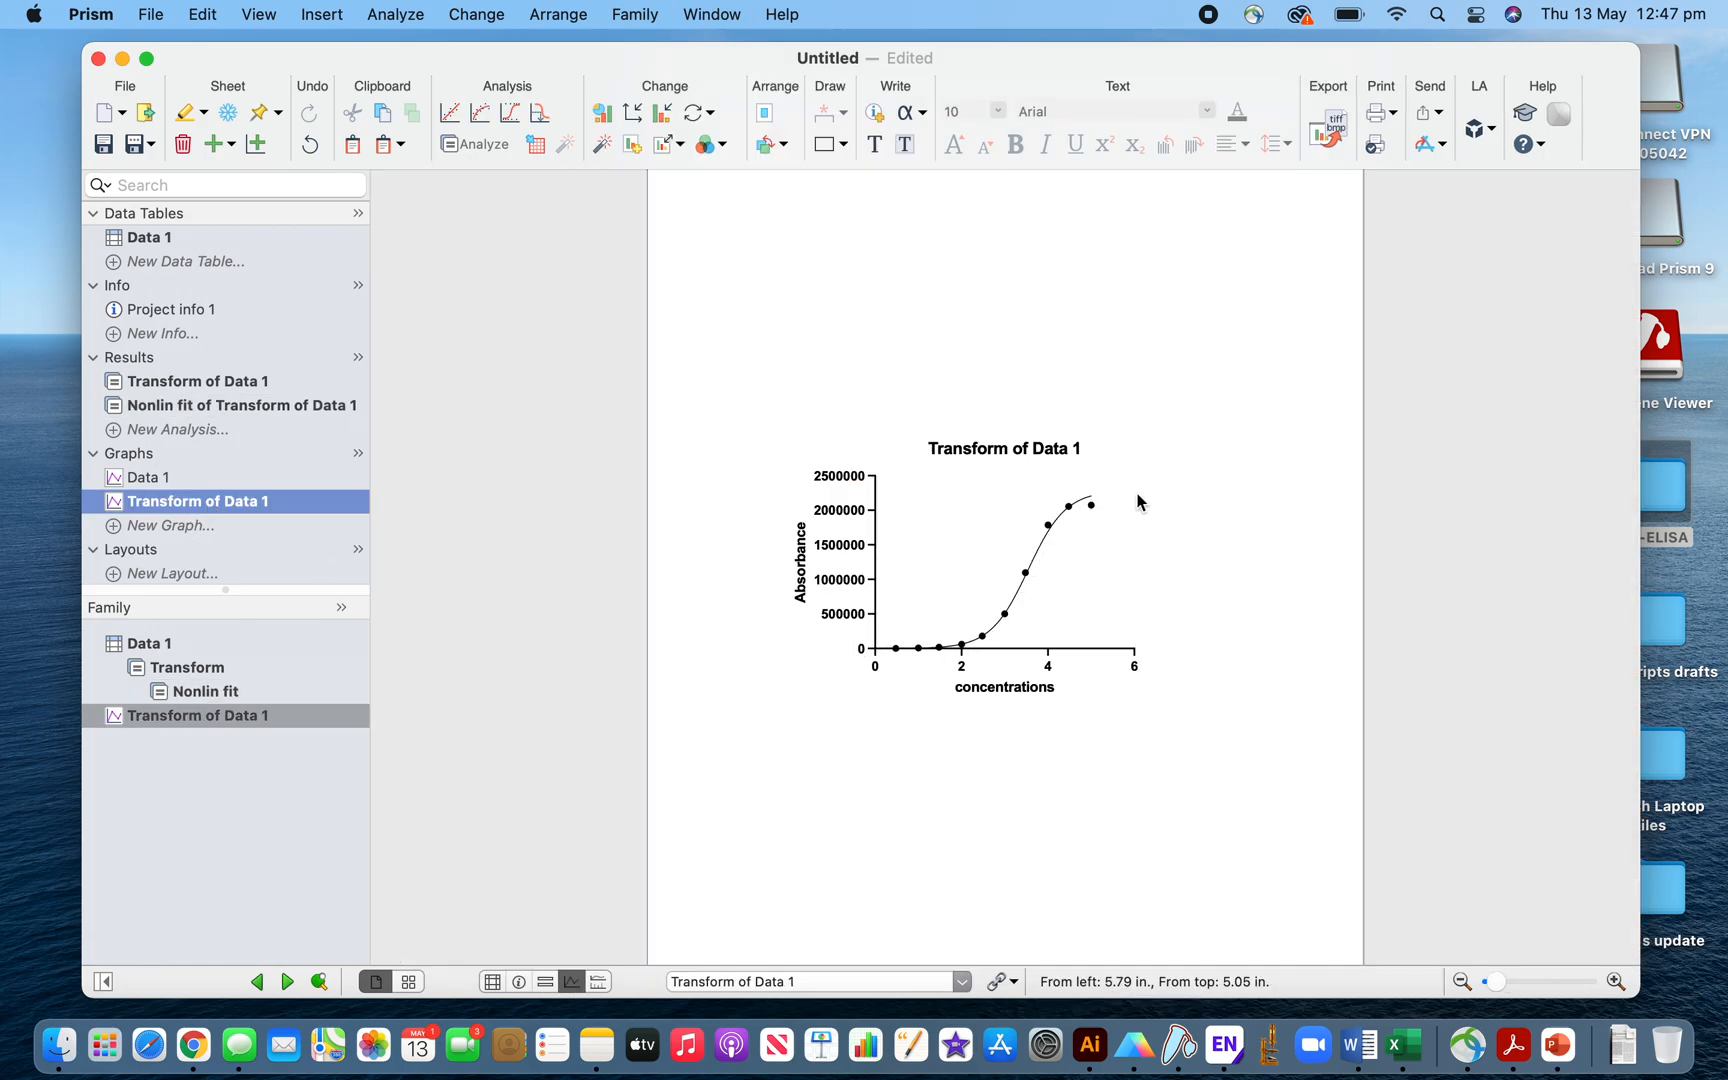
pyautogui.moveTo(210, 434)
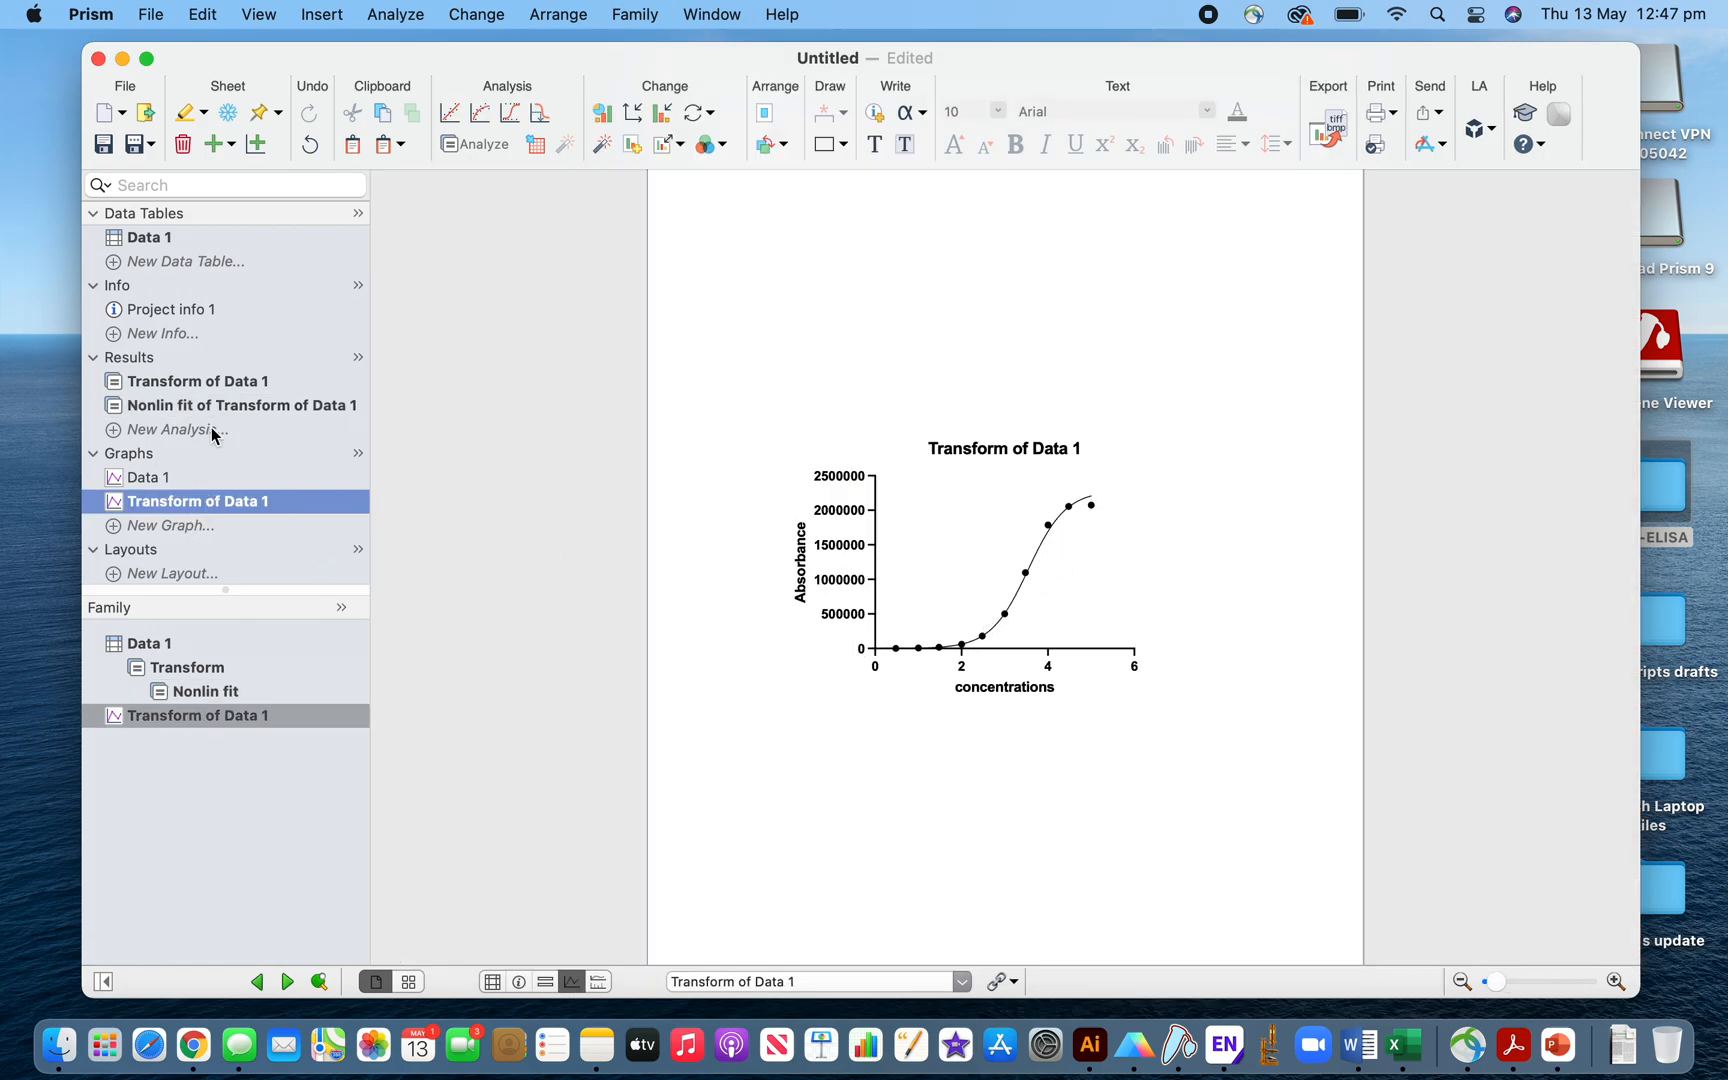
pyautogui.click(240, 406)
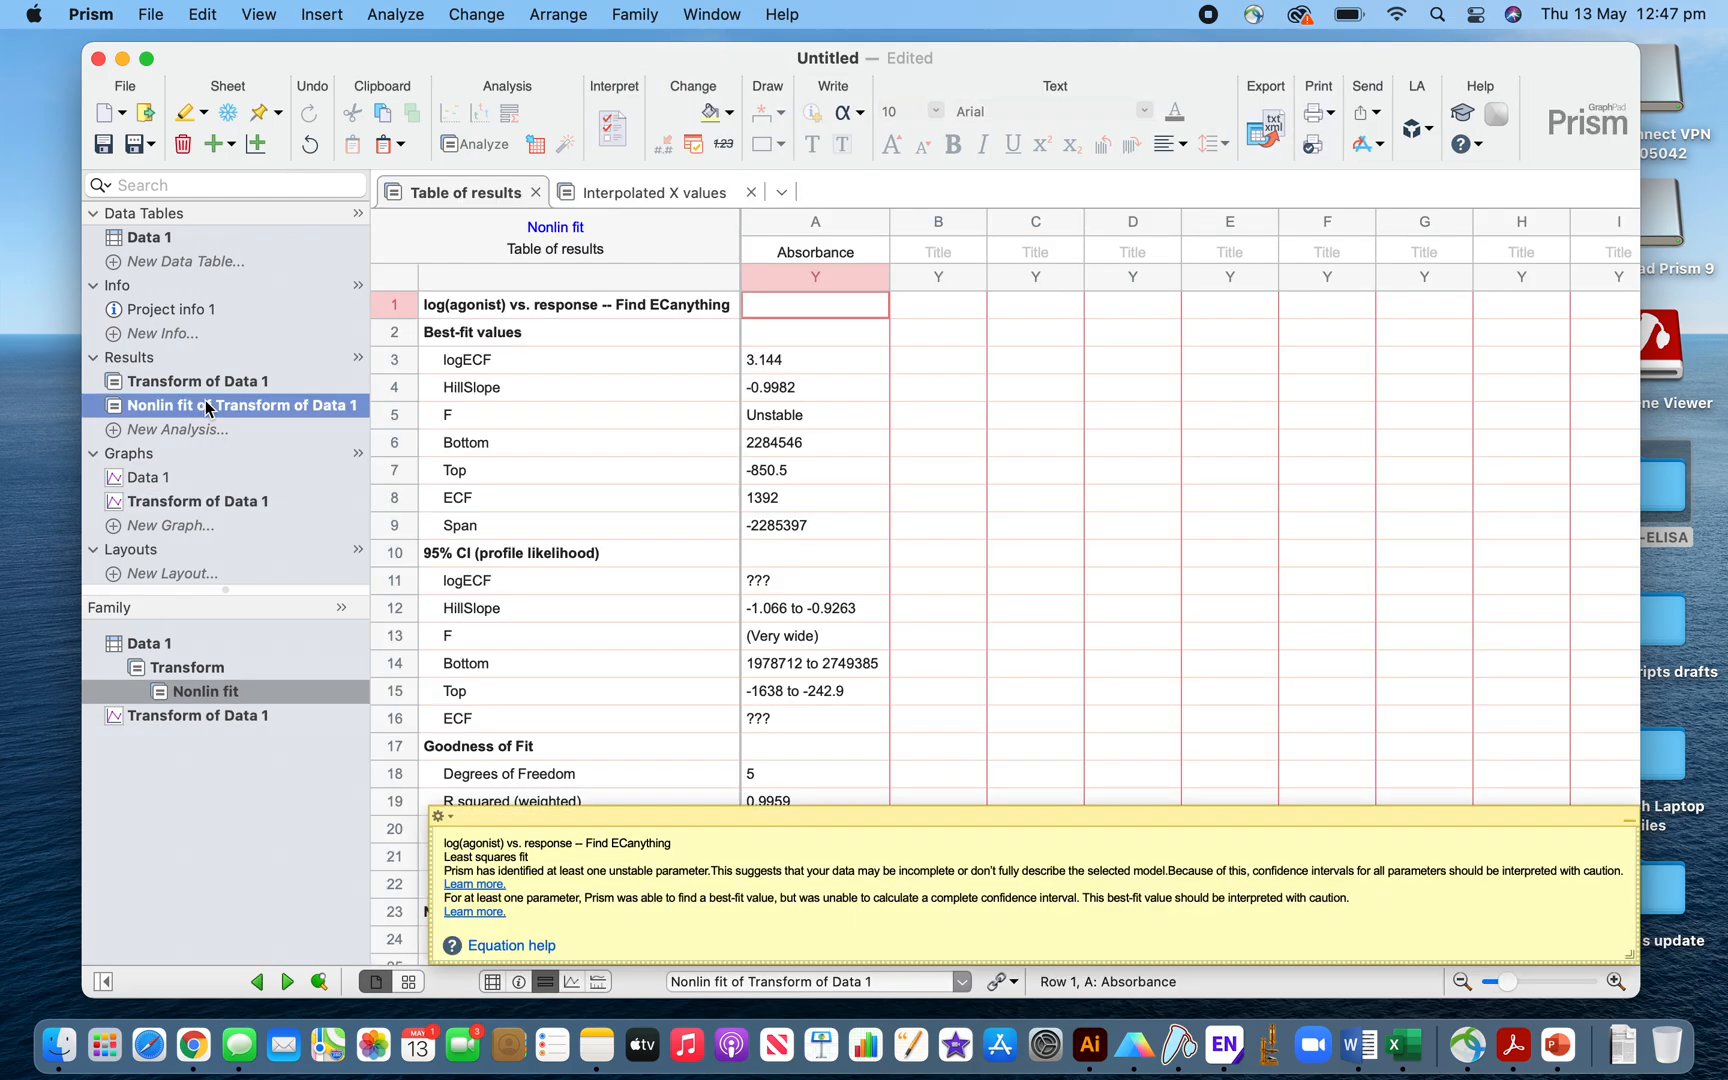
pyautogui.scroll(-3)
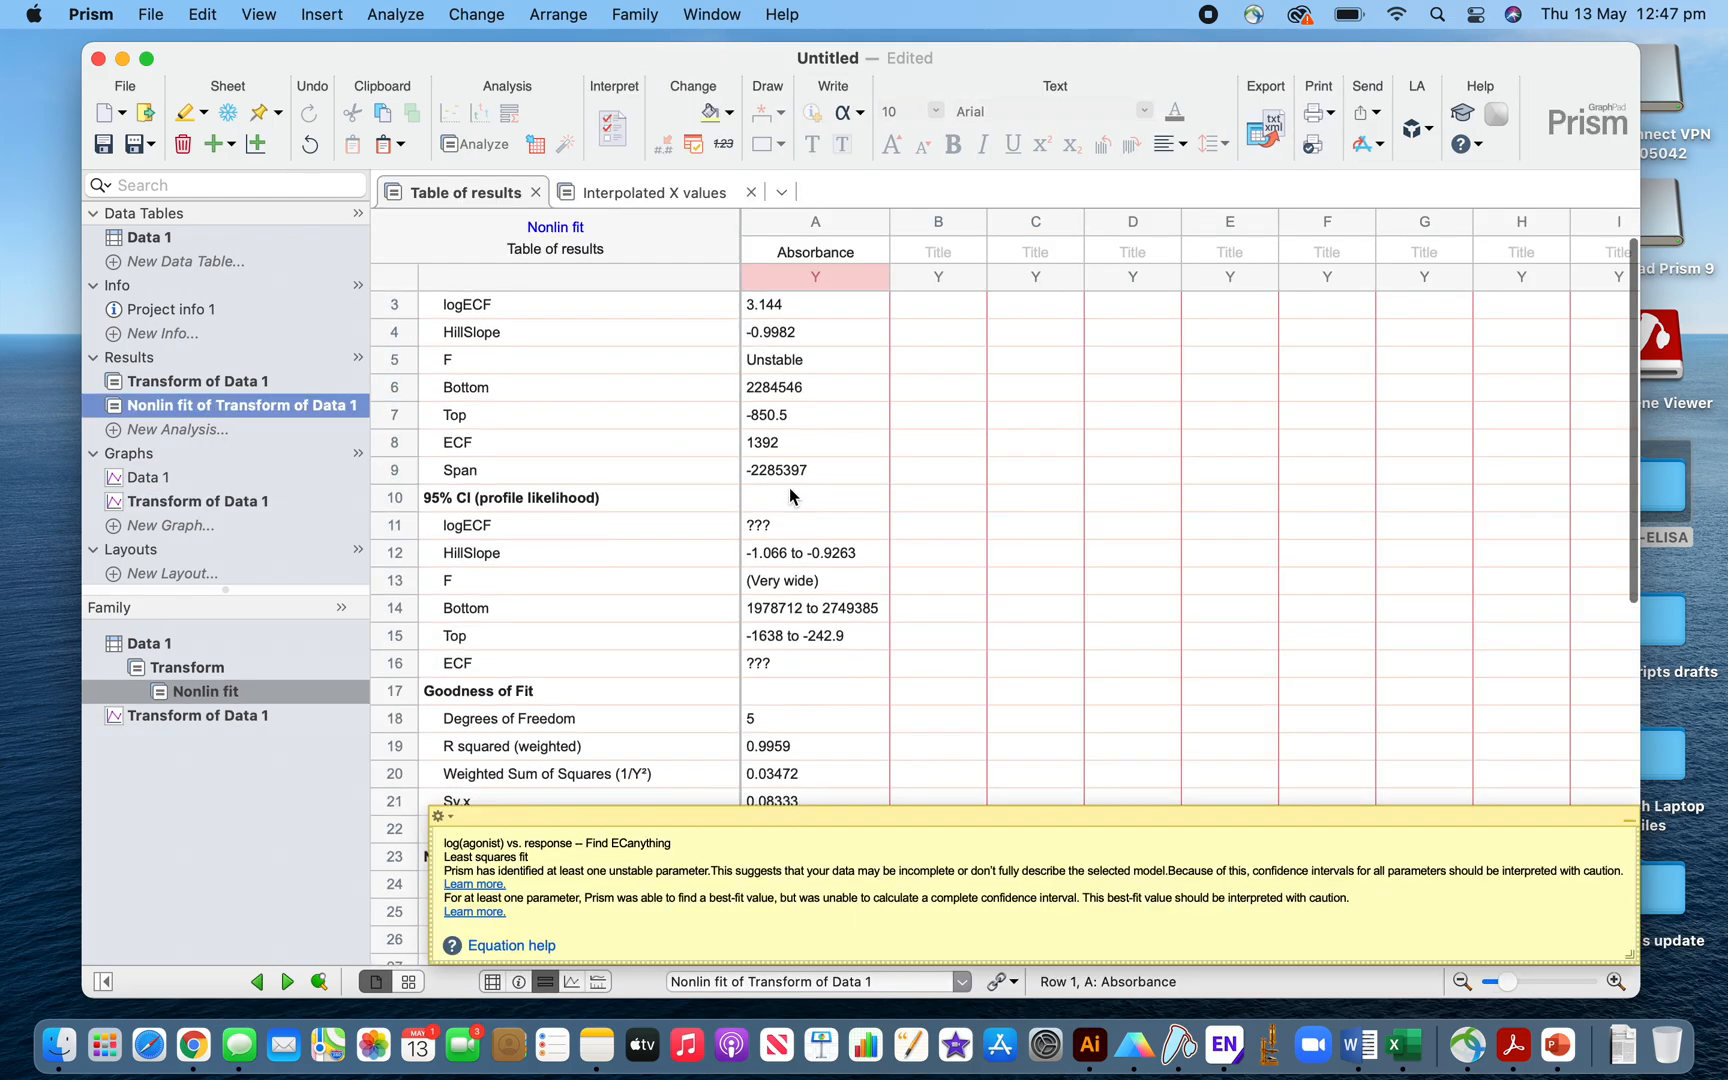
pyautogui.moveTo(798, 388)
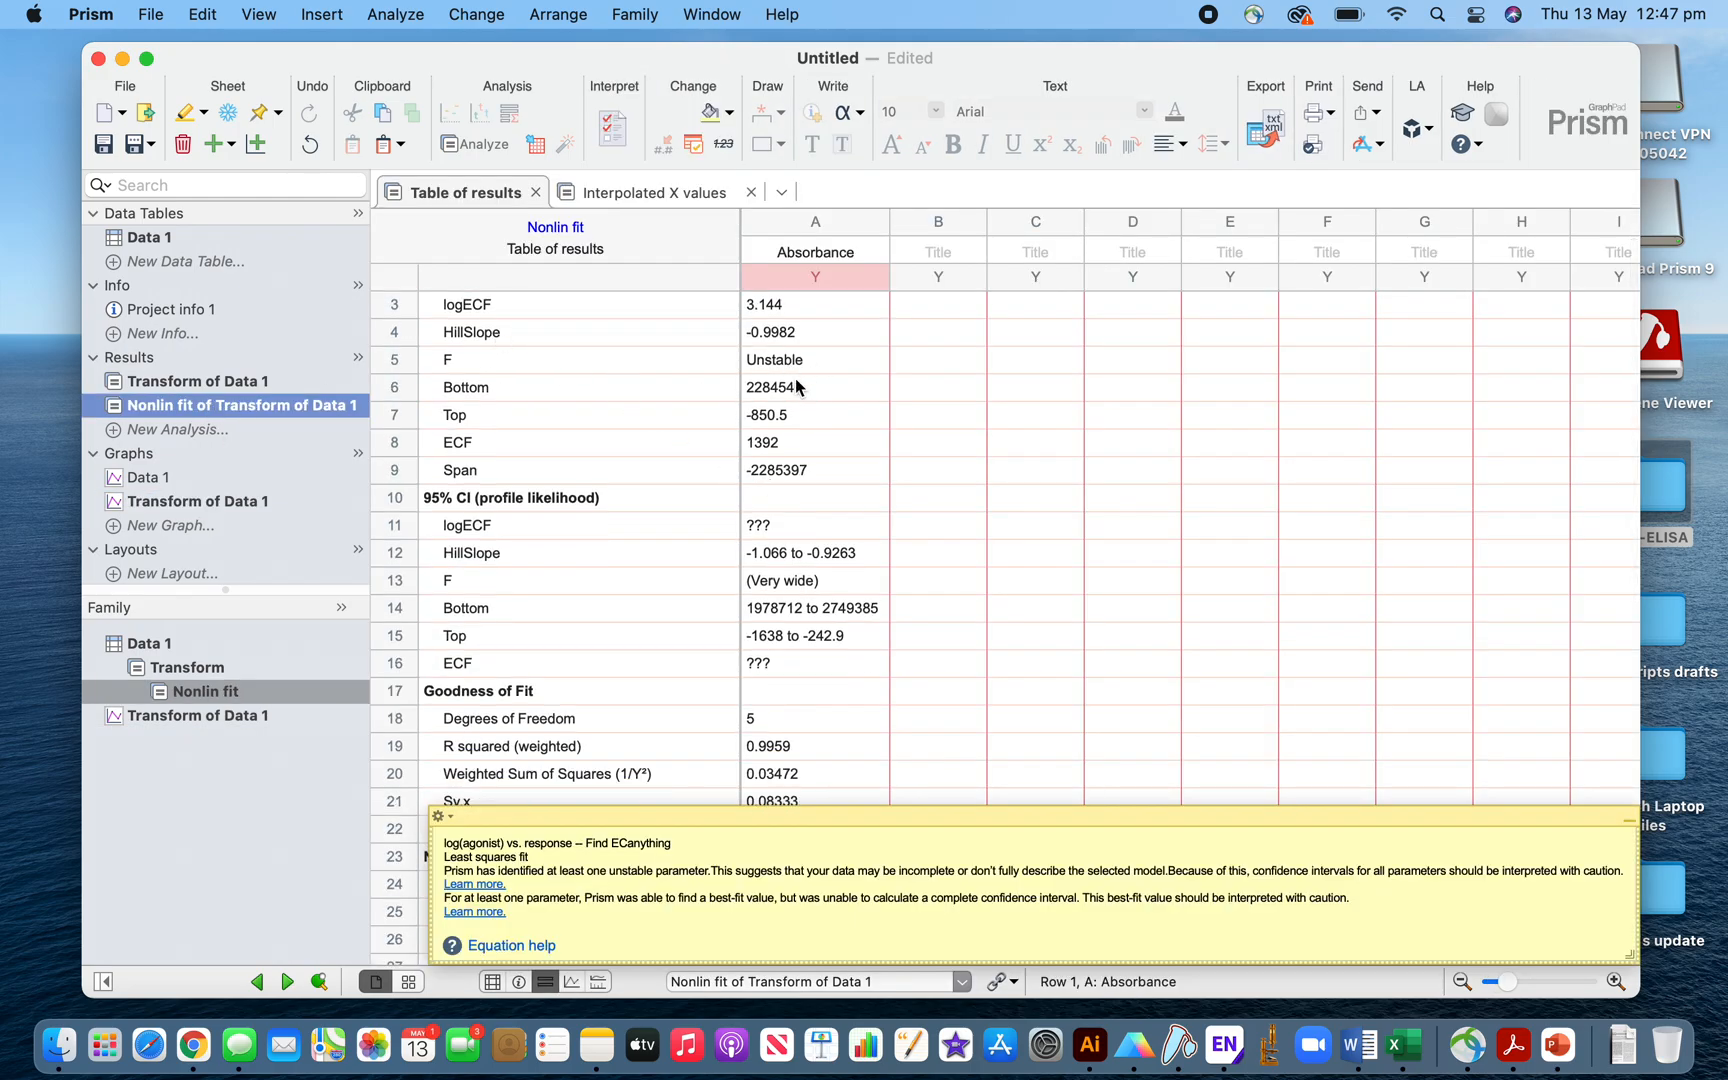
pyautogui.scroll(-3)
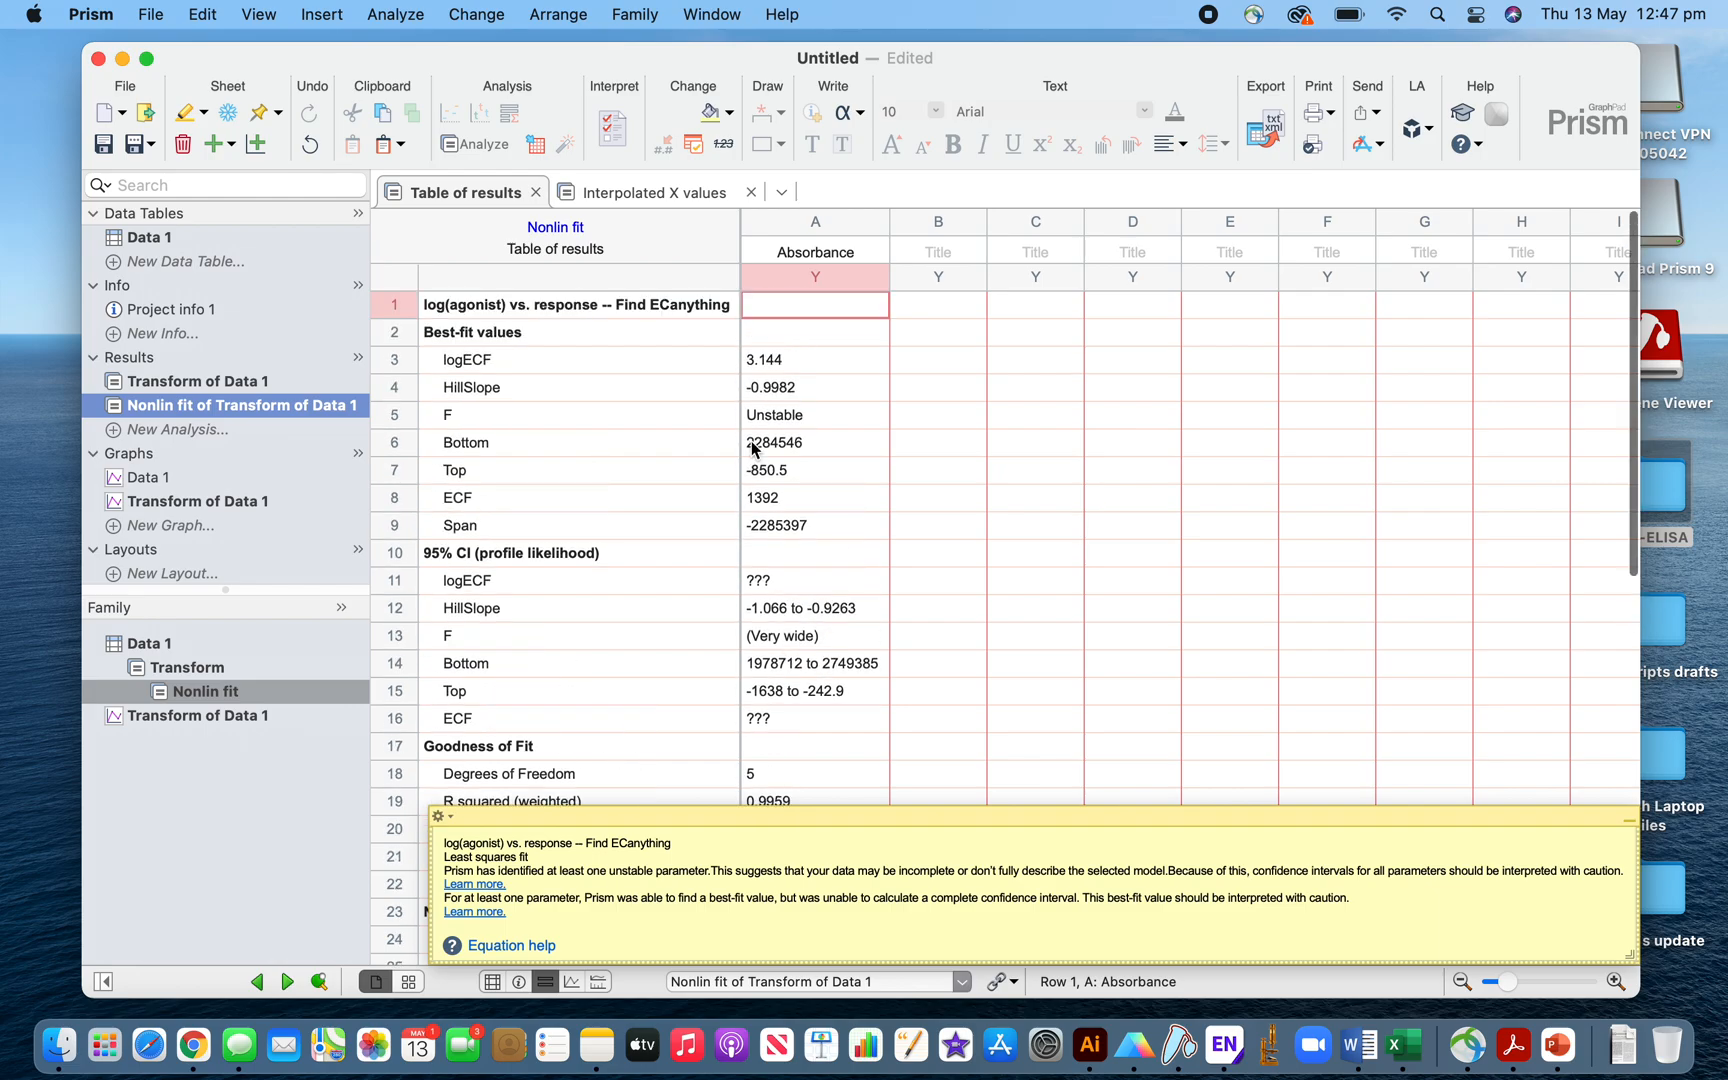
pyautogui.click(656, 192)
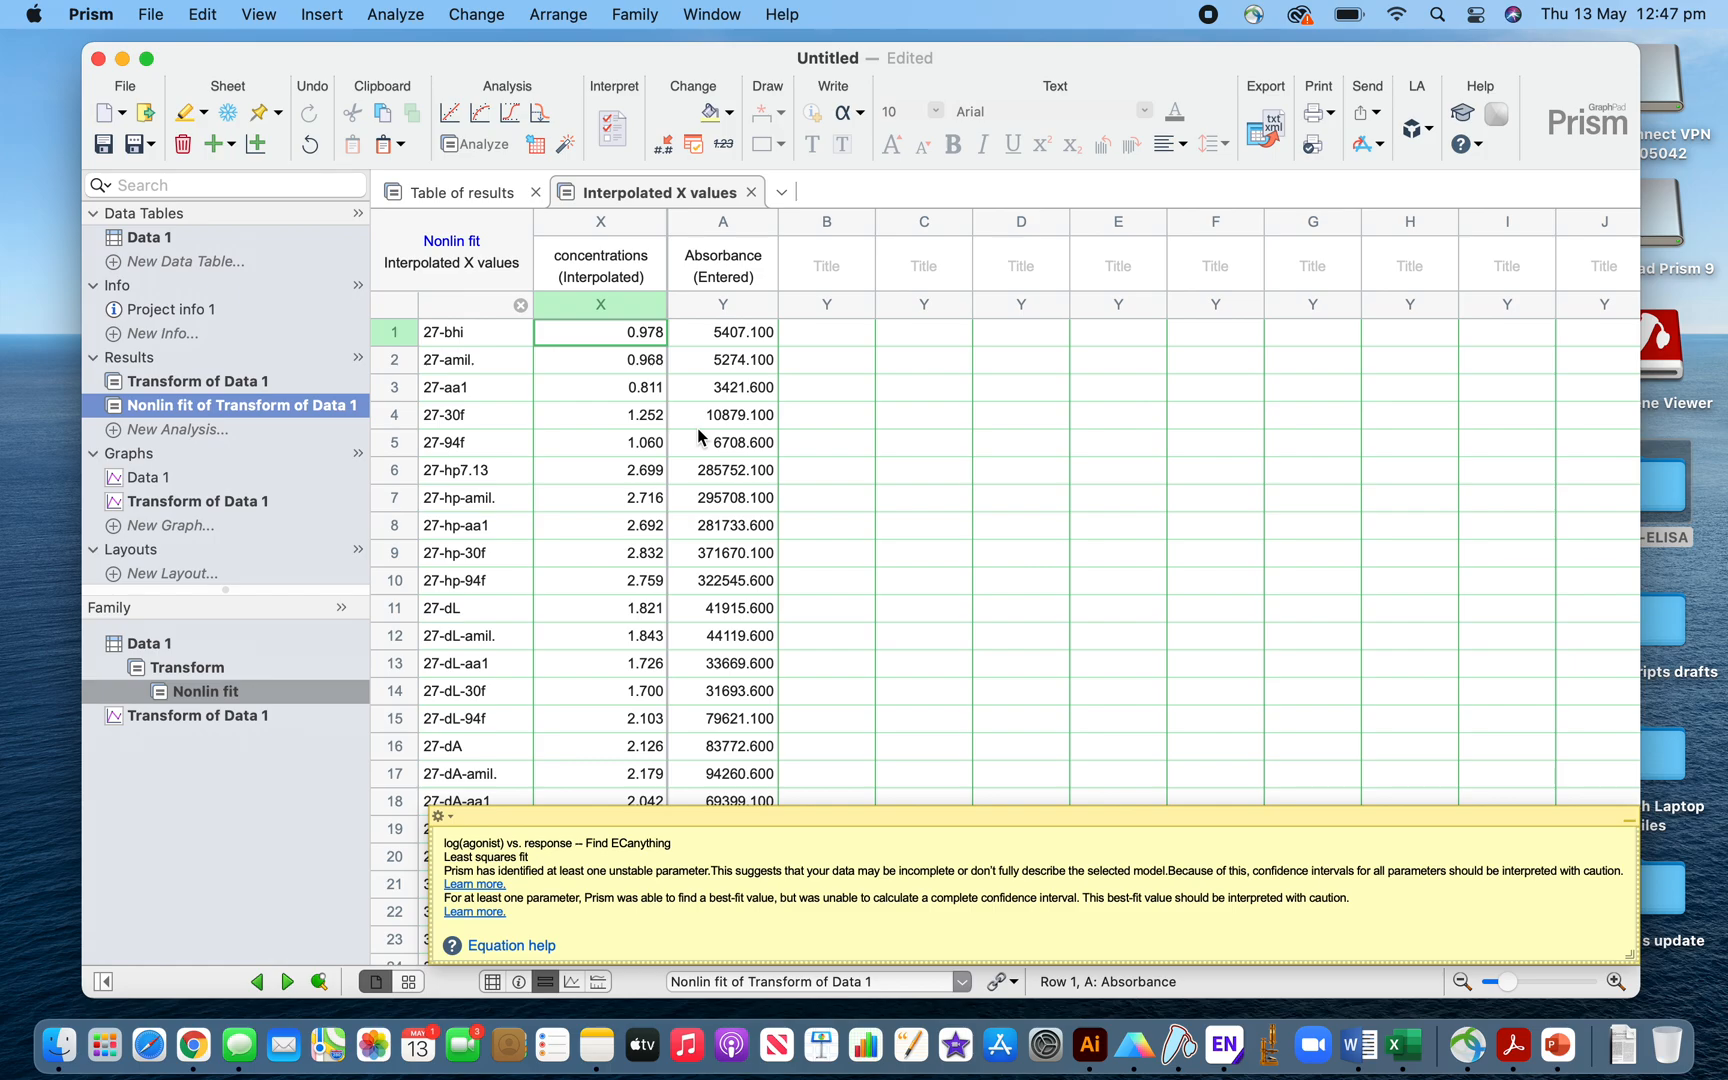
pyautogui.moveTo(910, 510)
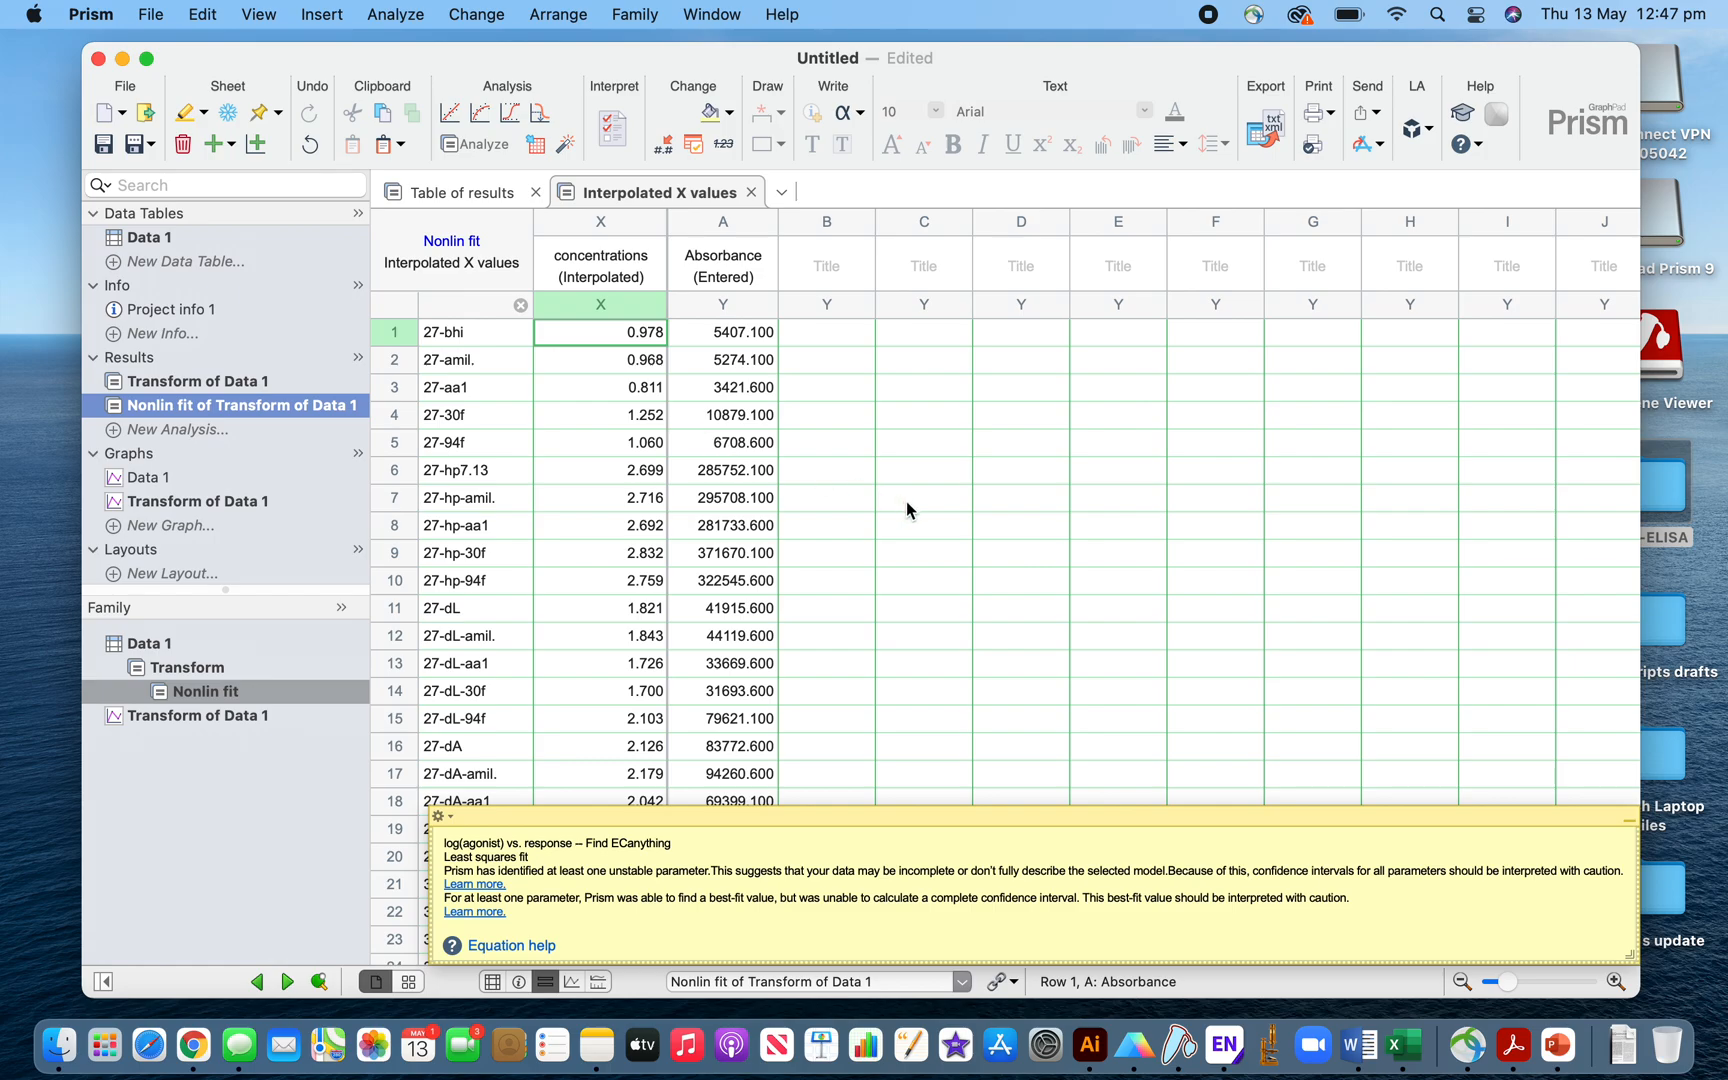
pyautogui.moveTo(468, 822)
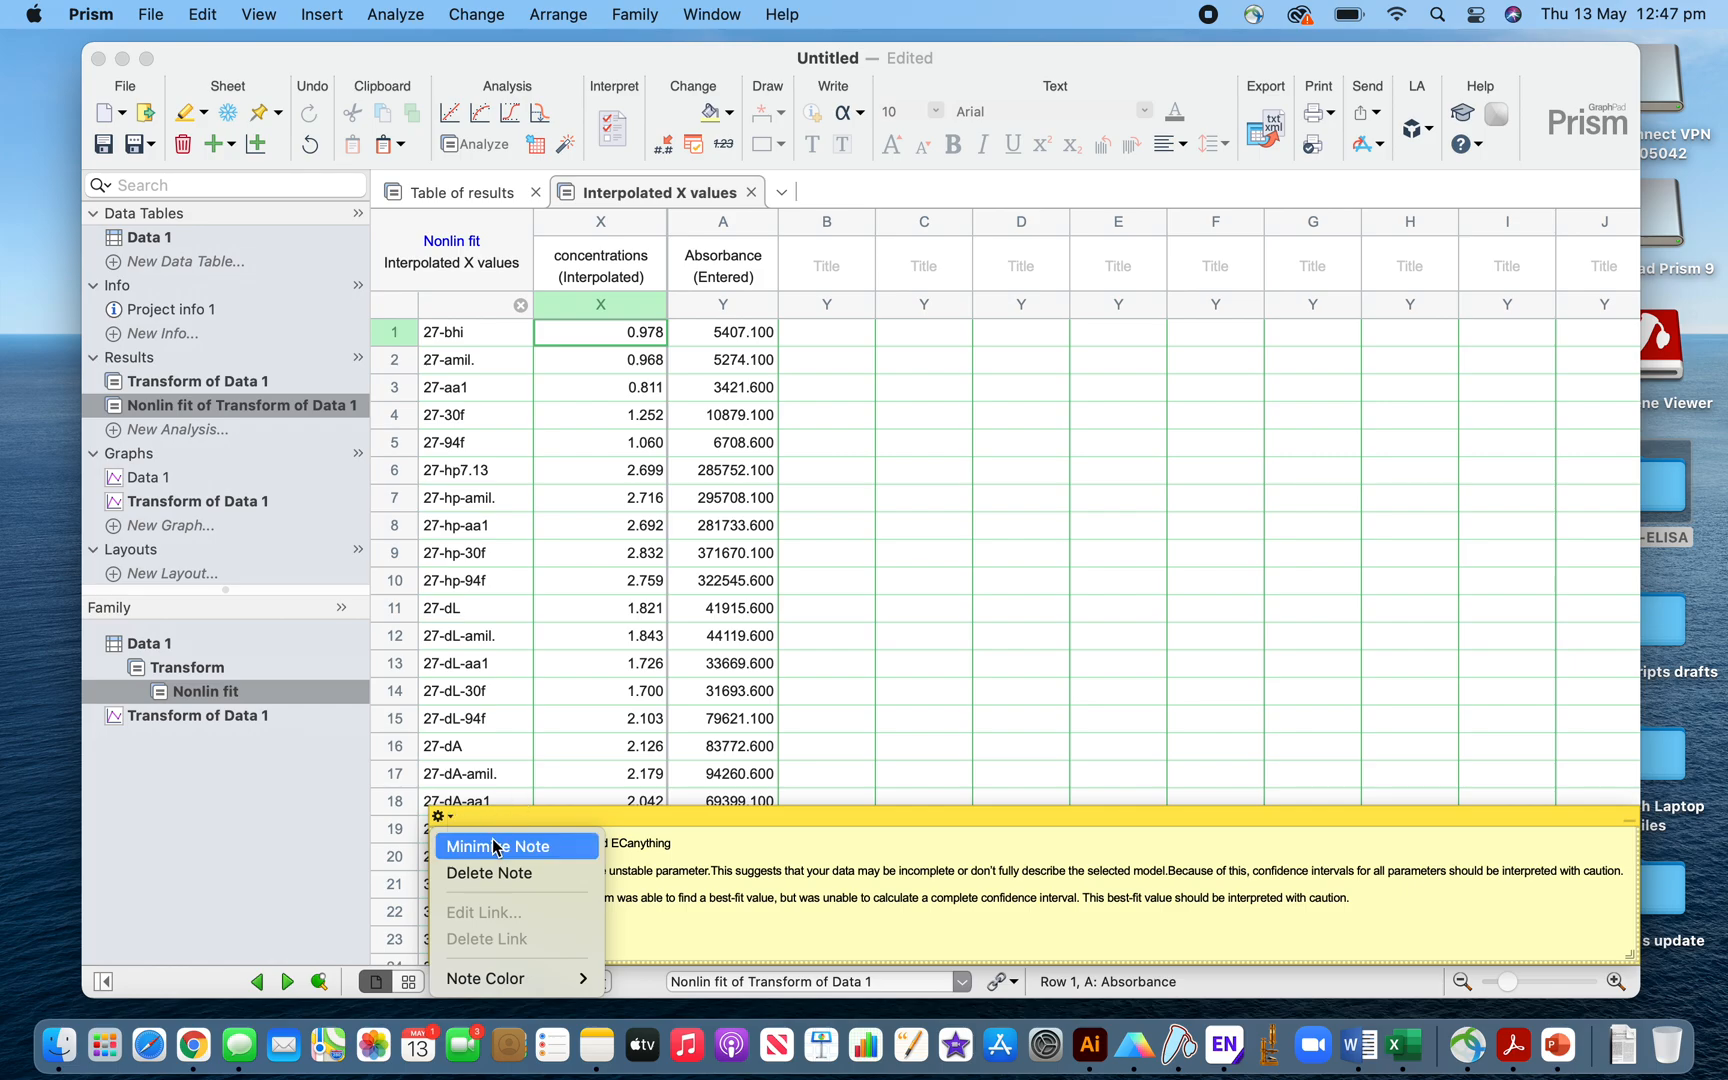
# Minimize the unstable-parameter warning note over the interpolated concentrations table
pyautogui.click(496, 846)
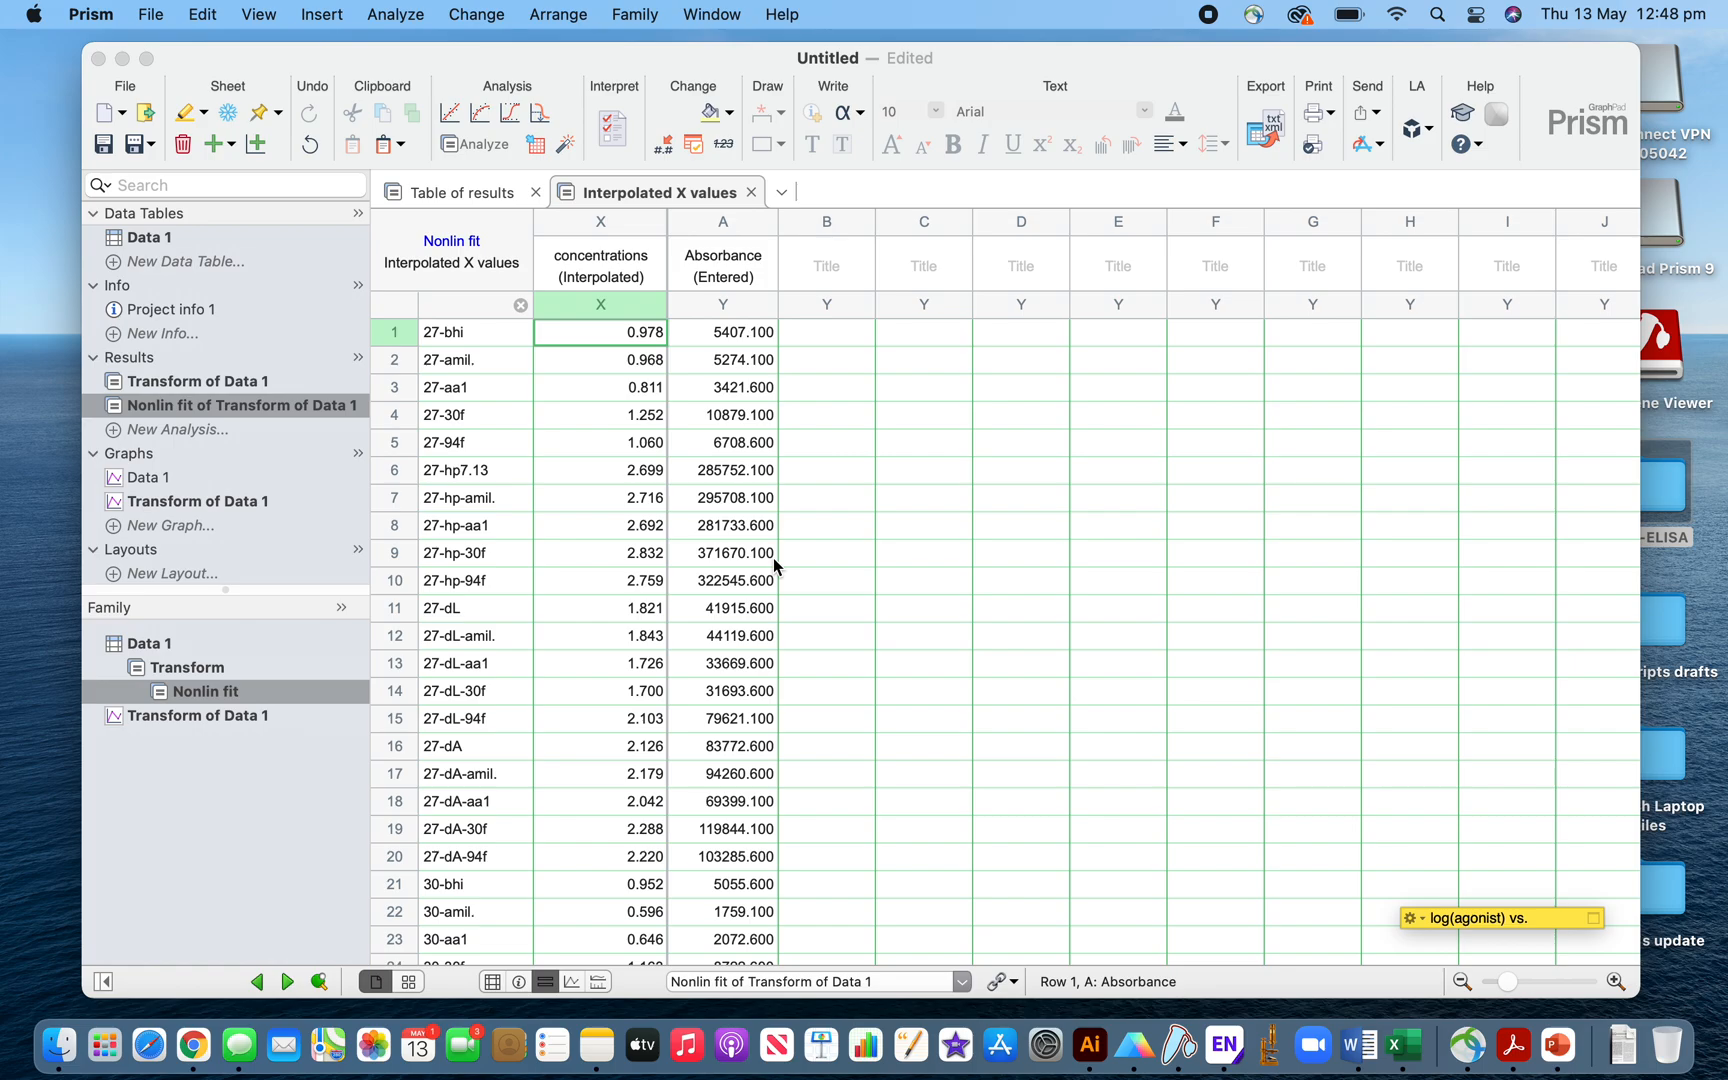
pyautogui.moveTo(626, 494)
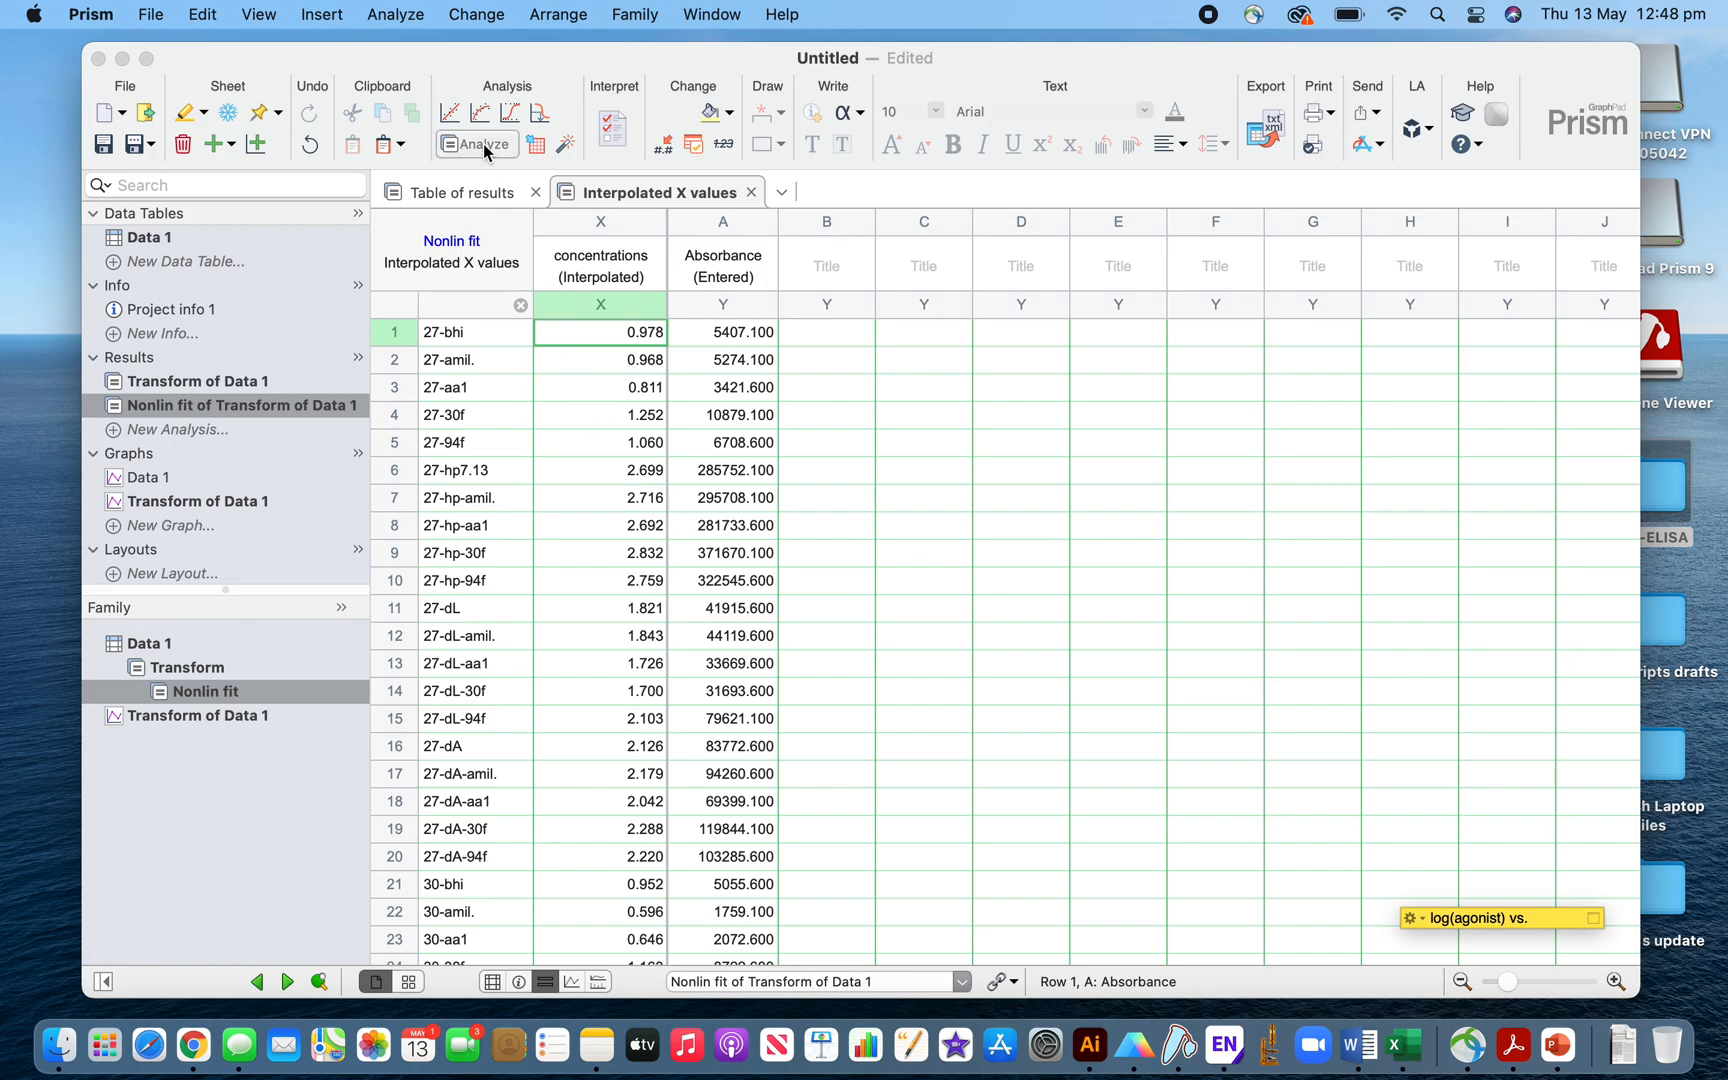
# Transform the Nonlin fit interpolated X values with X=10^X into a new results table
pyautogui.click(474, 144)
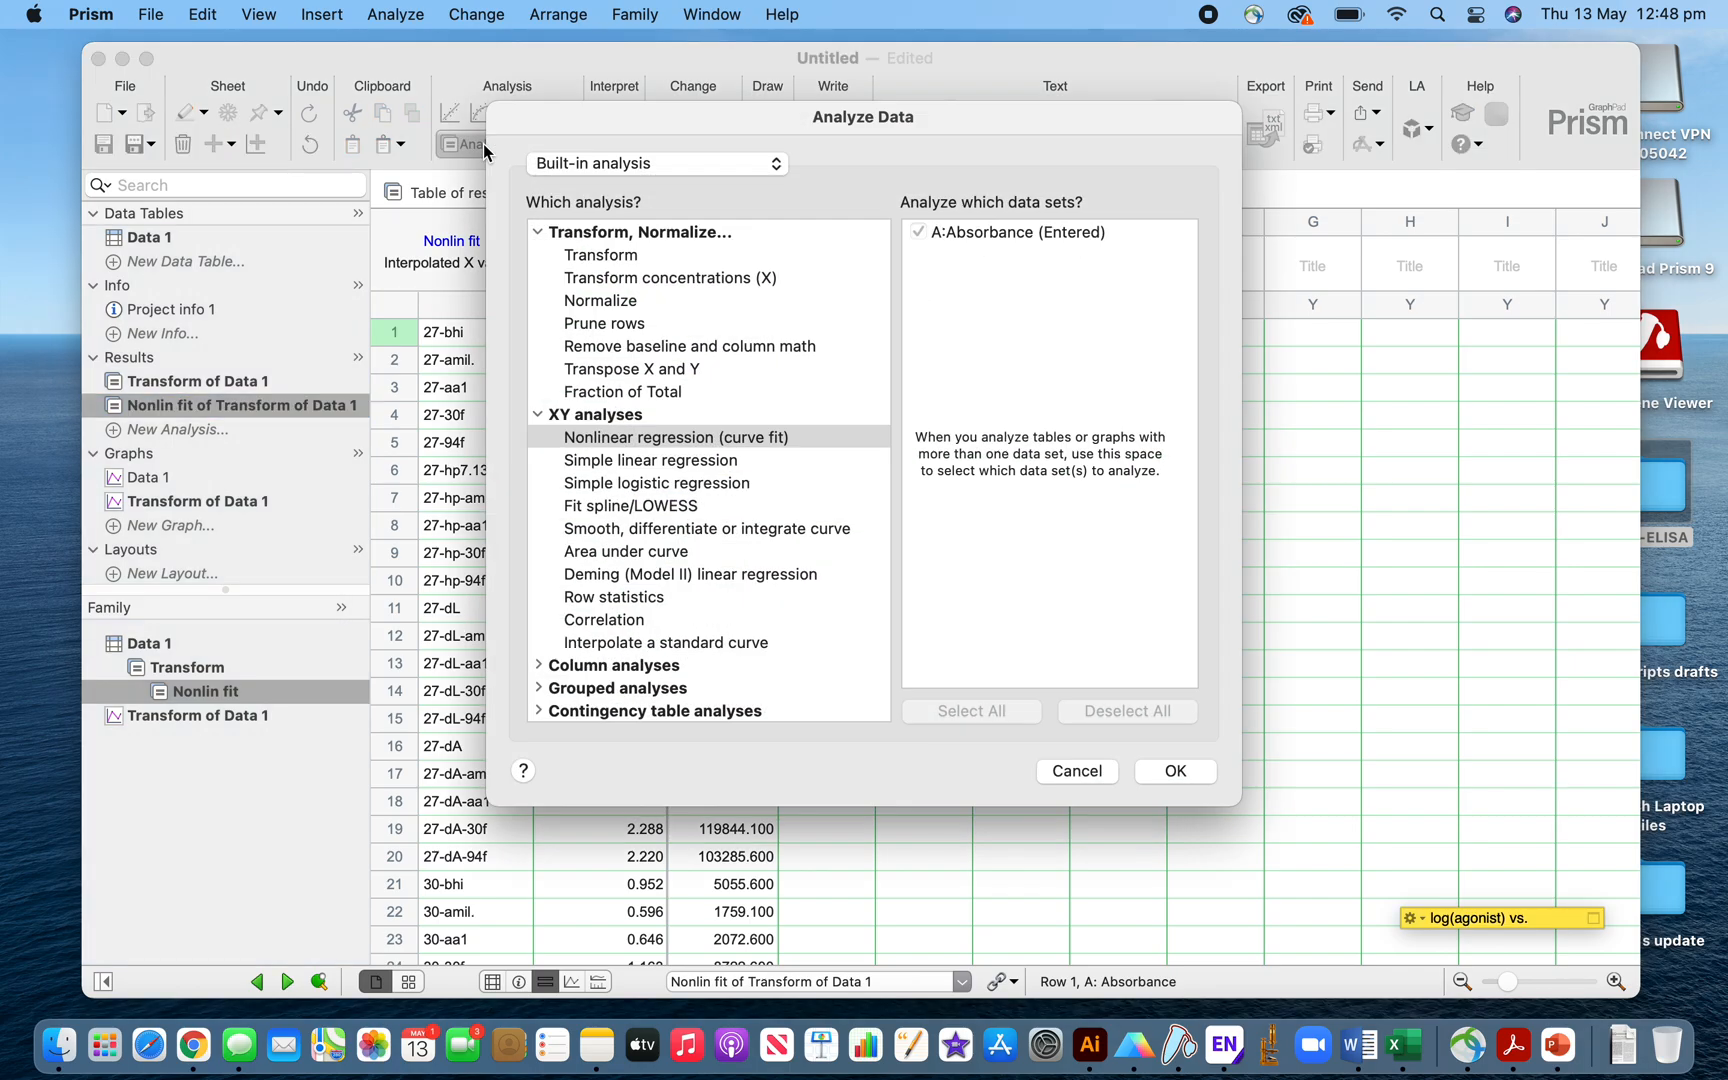
pyautogui.click(676, 438)
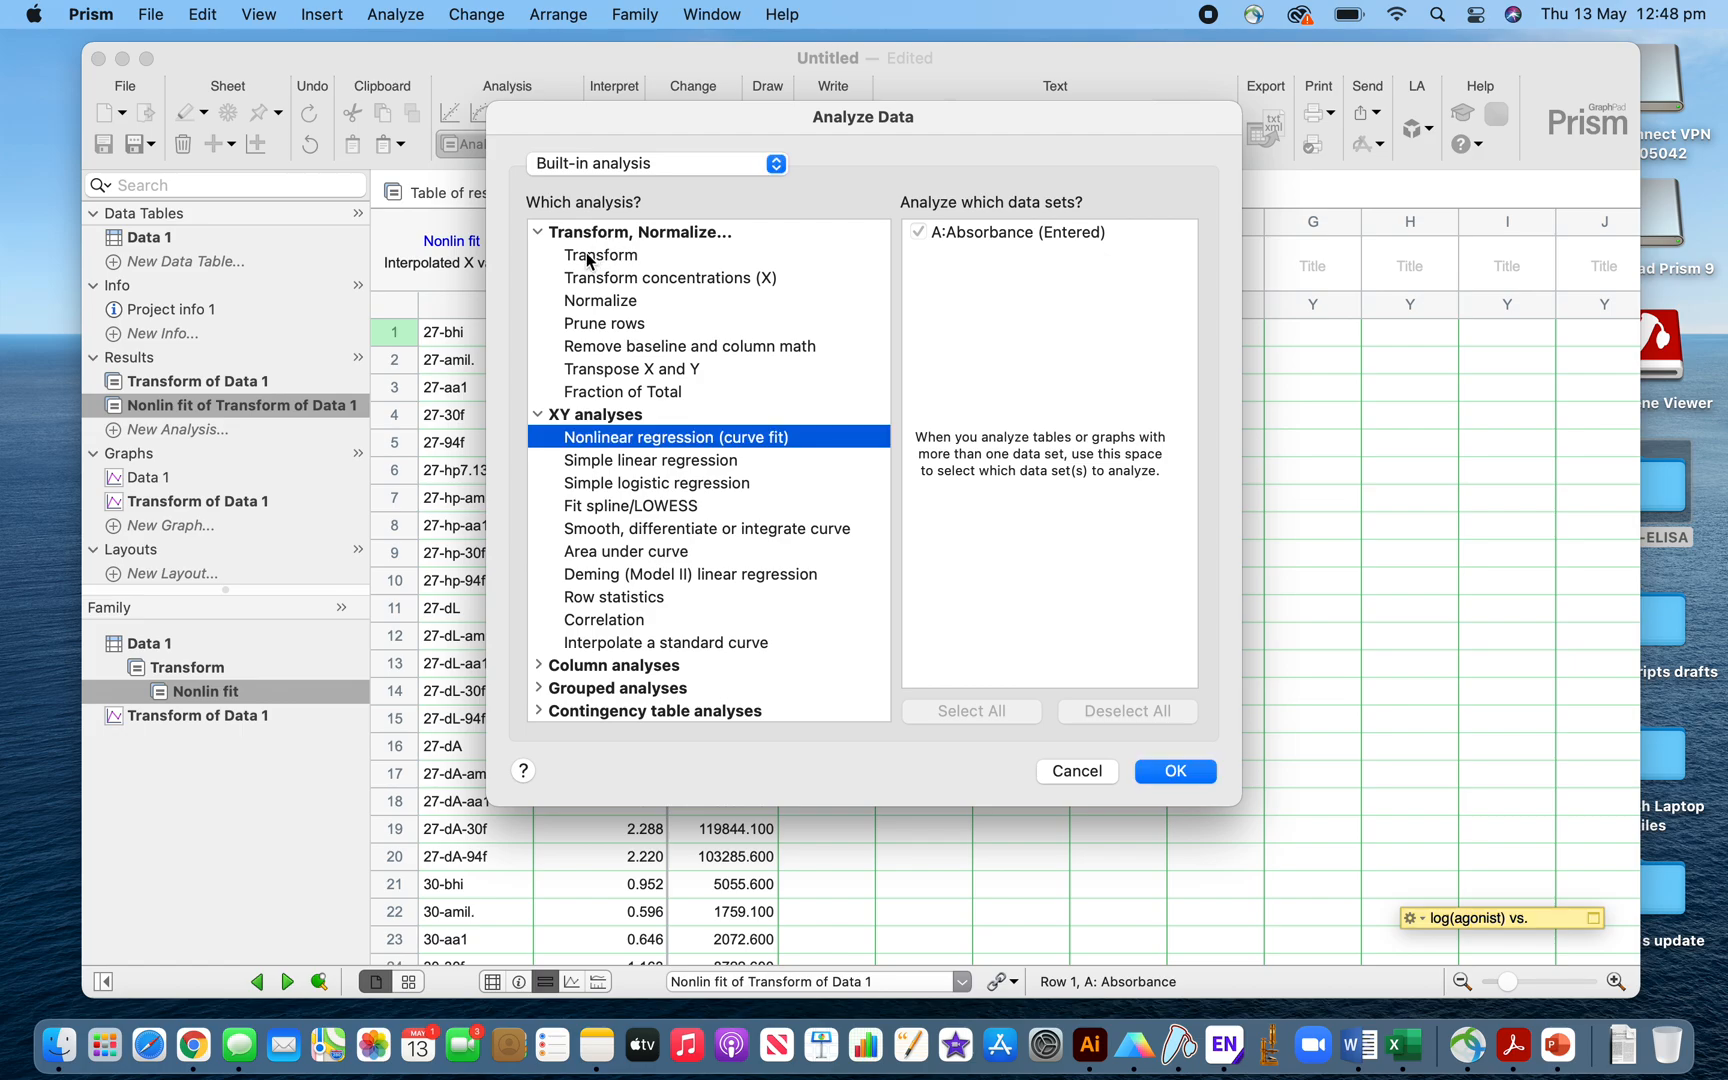
pyautogui.click(600, 256)
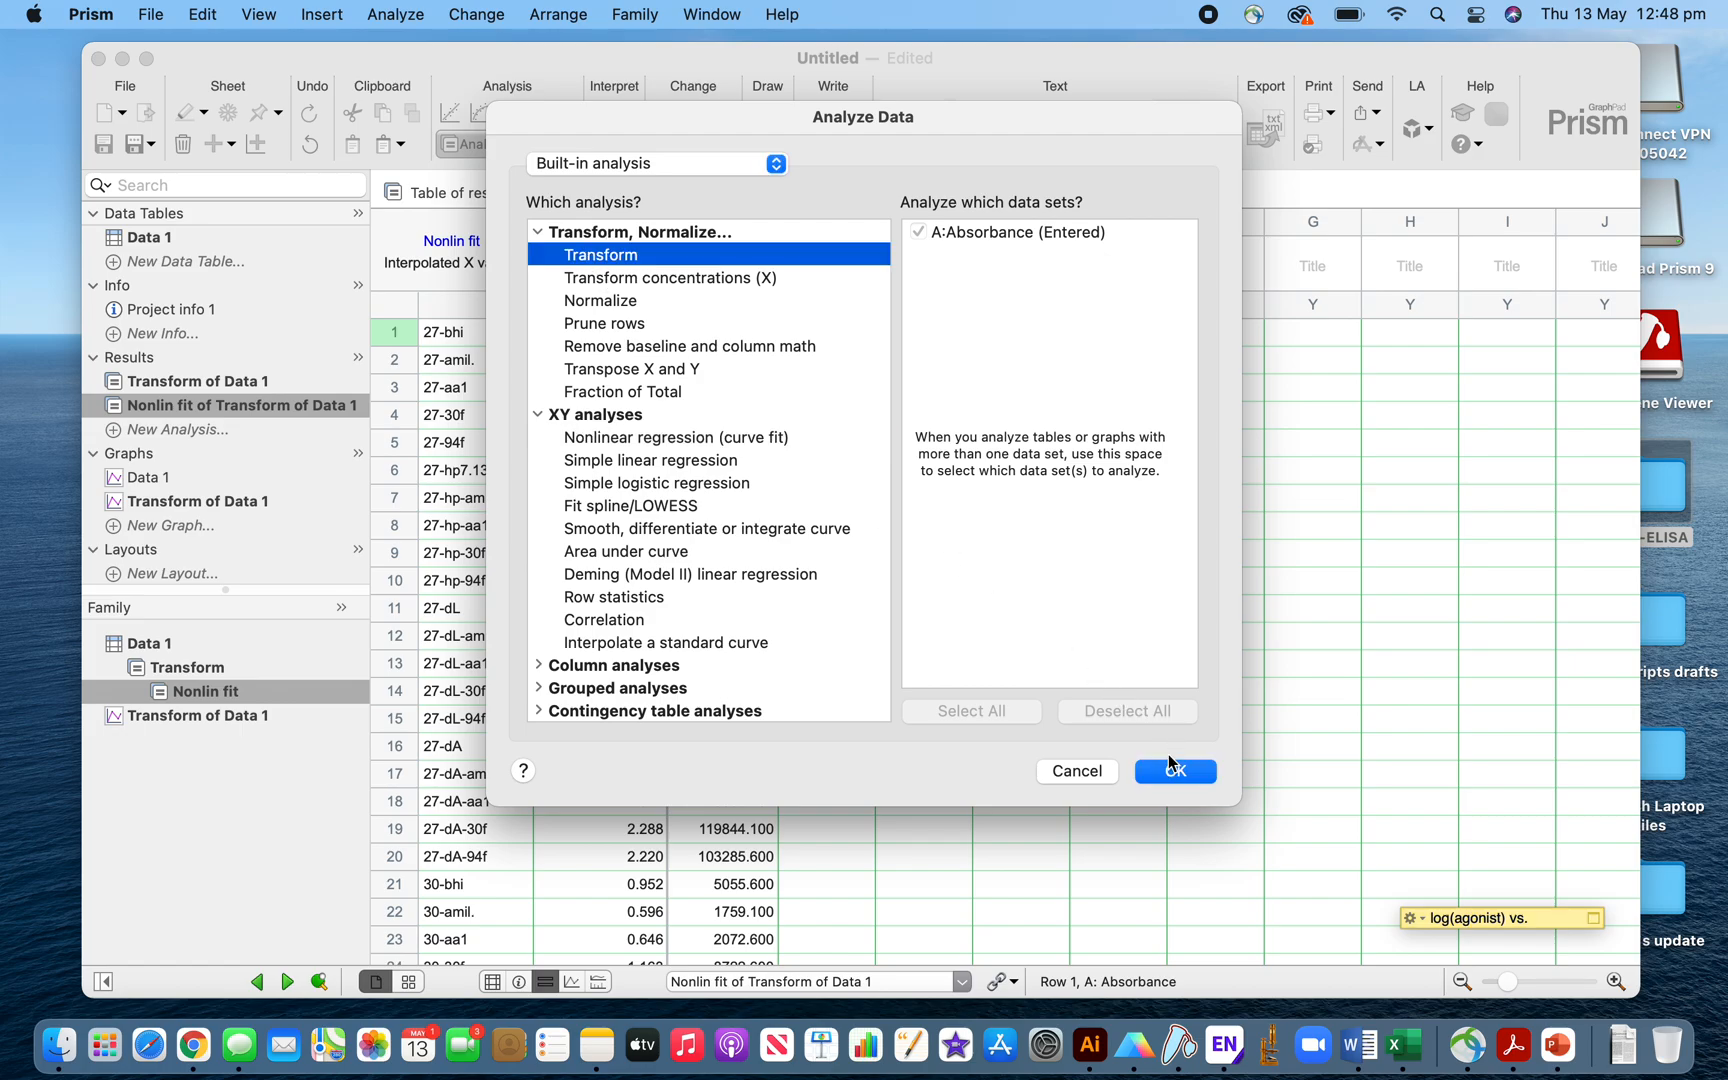
pyautogui.click(1176, 772)
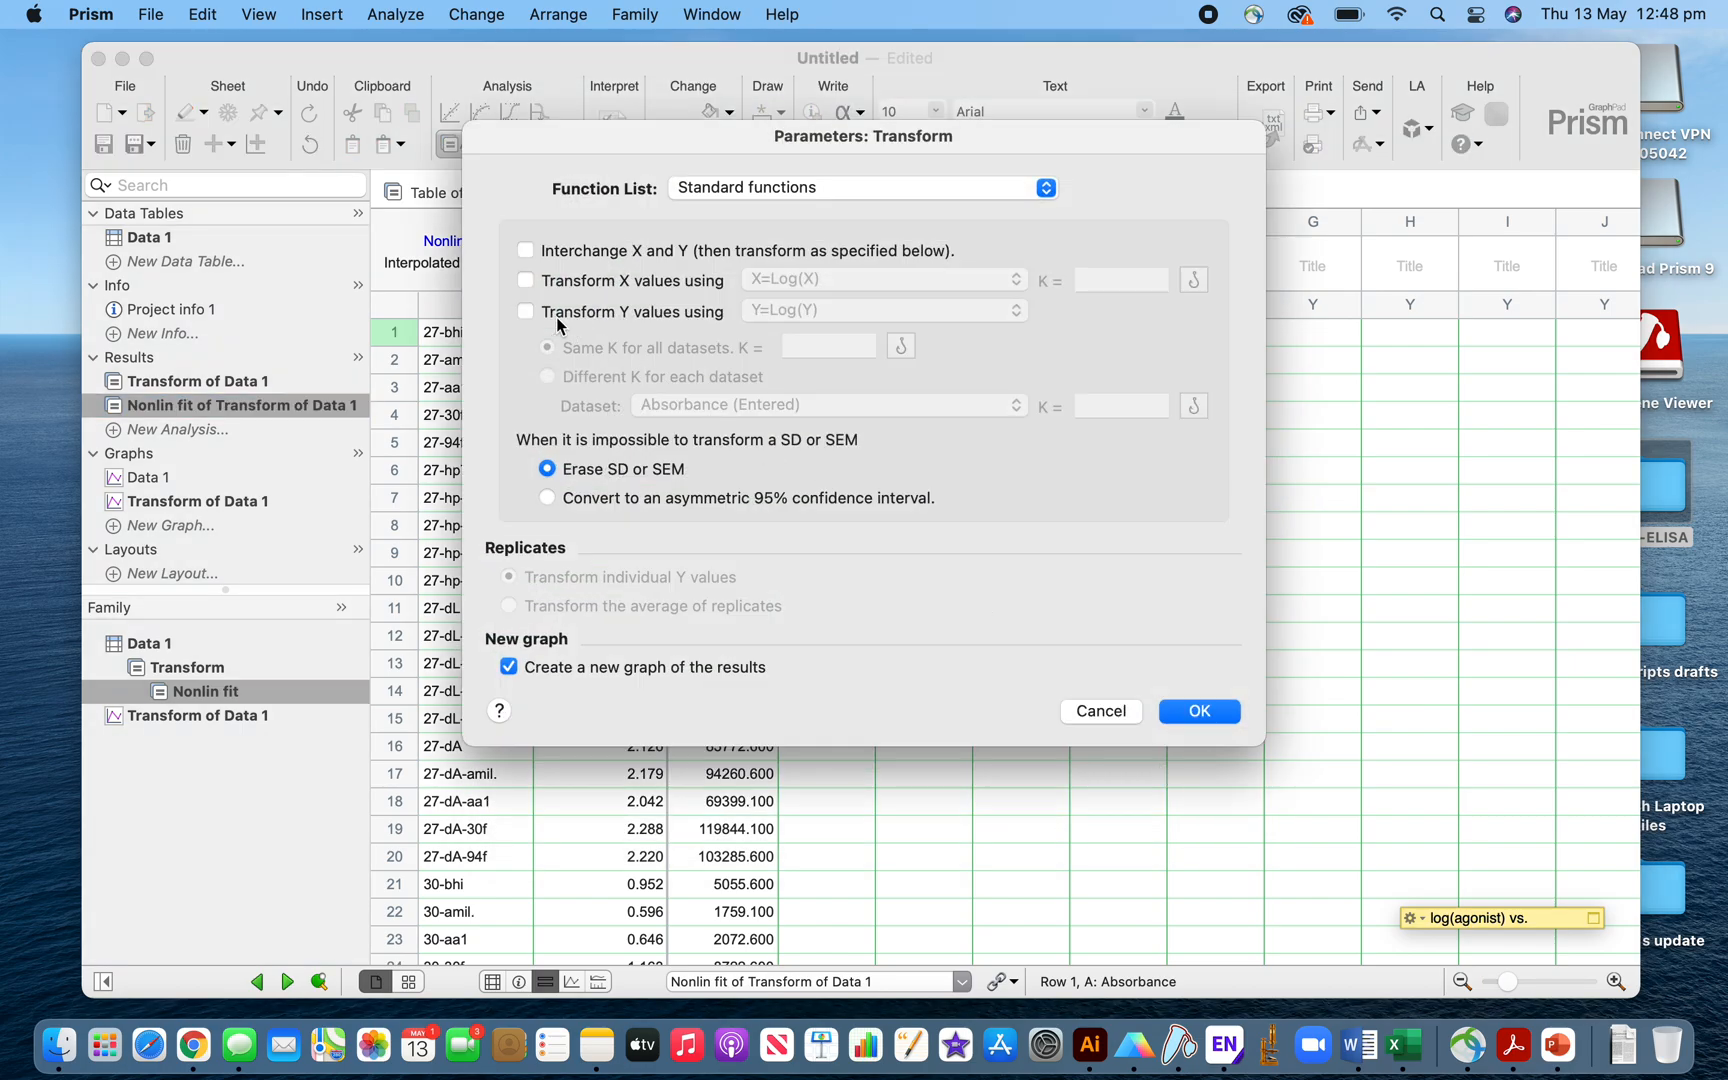
pyautogui.click(524, 280)
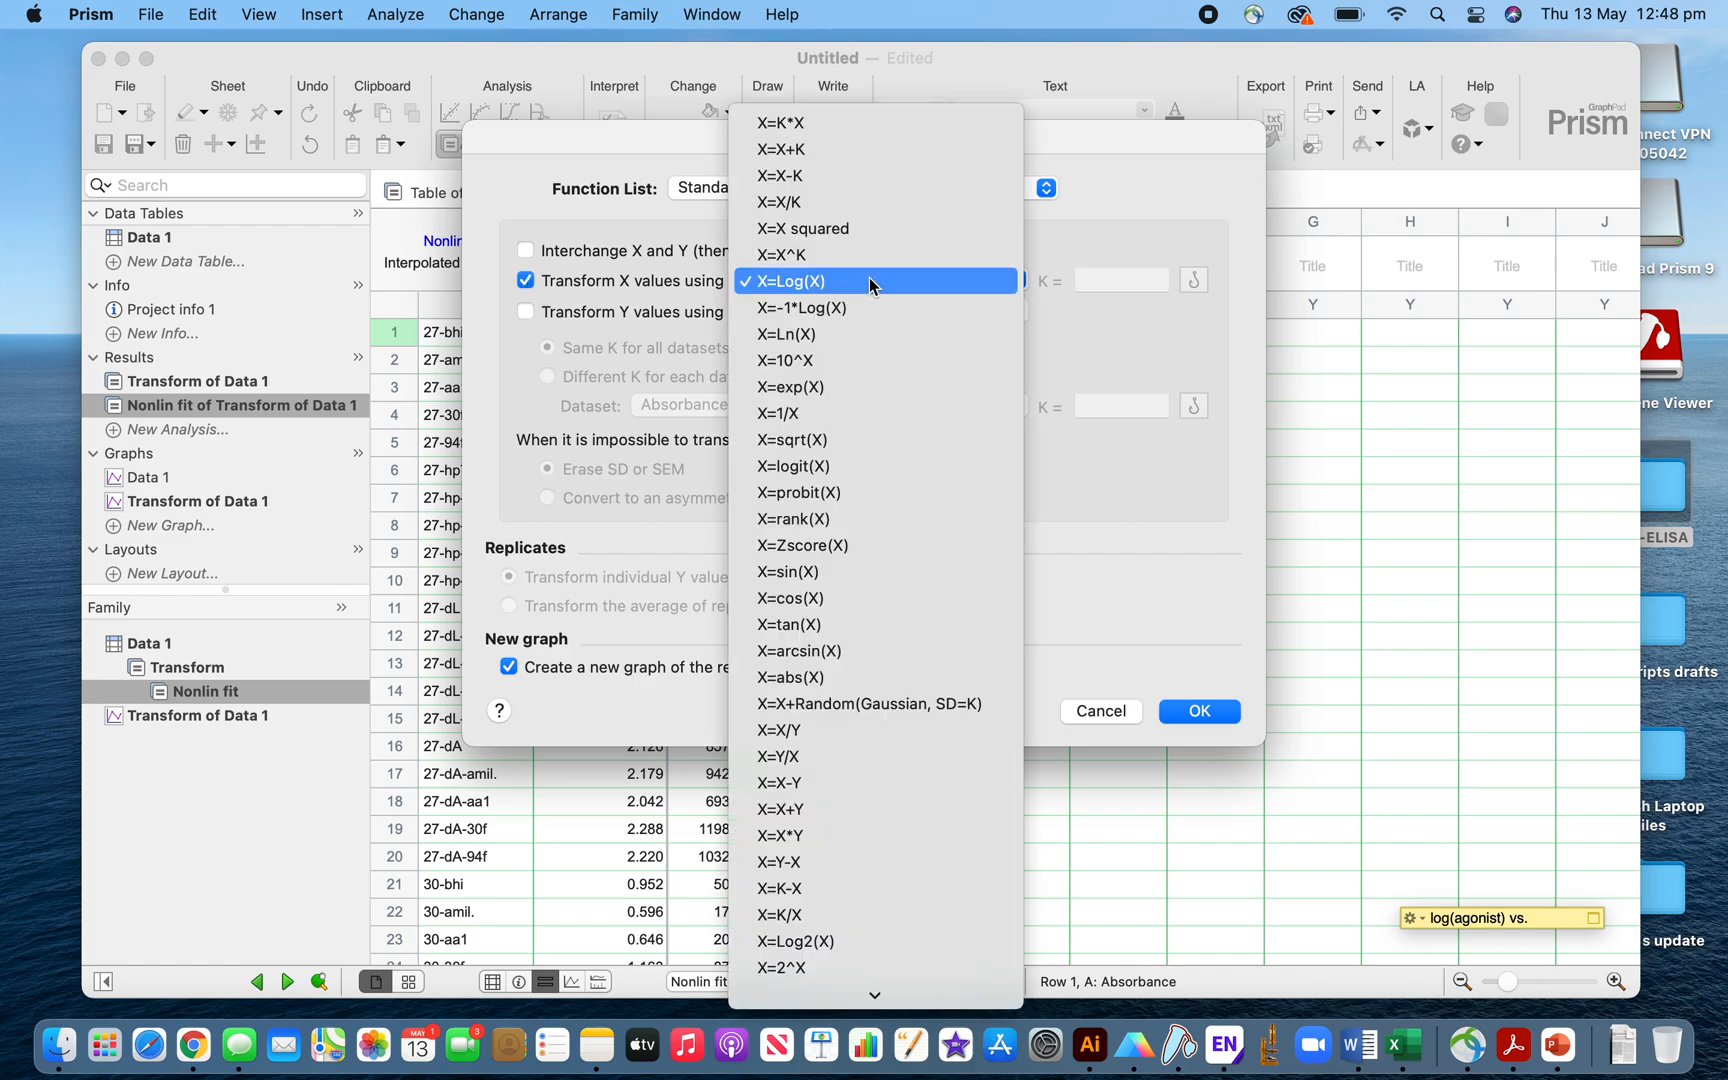
pyautogui.moveTo(798, 360)
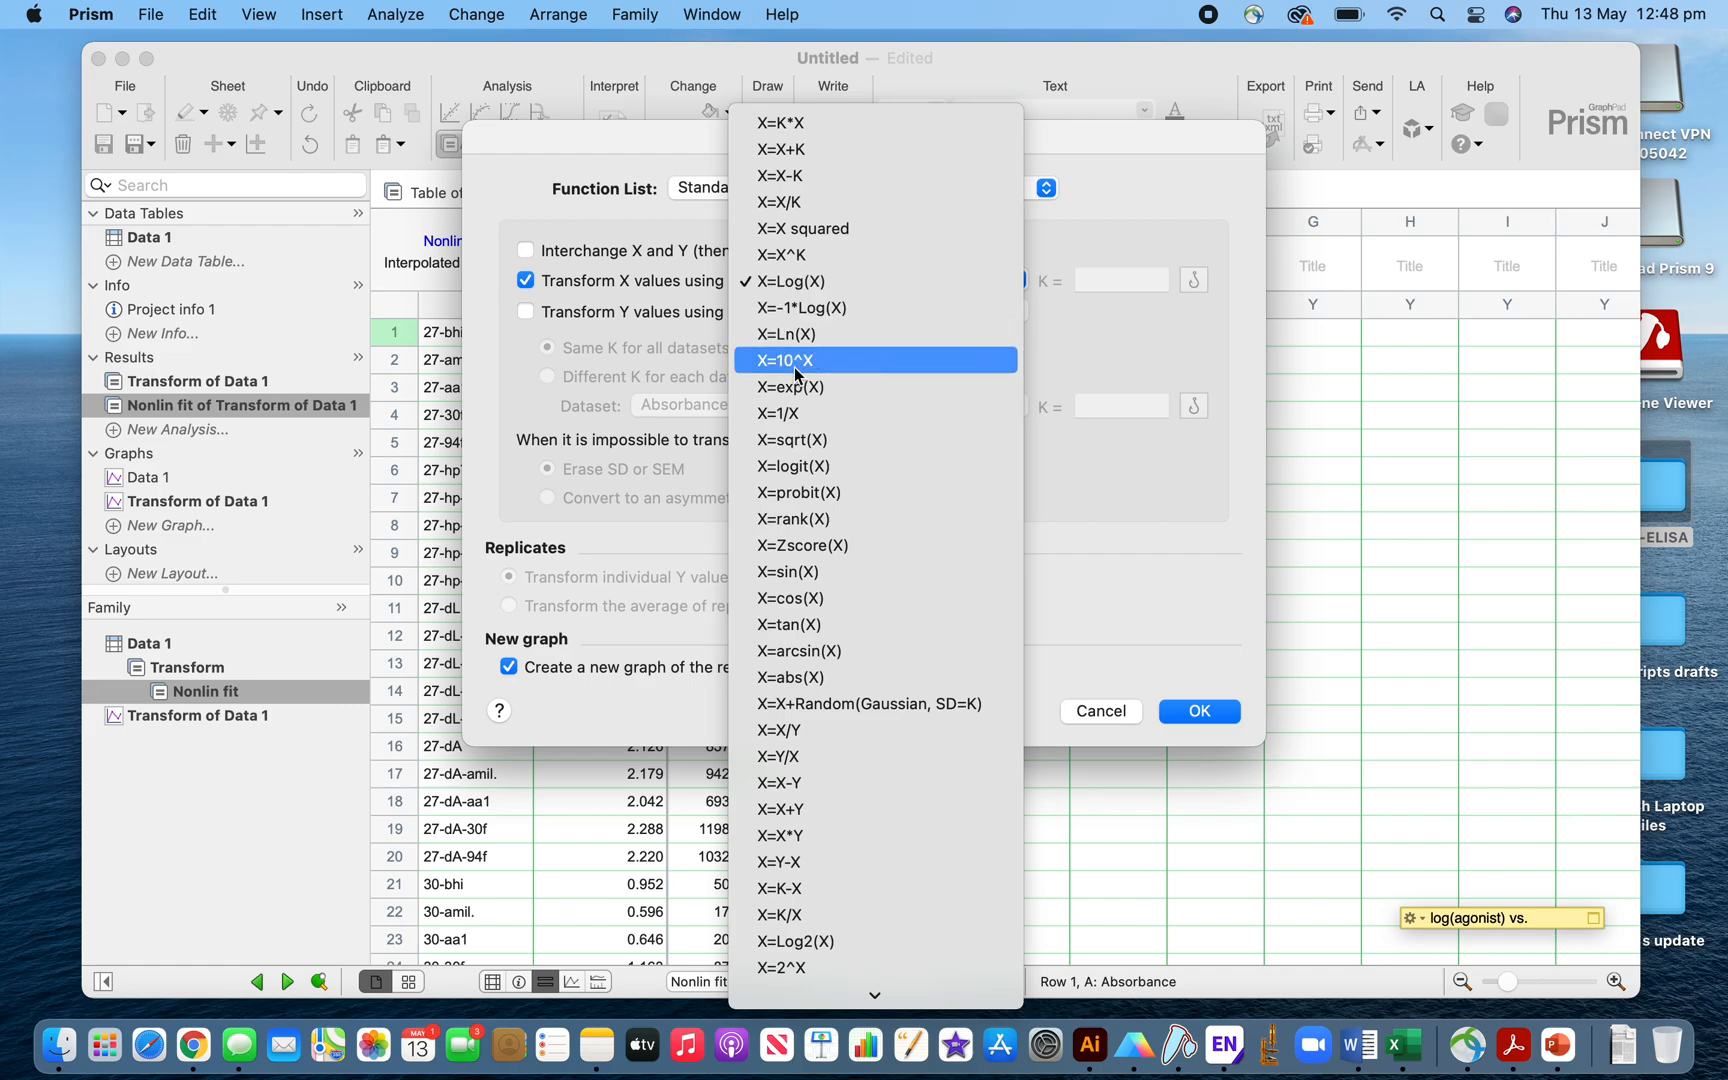
pyautogui.click(786, 360)
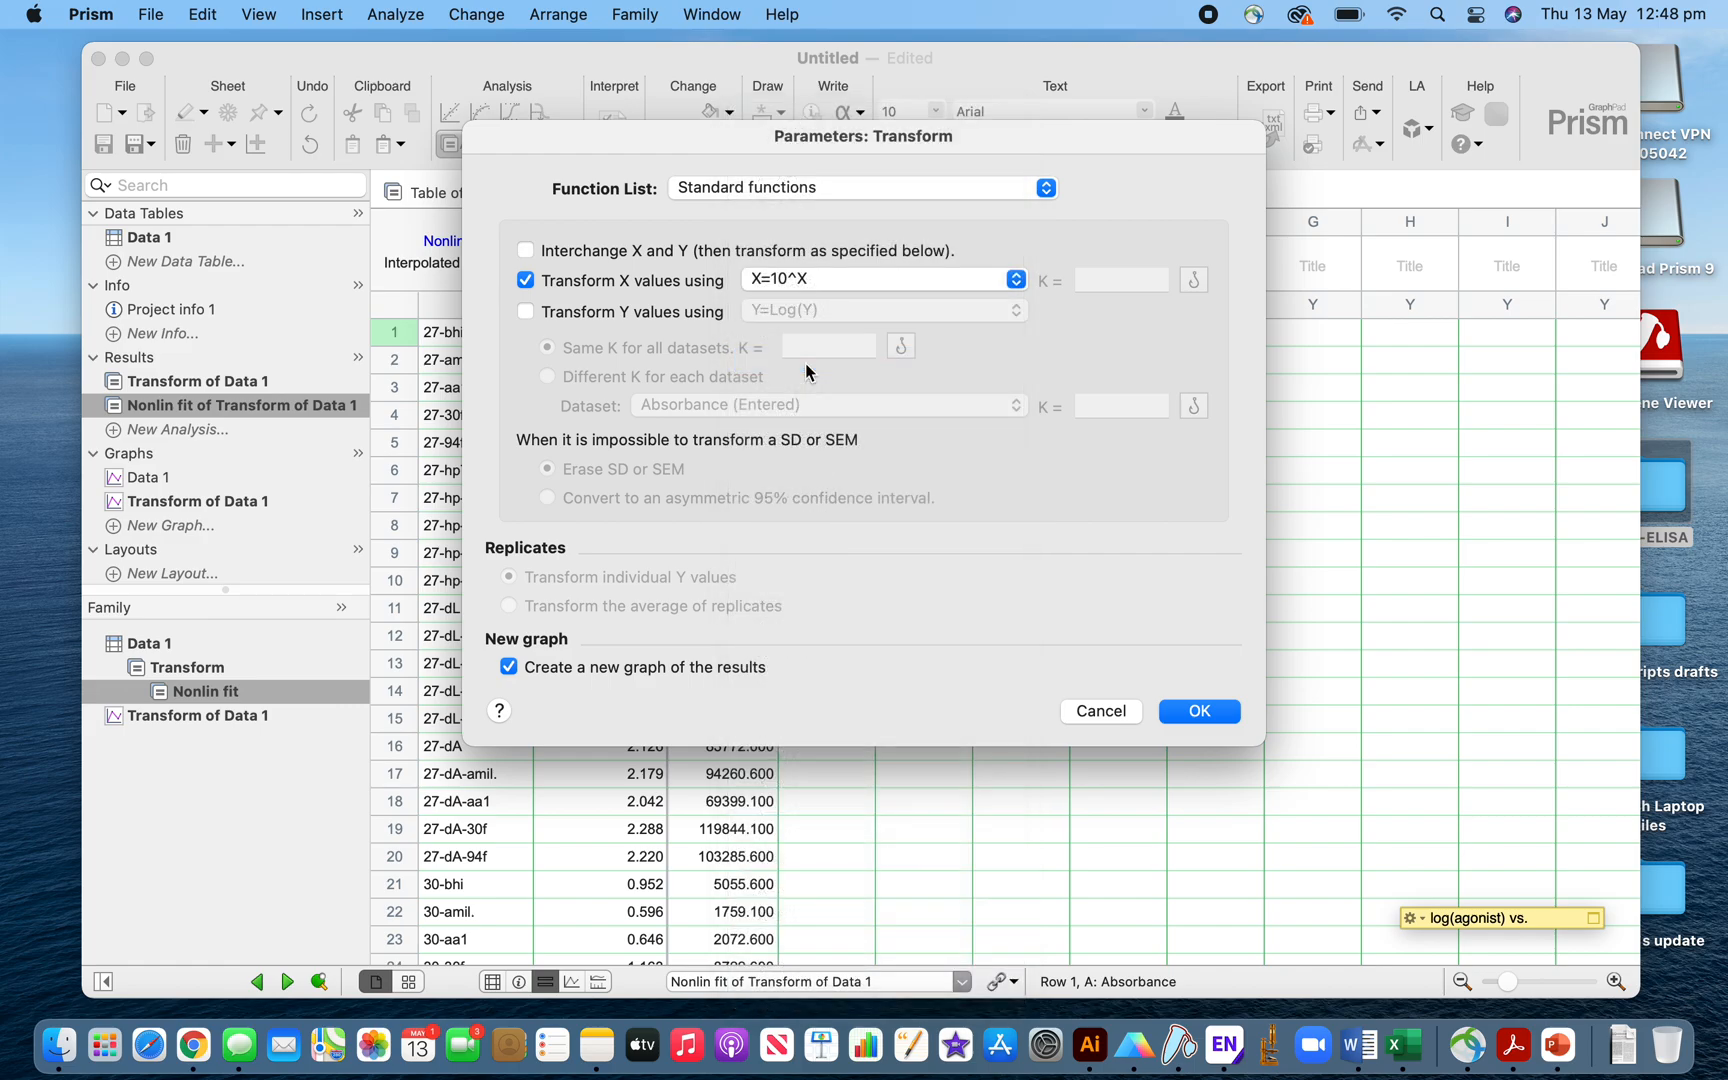
pyautogui.moveTo(988, 602)
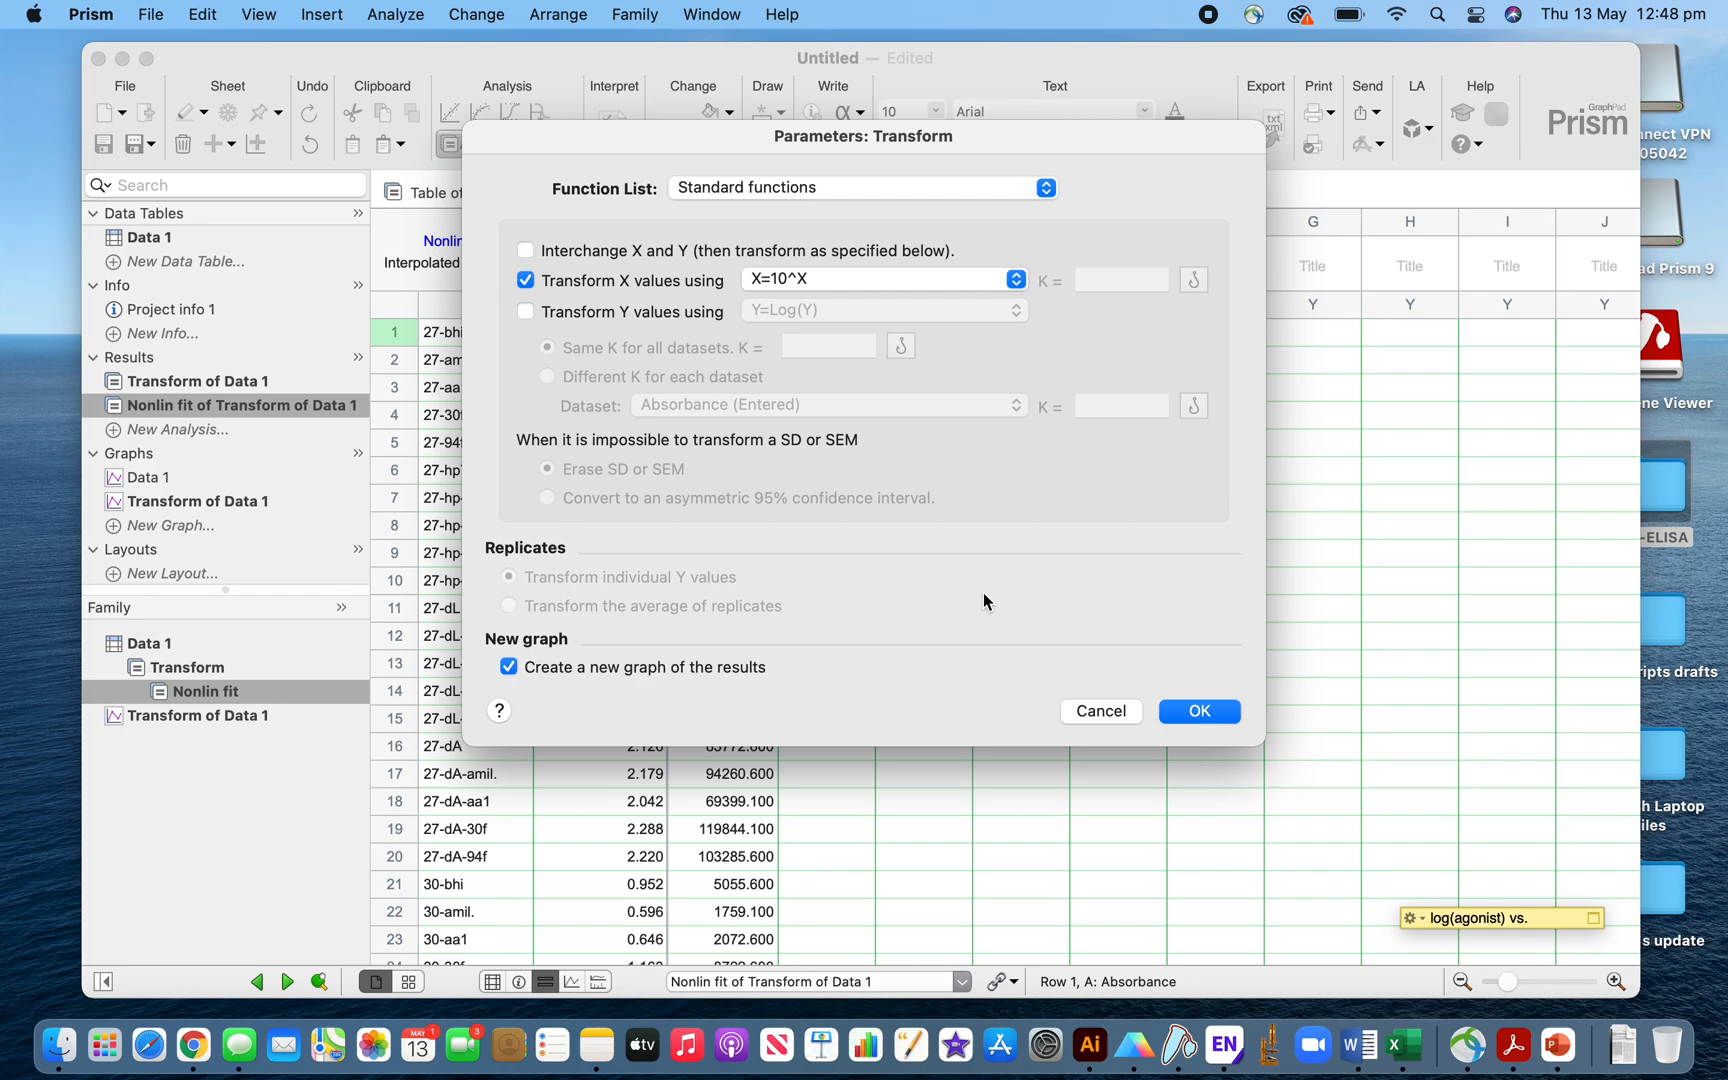
pyautogui.click(1200, 712)
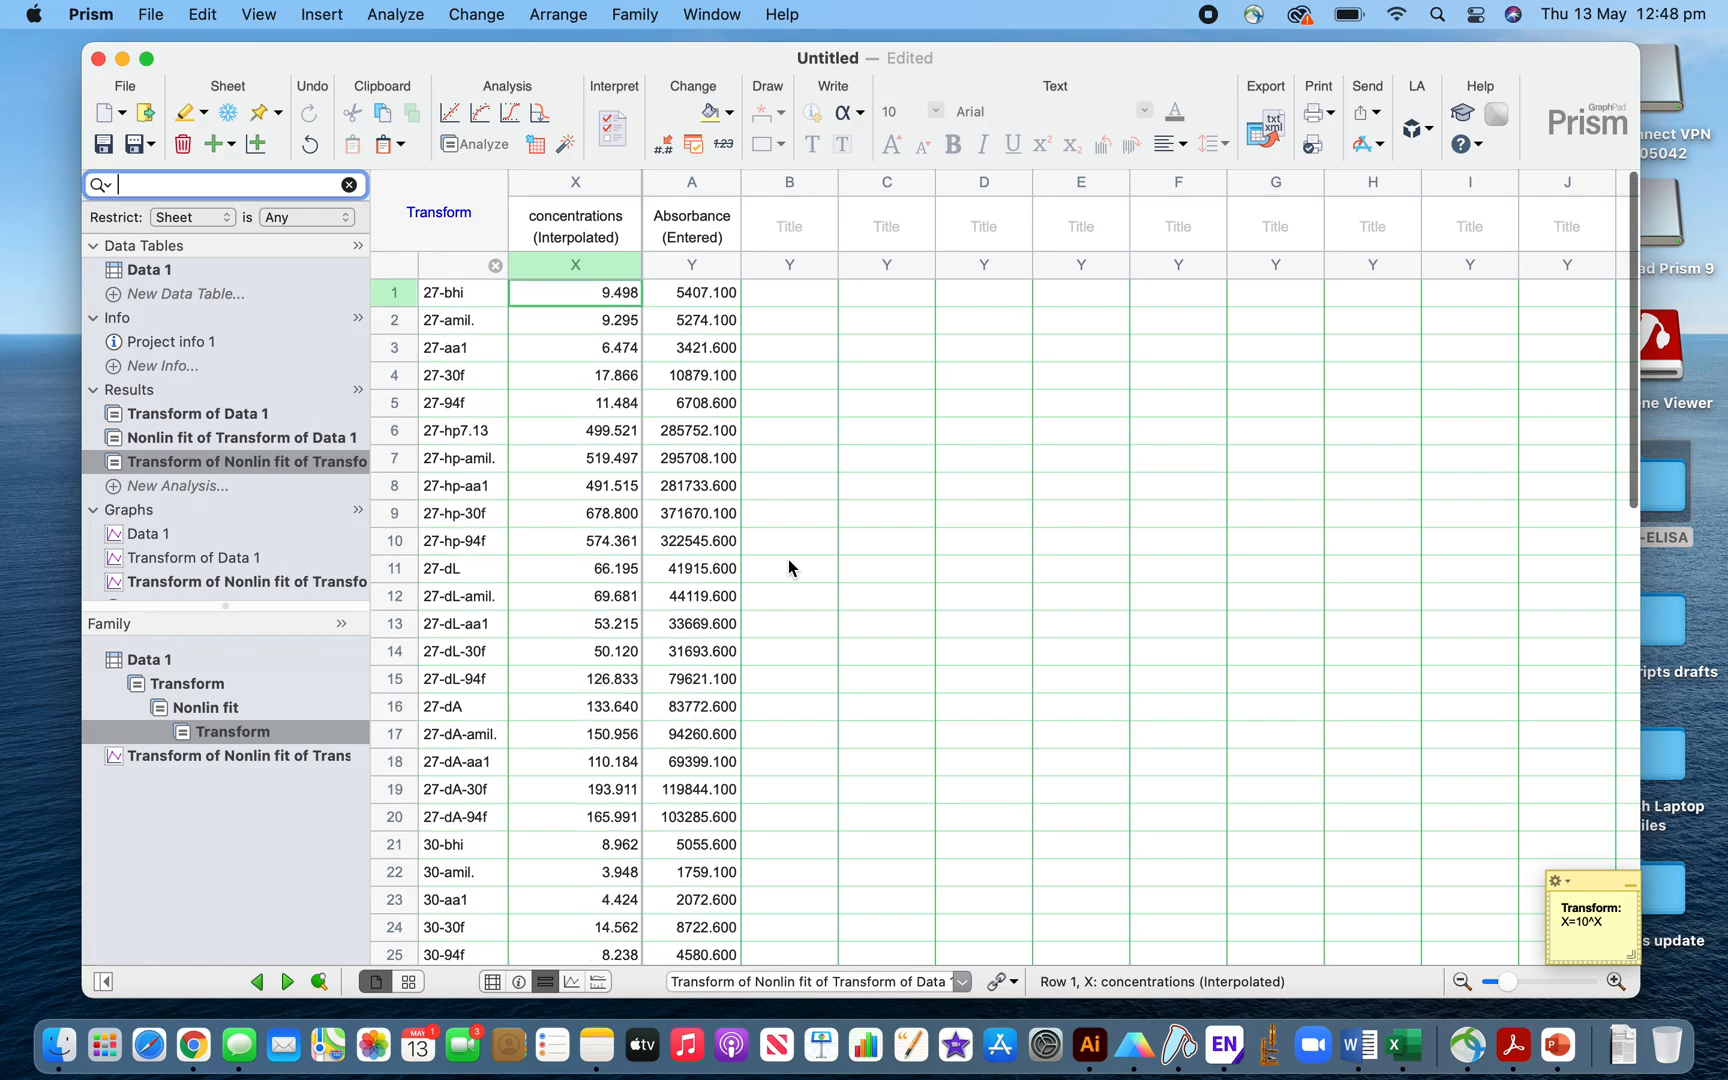
# Select the 30 back-transformed concentrations in the X column and return to the Data 1 table
pyautogui.scroll(-3)
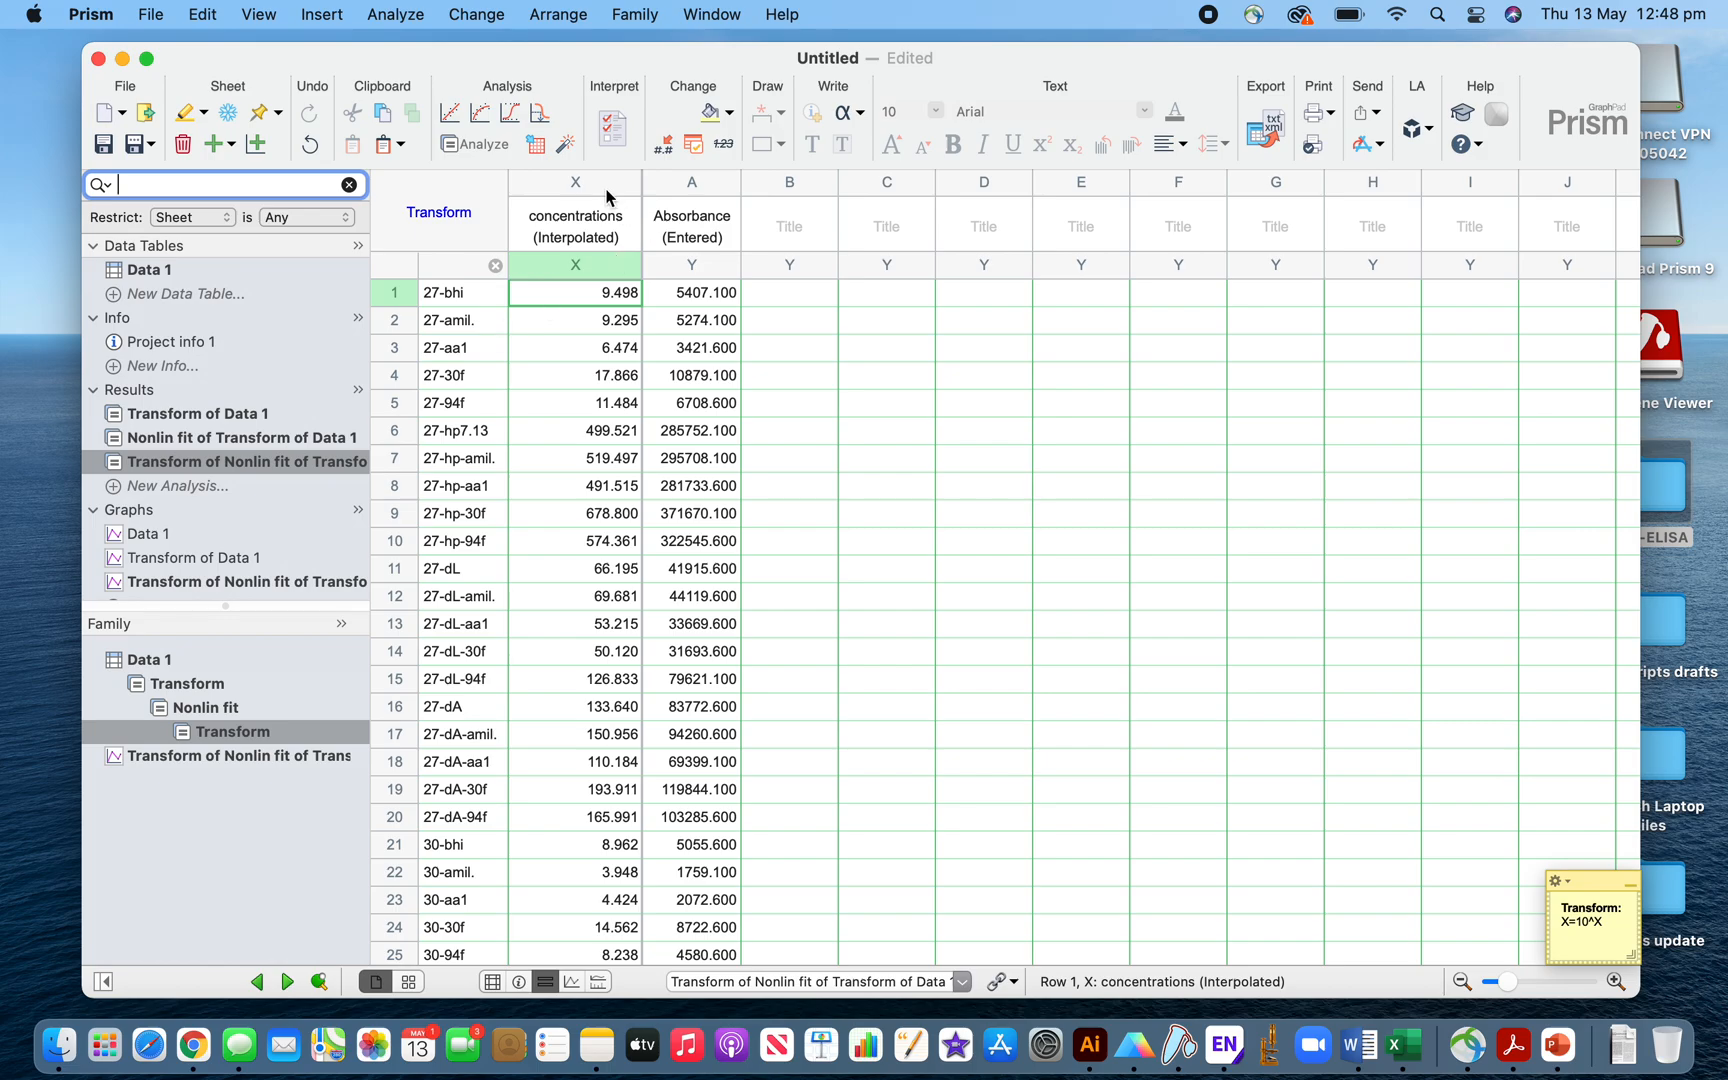
pyautogui.scroll(-3)
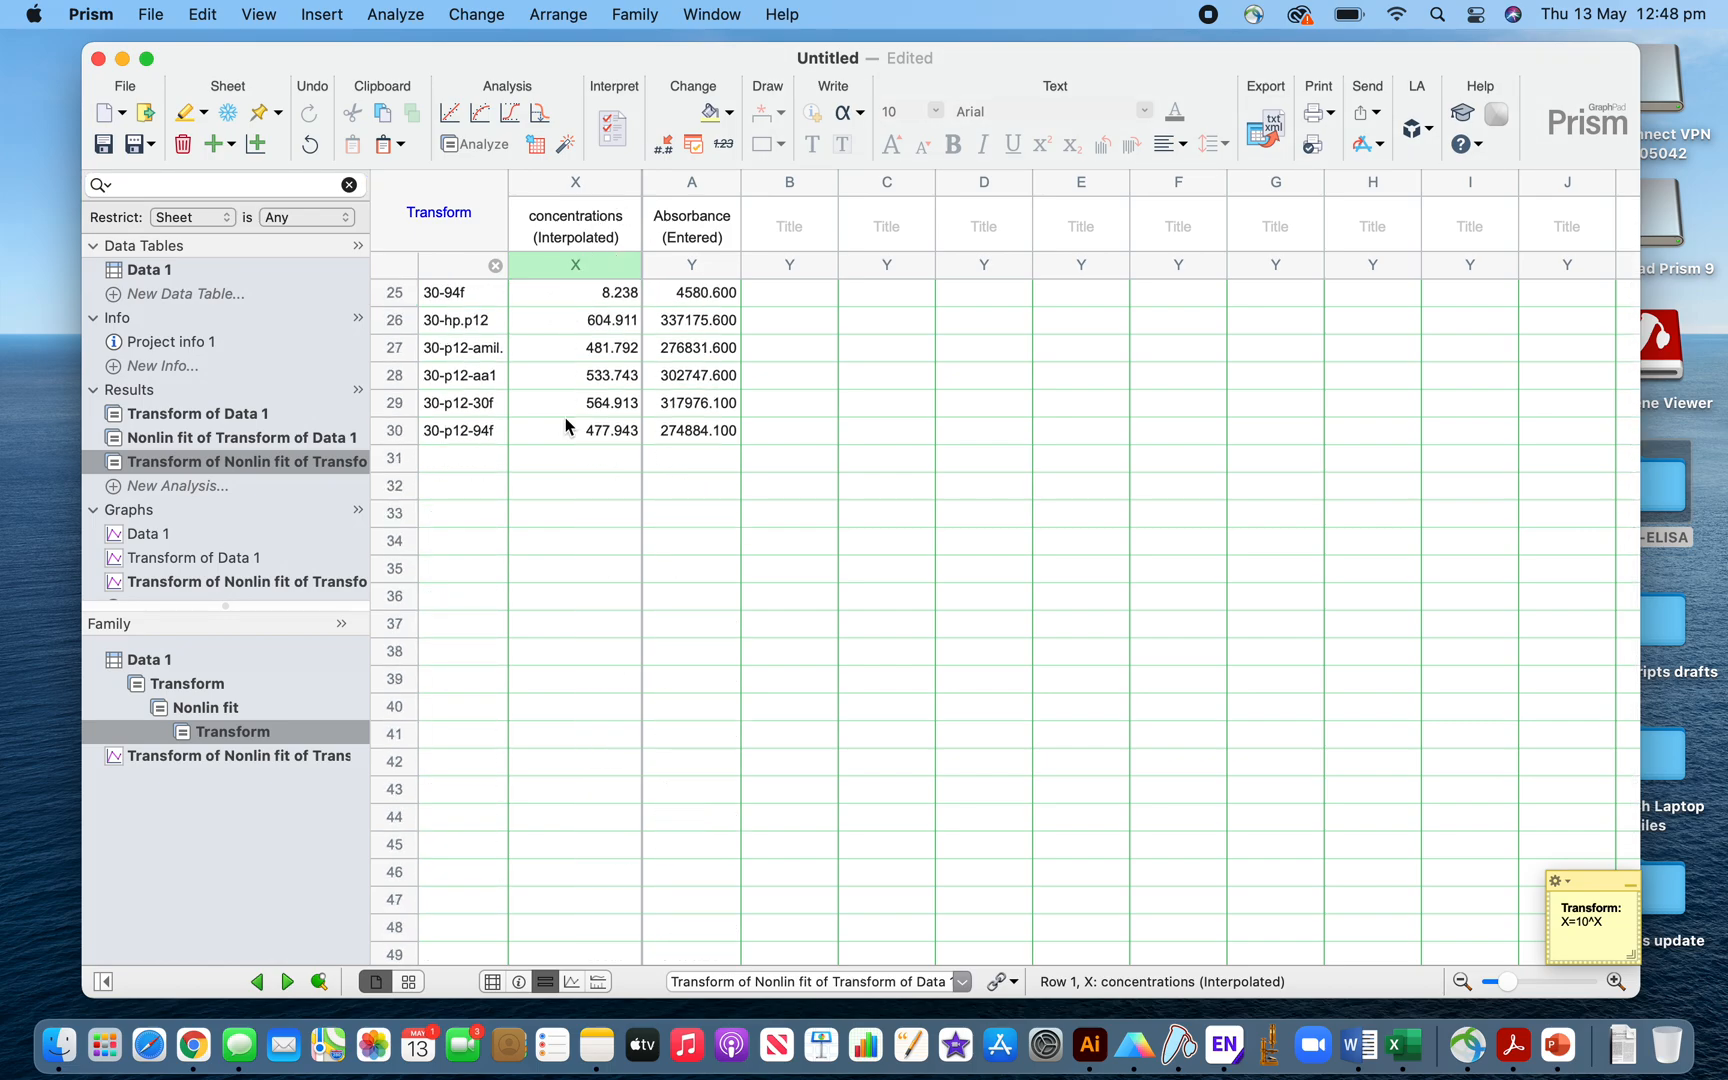
pyautogui.click(600, 430)
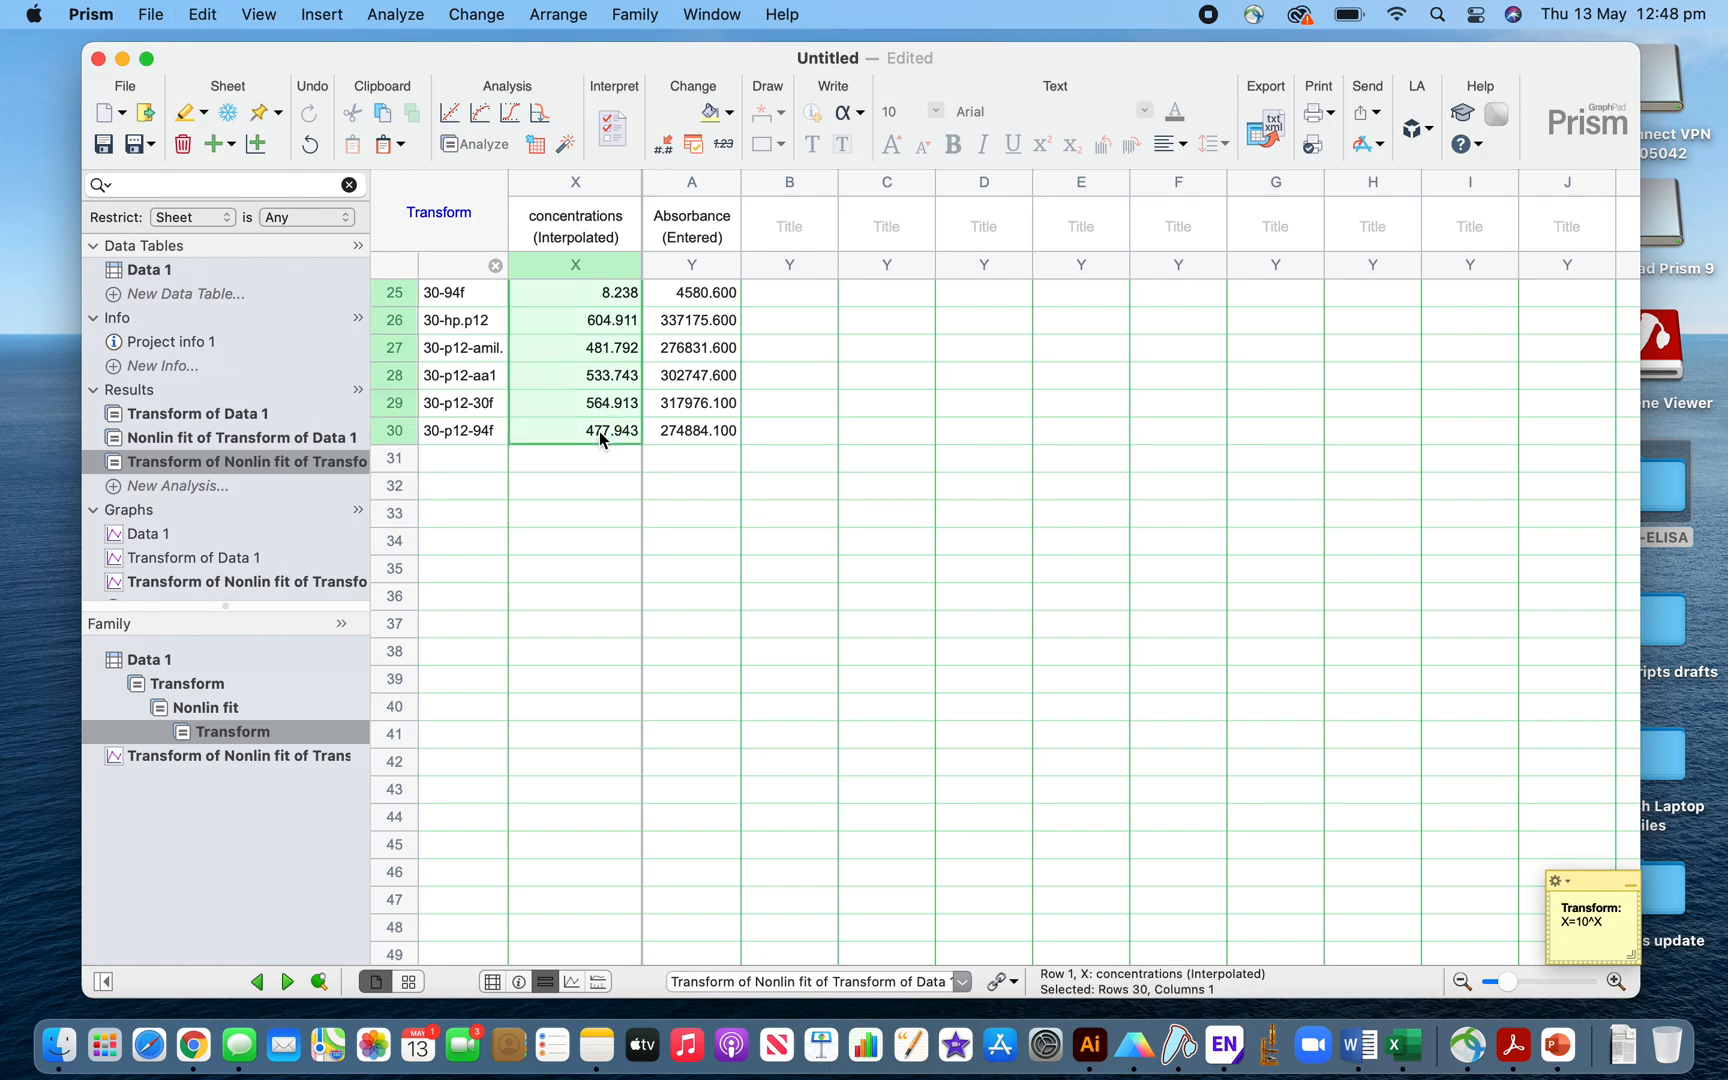
pyautogui.moveTo(204, 292)
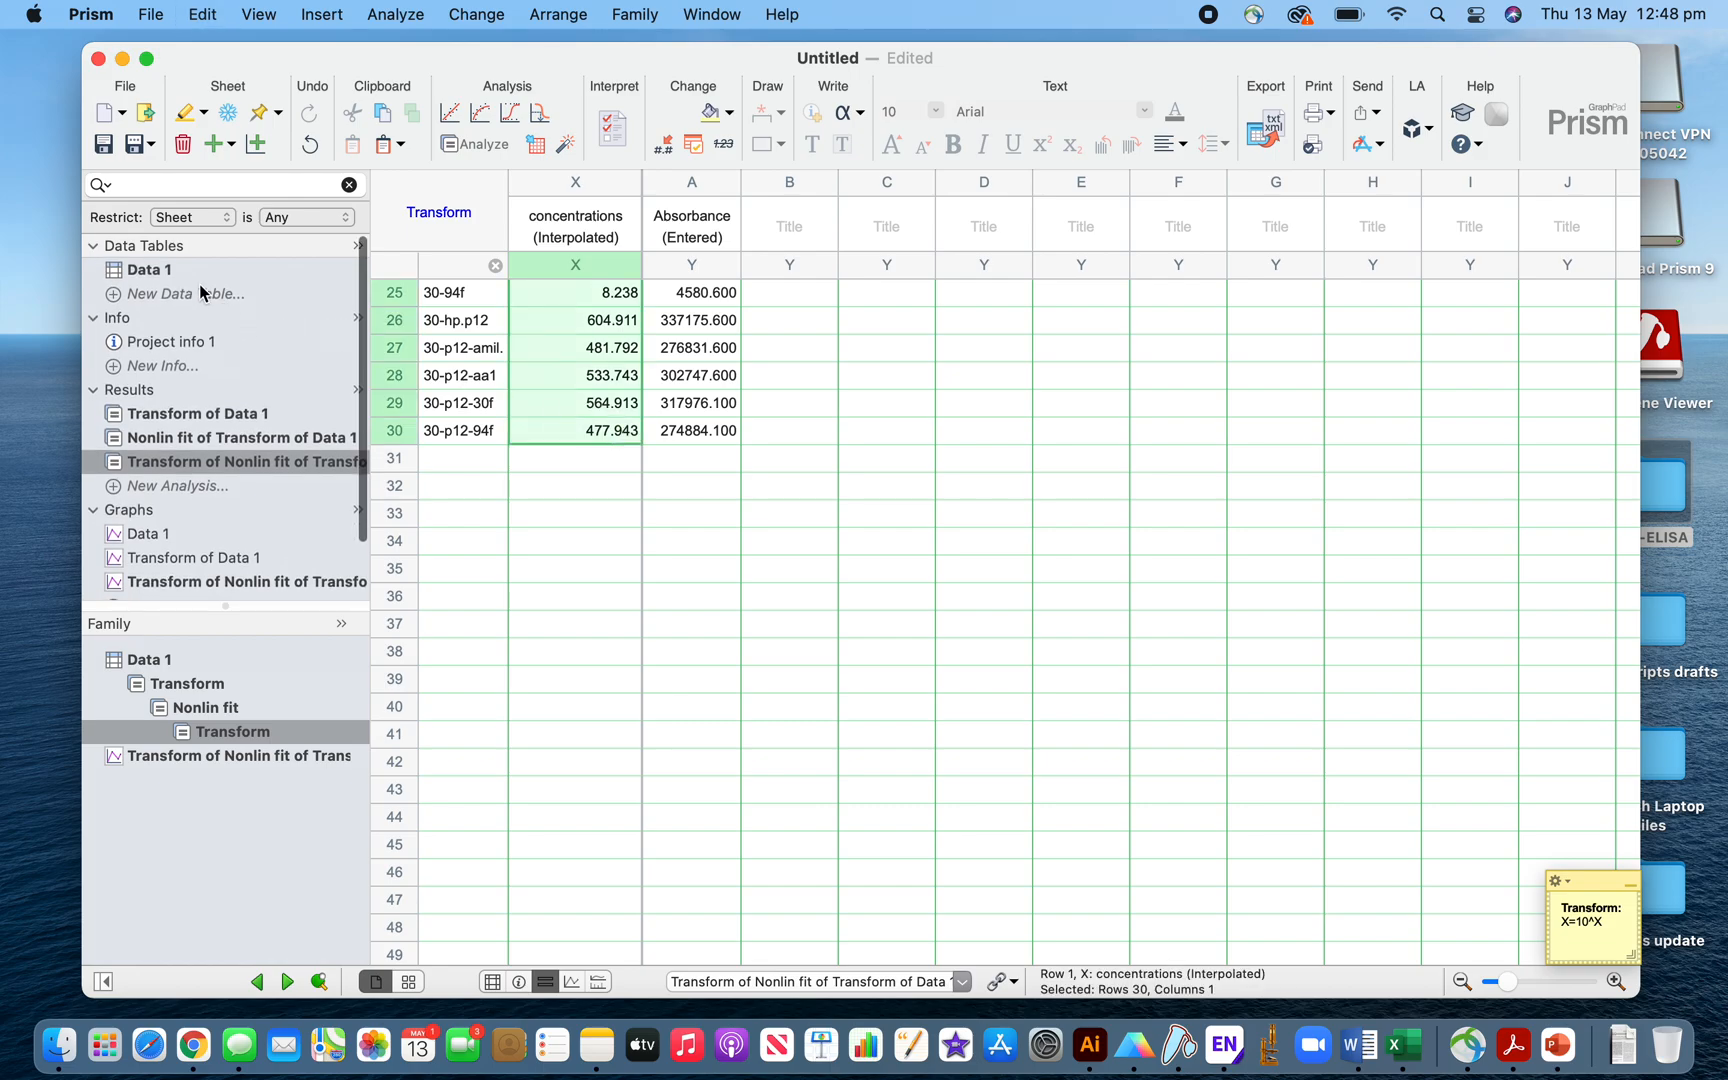
pyautogui.click(148, 268)
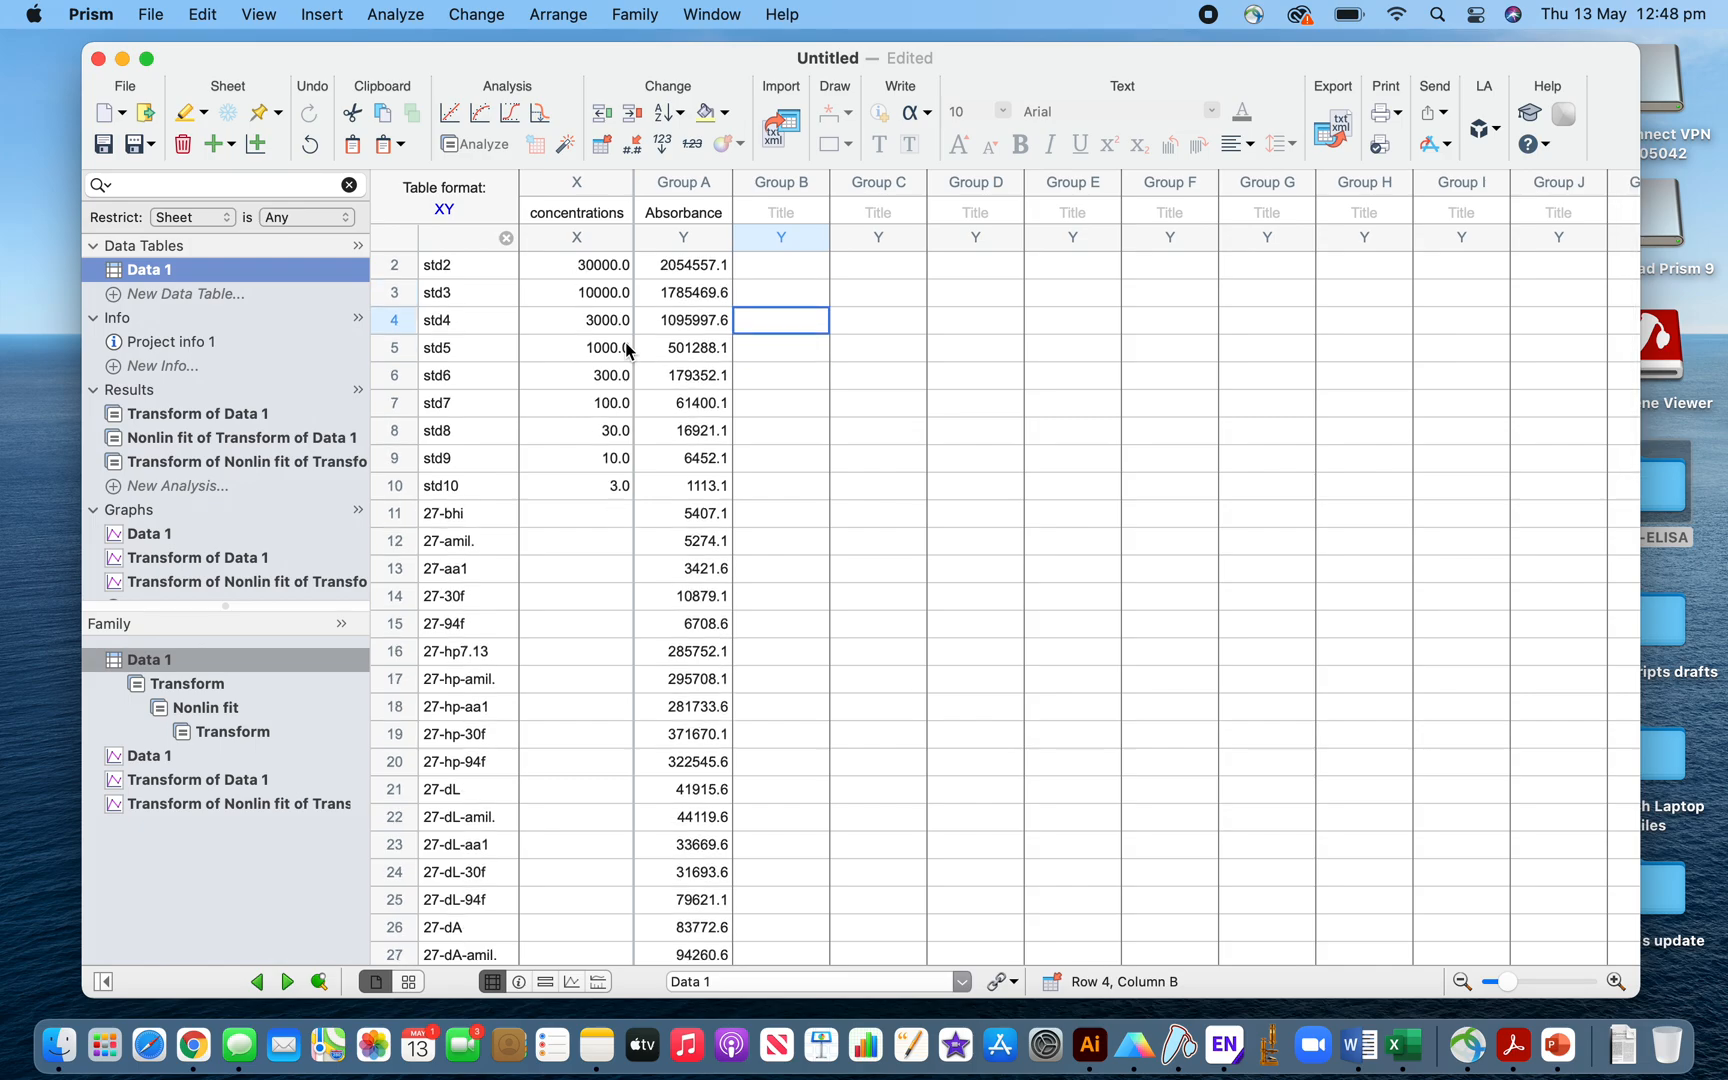
pyautogui.moveTo(800, 500)
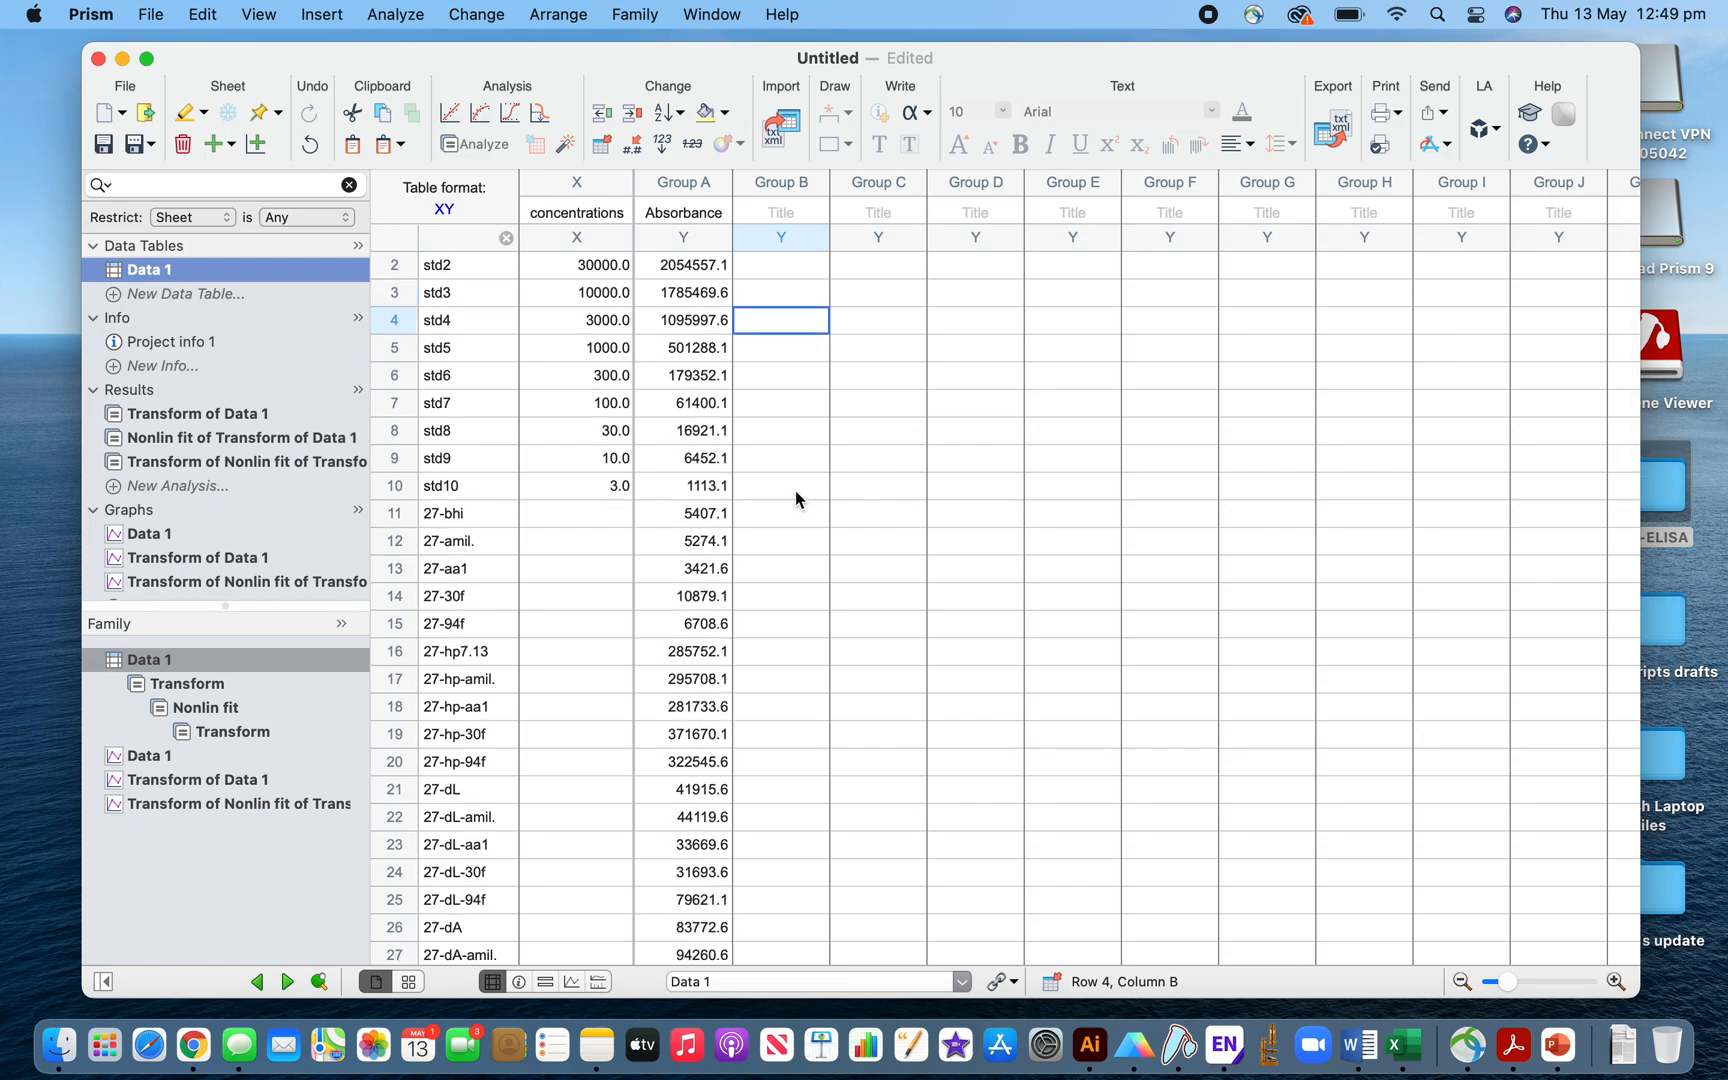
pyautogui.moveTo(800, 520)
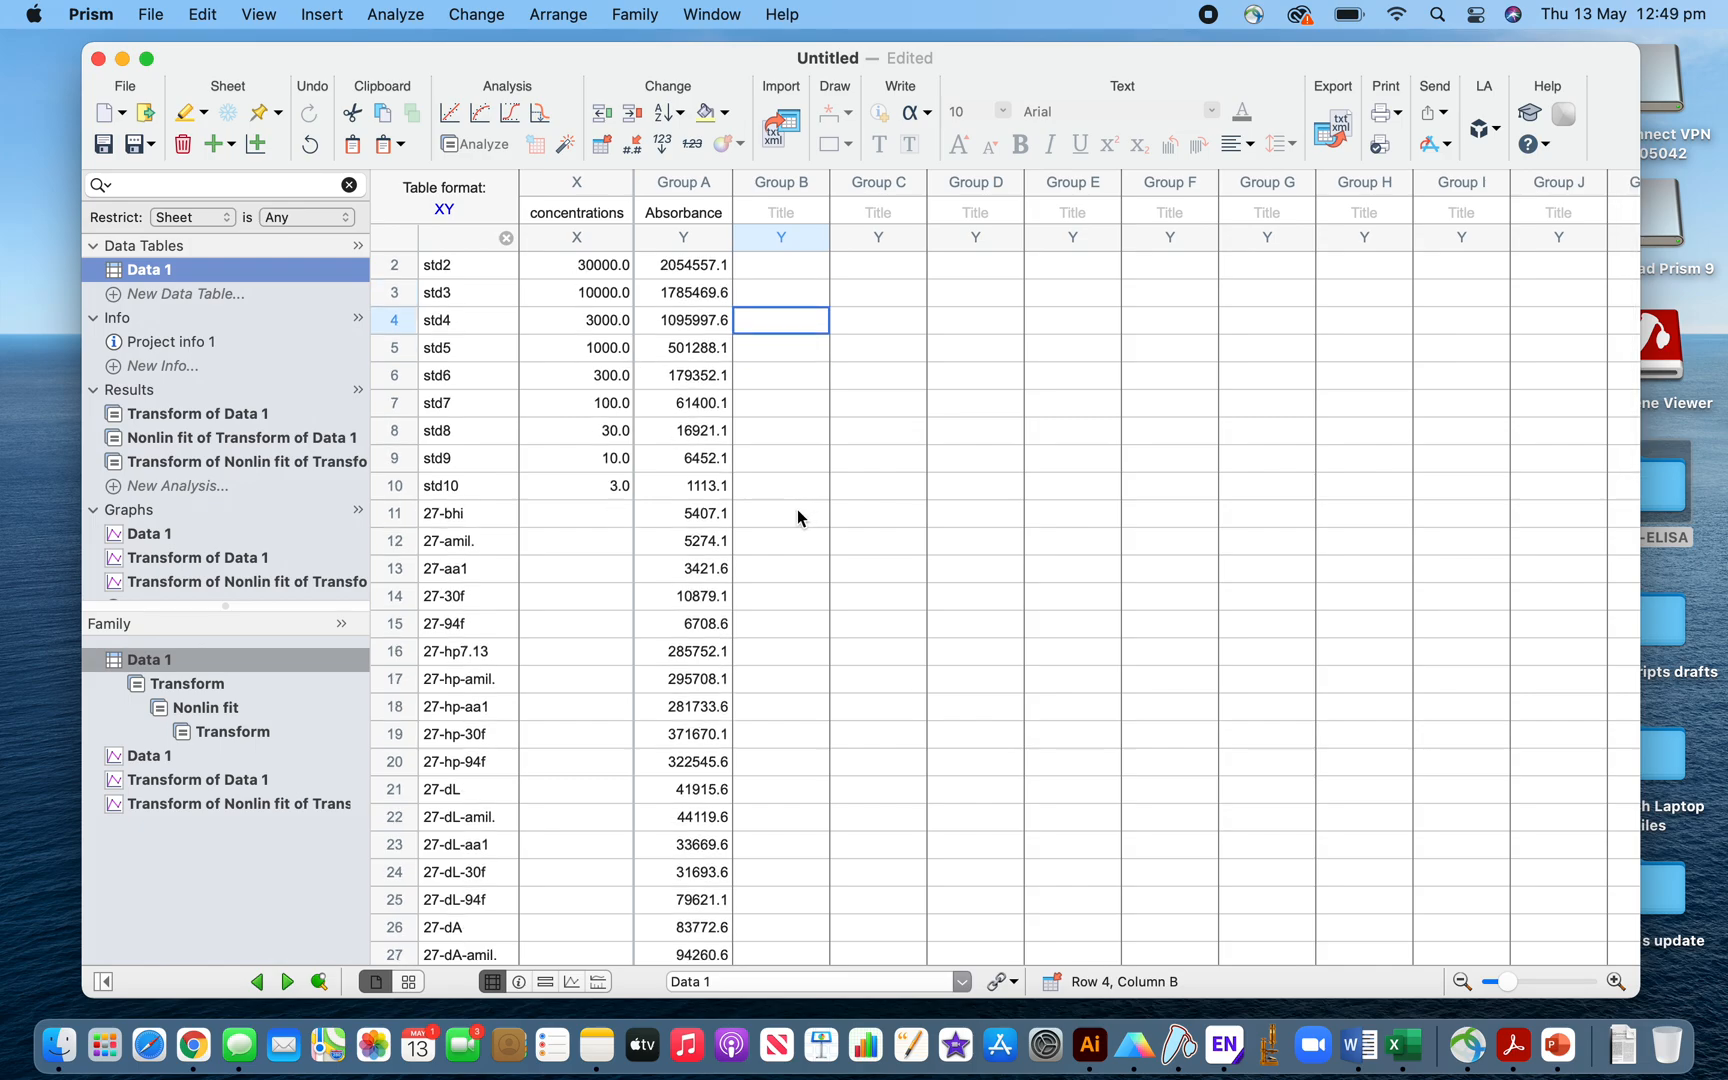
# Paste the back-transformed concentrations into Group B of Data 1 starting beside sample 27-bhi
pyautogui.click(780, 512)
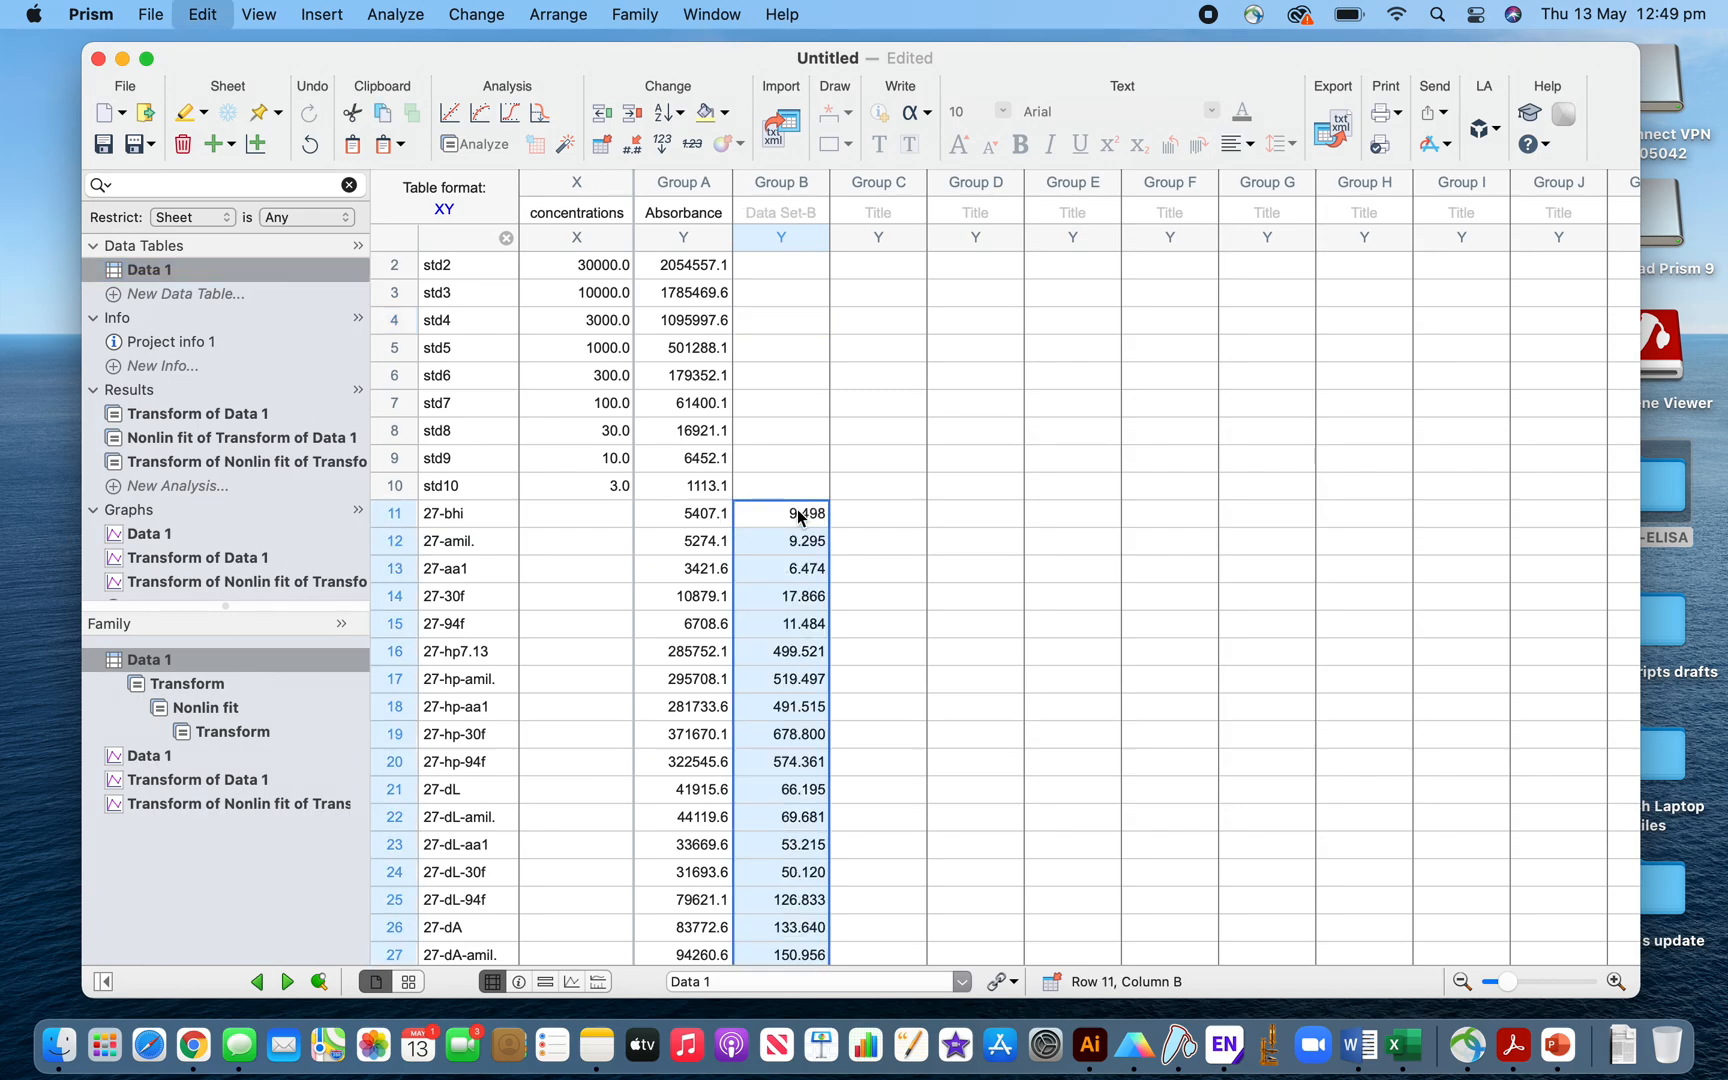
pyautogui.scroll(-3)
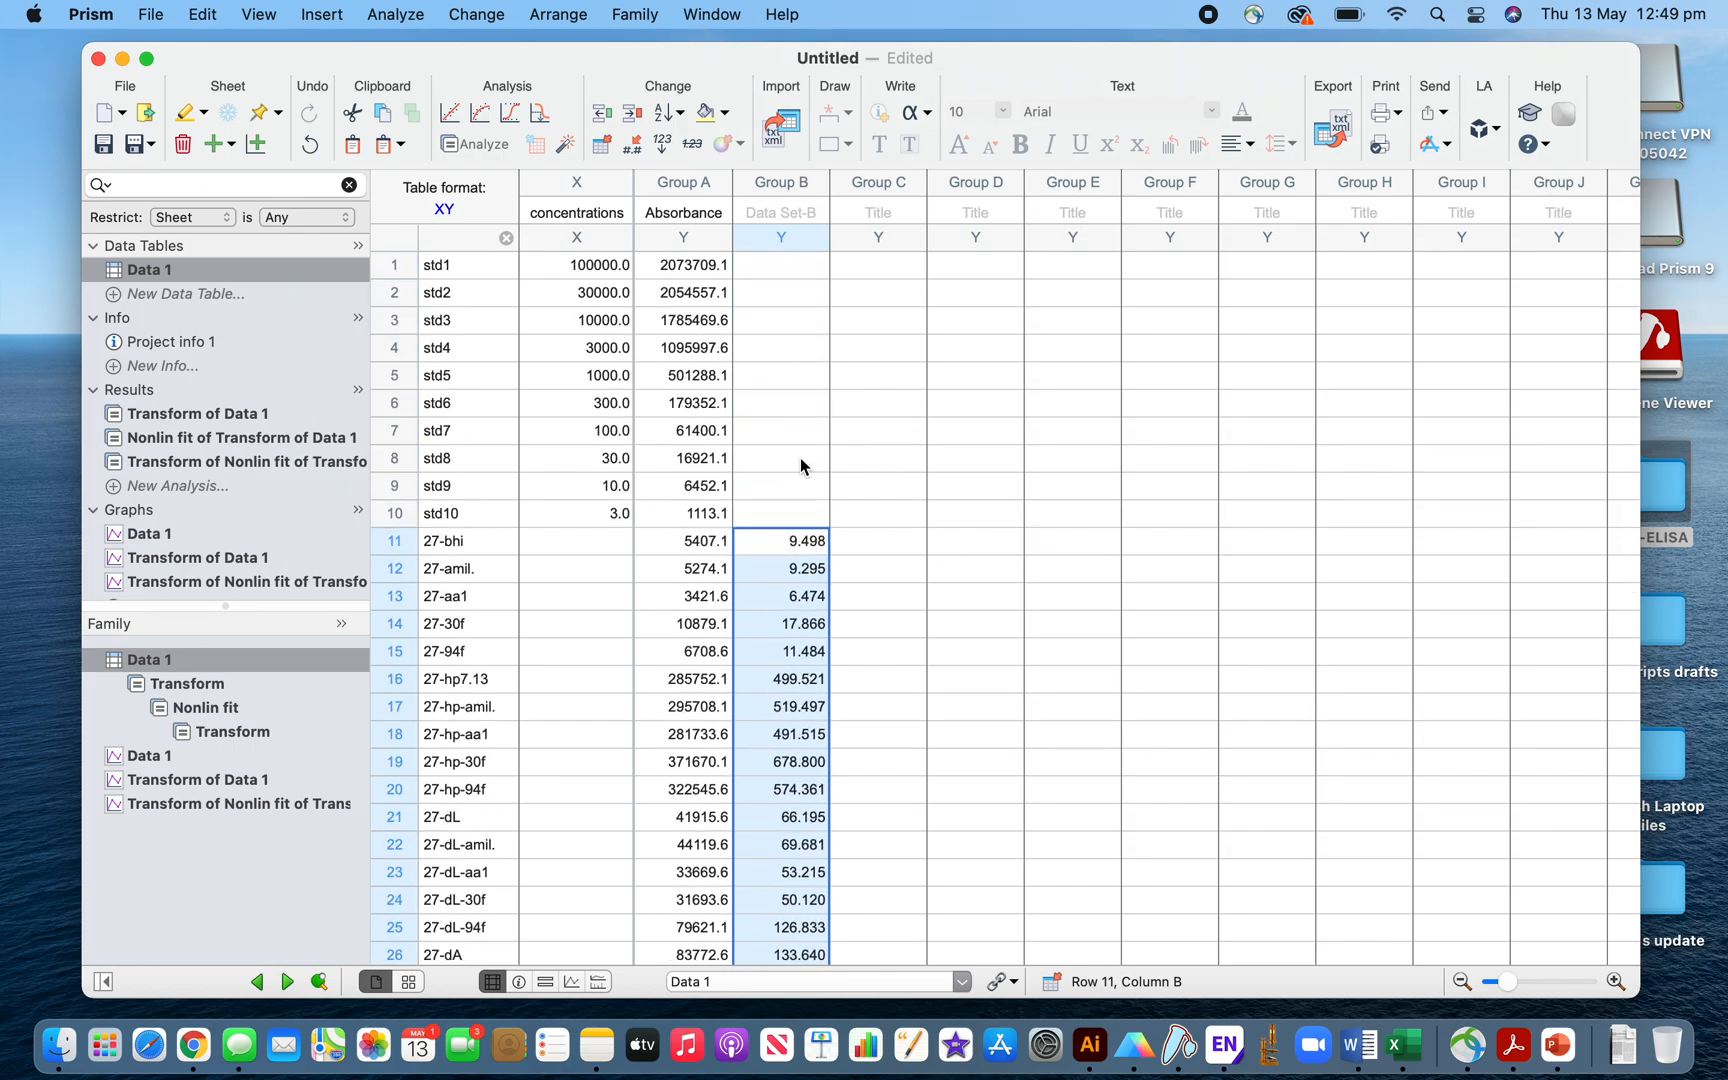
pyautogui.click(780, 458)
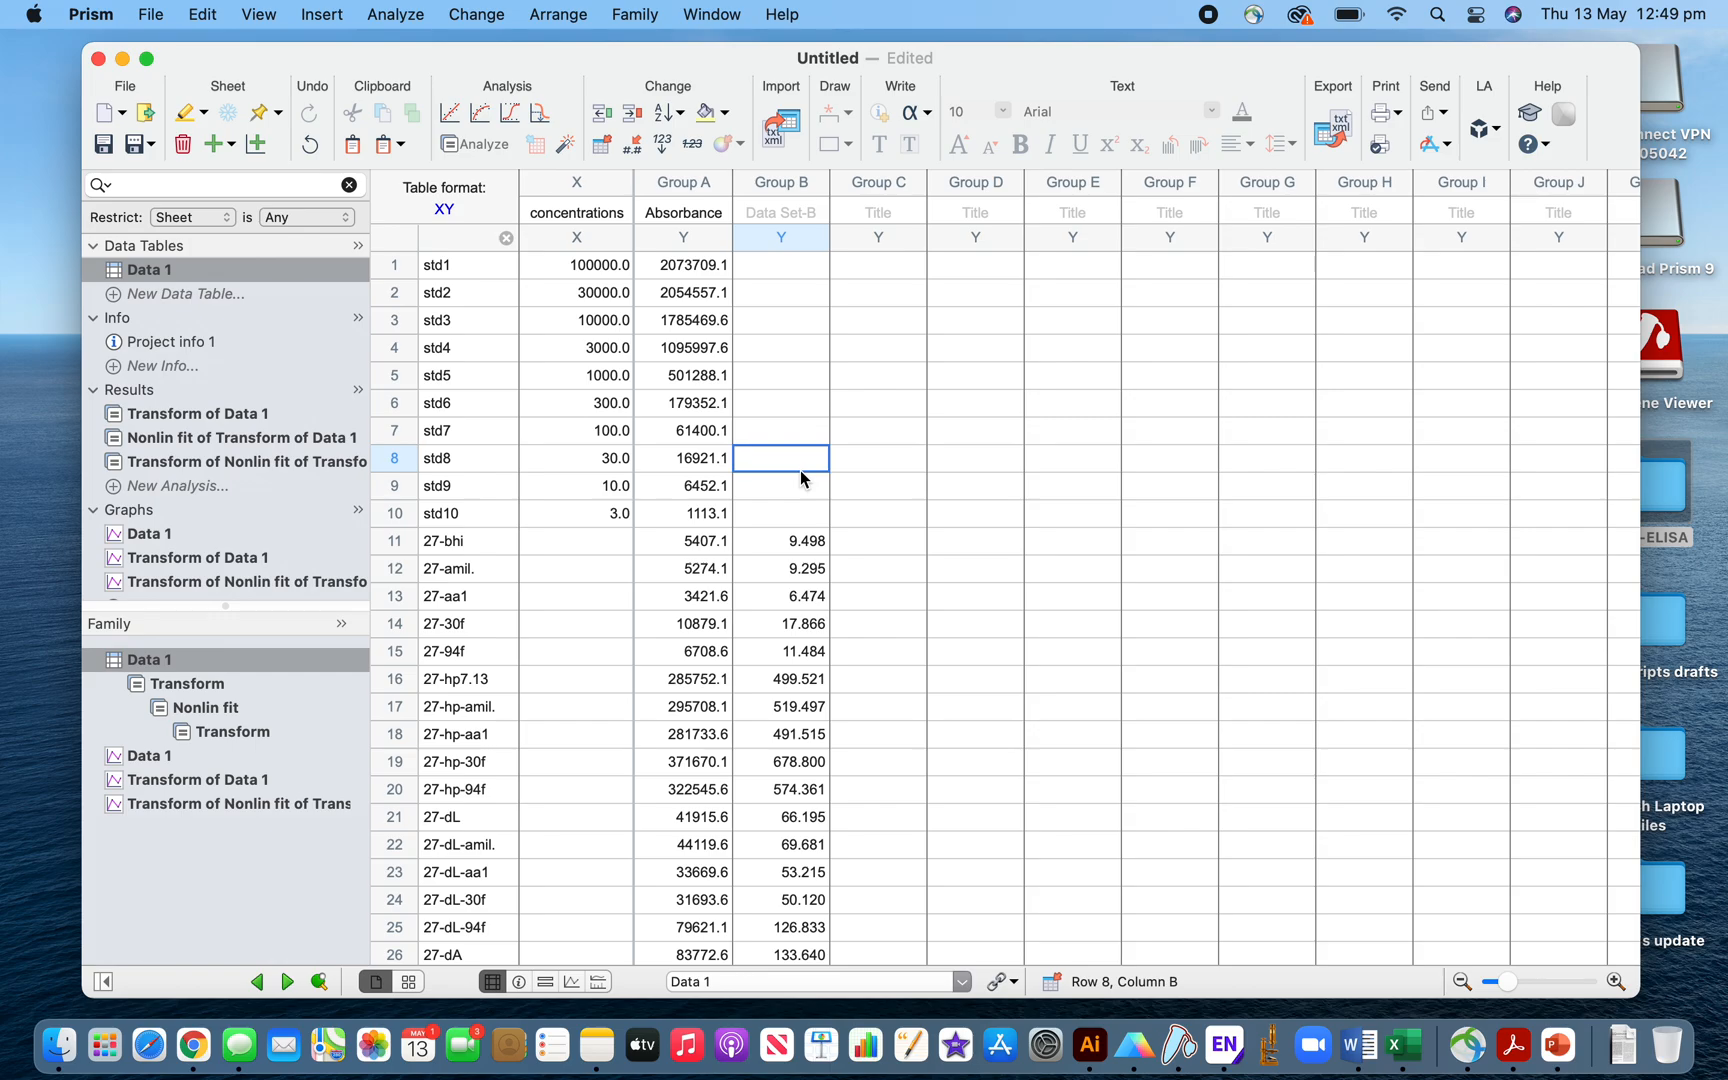
pyautogui.moveTo(920, 298)
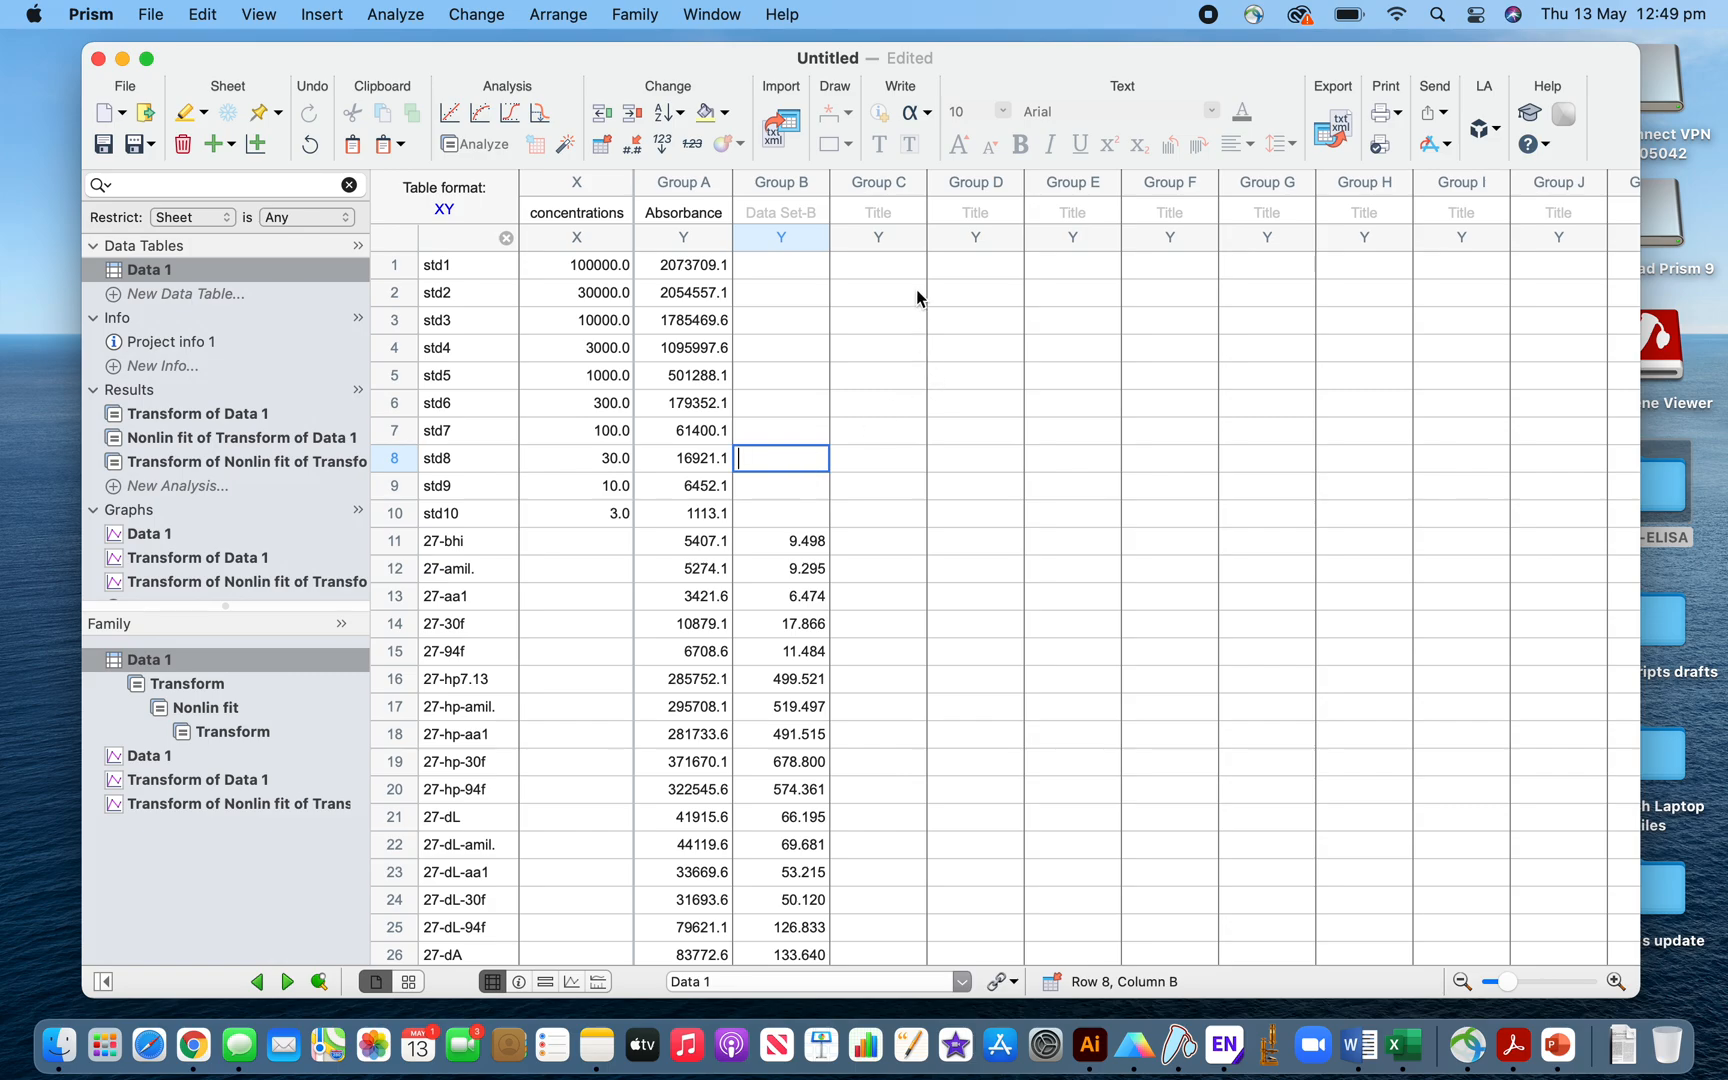
pyautogui.moveTo(878, 554)
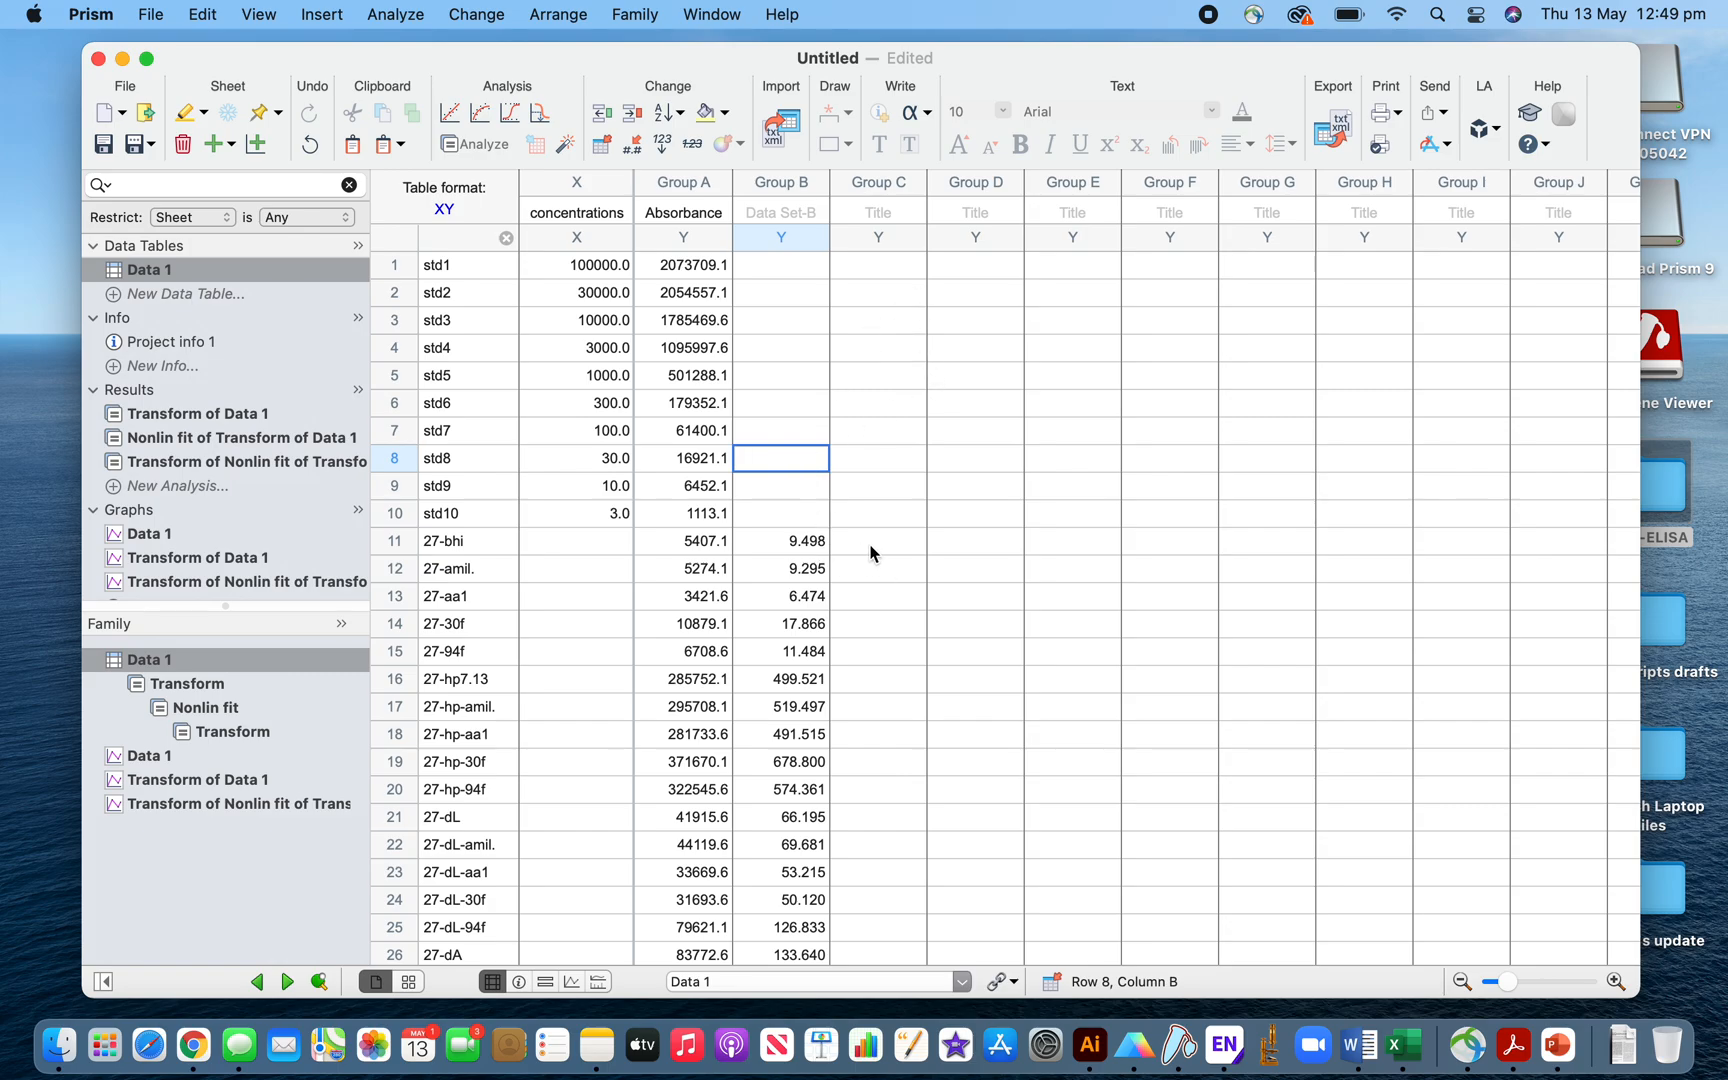
pyautogui.click(878, 542)
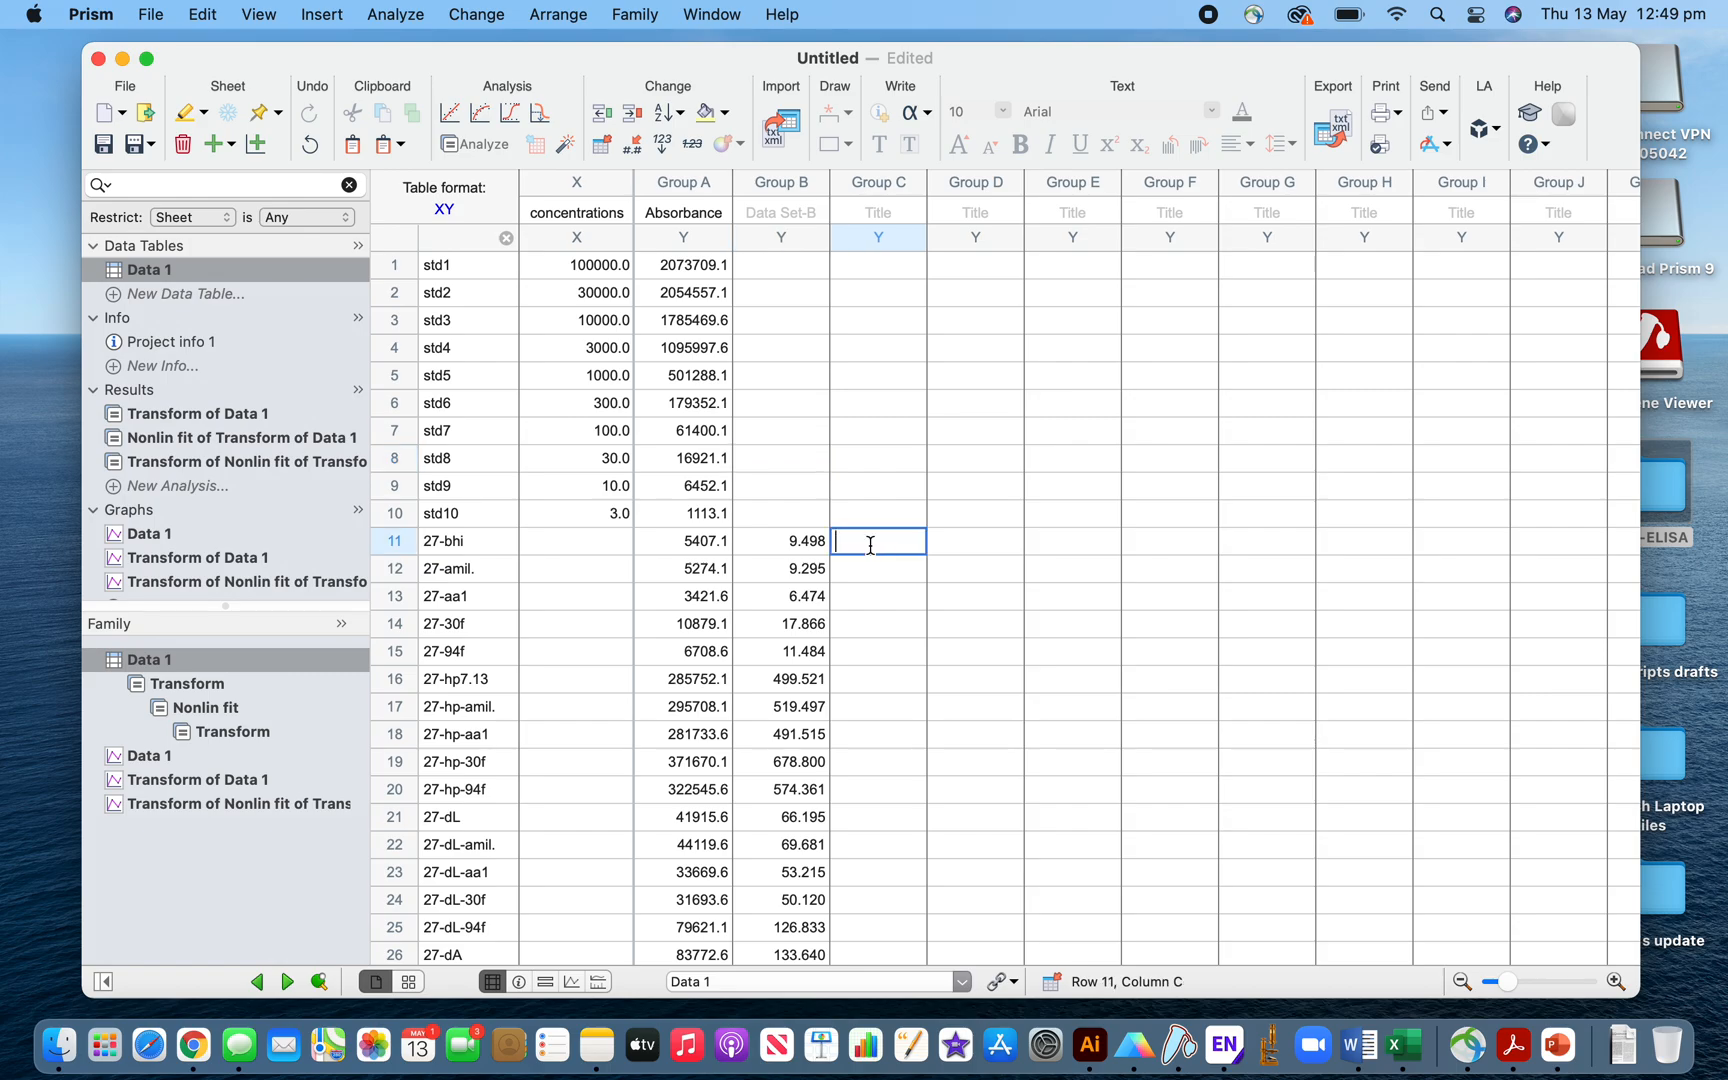